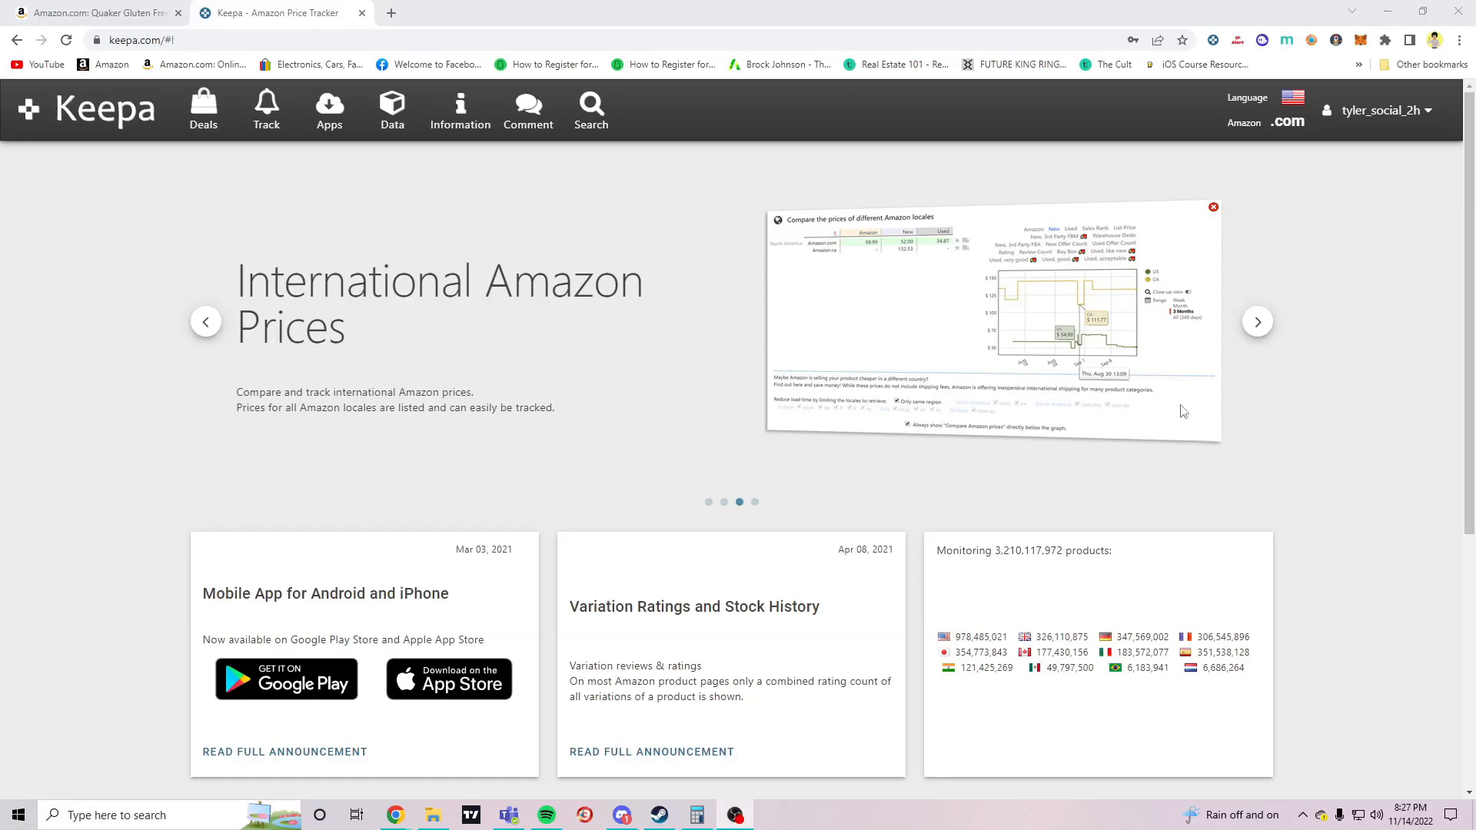
pyautogui.moveTo(1244, 401)
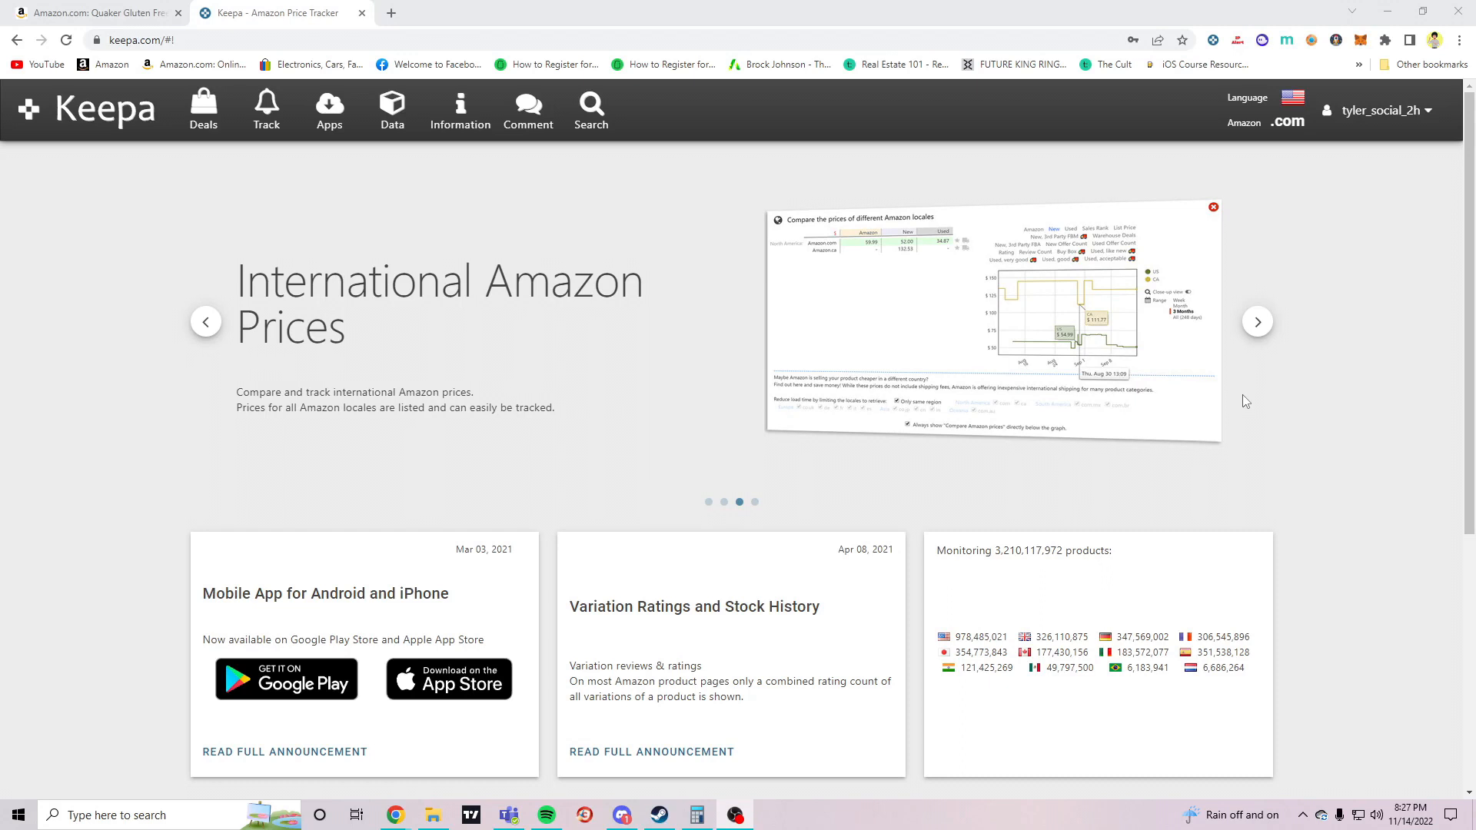
pyautogui.moveTo(1264, 389)
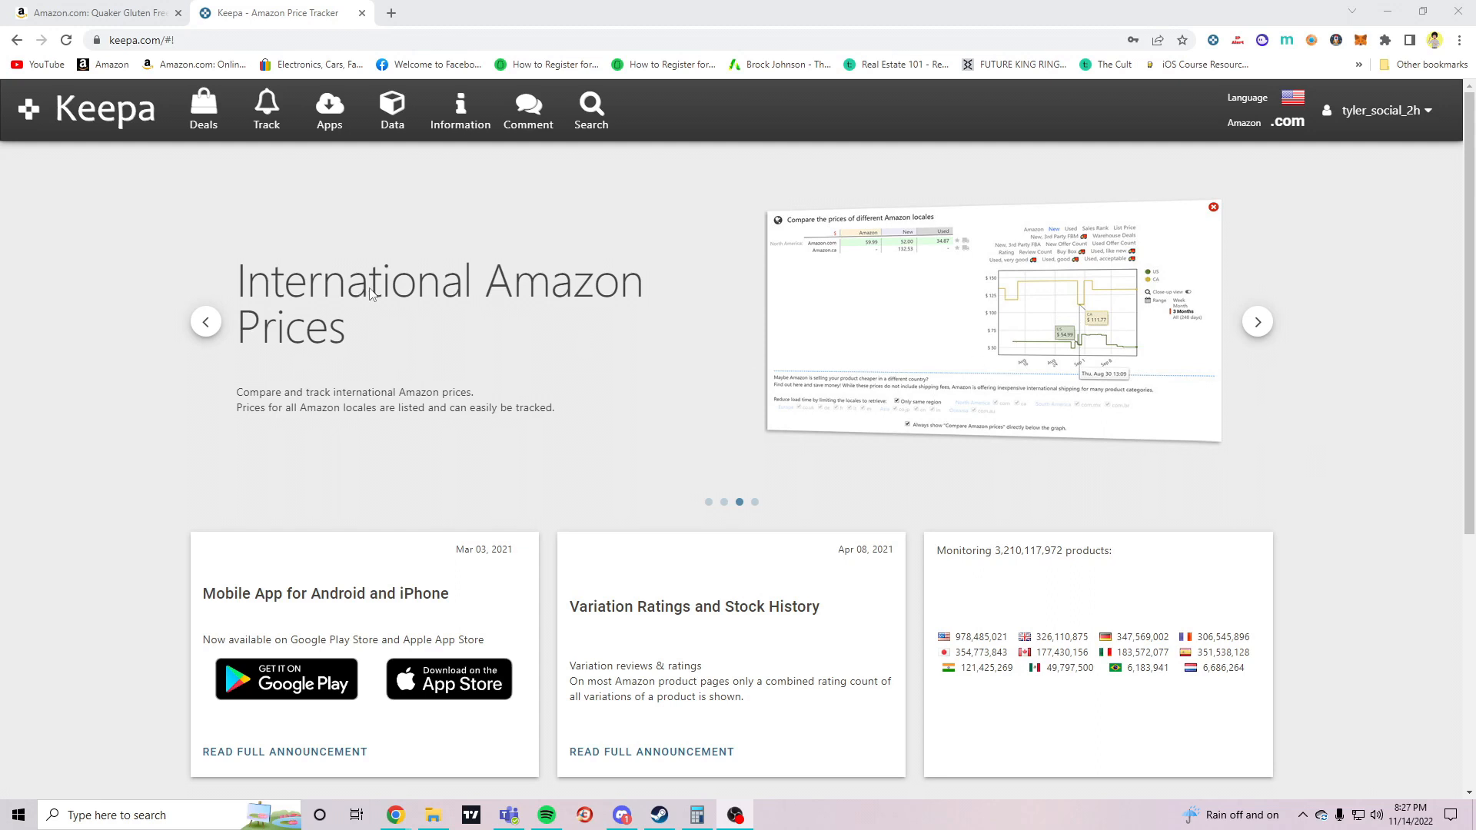
pyautogui.moveTo(674, 372)
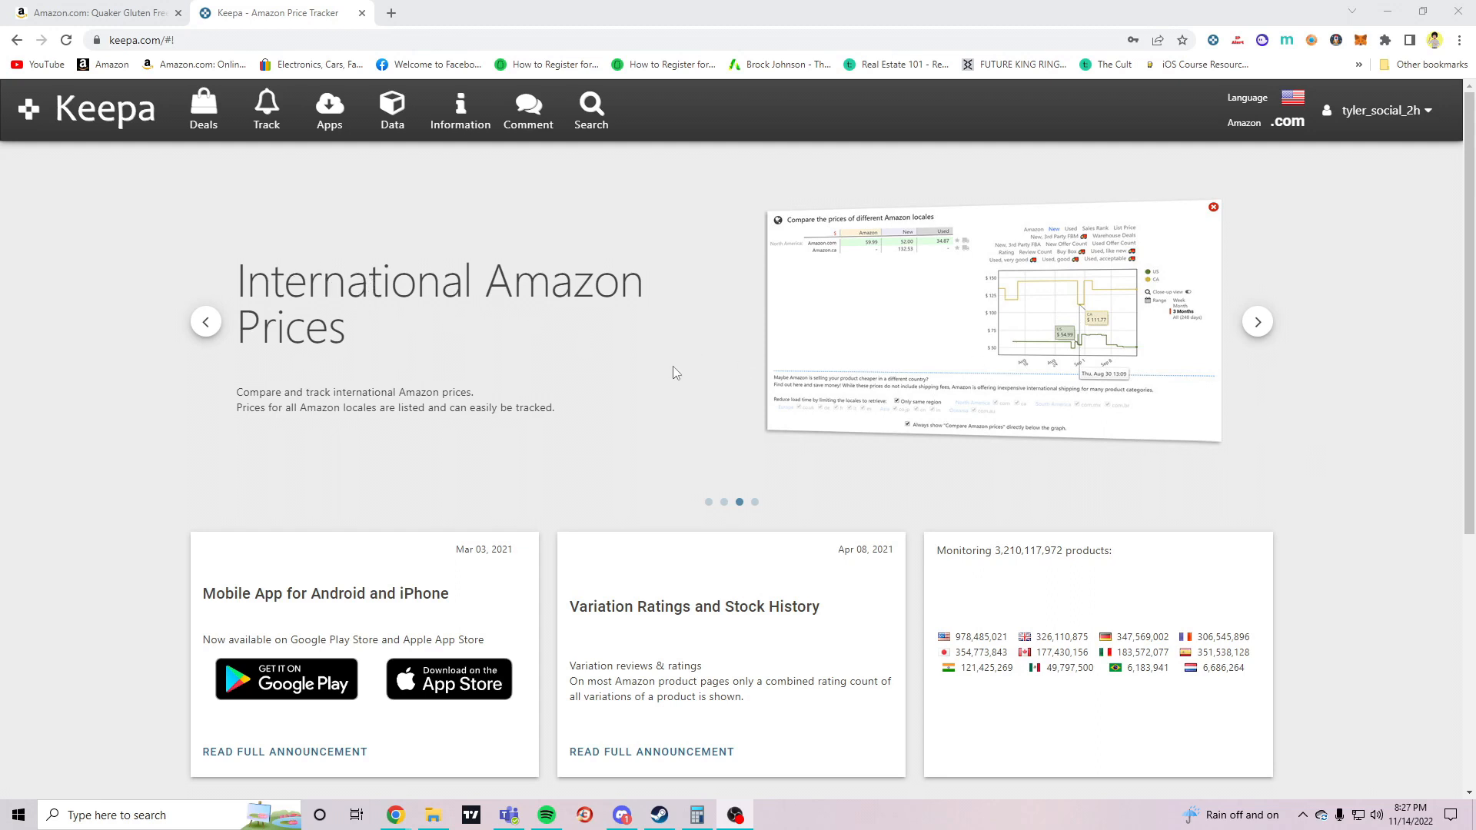
pyautogui.moveTo(427, 387)
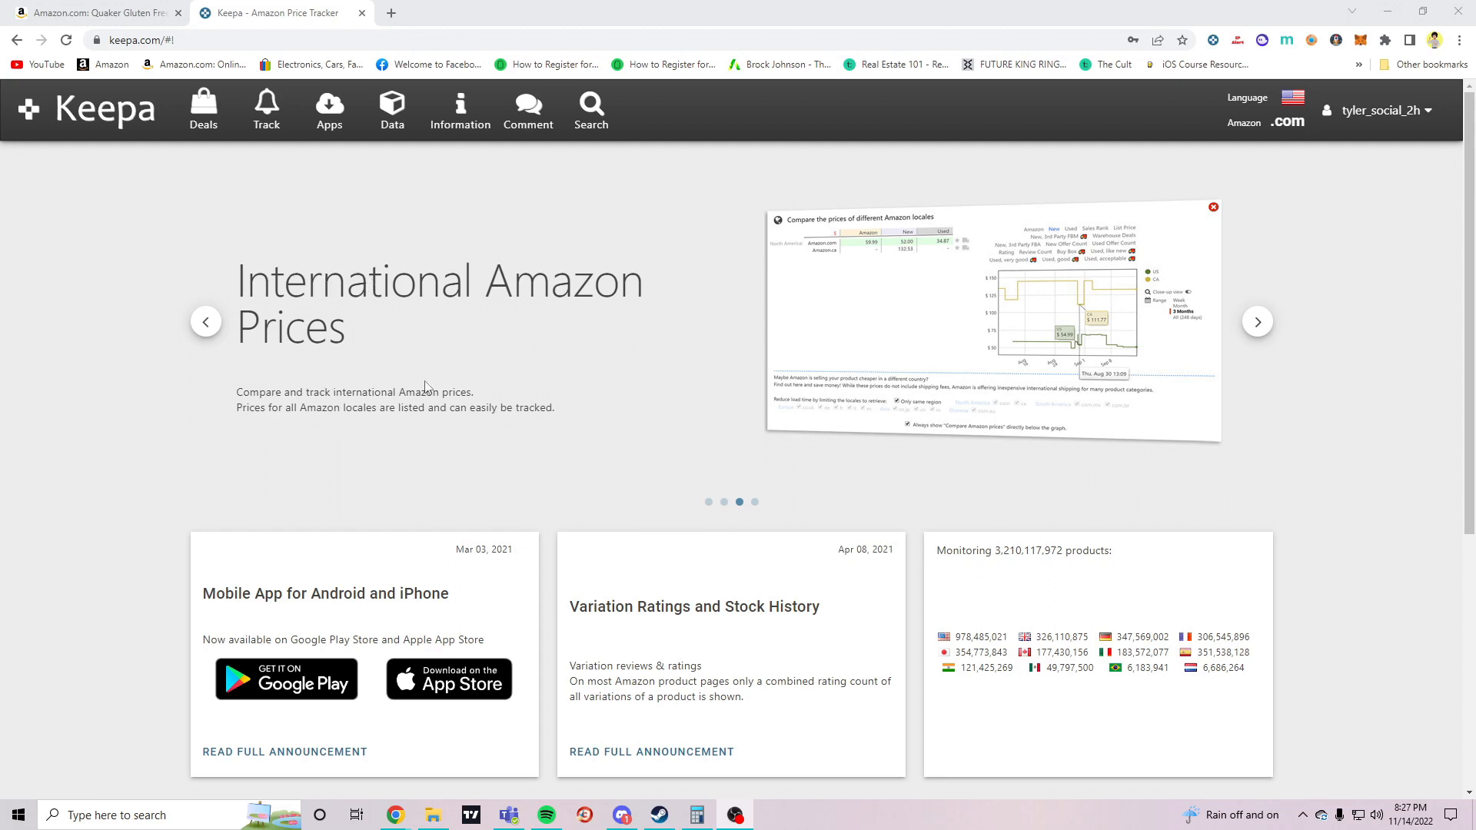
pyautogui.moveTo(553, 435)
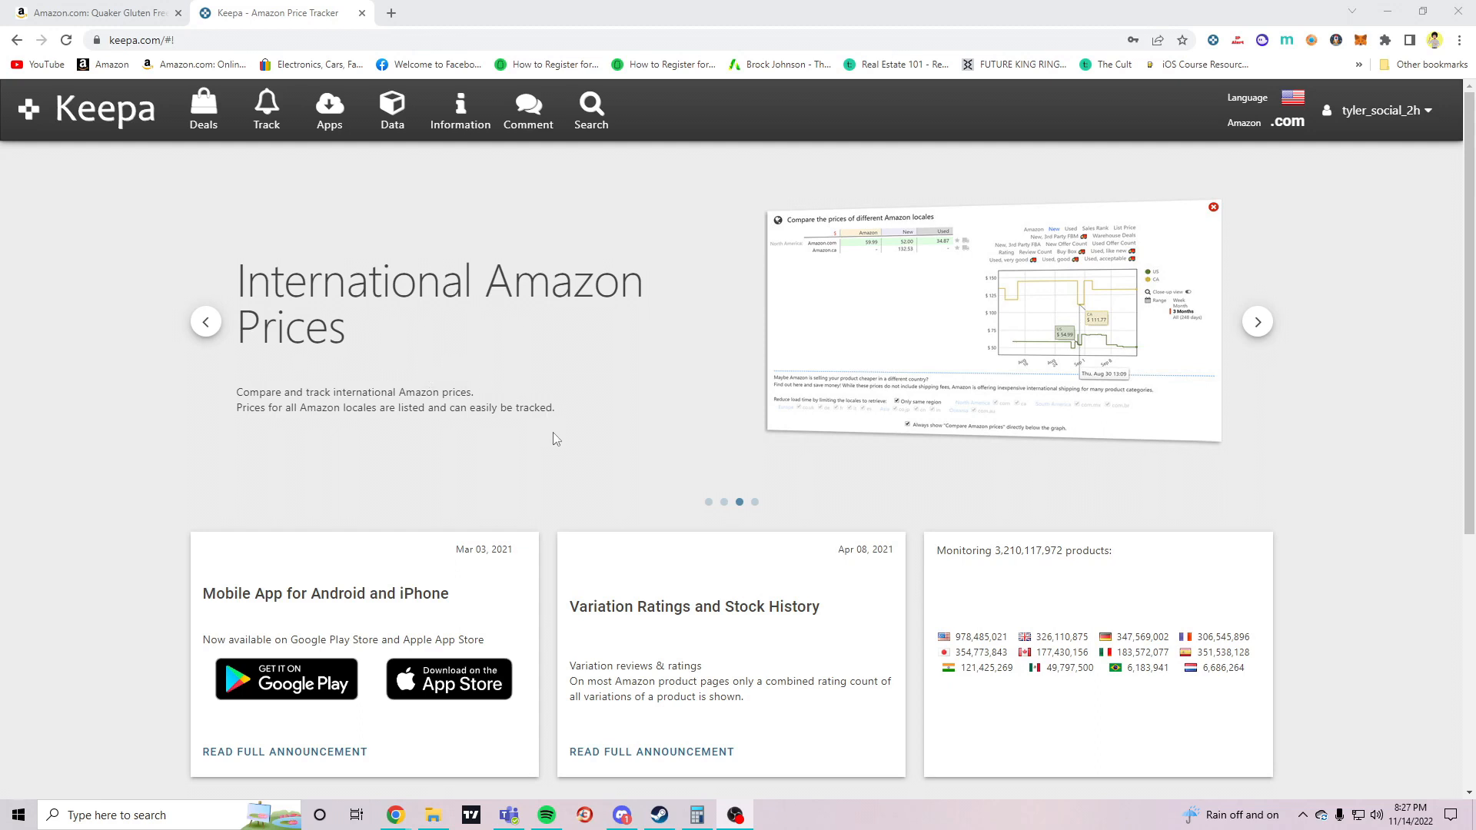
pyautogui.moveTo(615, 431)
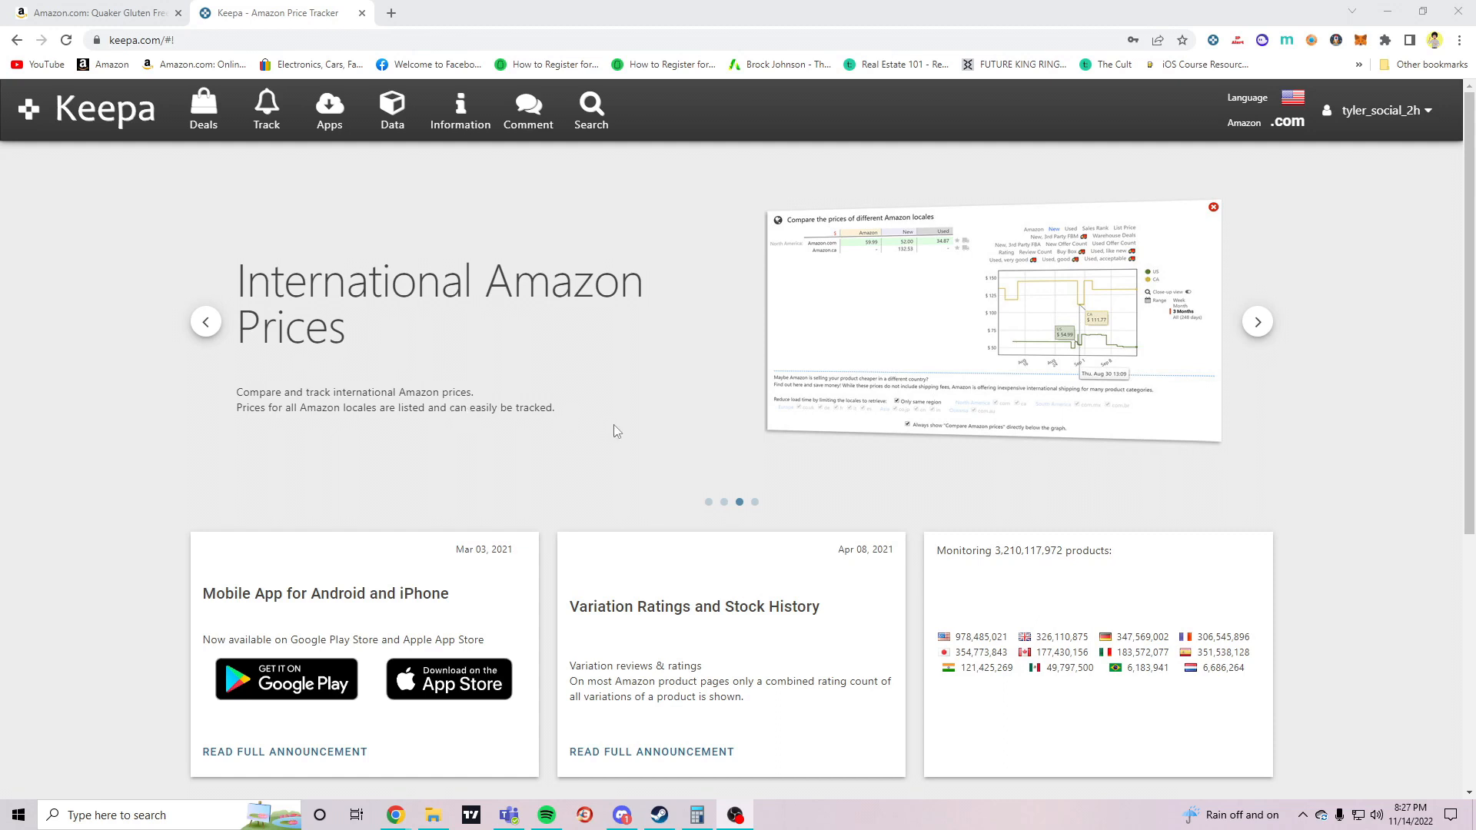
pyautogui.moveTo(654, 383)
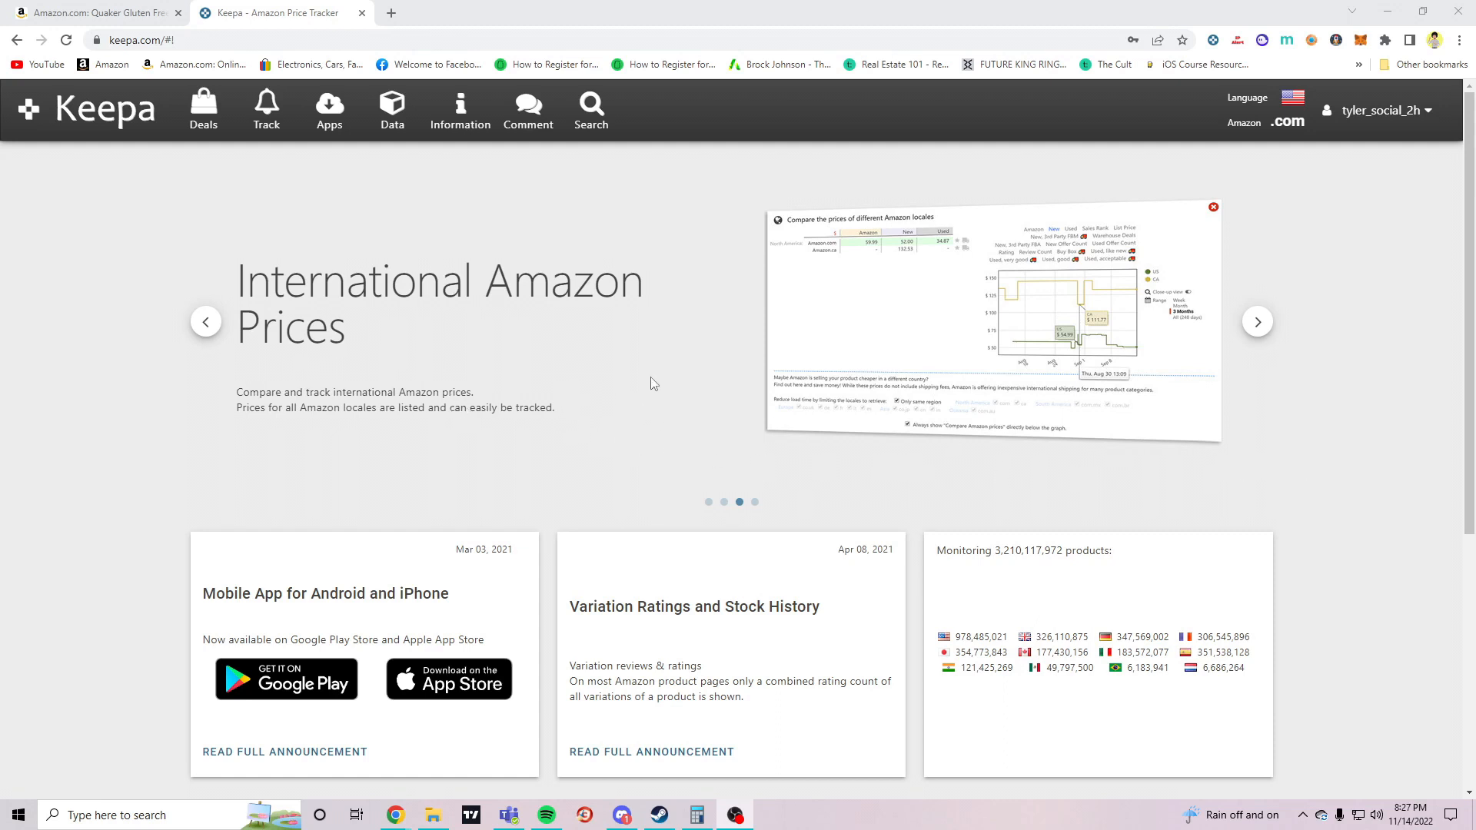
pyautogui.moveTo(688, 260)
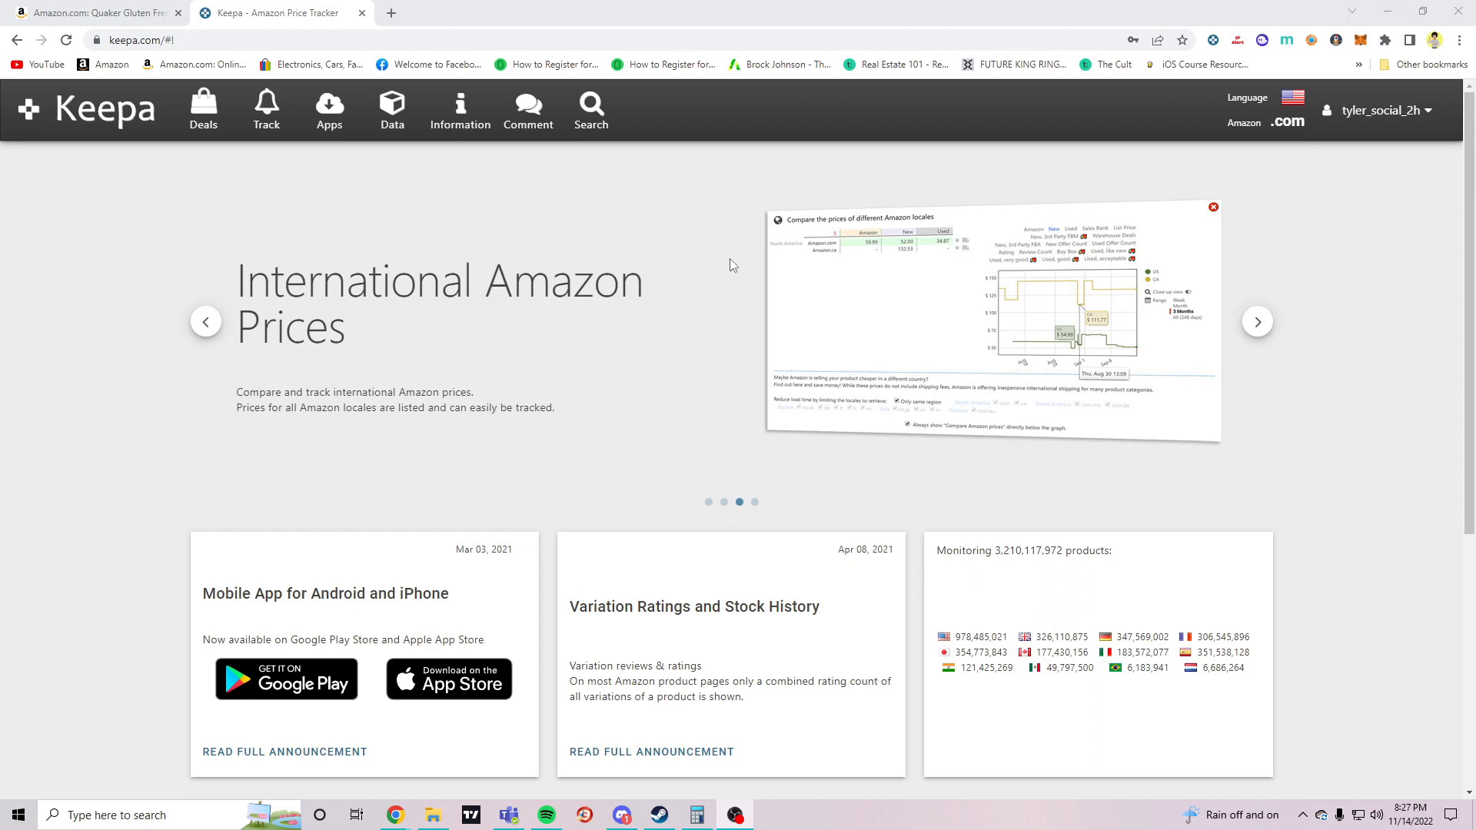
pyautogui.moveTo(355, 283)
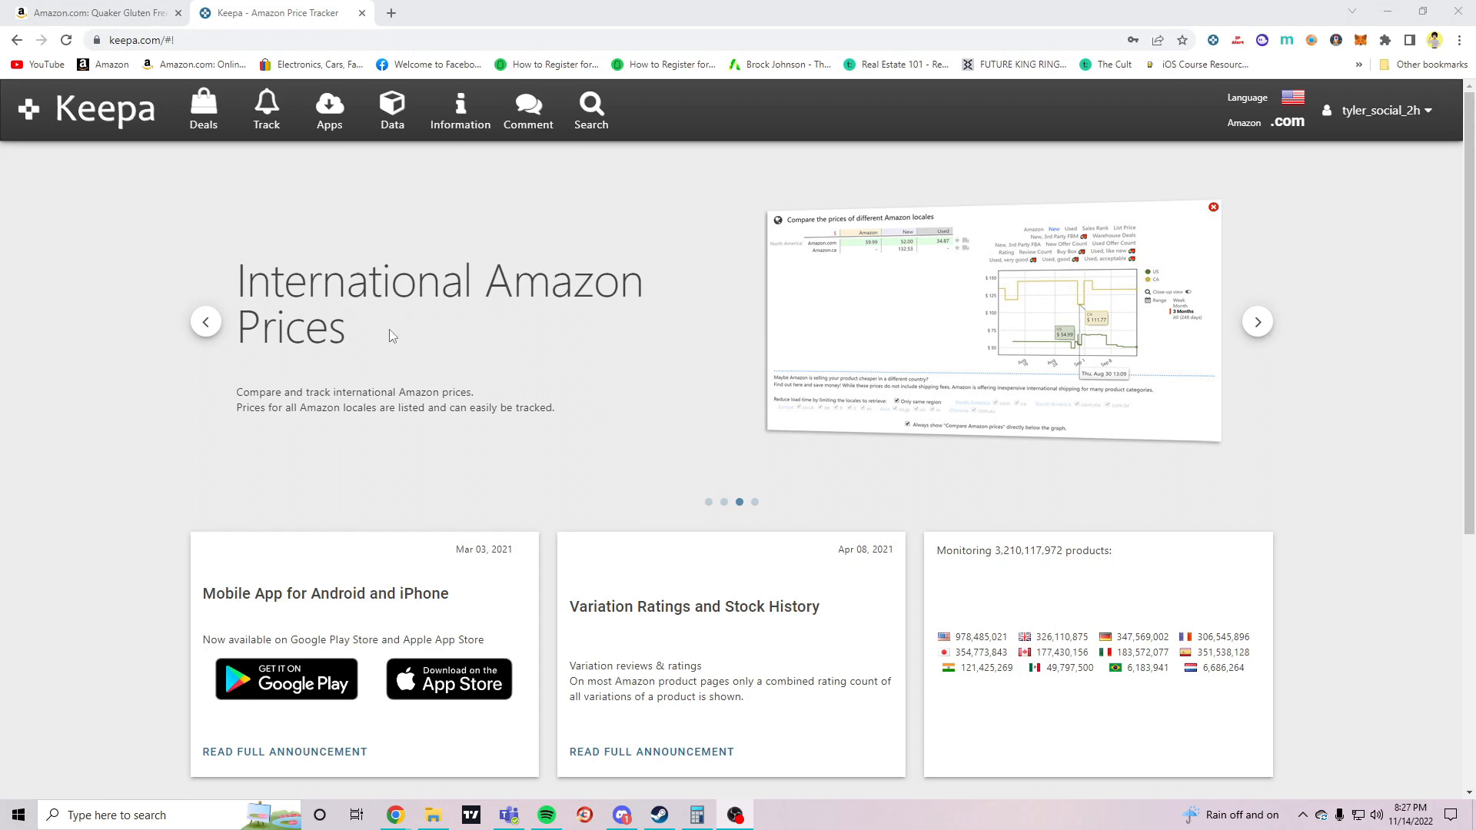
pyautogui.moveTo(520, 610)
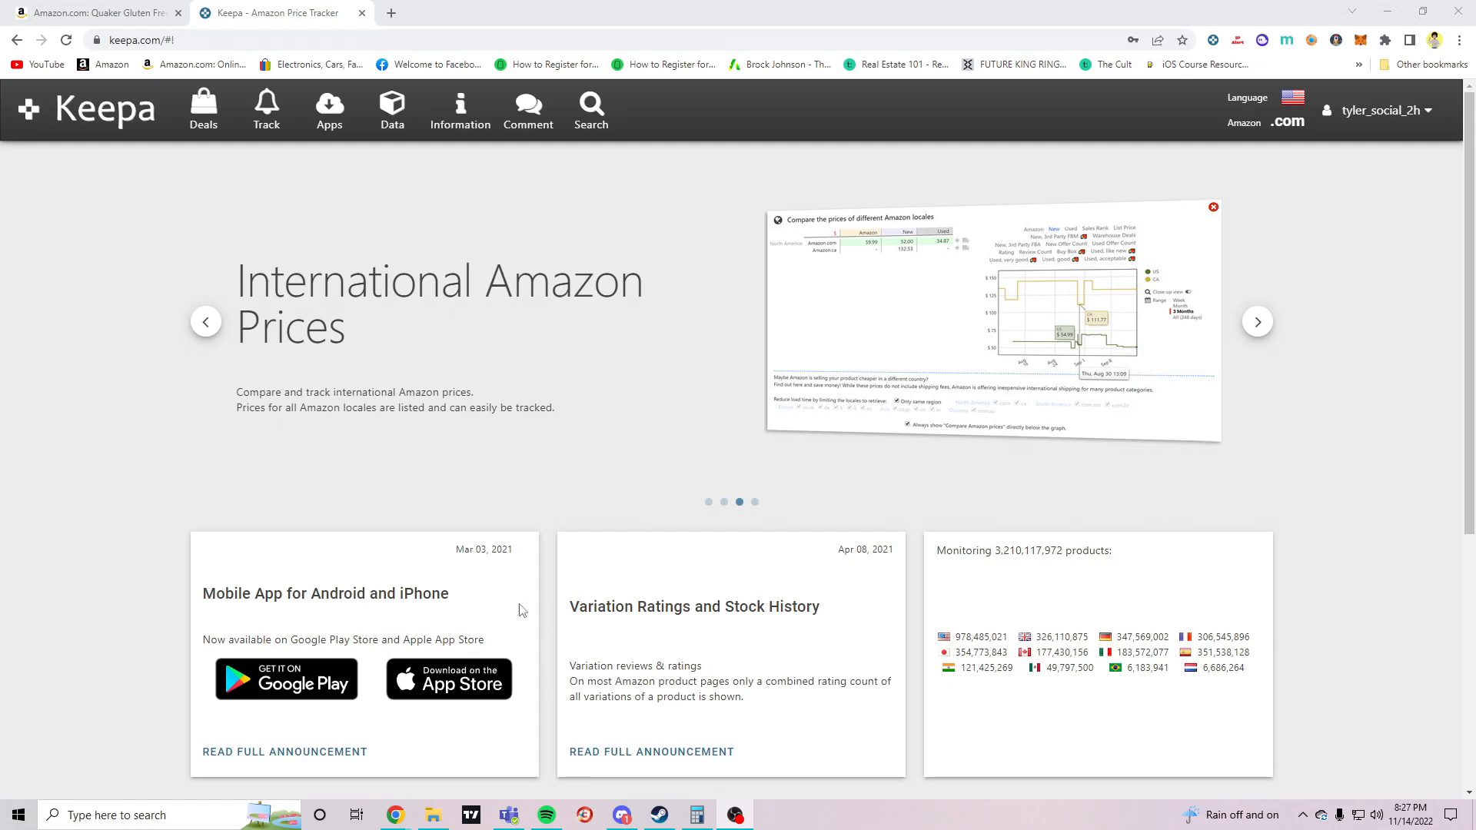
# Show the 20 other seller offers on the Quaker Gluten Free oatmeal listing ('New (21) from $20.99')
pyautogui.click(94, 12)
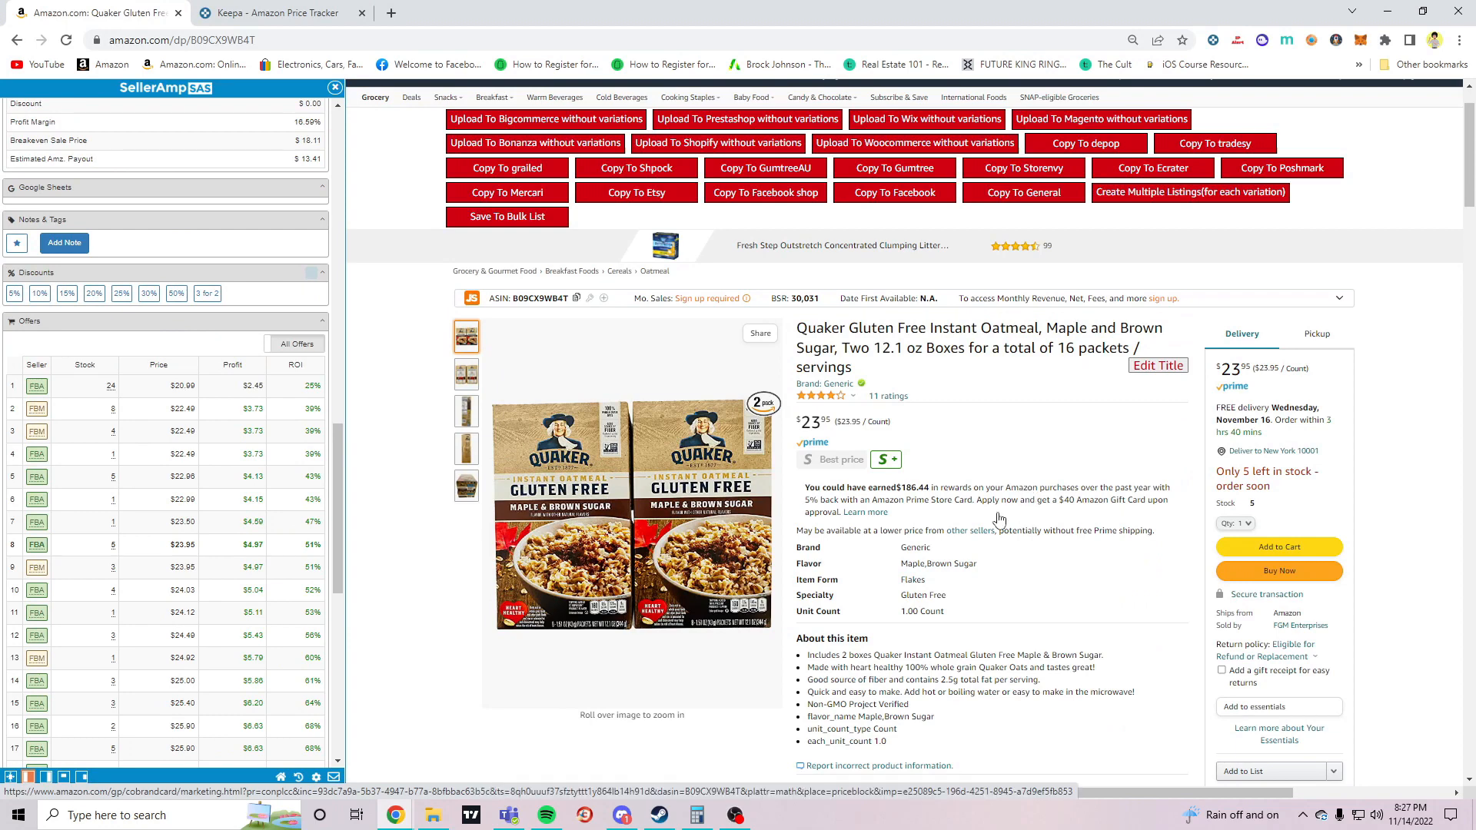
pyautogui.moveTo(1096, 381)
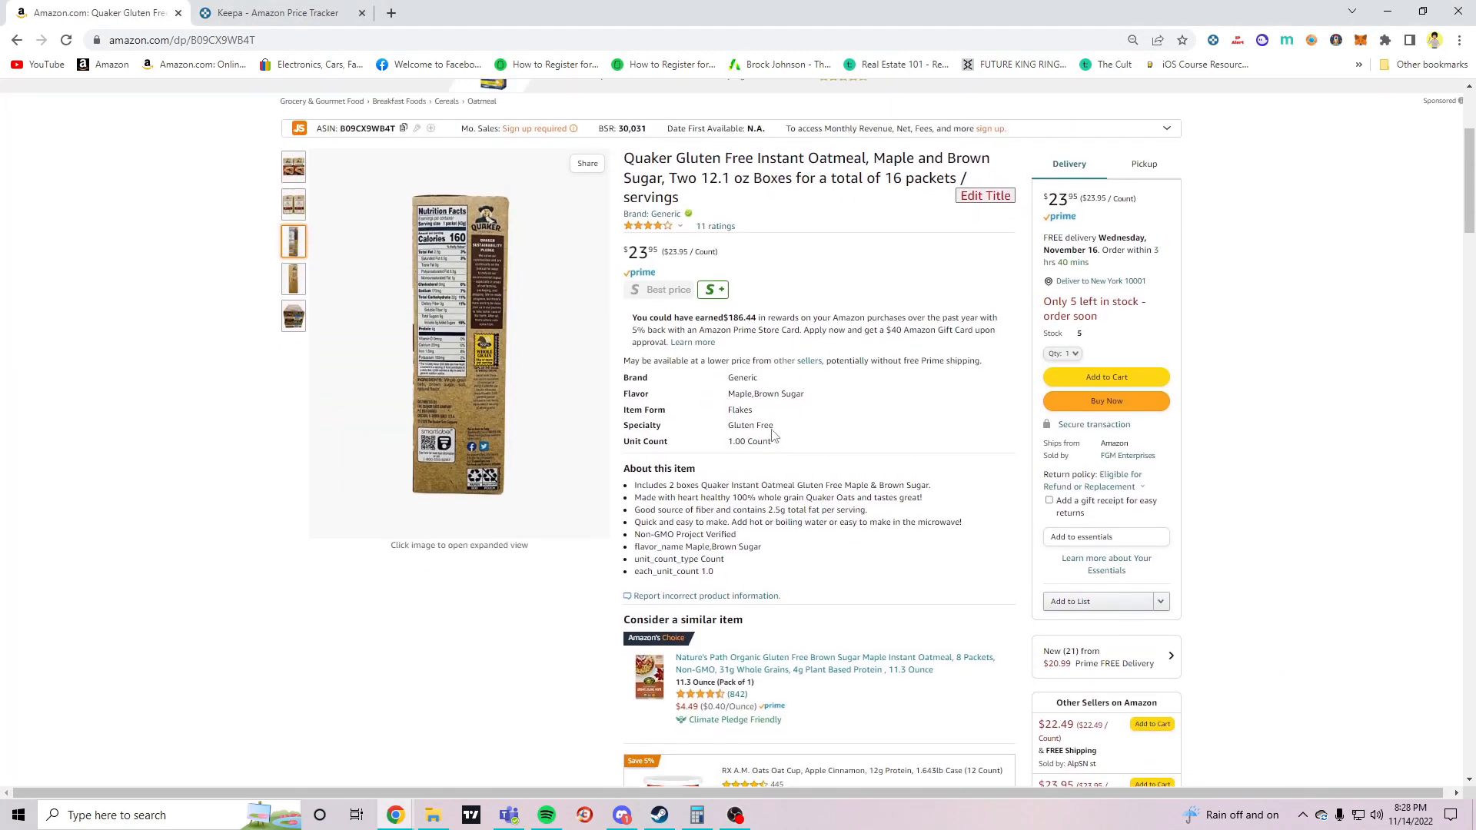
pyautogui.scroll(-3)
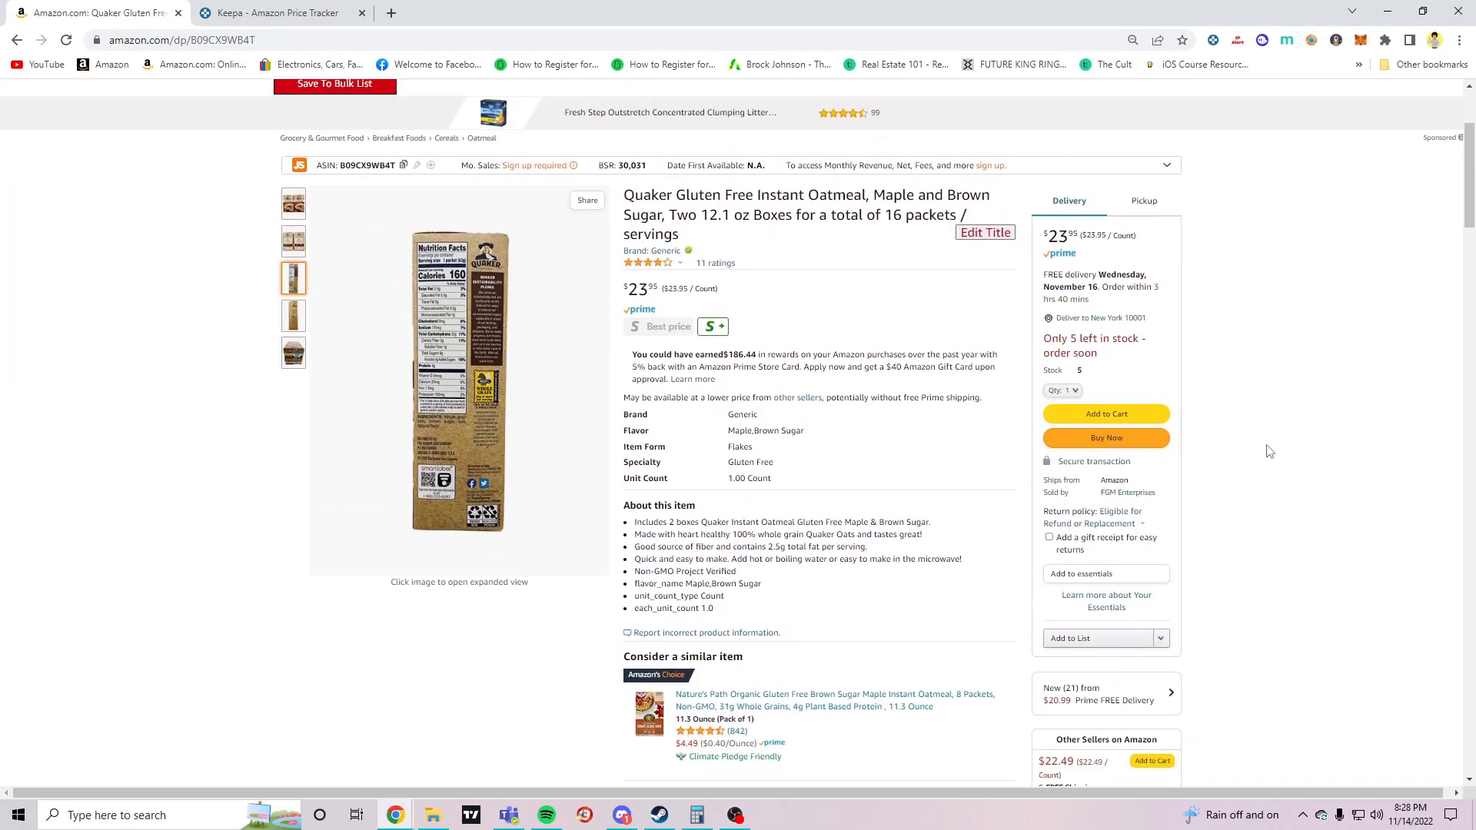
pyautogui.scroll(-3)
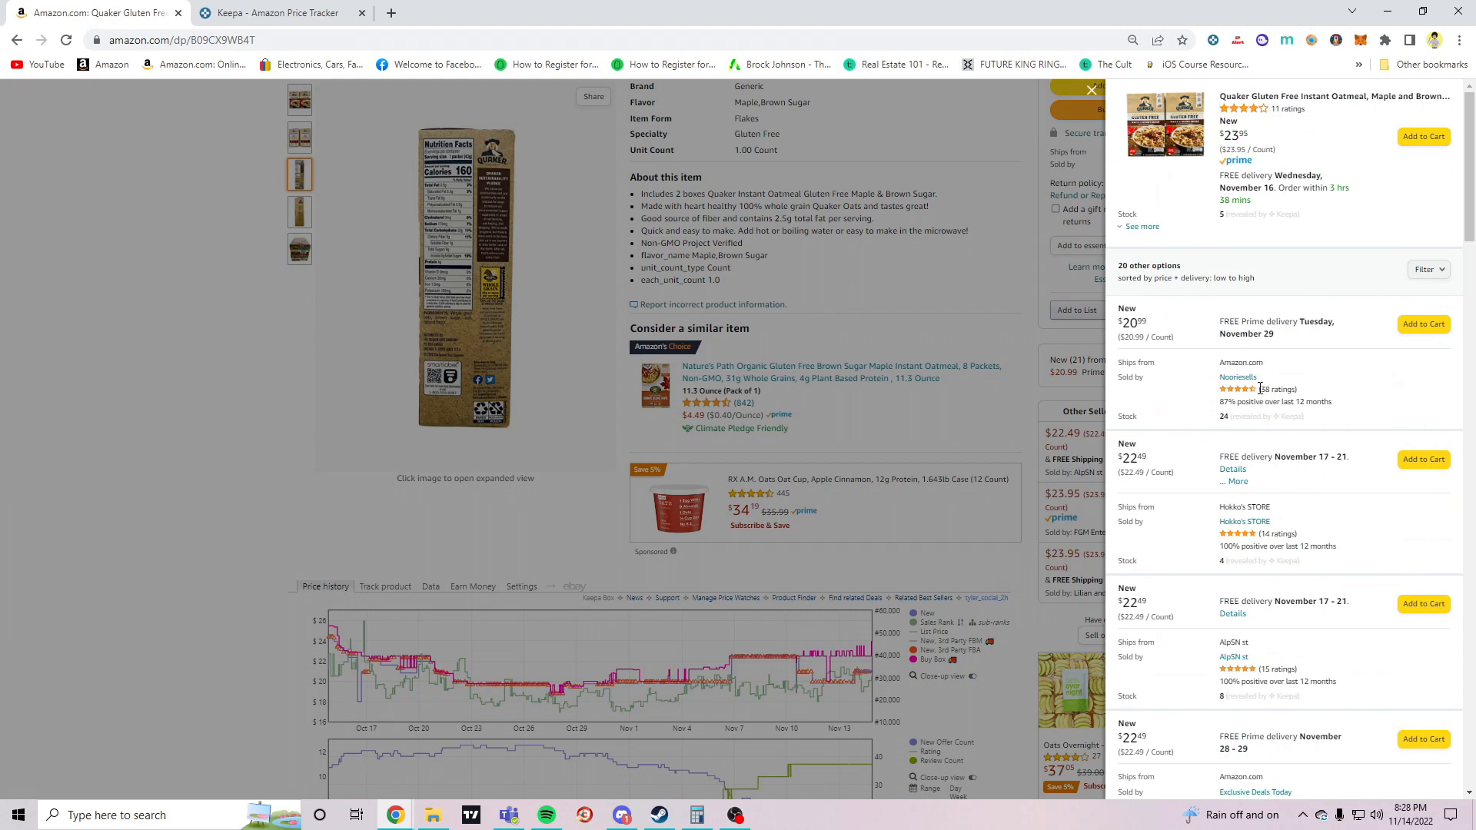
# Scroll the oatmeal offers list and open competing sellers' profiles in new tabs
pyautogui.scroll(-3)
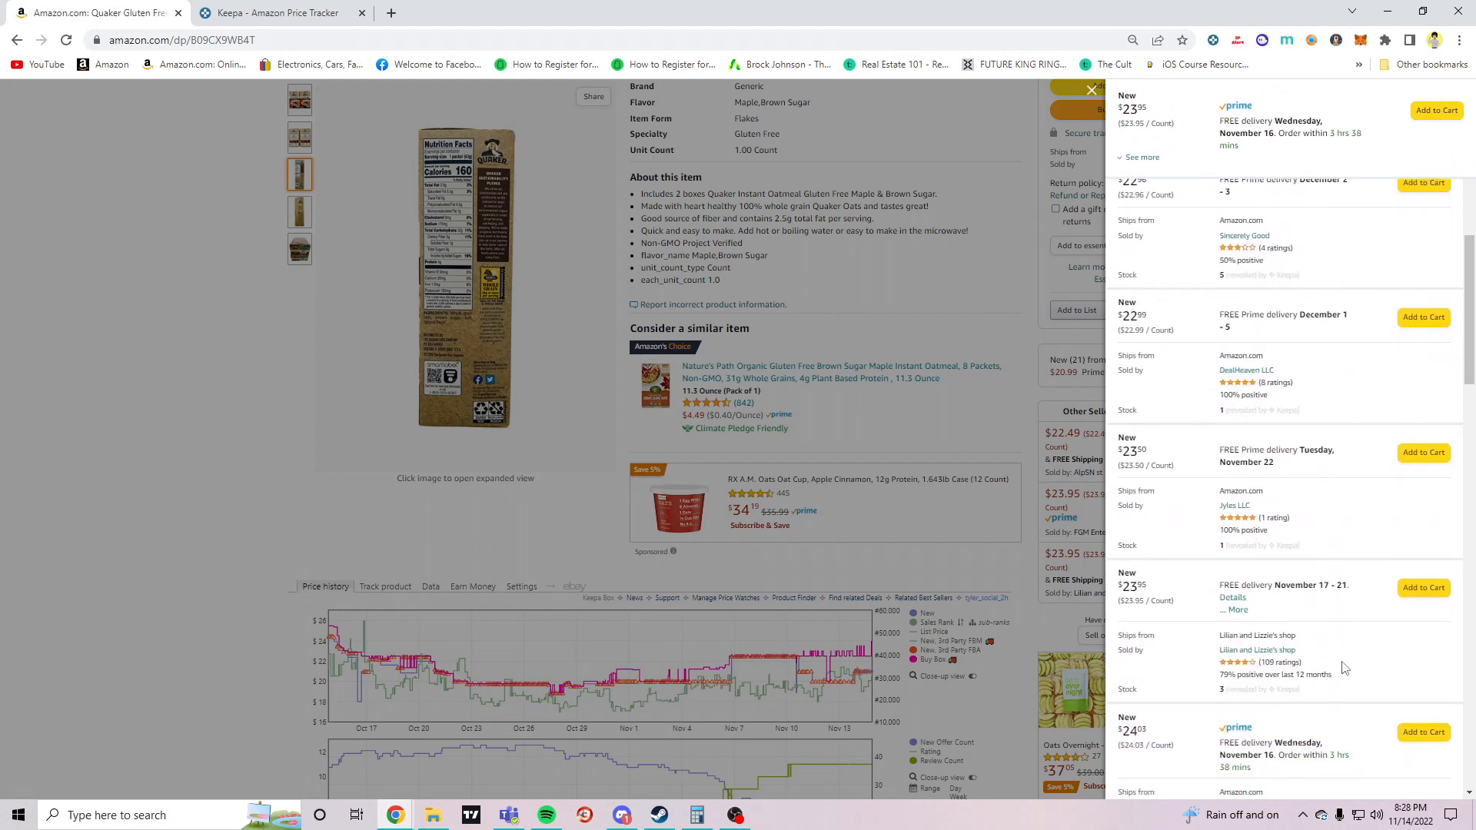
pyautogui.scroll(-3)
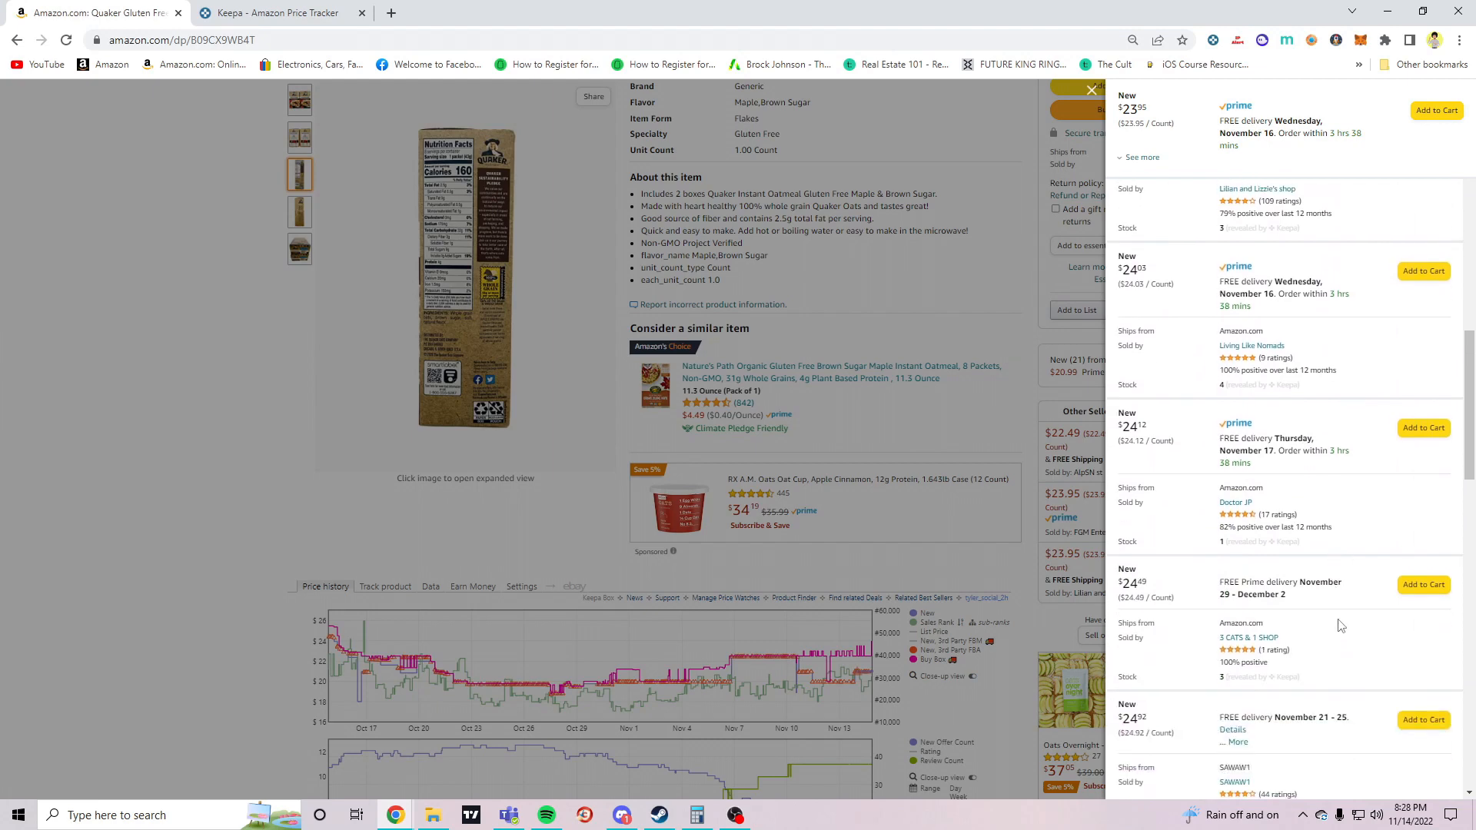
pyautogui.scroll(-3)
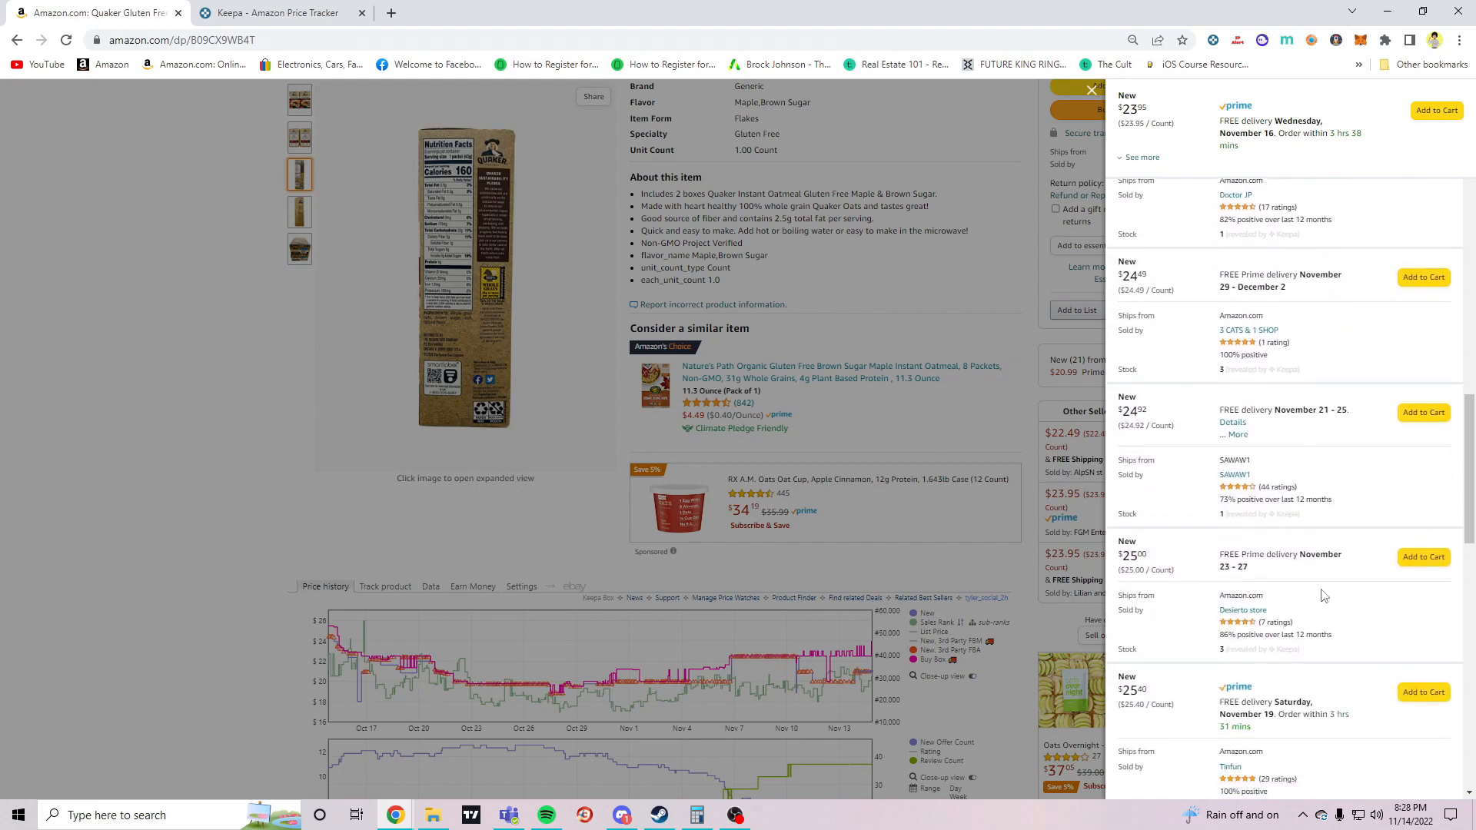
pyautogui.scroll(-3)
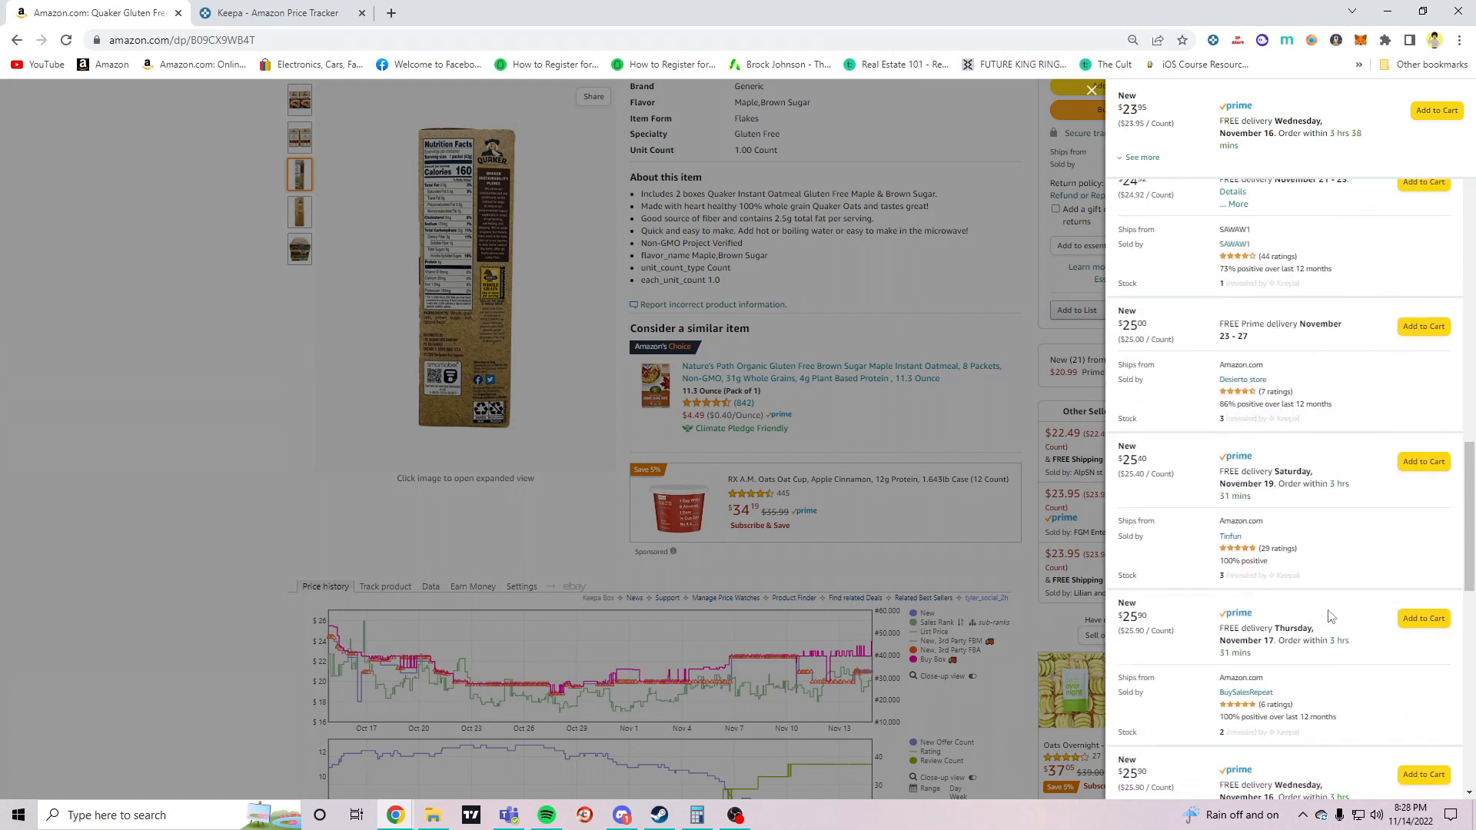
pyautogui.scroll(-3)
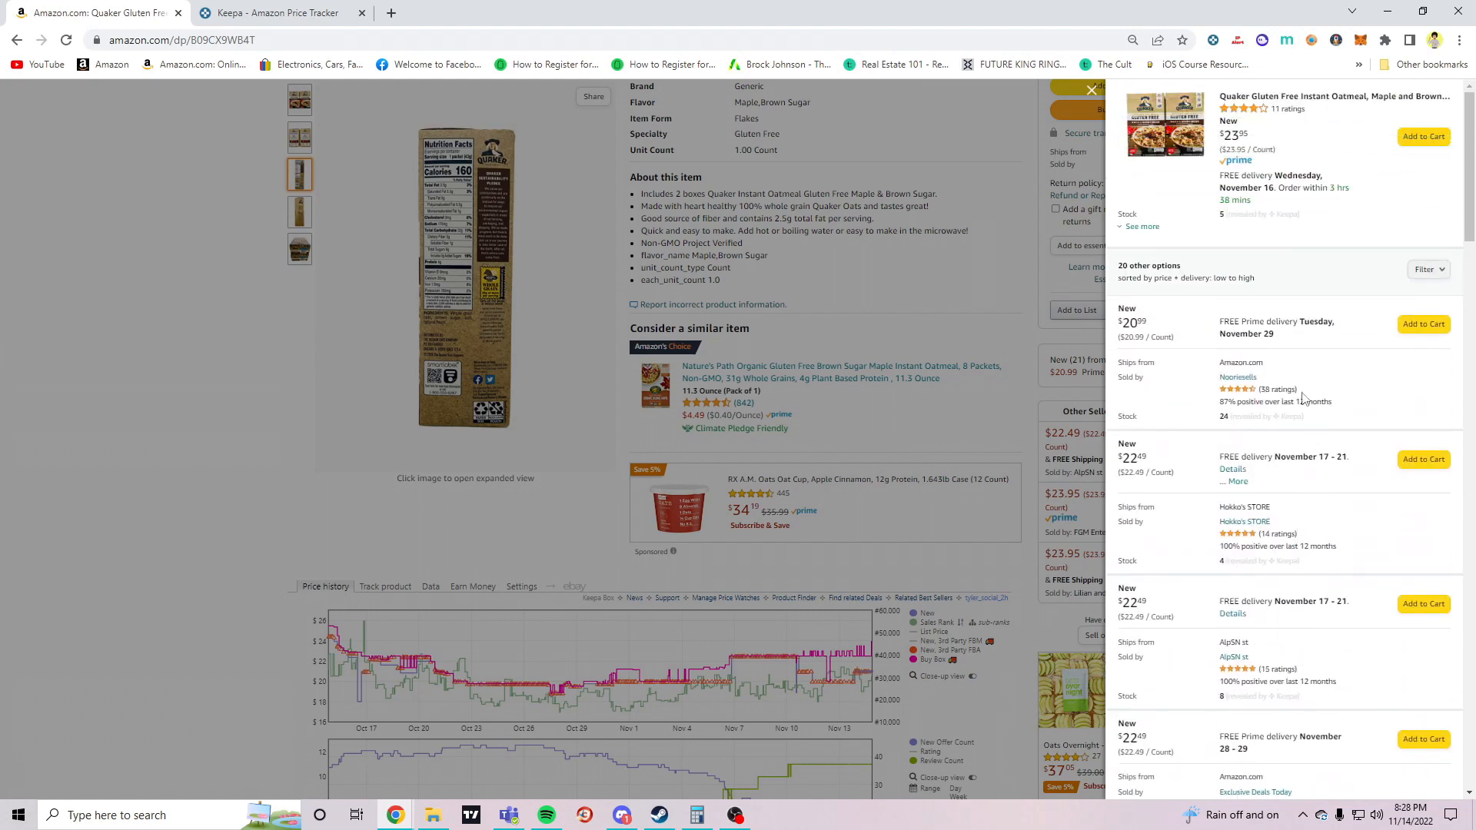
pyautogui.moveTo(1314, 389)
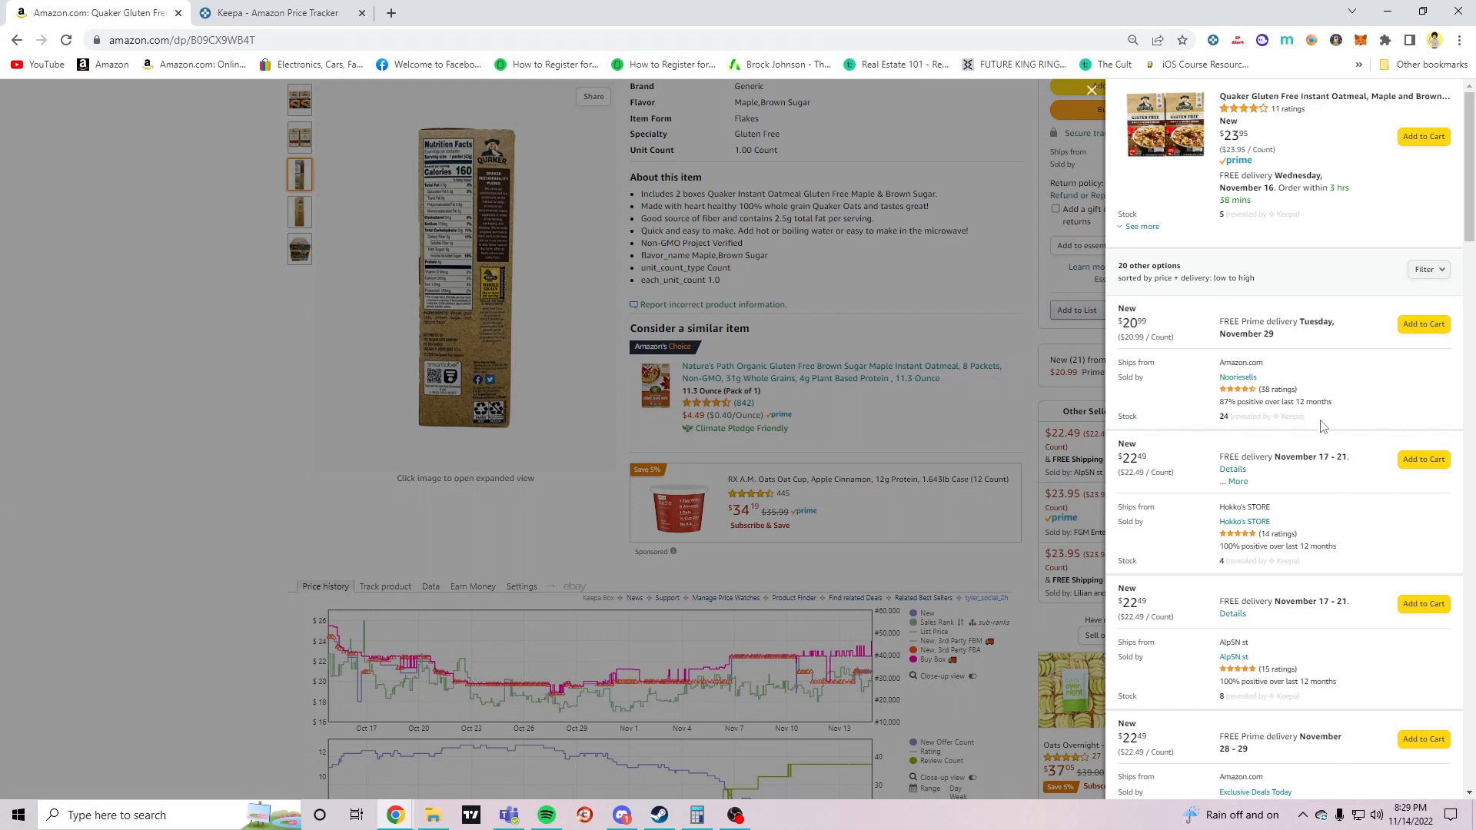
pyautogui.click(1237, 377)
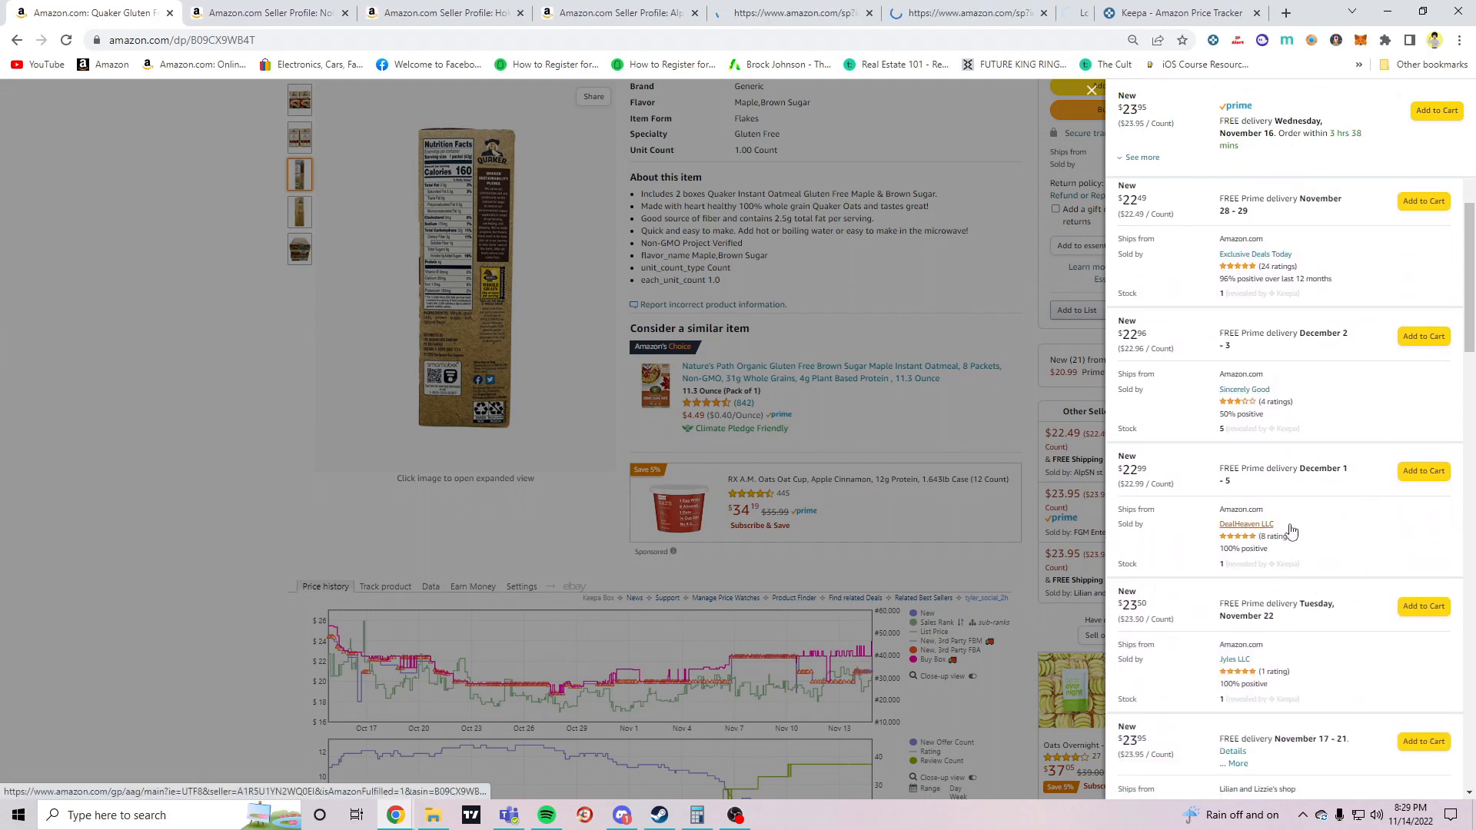
pyautogui.scroll(-3)
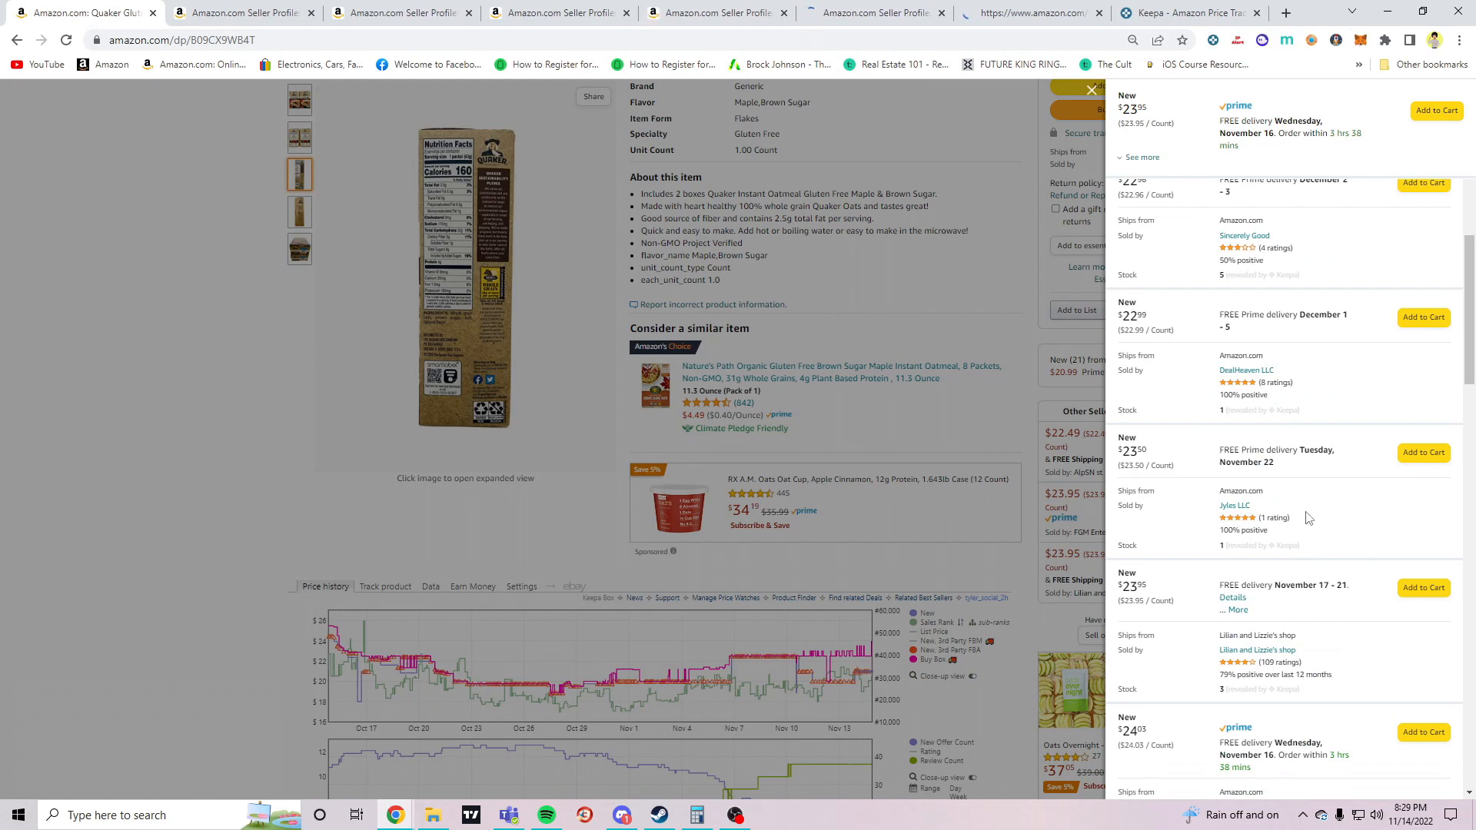
pyautogui.scroll(-3)
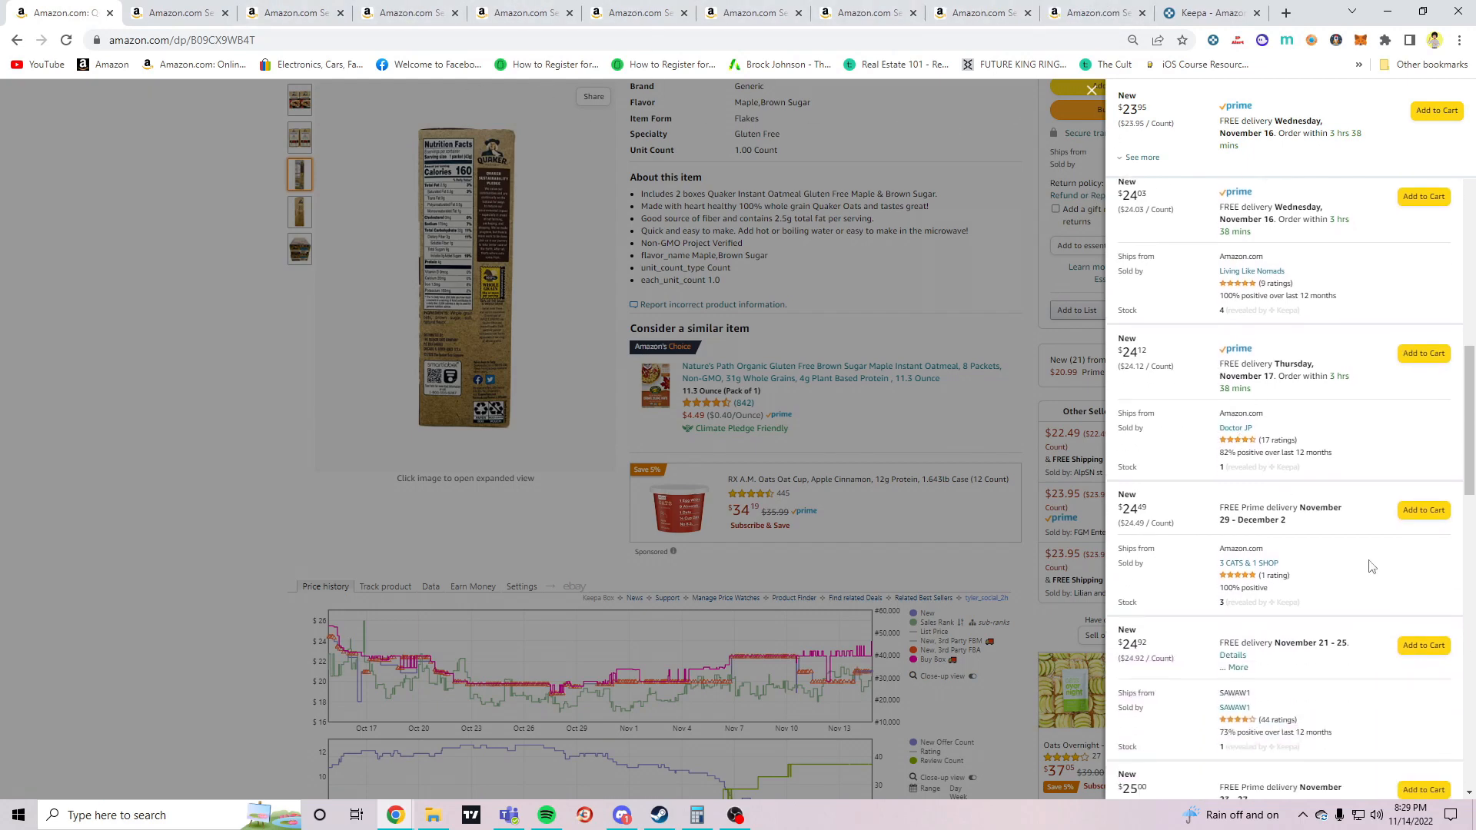
pyautogui.scroll(-3)
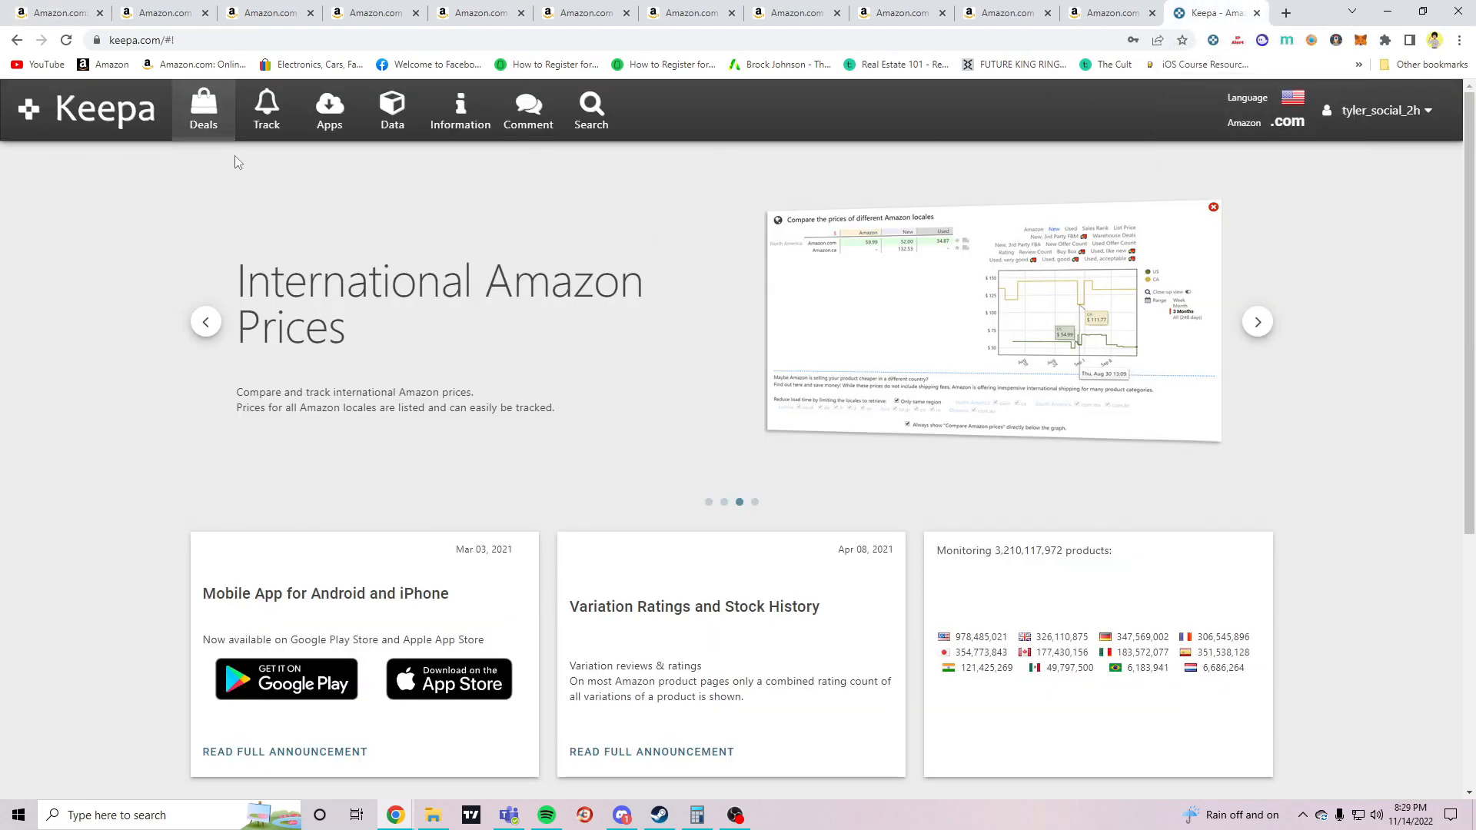
# Open Keepa's Product Finder and go to the Seller field under 'Refine your search even more!'
pyautogui.click(391, 109)
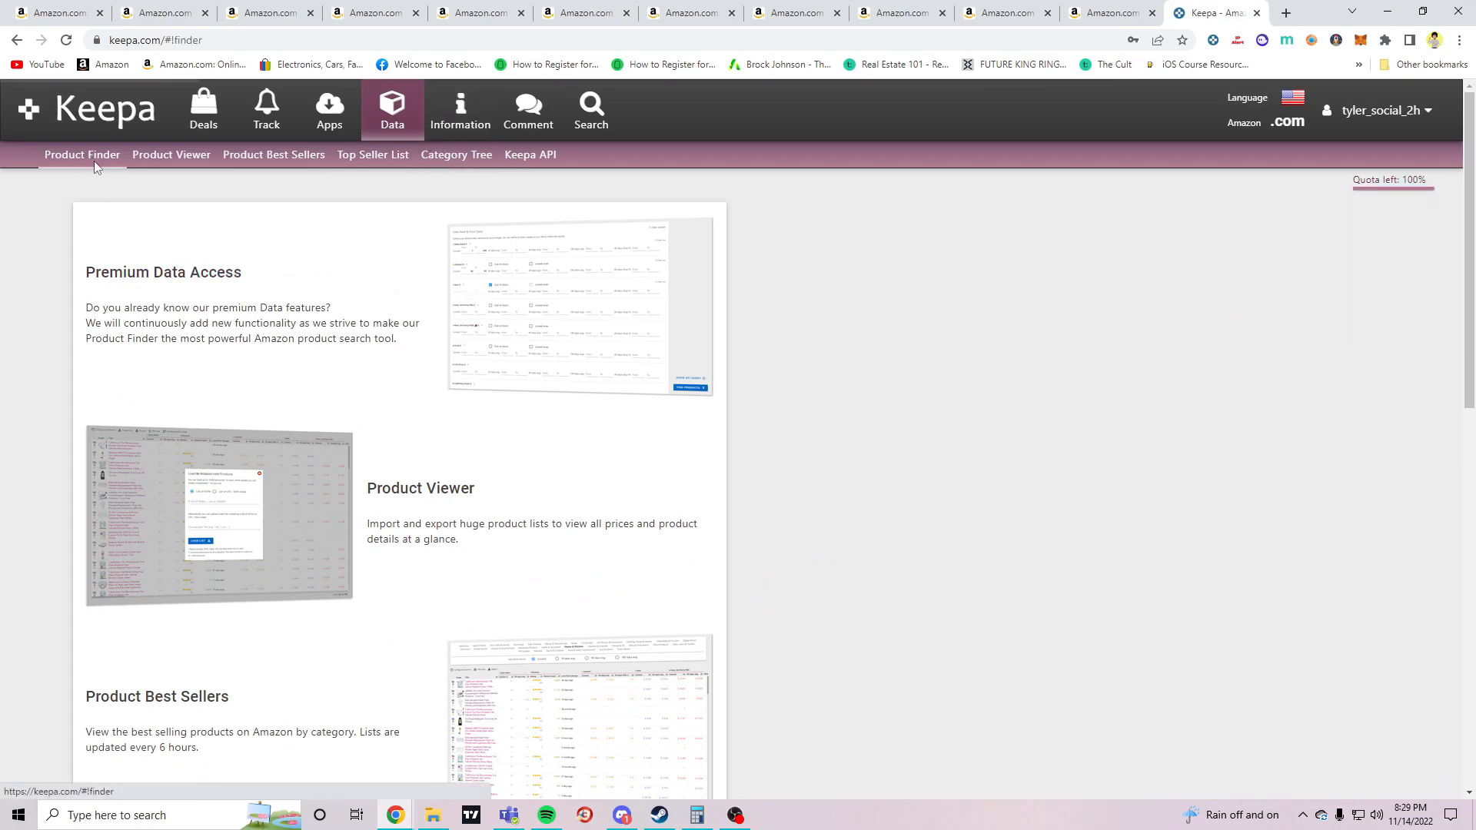
pyautogui.click(83, 154)
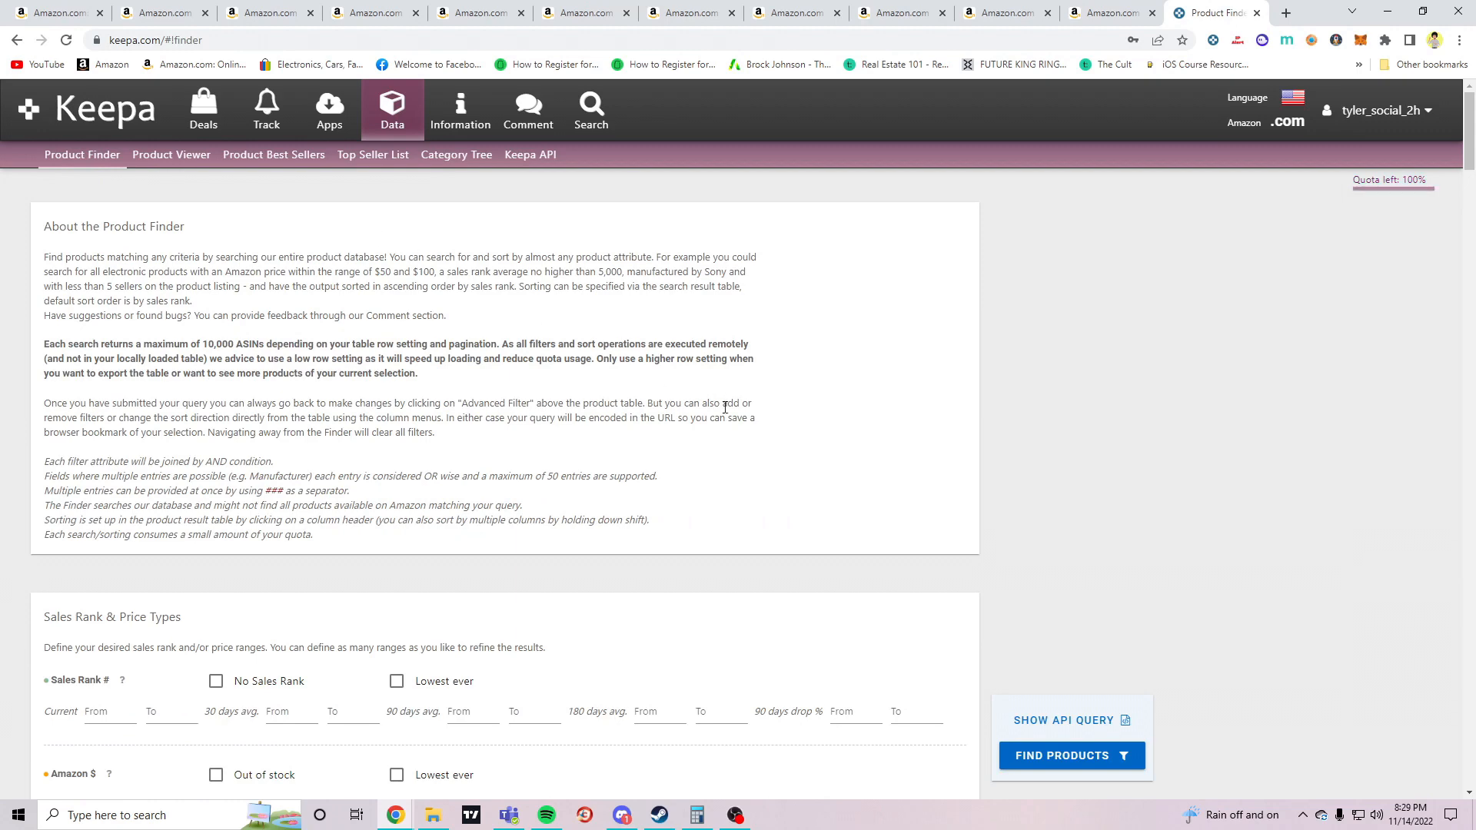
pyautogui.scroll(-3)
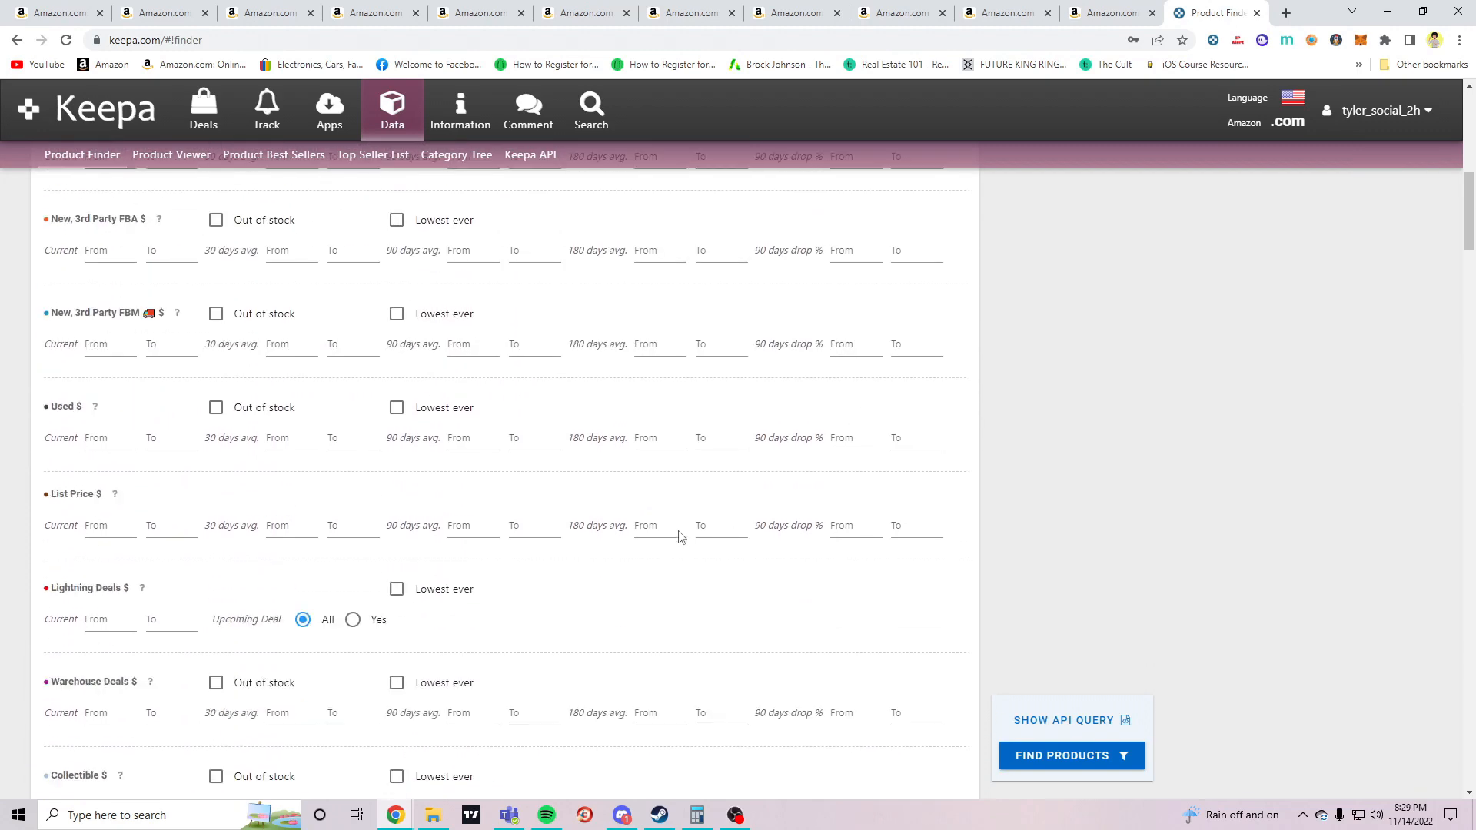
pyautogui.scroll(-3)
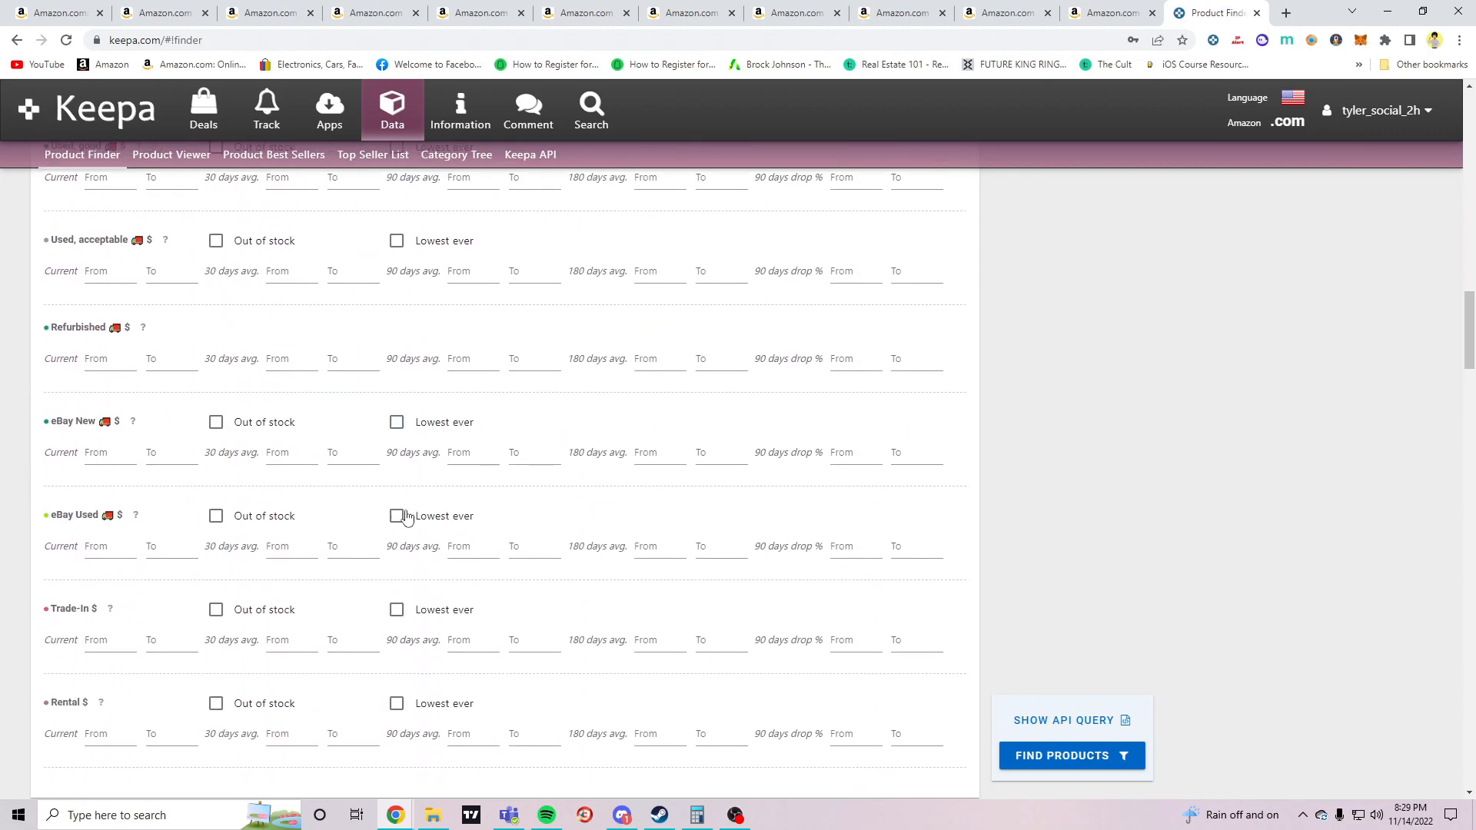
pyautogui.scroll(-3)
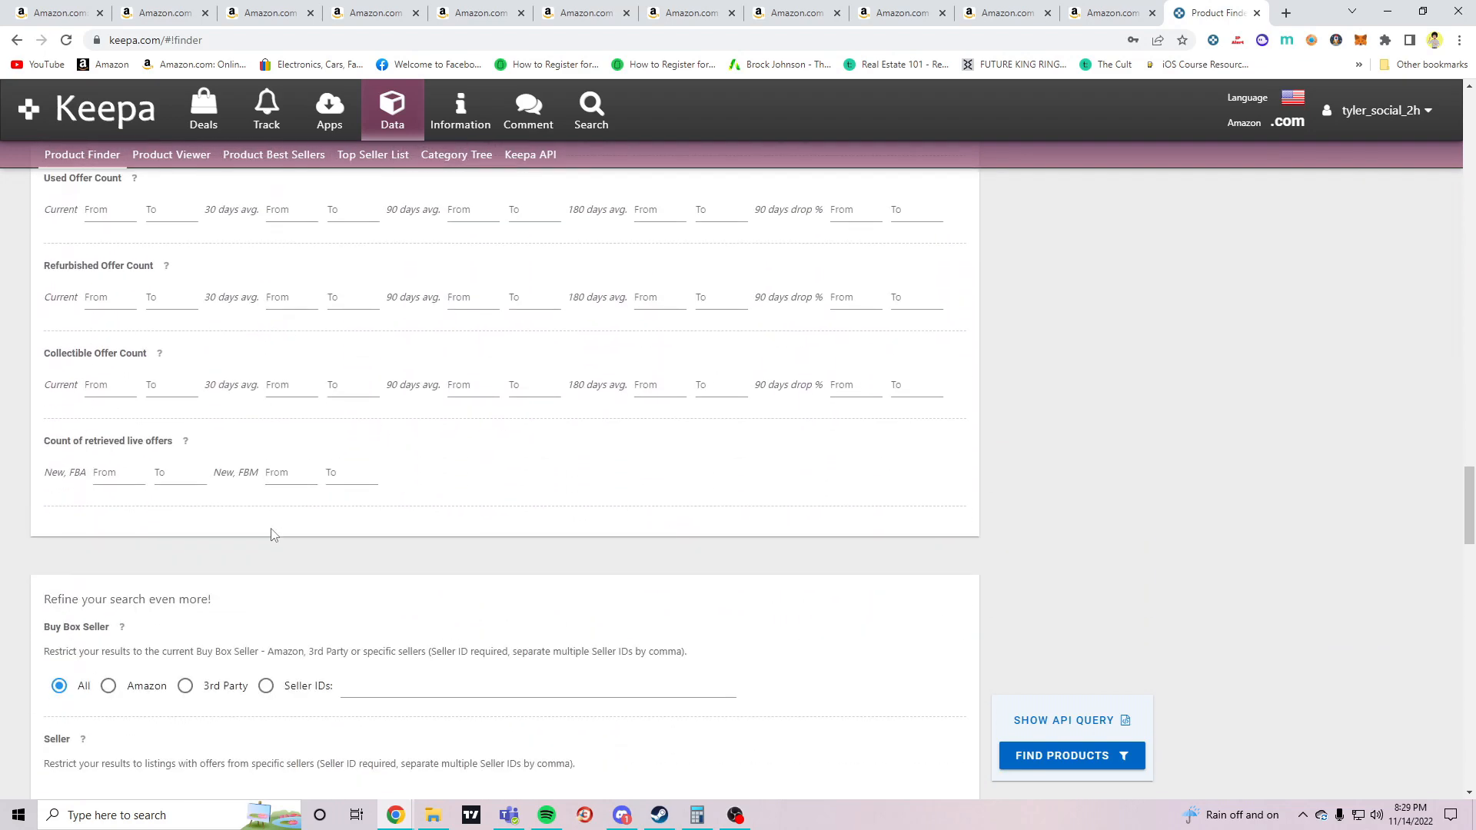
pyautogui.scroll(-3)
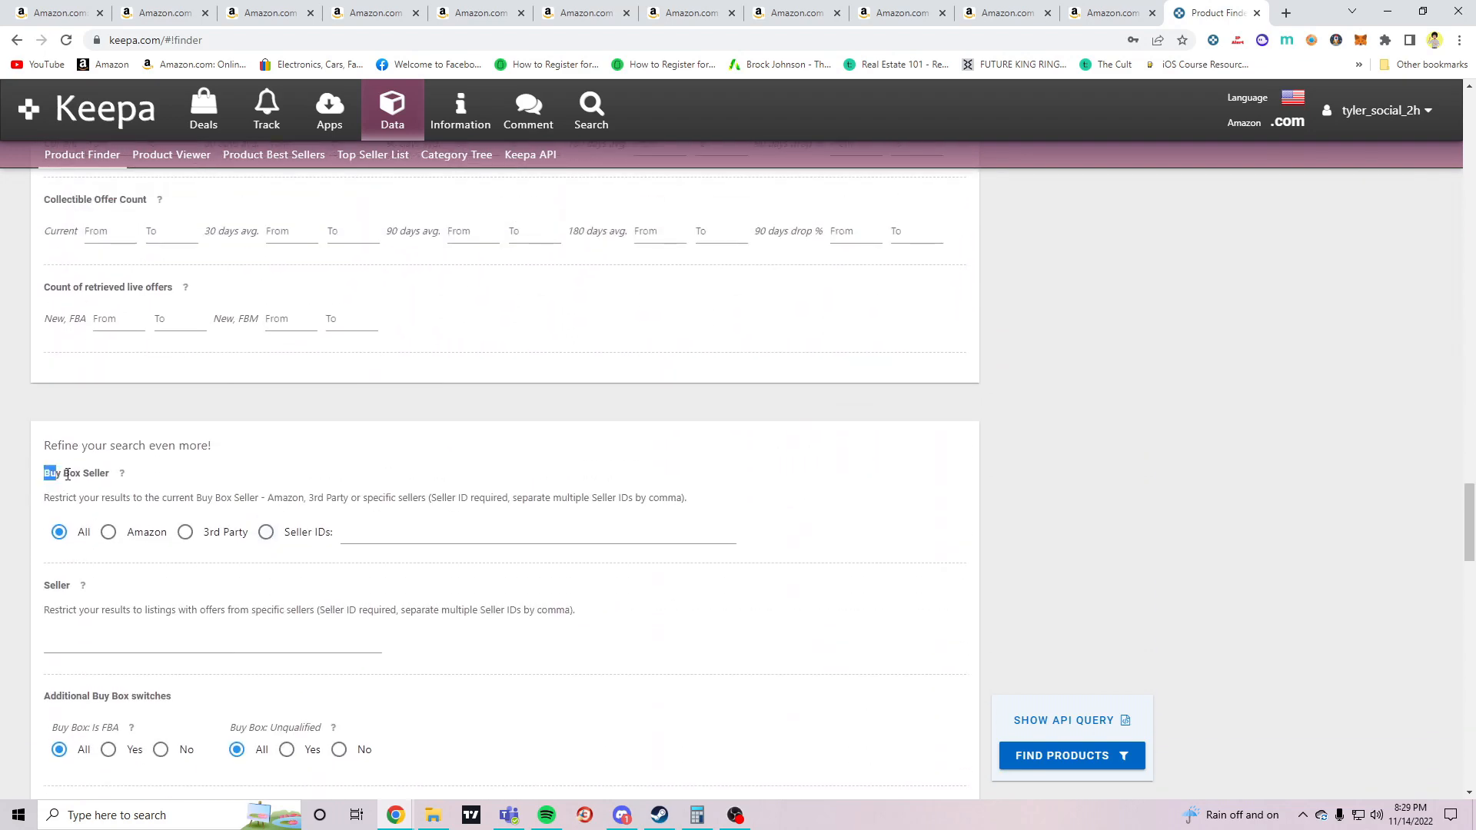
pyautogui.scroll(-3)
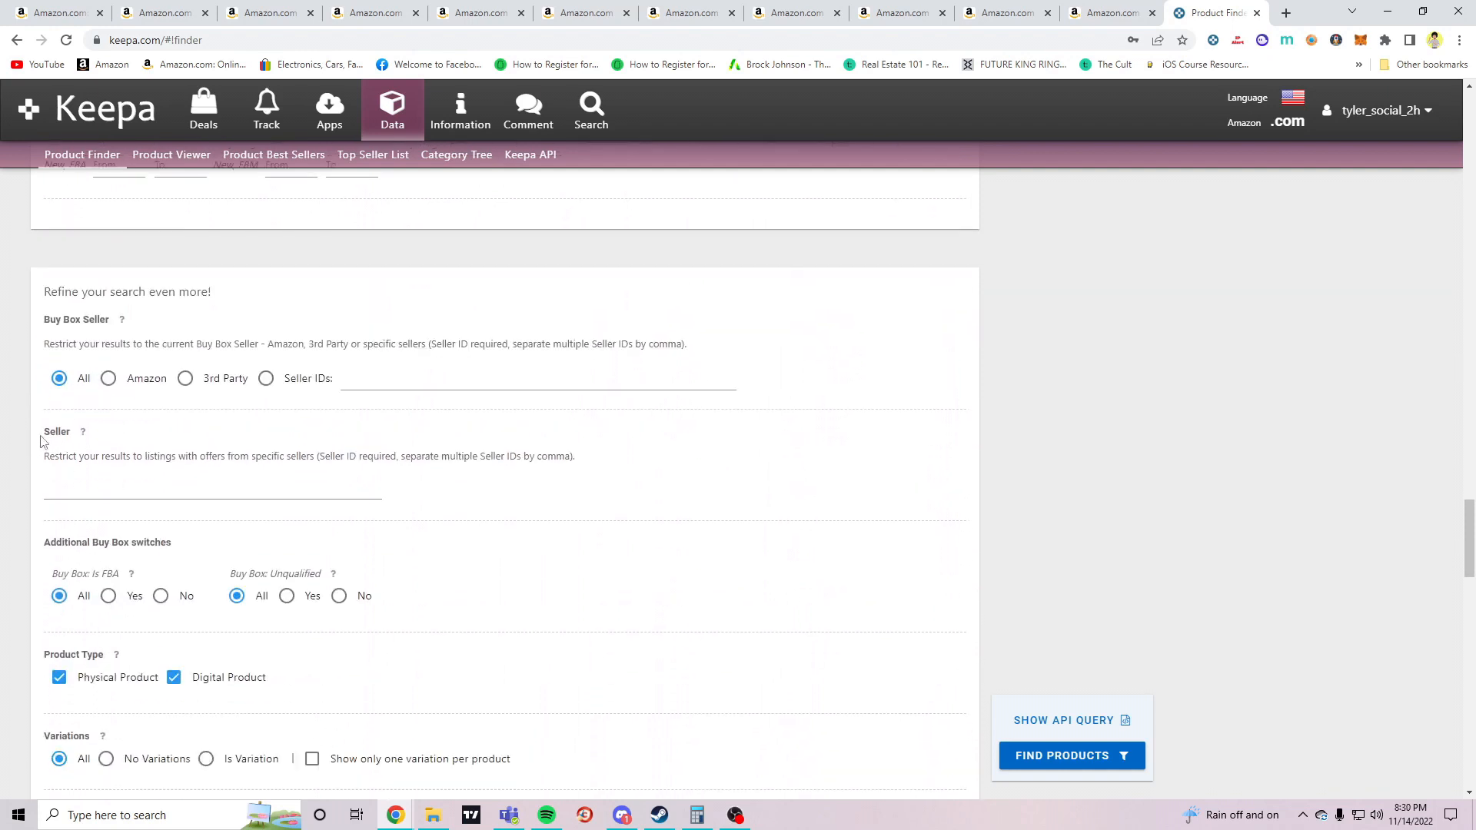
pyautogui.doubleClick(55, 431)
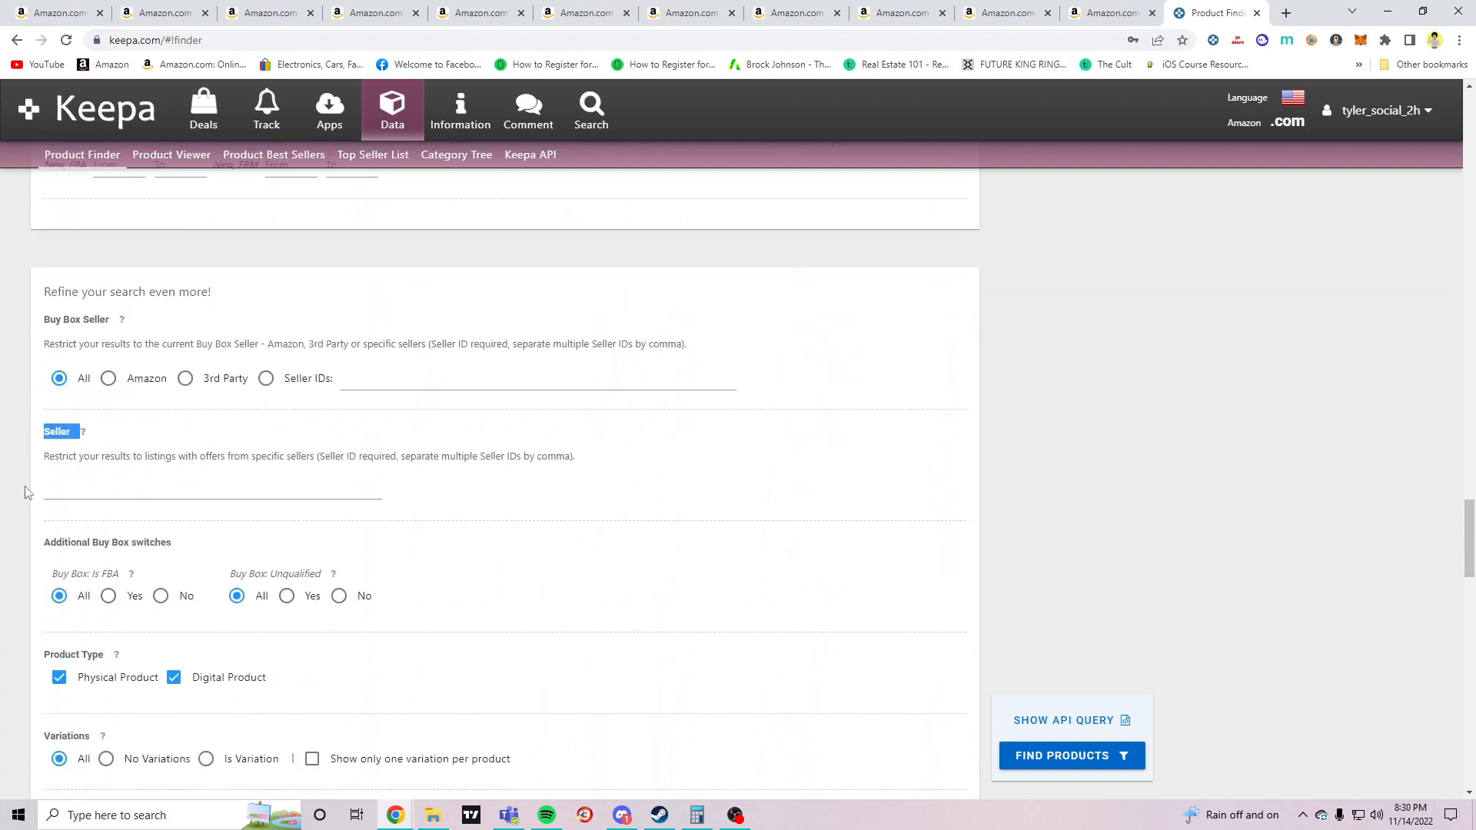
pyautogui.click(212, 493)
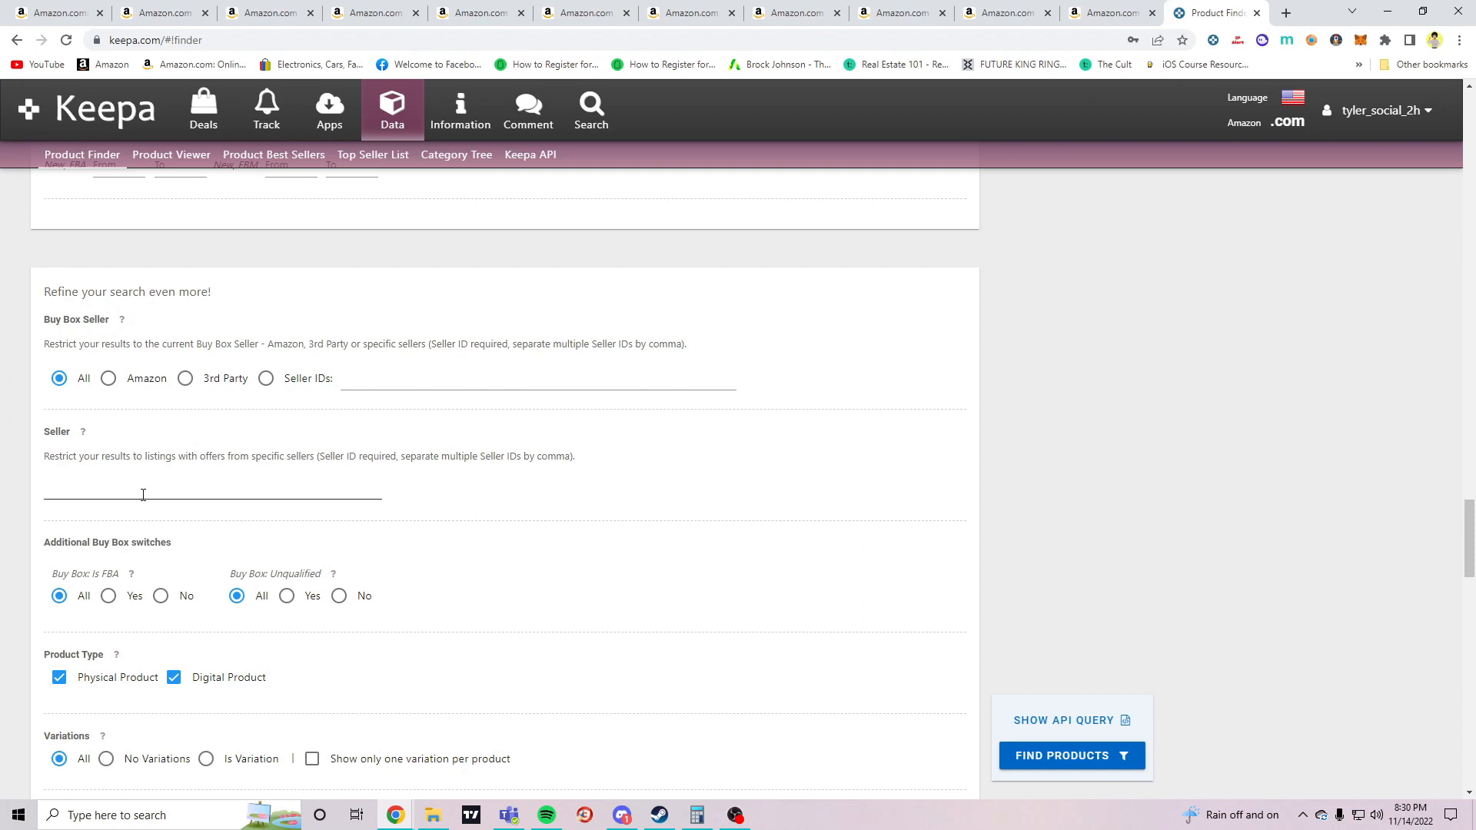
pyautogui.moveTo(626, 307)
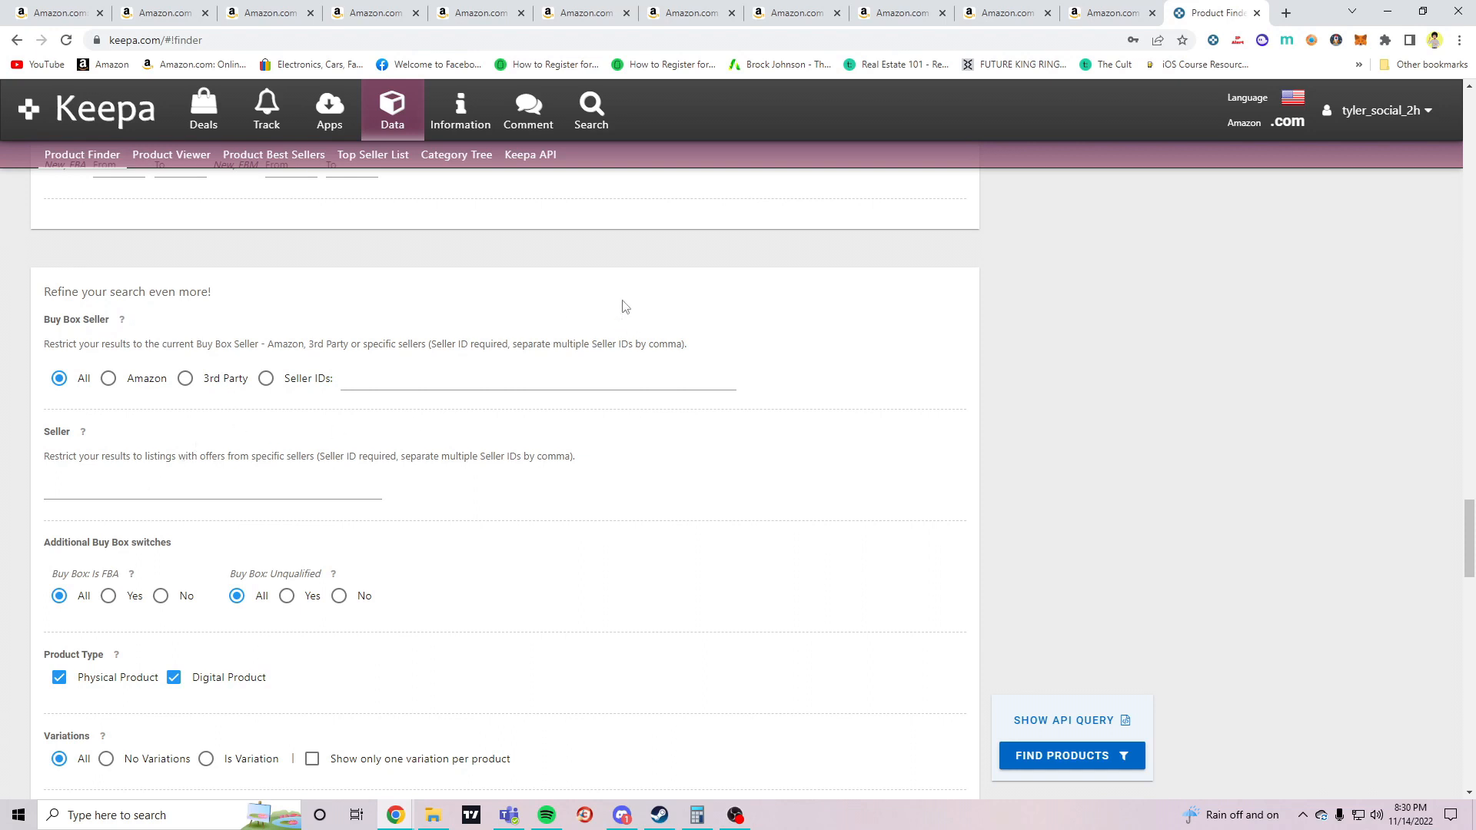
pyautogui.moveTo(1076, 490)
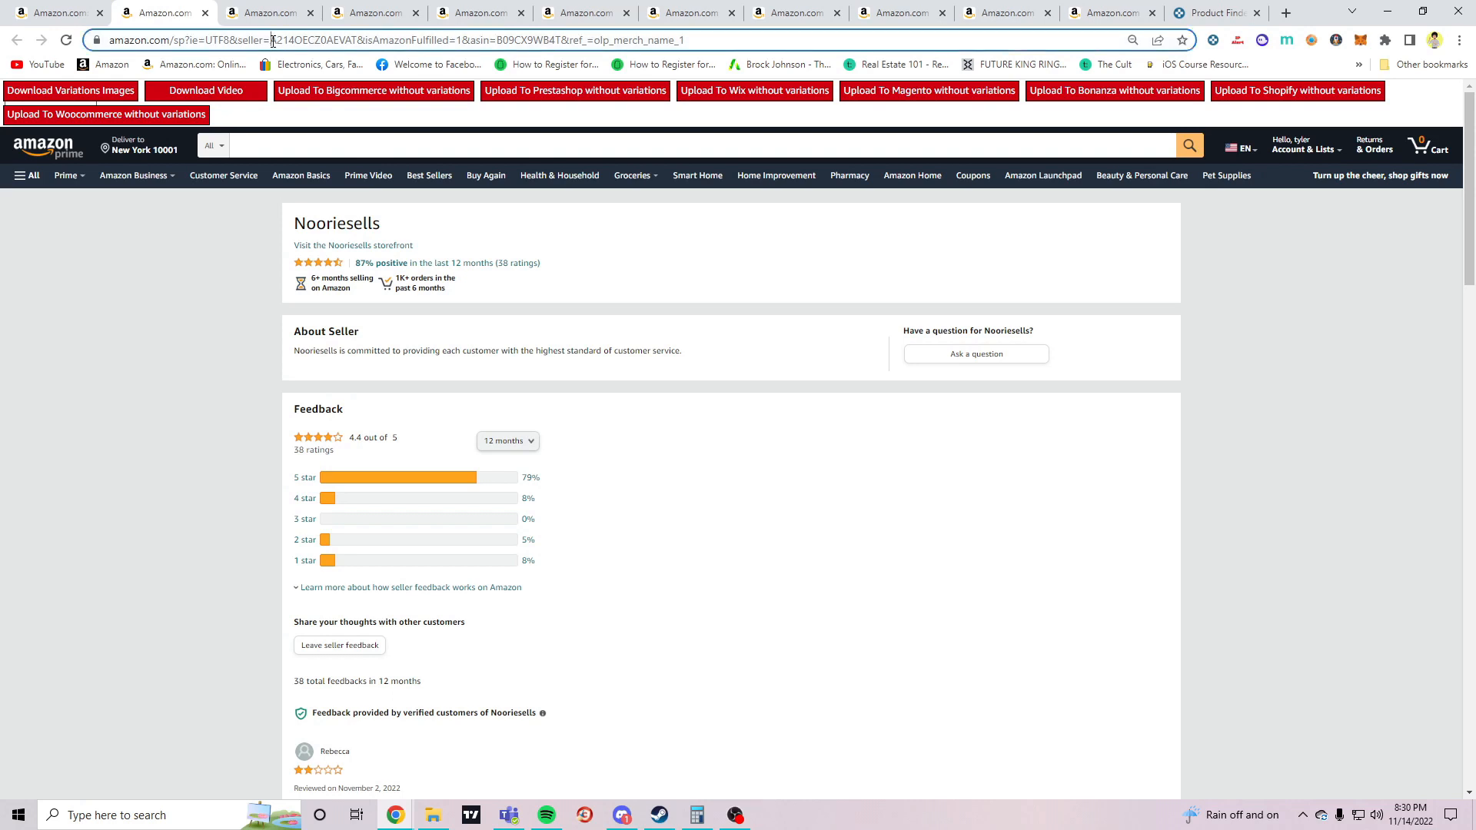
# Copy seller ID A2140ECZ0AEVAT from its profile URL into Keepa's Seller field
pyautogui.doubleClick(282, 41)
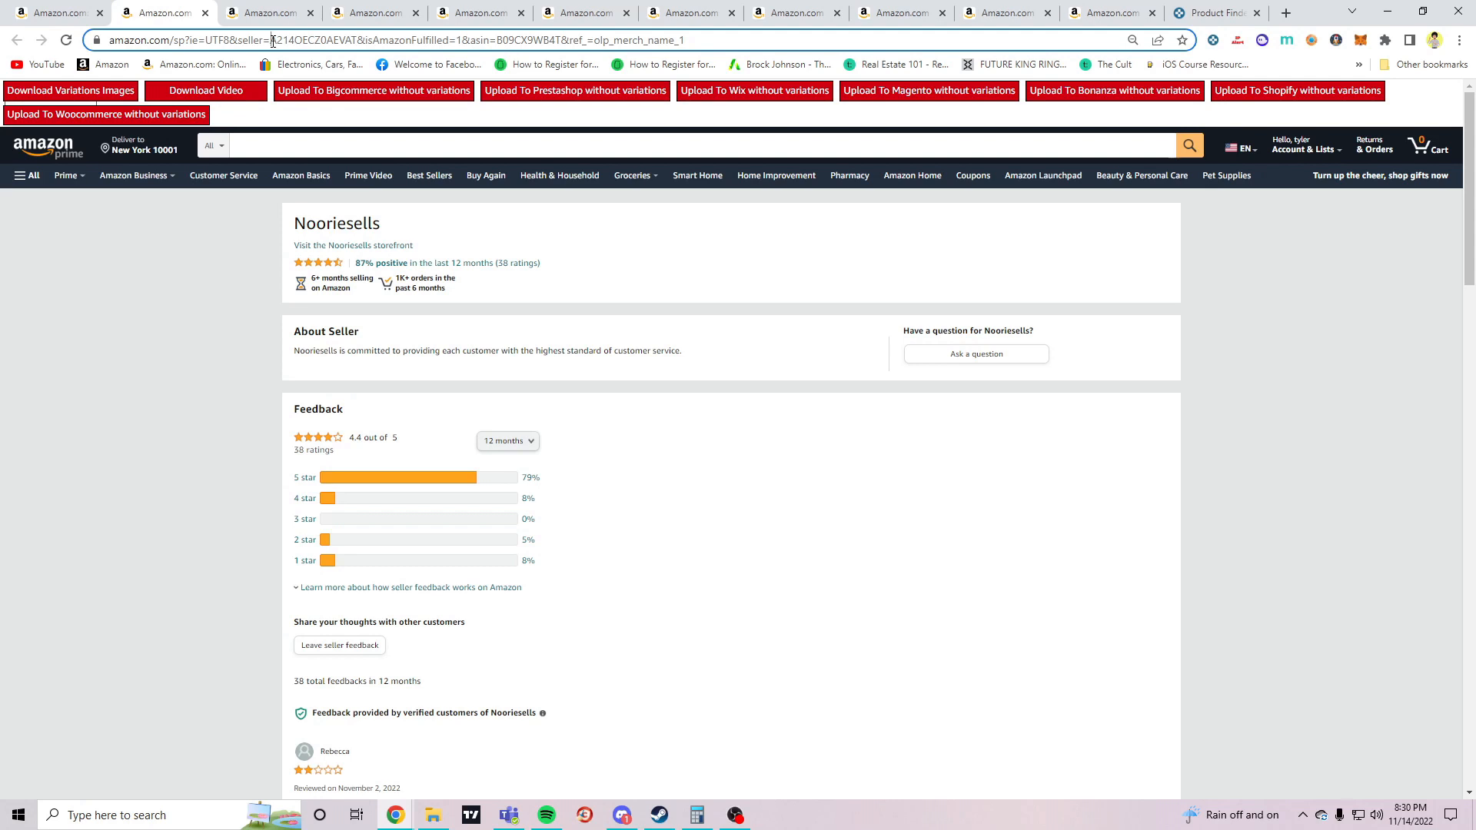
pyautogui.doubleClick(301, 40)
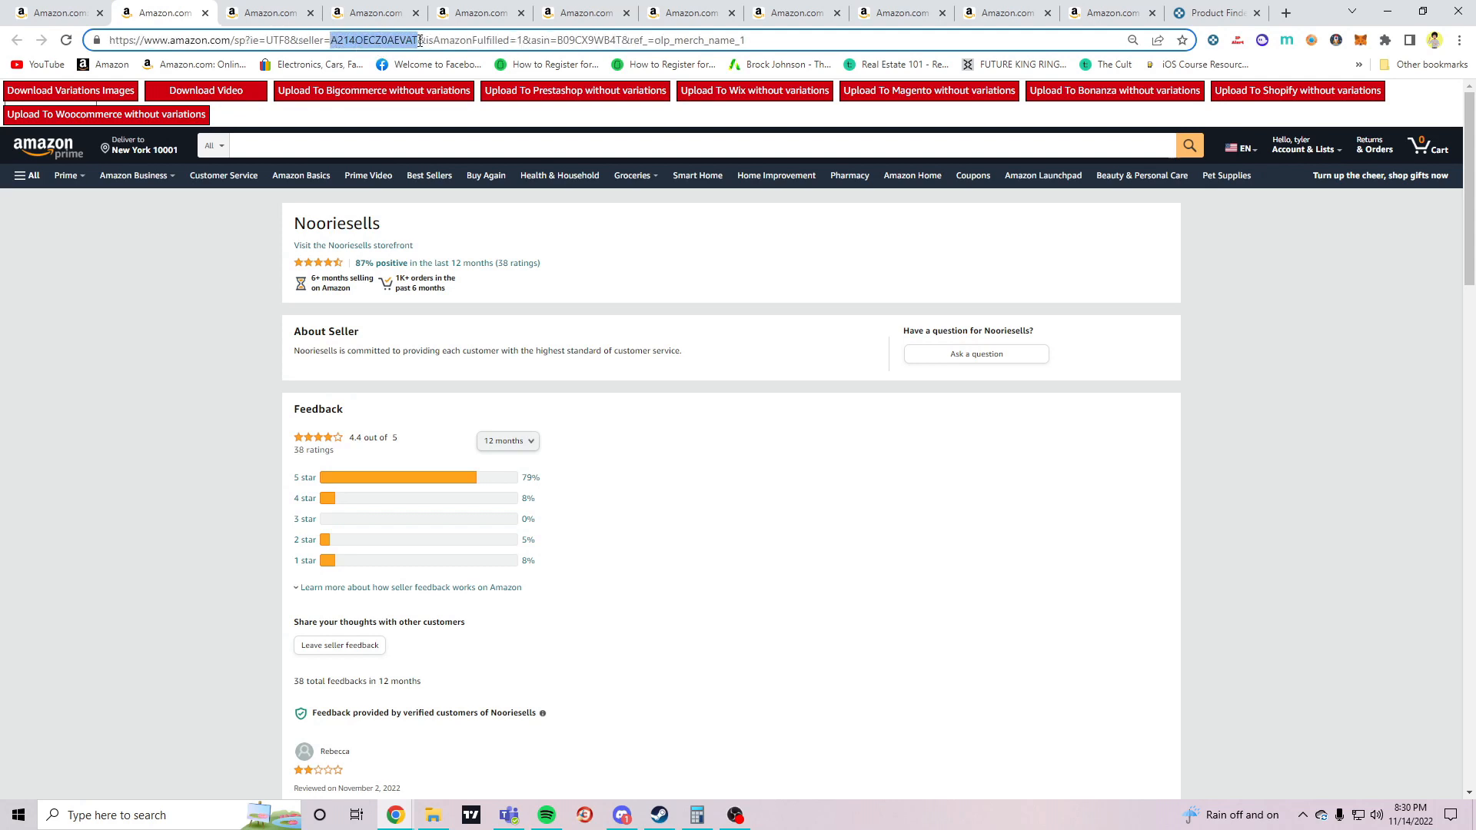
pyautogui.rightClick(419, 39)
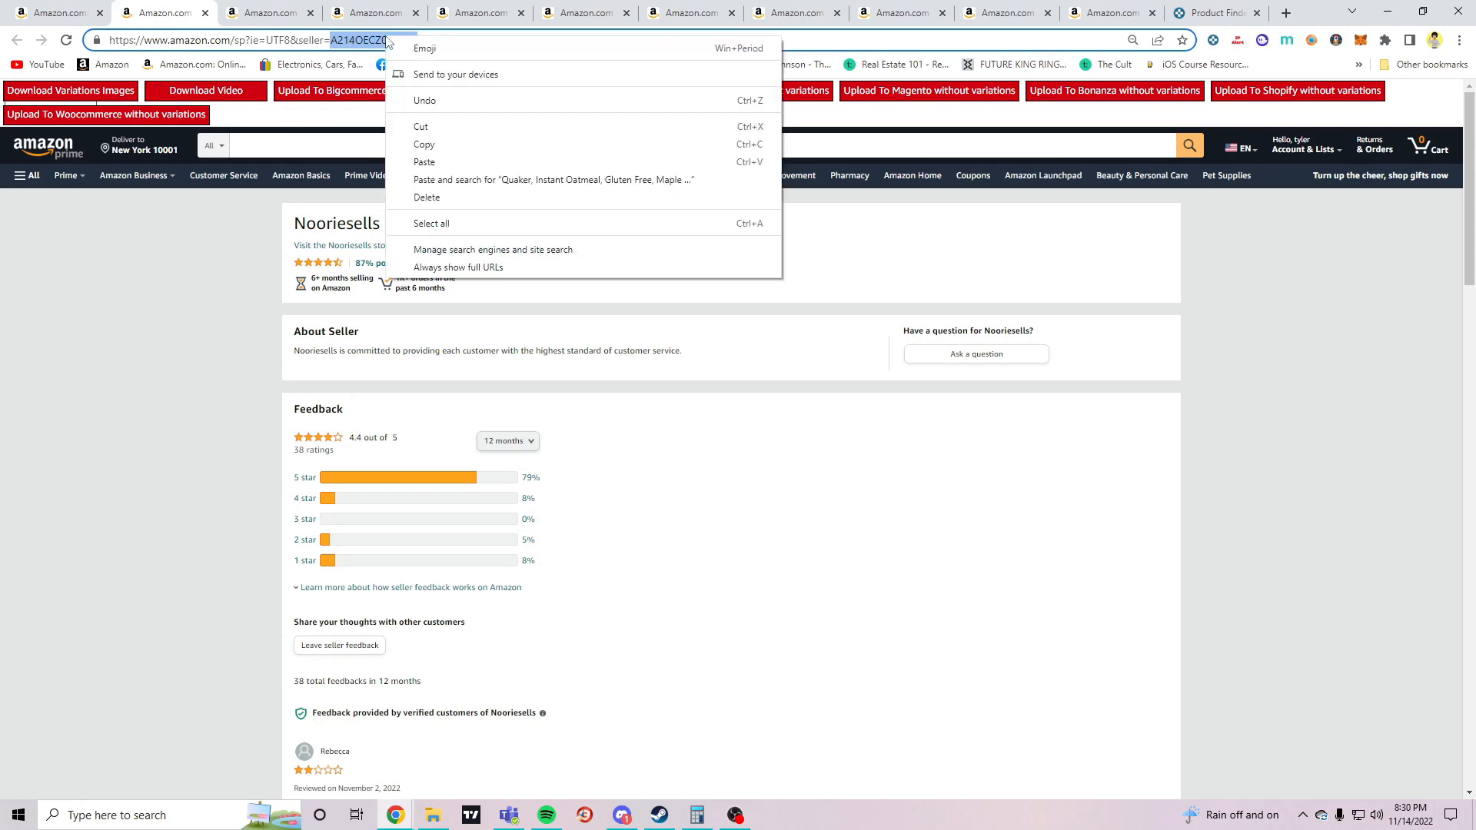
pyautogui.click(664, 137)
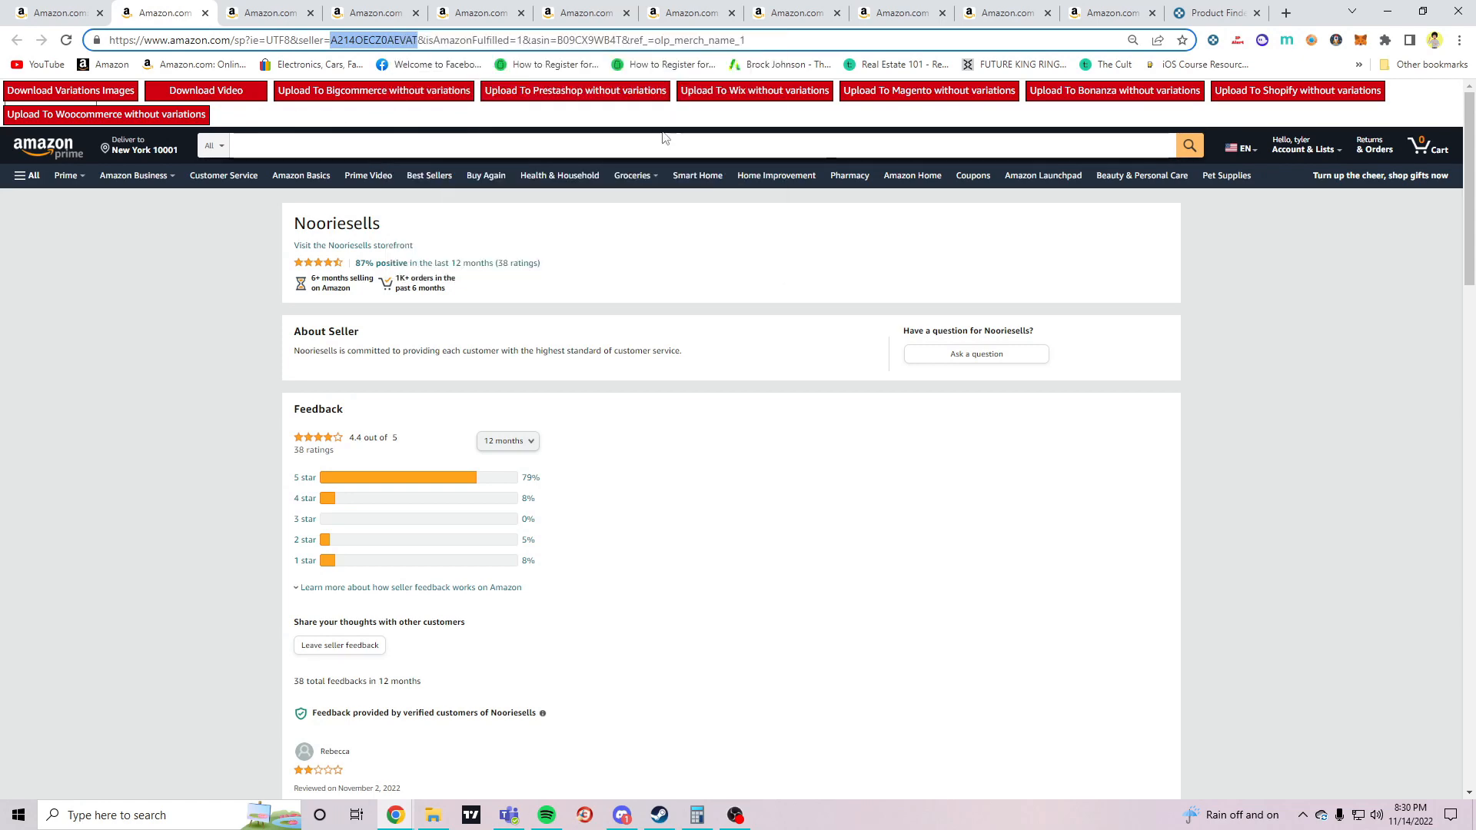
pyautogui.click(1215, 13)
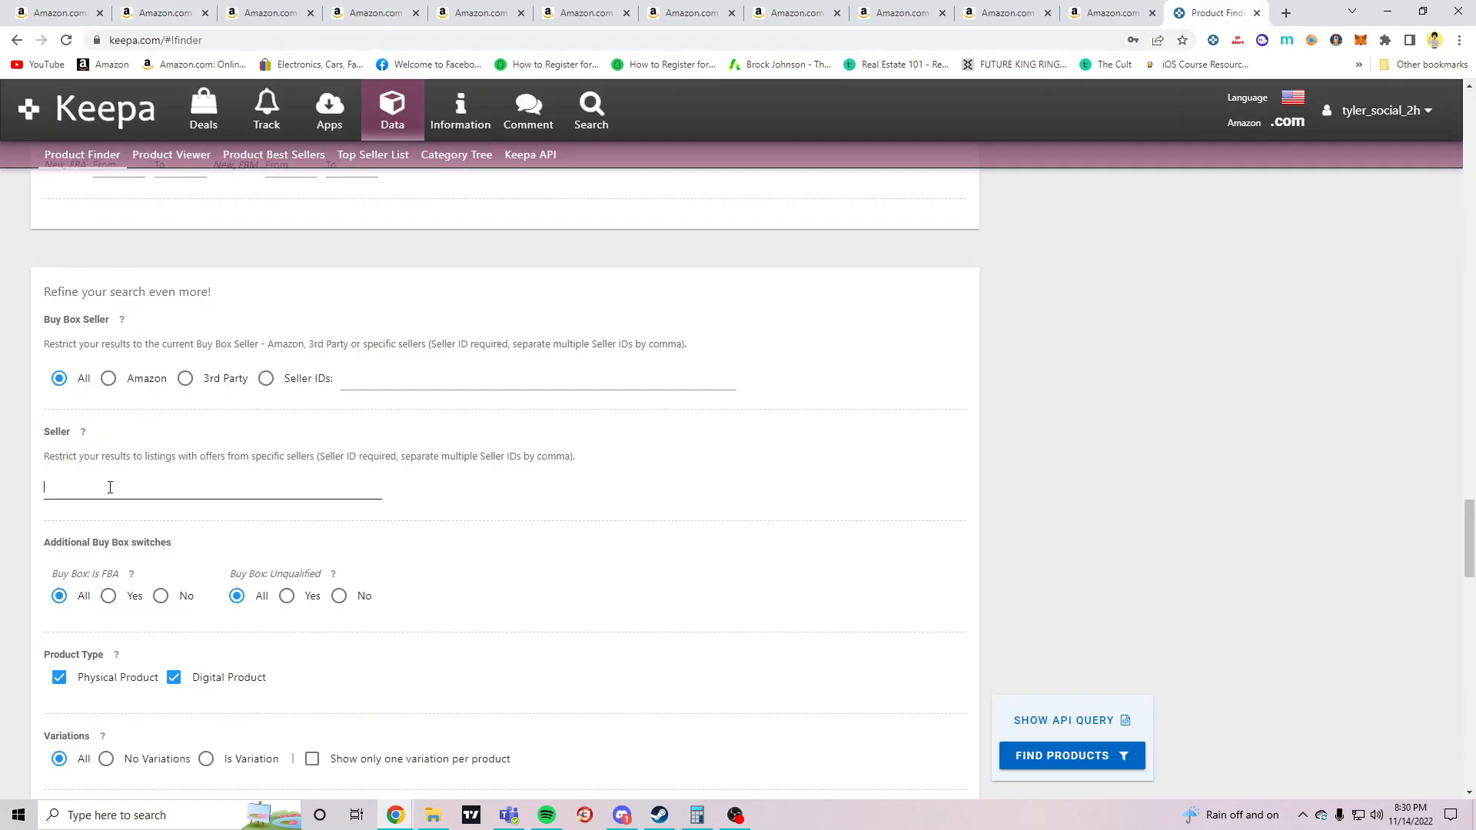
pyautogui.write('A2140ECZ0AEVAT')
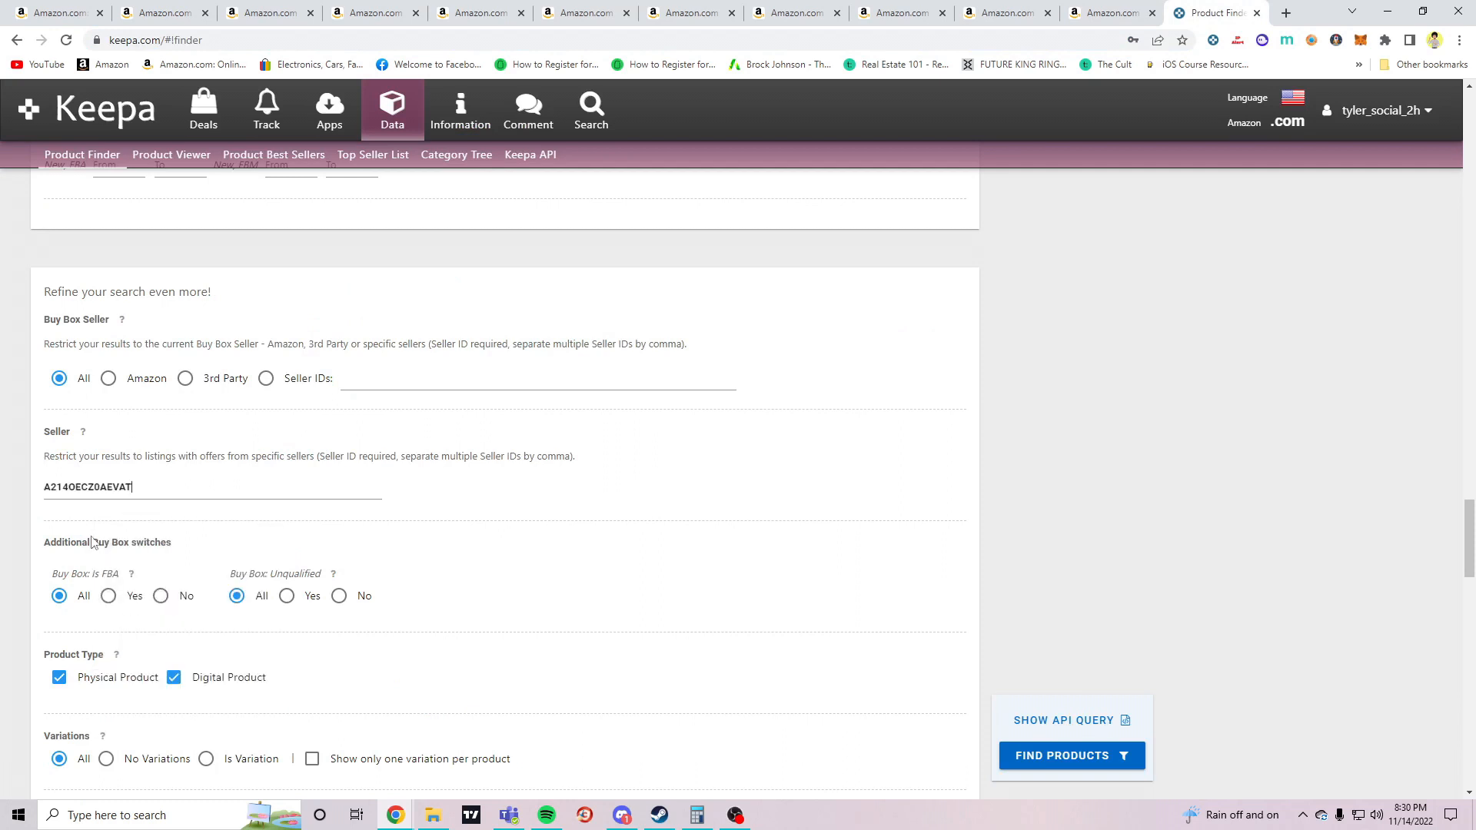
pyautogui.write(',')
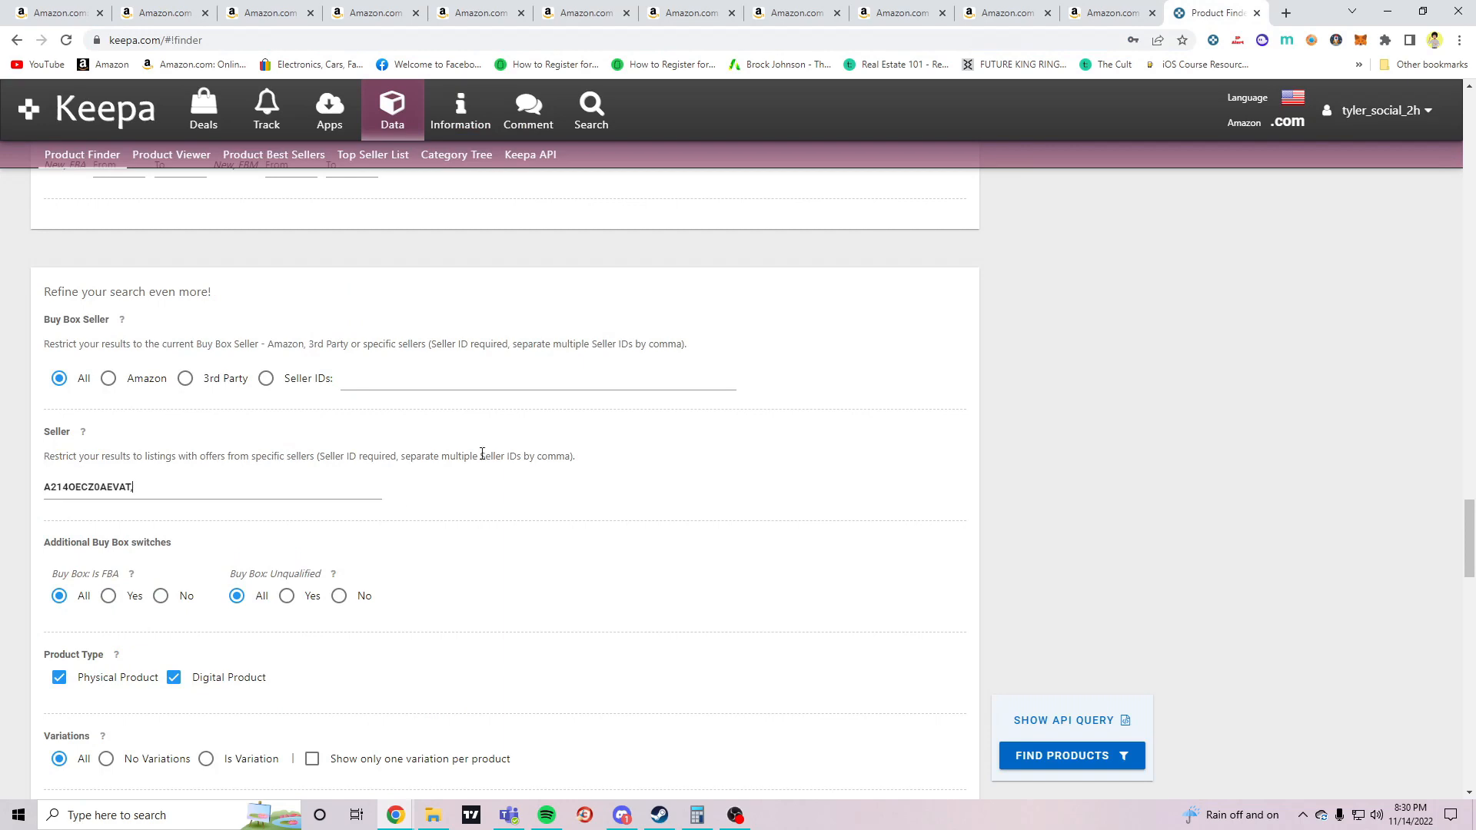
# Add seller IDs ARJJCF7BN0TDA and A1SO6QI92RMDH6 to the Seller field
pyautogui.click(155, 12)
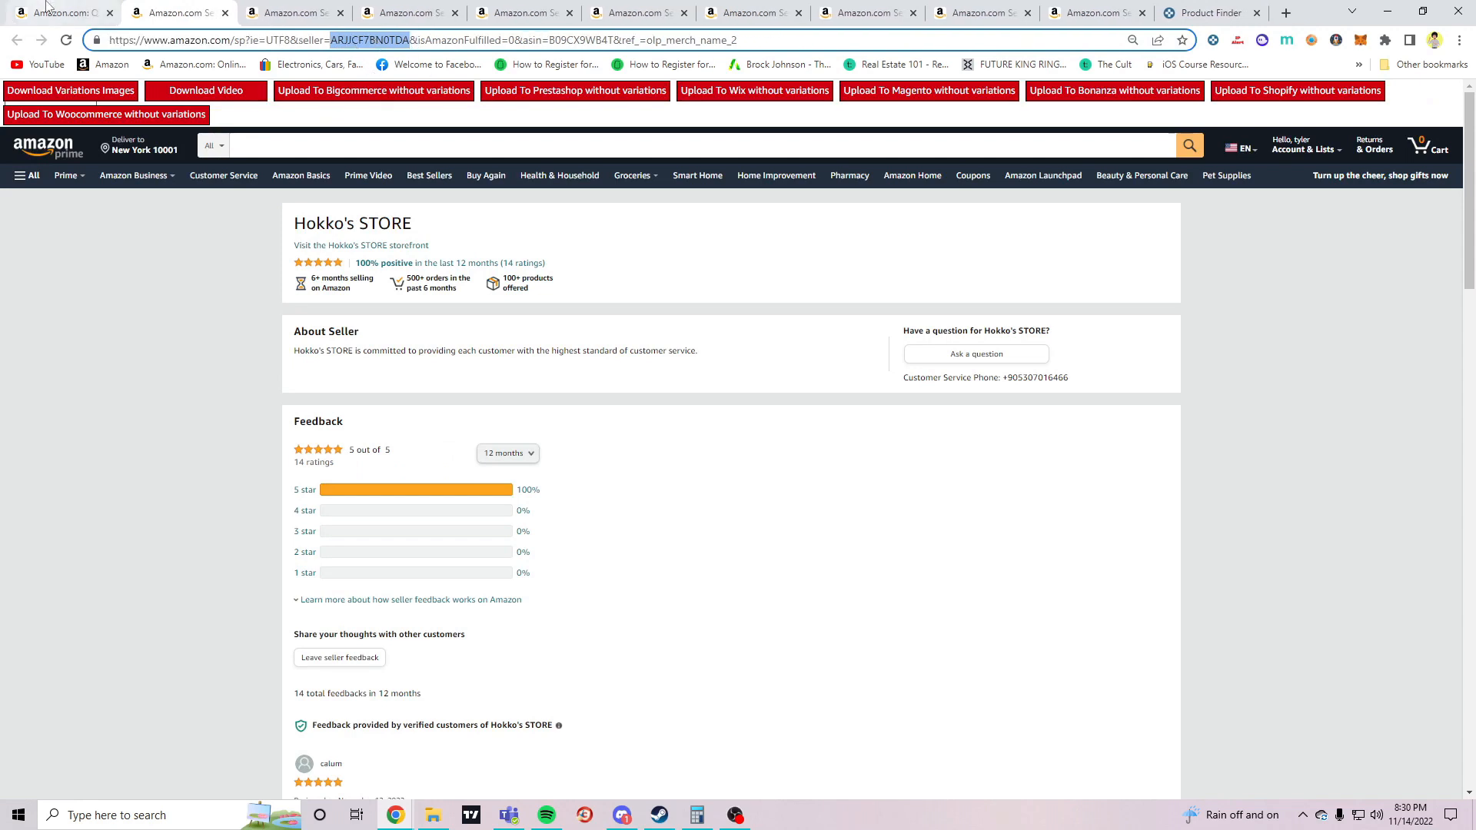
pyautogui.click(1210, 12)
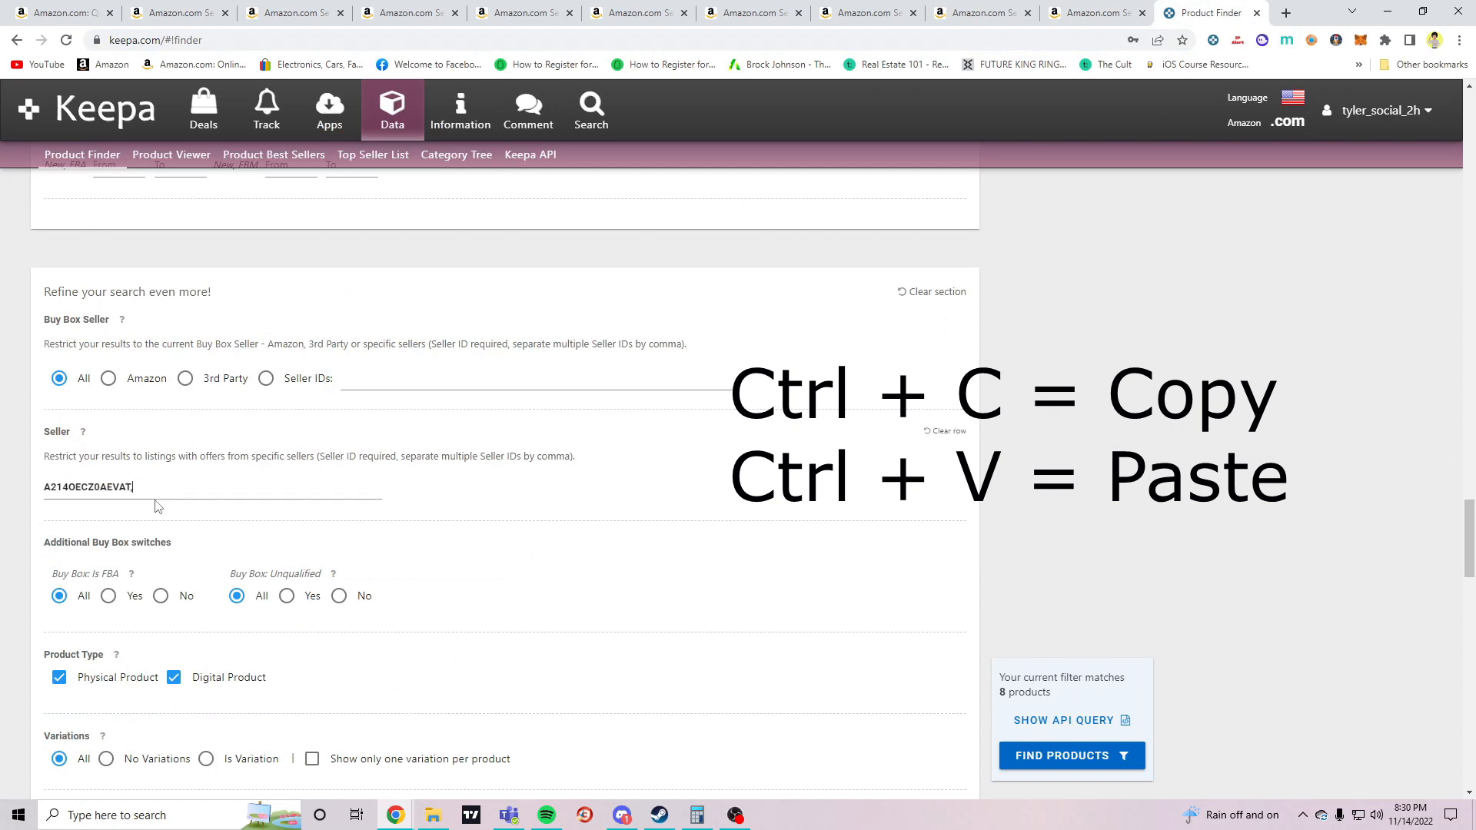
pyautogui.write(',ARJJCF7BN0TDA')
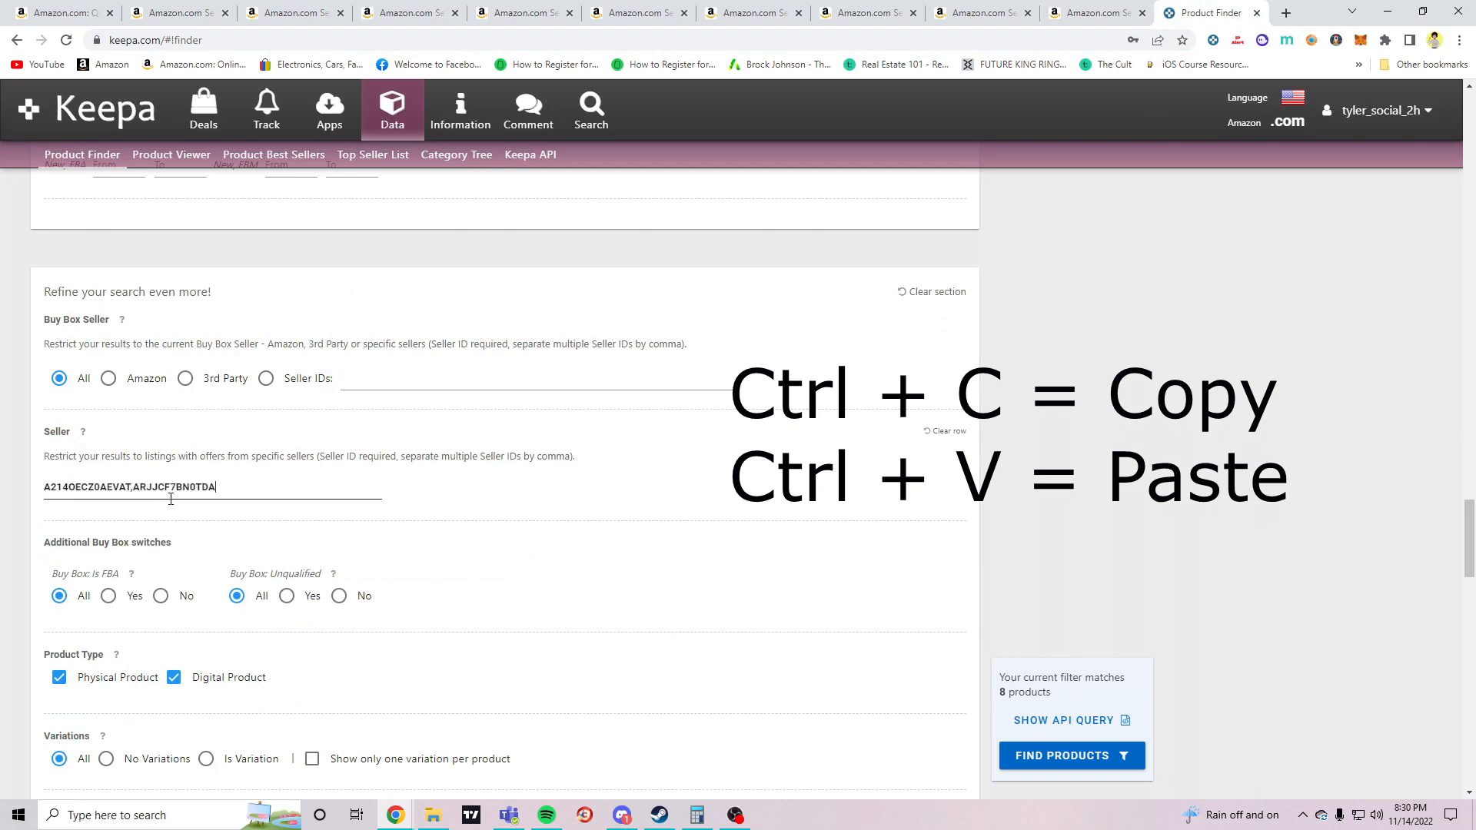
pyautogui.write(',')
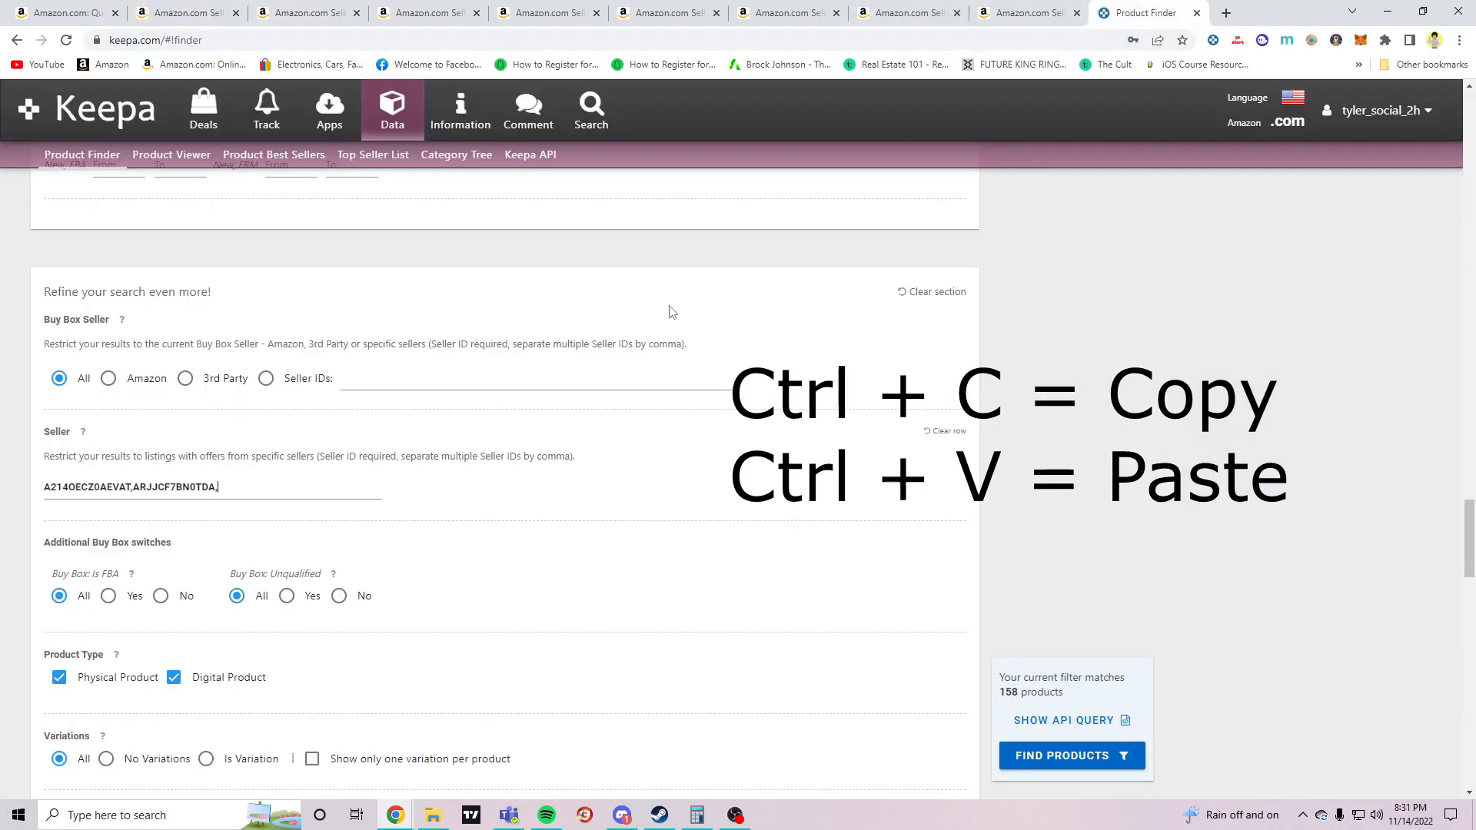
pyautogui.write('A1SO6QI92RMDH6,')
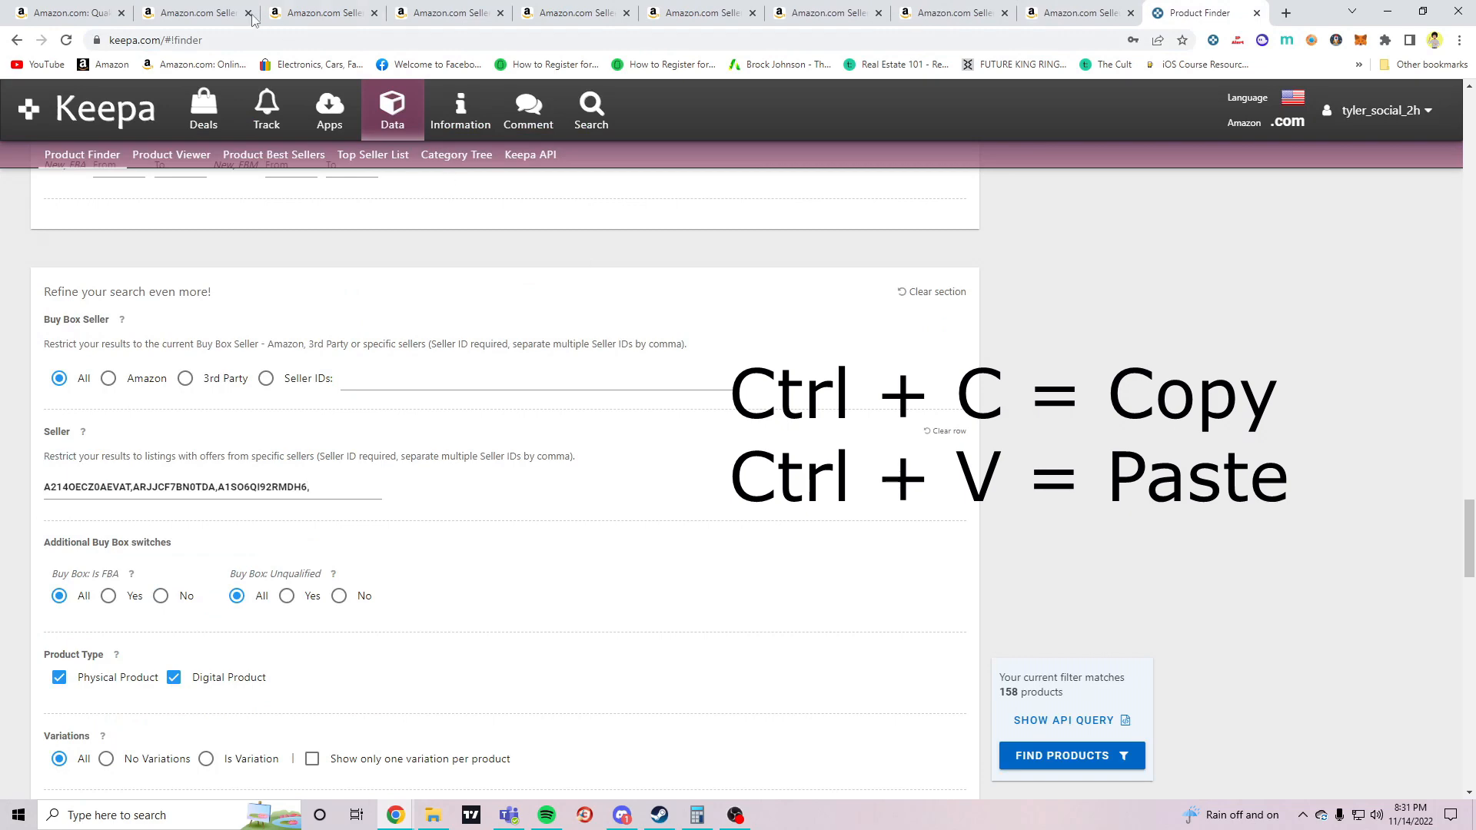
# Select the seller IDs in the next two seller profile URLs
pyautogui.click(198, 12)
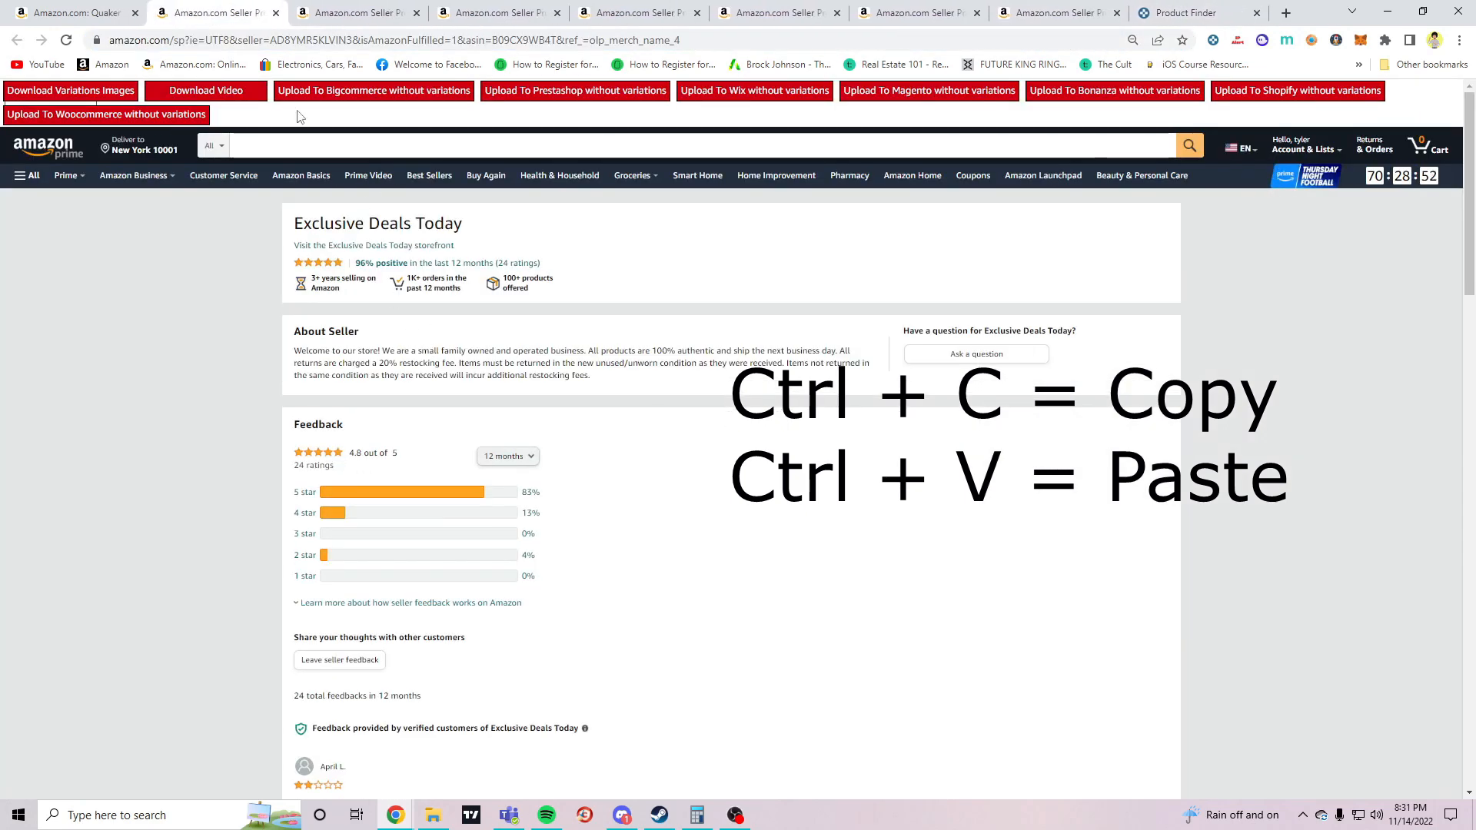
pyautogui.doubleClick(311, 39)
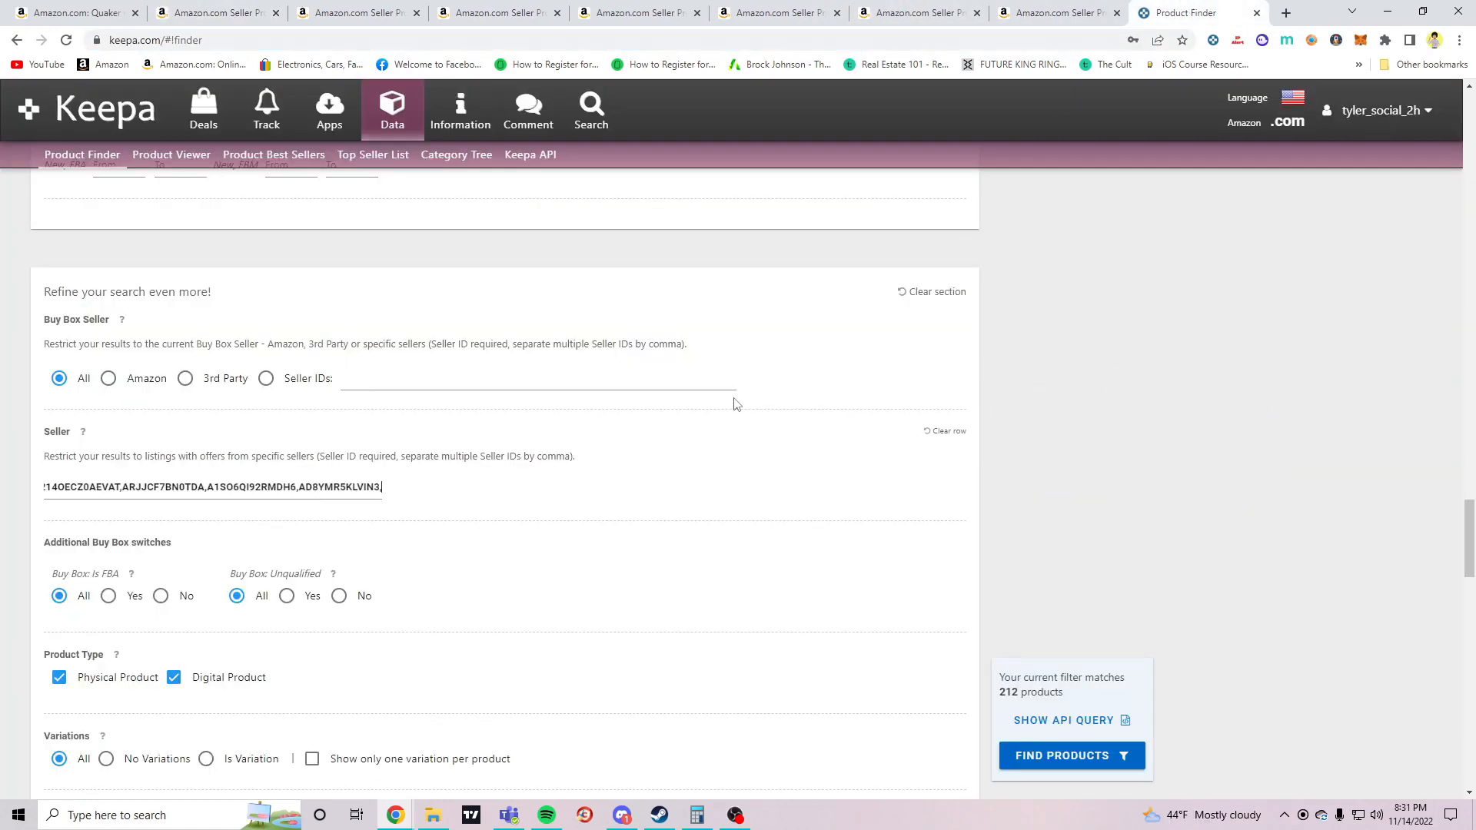
pyautogui.click(216, 12)
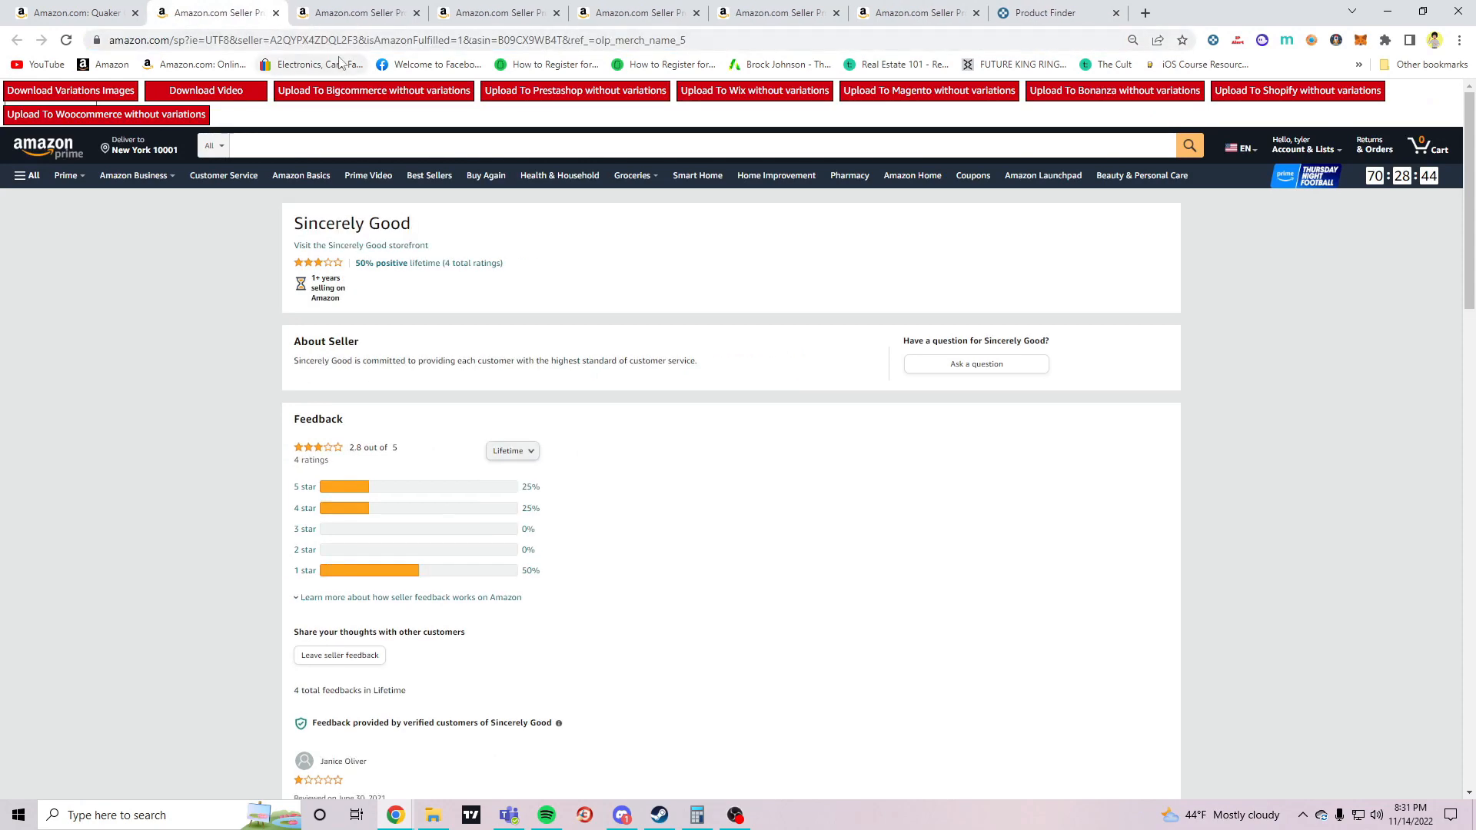
pyautogui.doubleClick(377, 40)
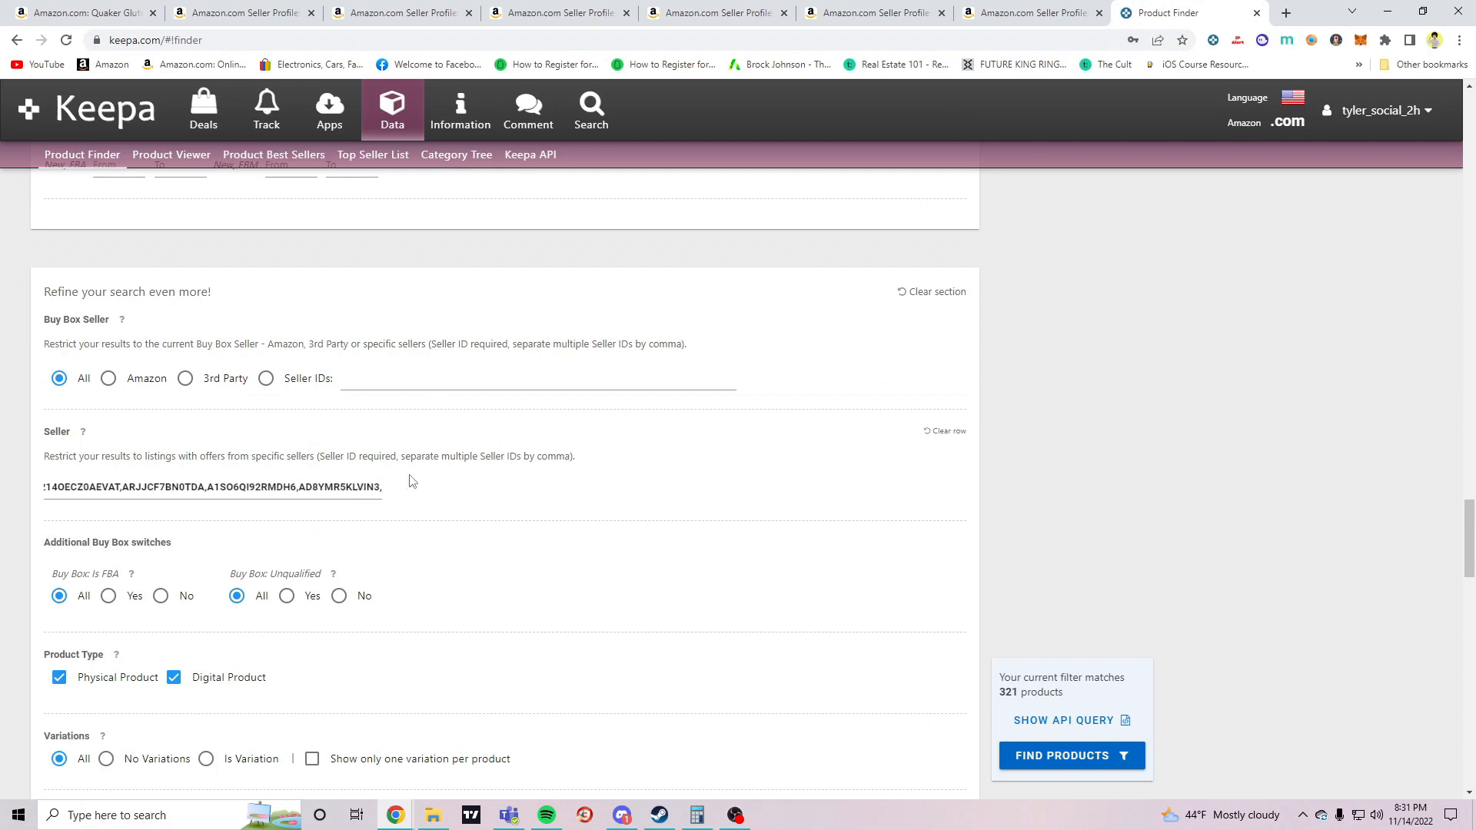
# Add seller IDs A2QYPX4ZDQL2F3, A1R5U1YN2WQ0E and A2M0XSCQEAQE7B to the Seller filter
pyautogui.write('A2QYPX4ZDQL2F3')
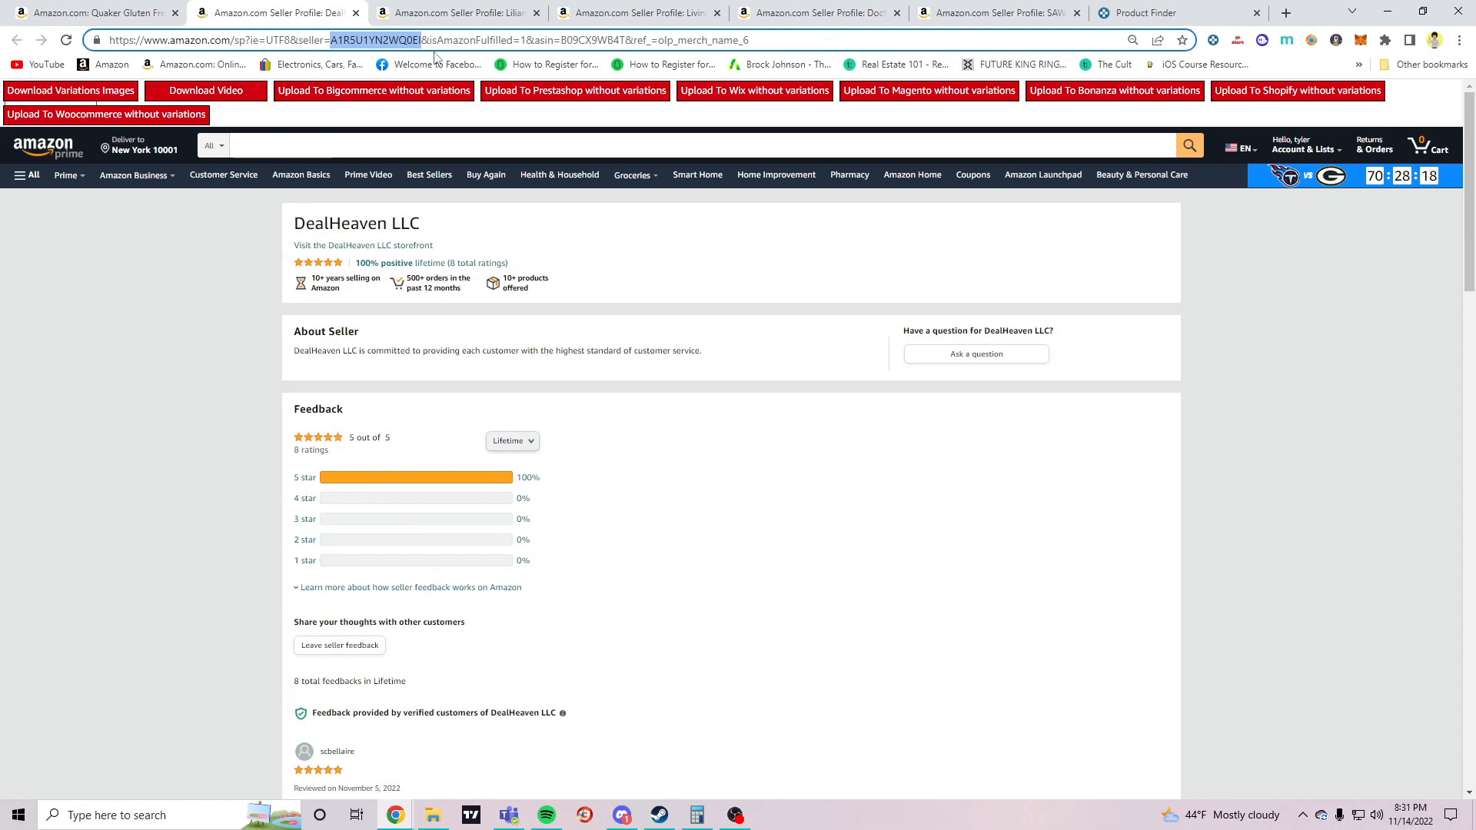
pyautogui.click(1138, 13)
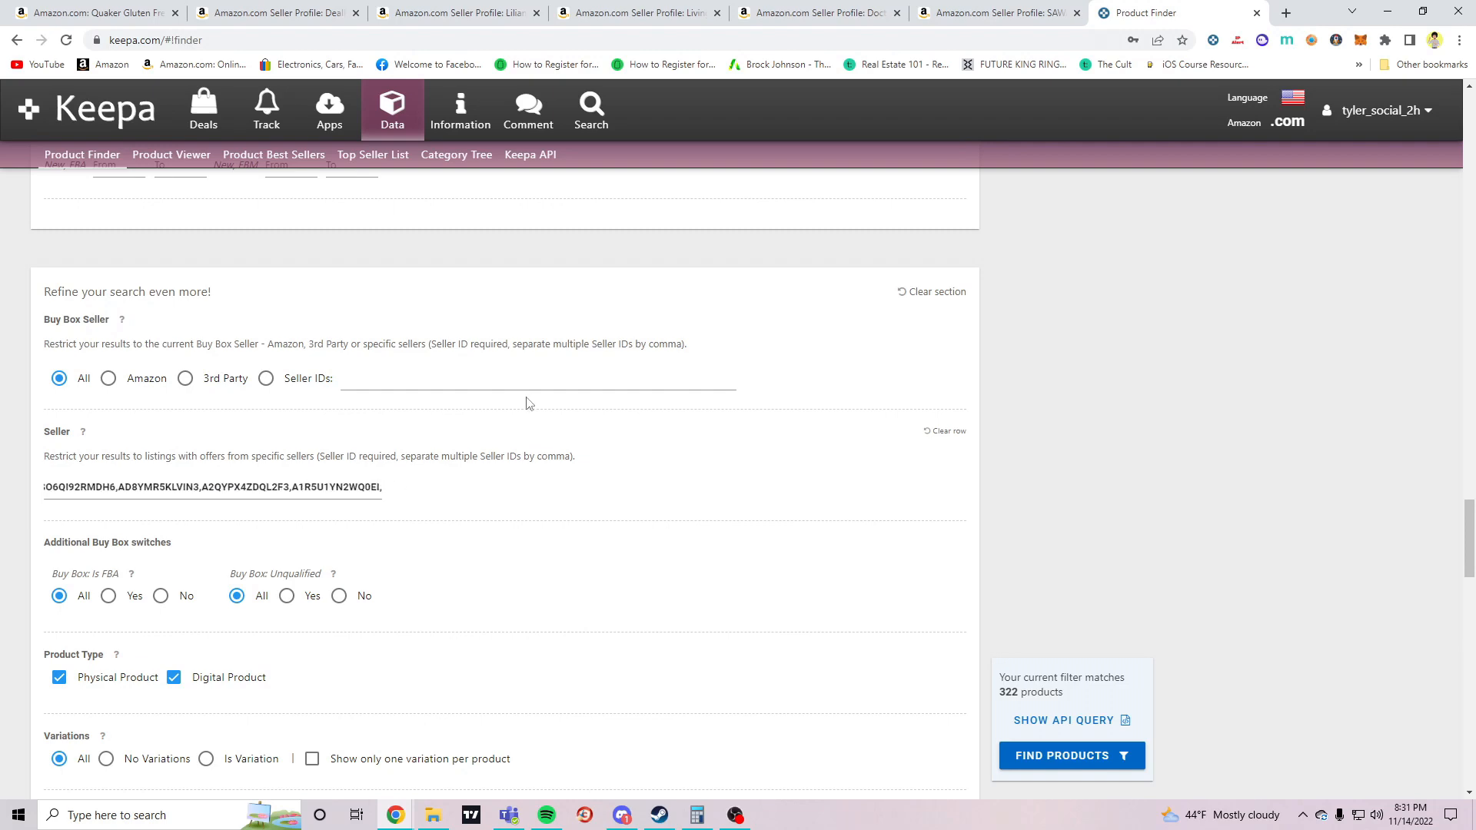
pyautogui.click(273, 12)
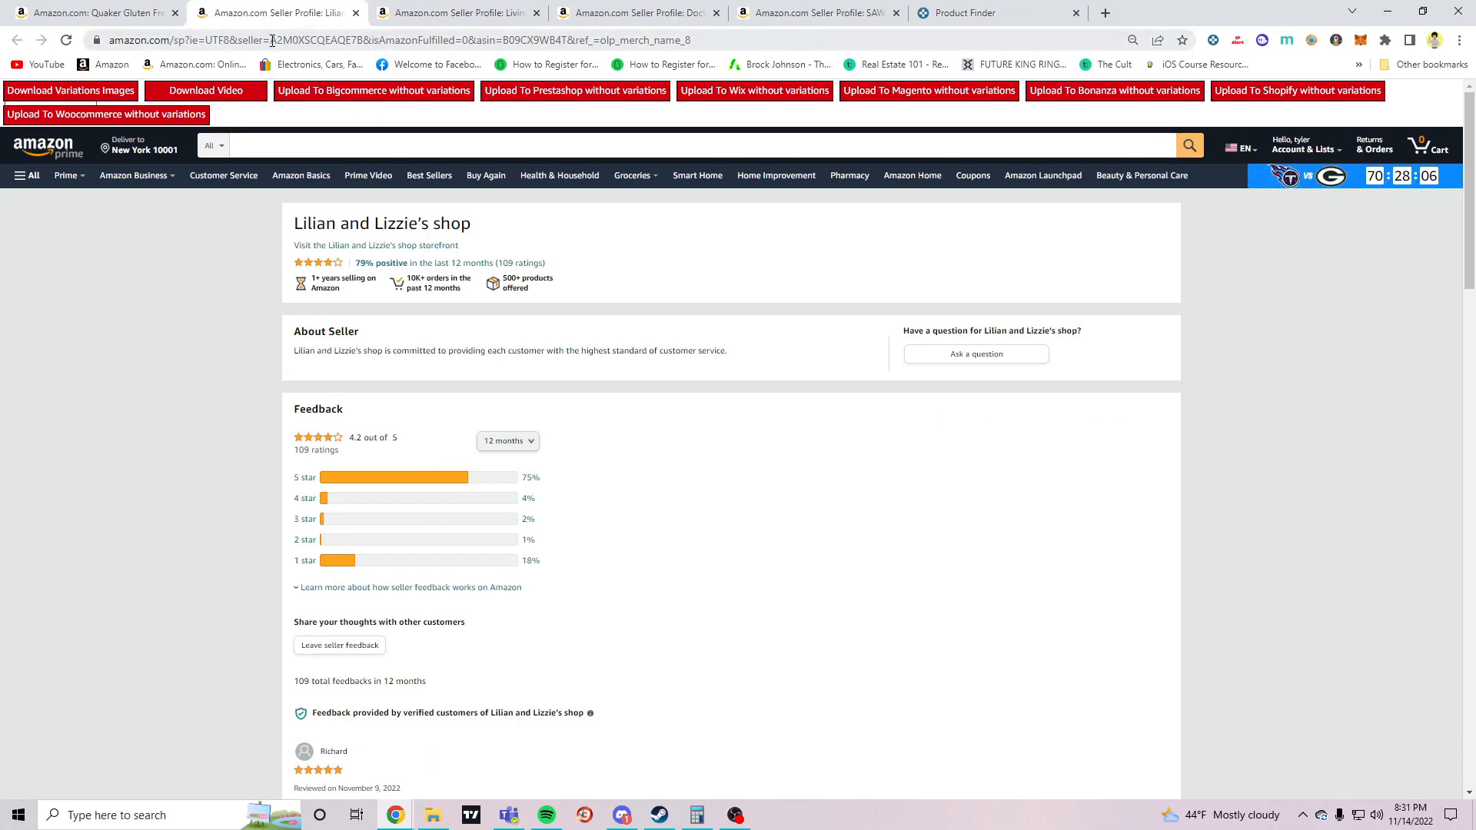
pyautogui.doubleClick(357, 40)
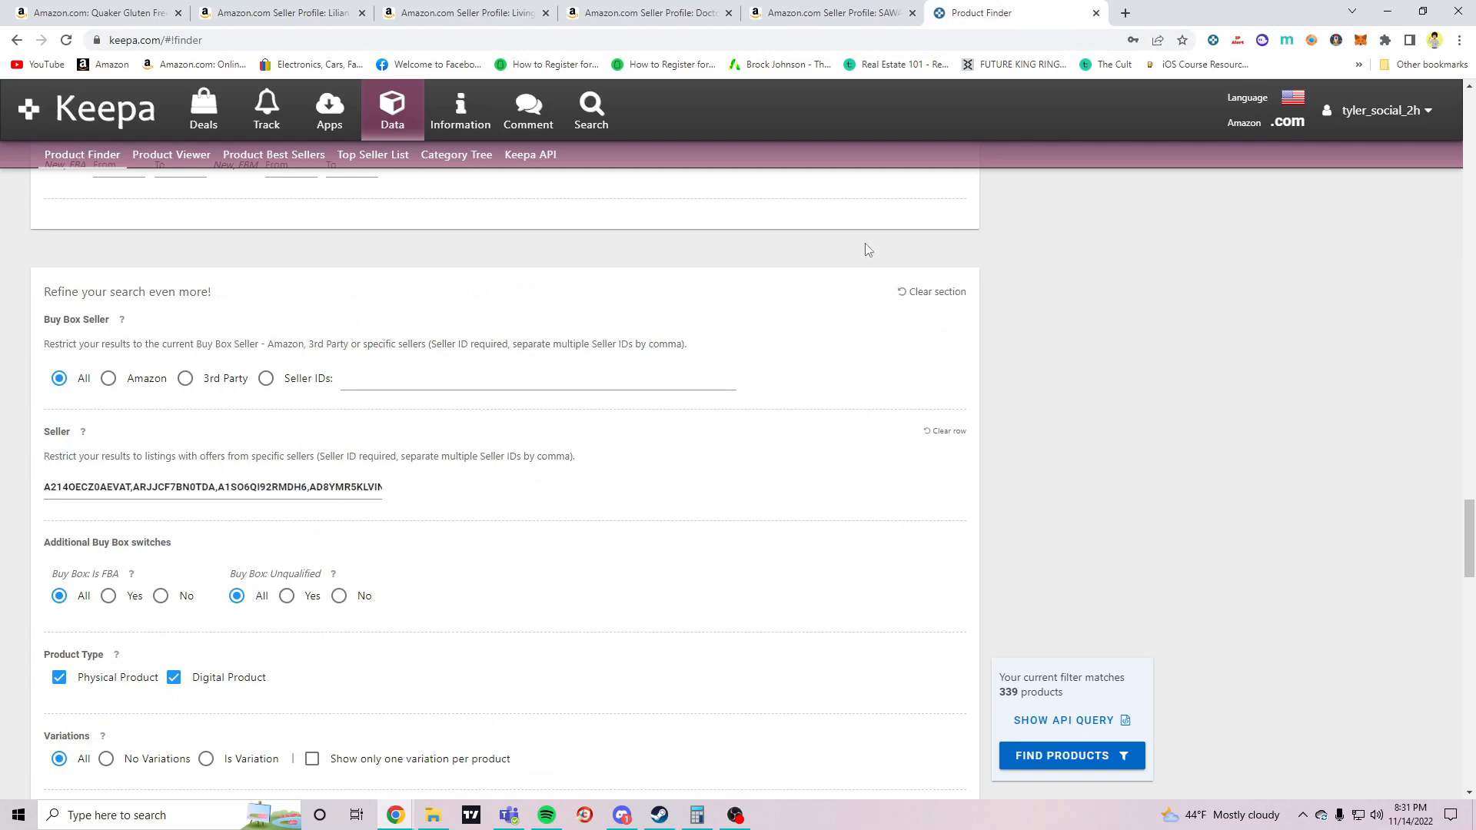
pyautogui.write(',A2QYPX4ZDQL2F3,A1R5U1YN2WQ0E')
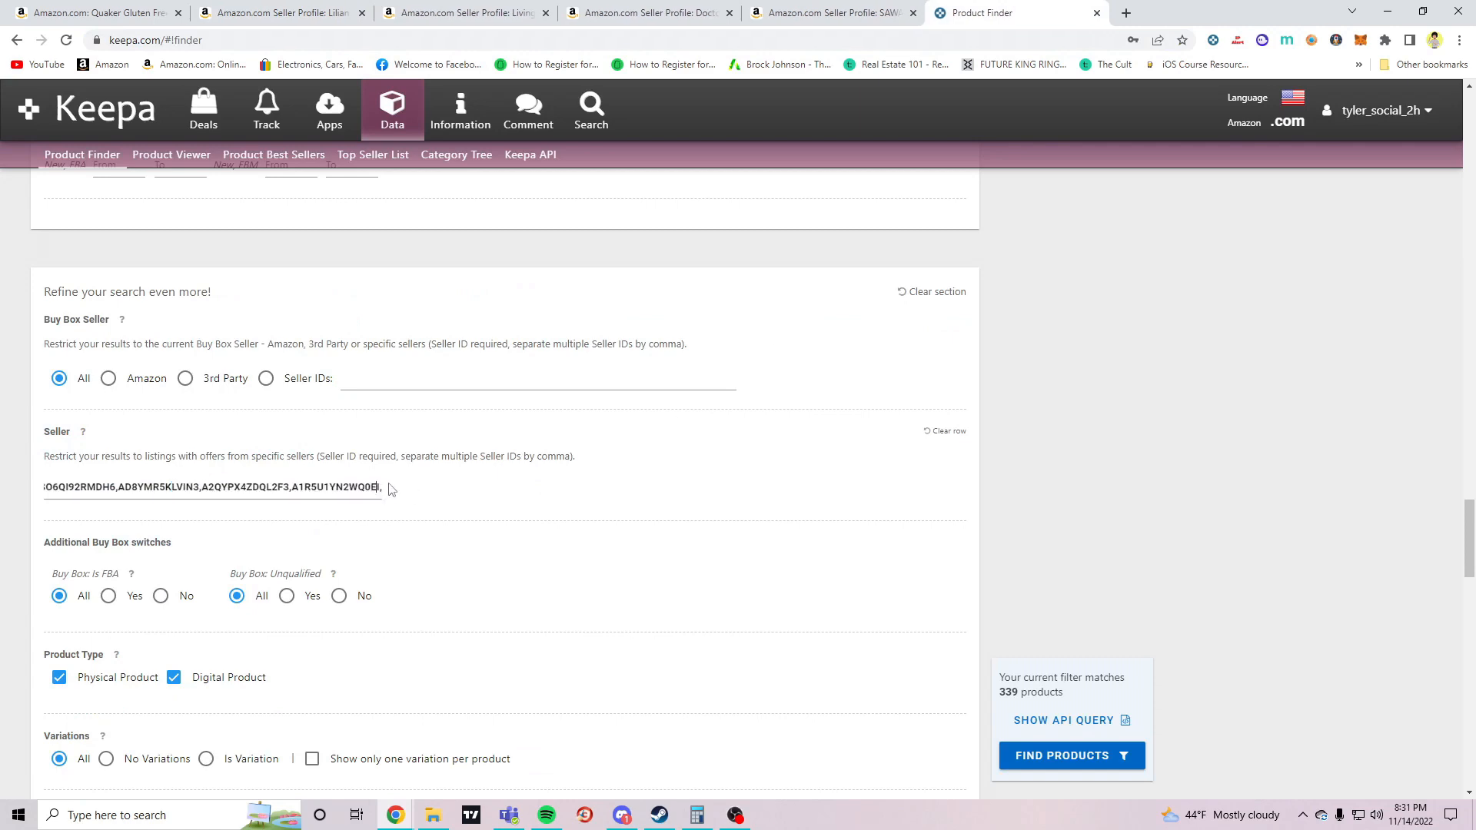
pyautogui.write(',A2M0XSCQEAQE7B')
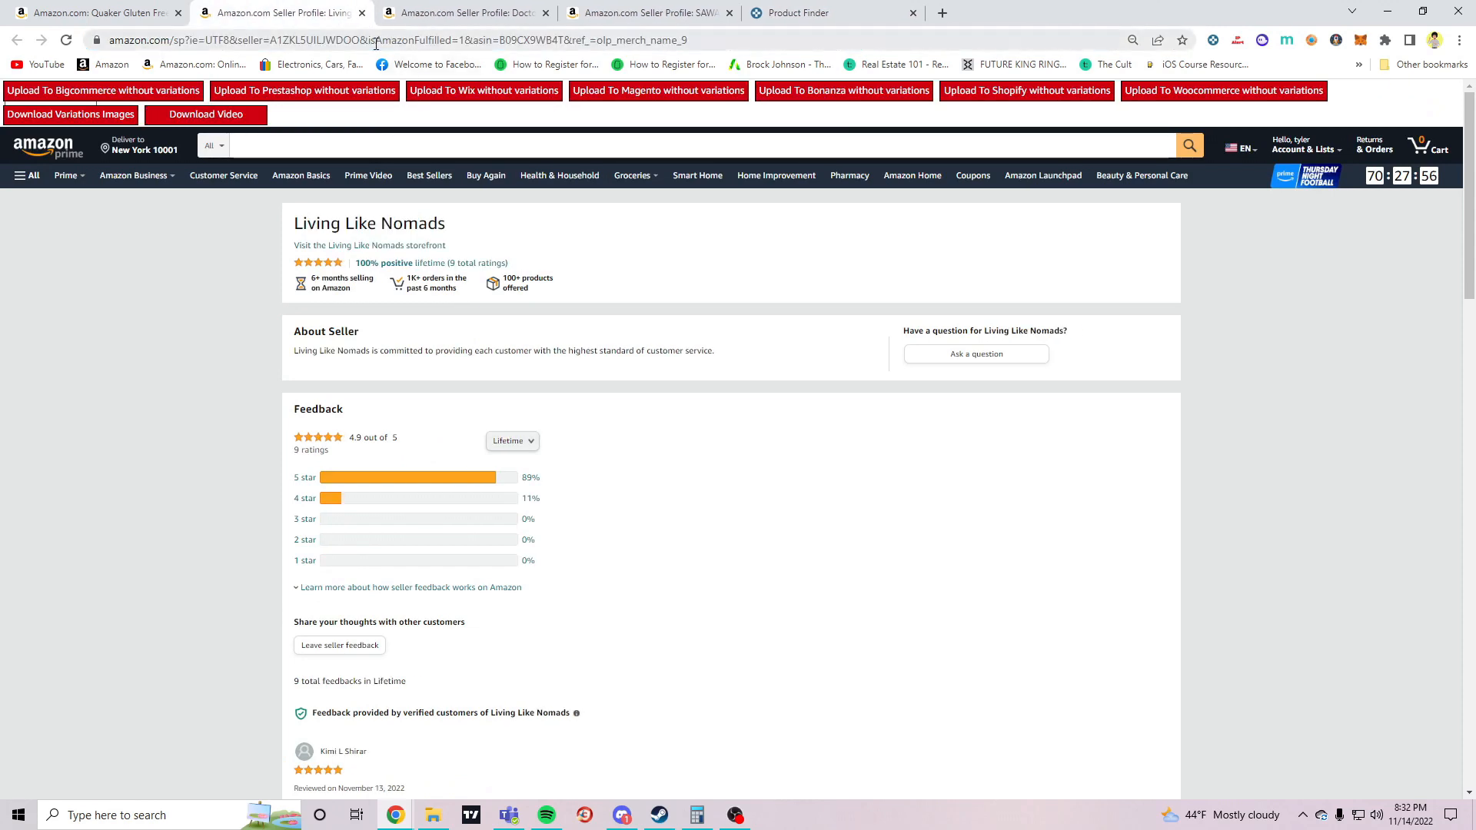
# Add the Living Like Nomads seller ID AD8YMR5KLVIN to the list
pyautogui.doubleClick(315, 39)
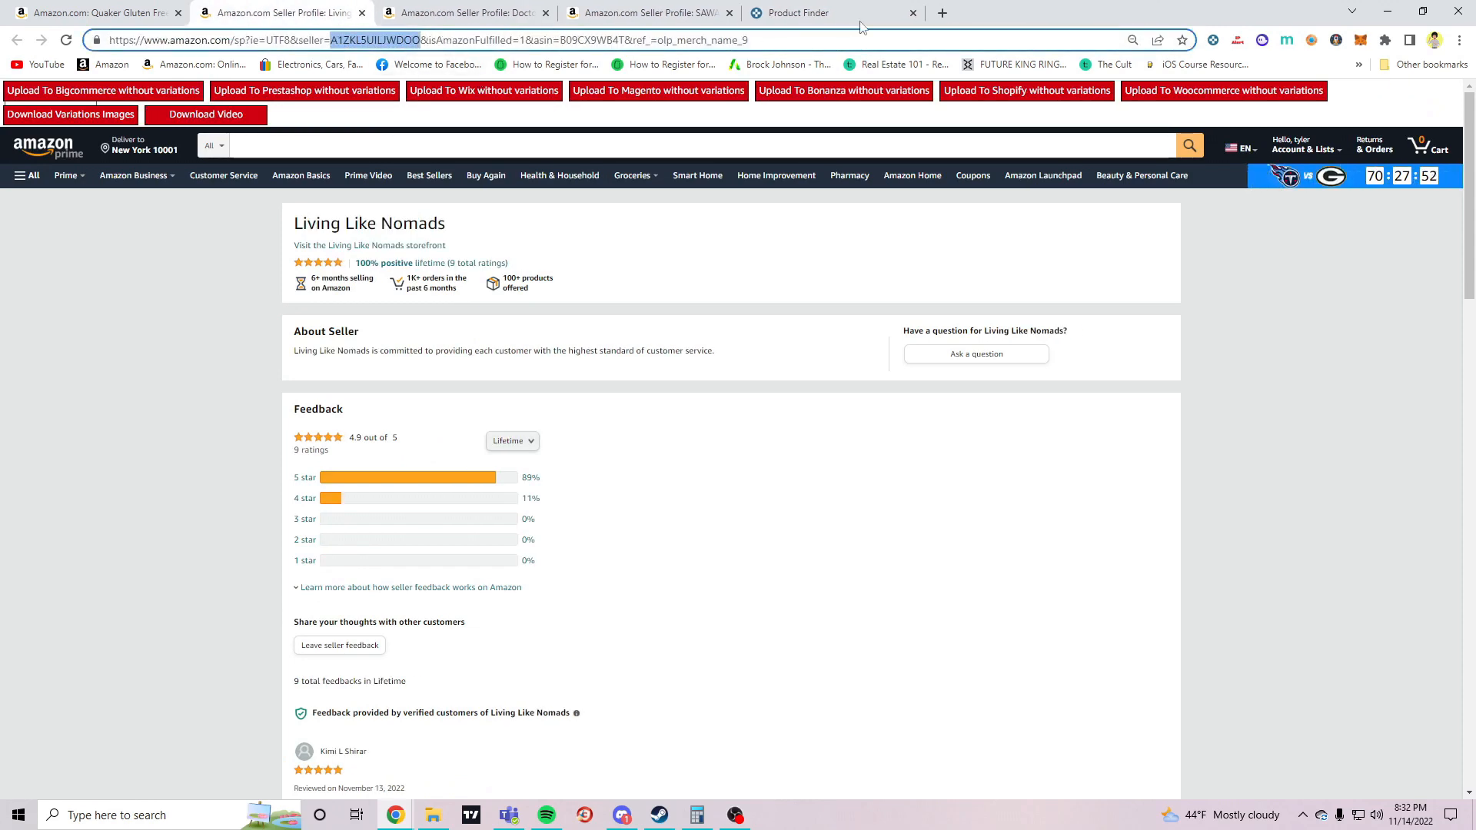
pyautogui.click(798, 13)
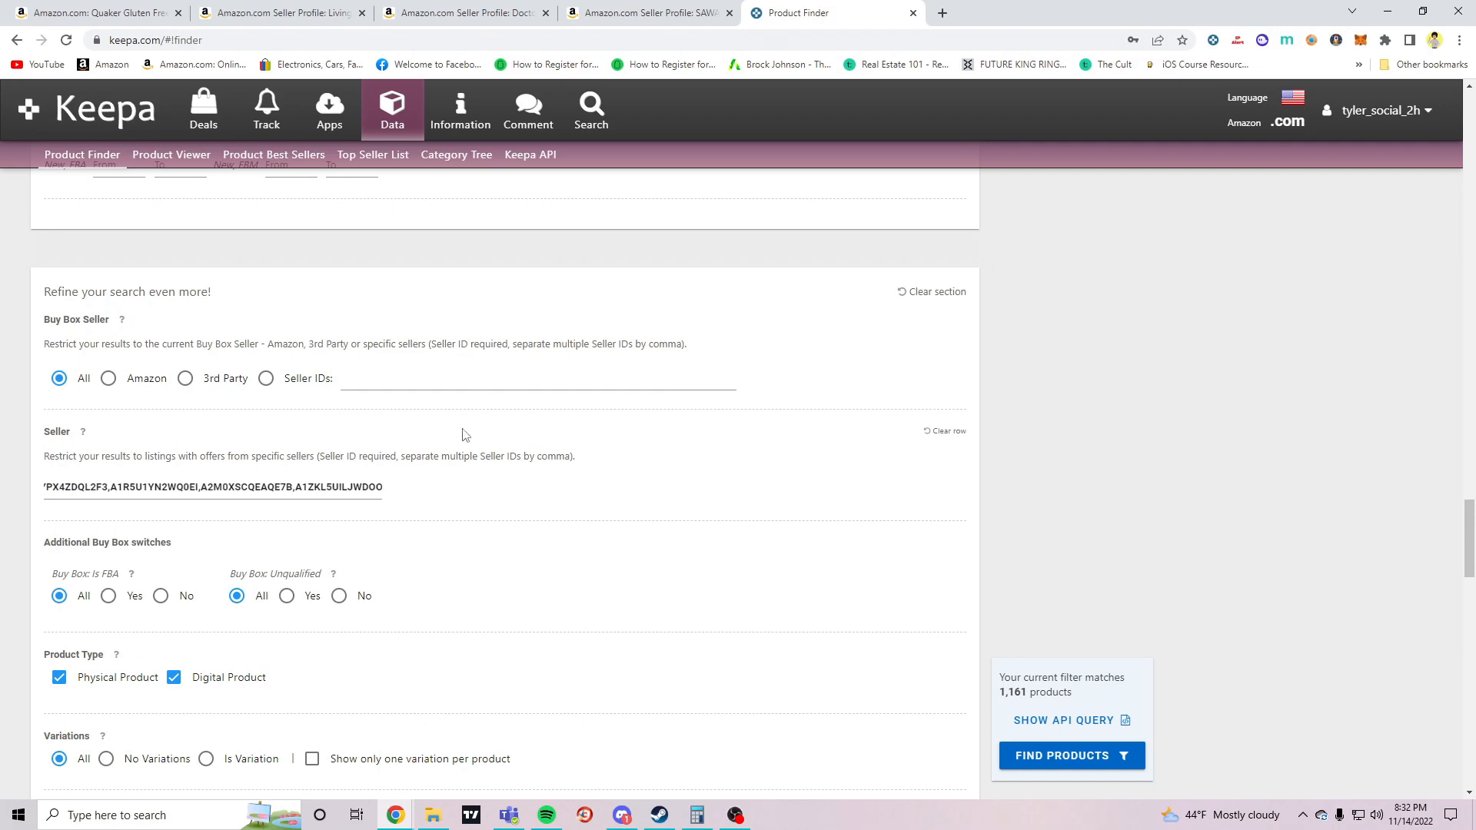
pyautogui.write('A2140ECZ0AEVAT,ARJJCF7BN0TDA,A1SO6QI92RMDH6,AD8YMR5KLVIN')
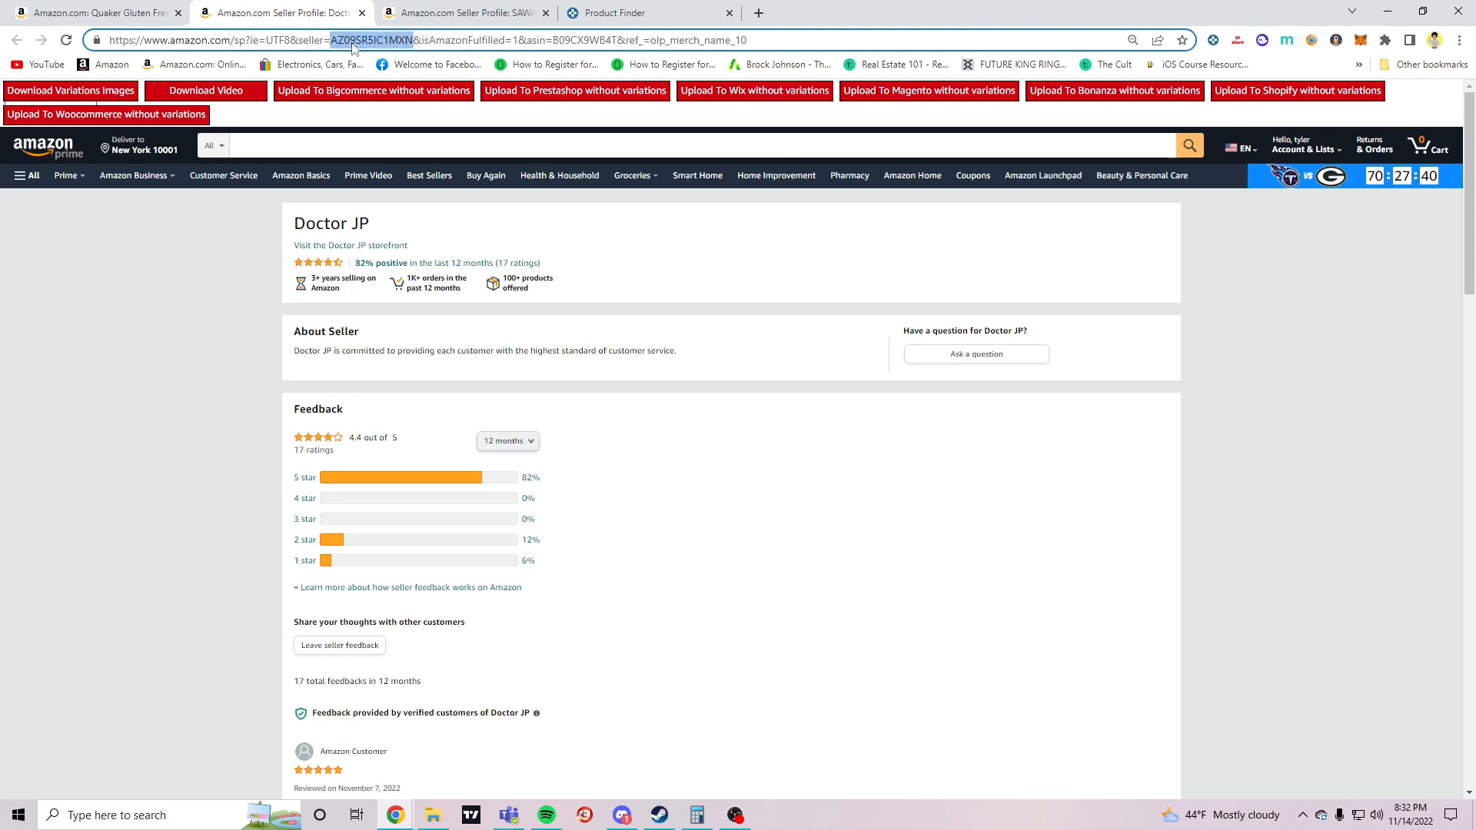
pyautogui.click(647, 12)
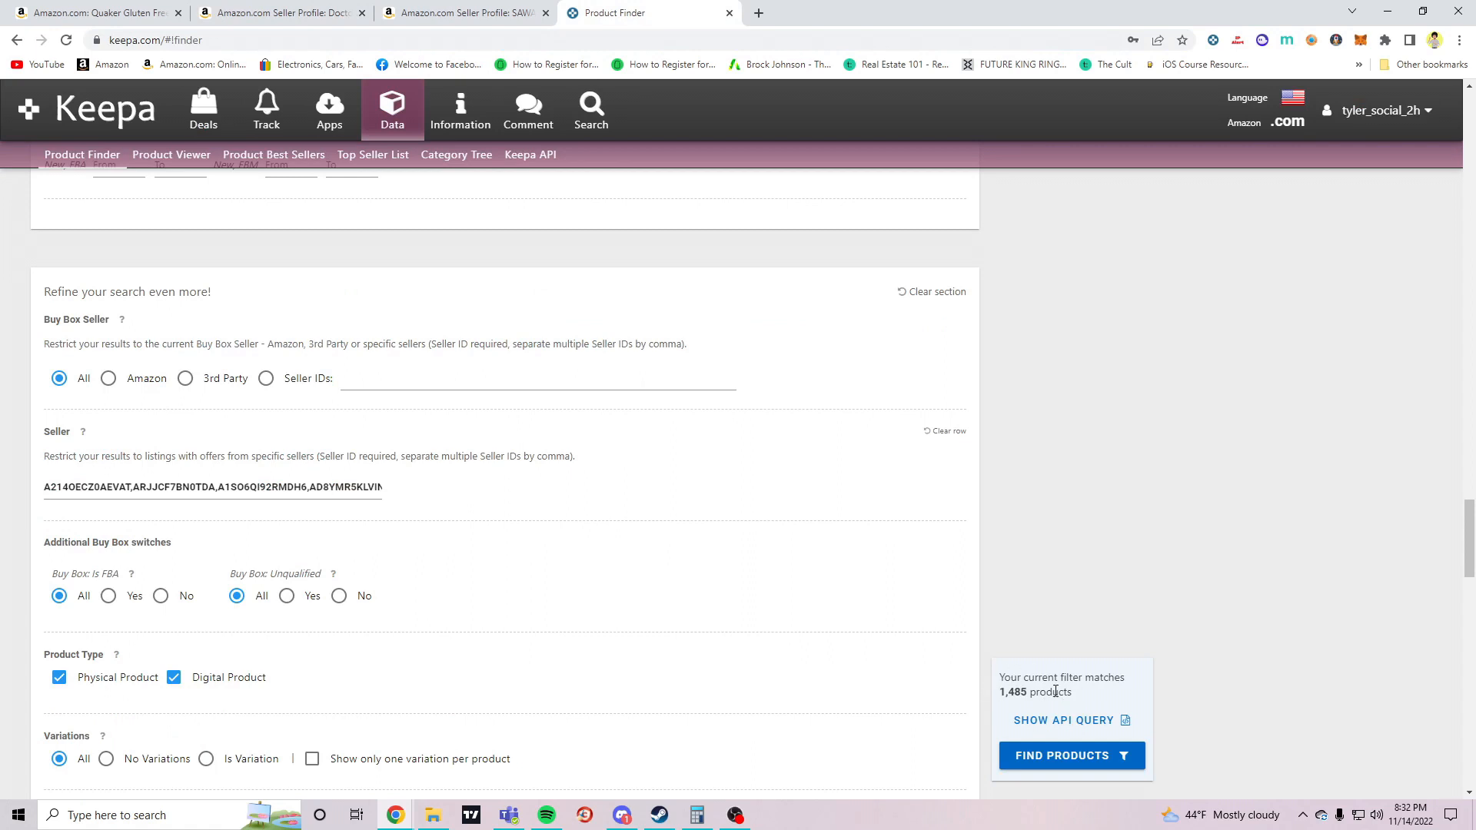
# Add SAWAW1's seller ID A1ZHS0RNCE9GZG to the Seller field with the earlier IDs
pyautogui.tripleClick(213, 487)
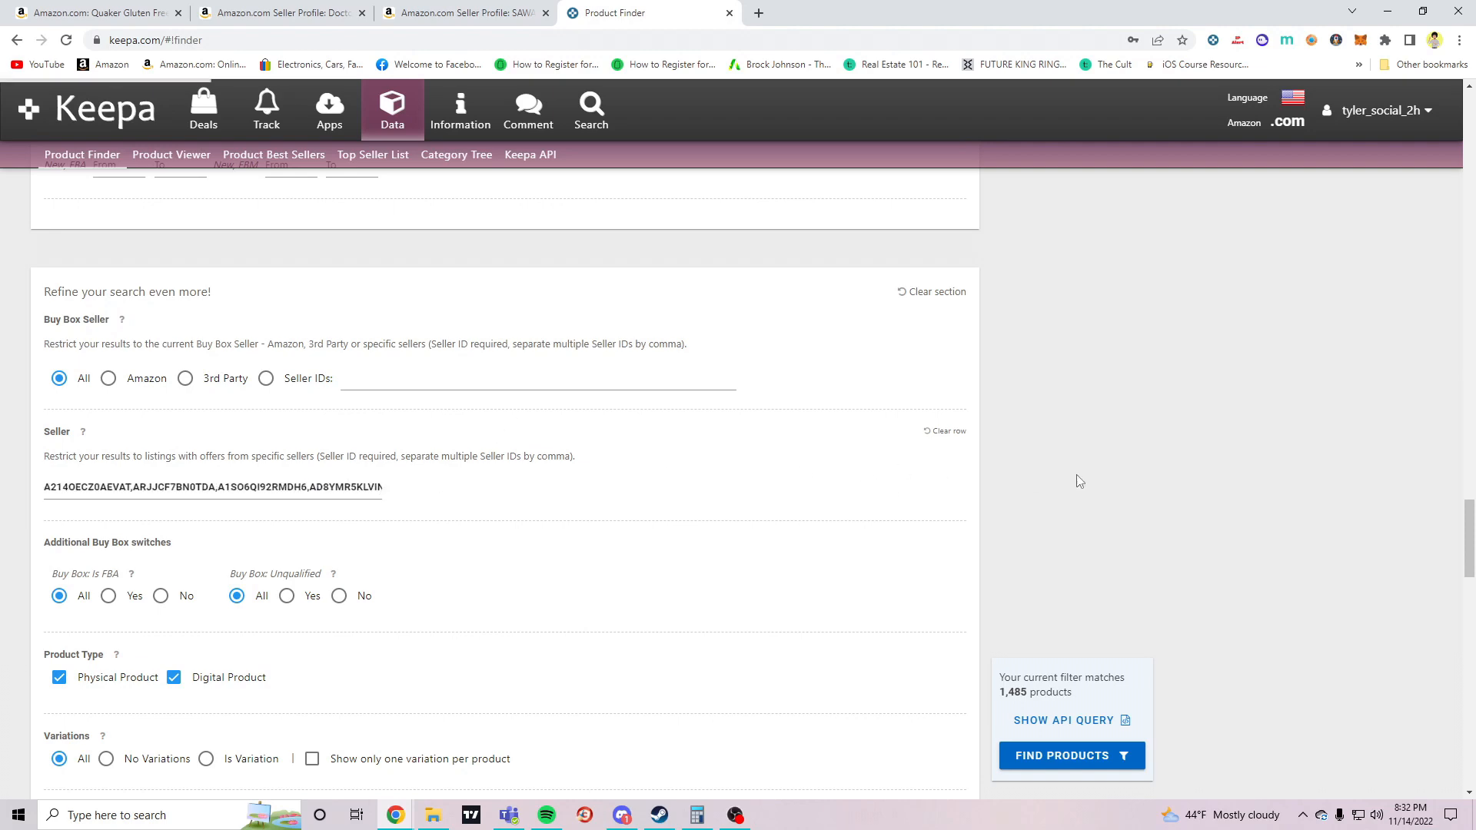
pyautogui.click(277, 12)
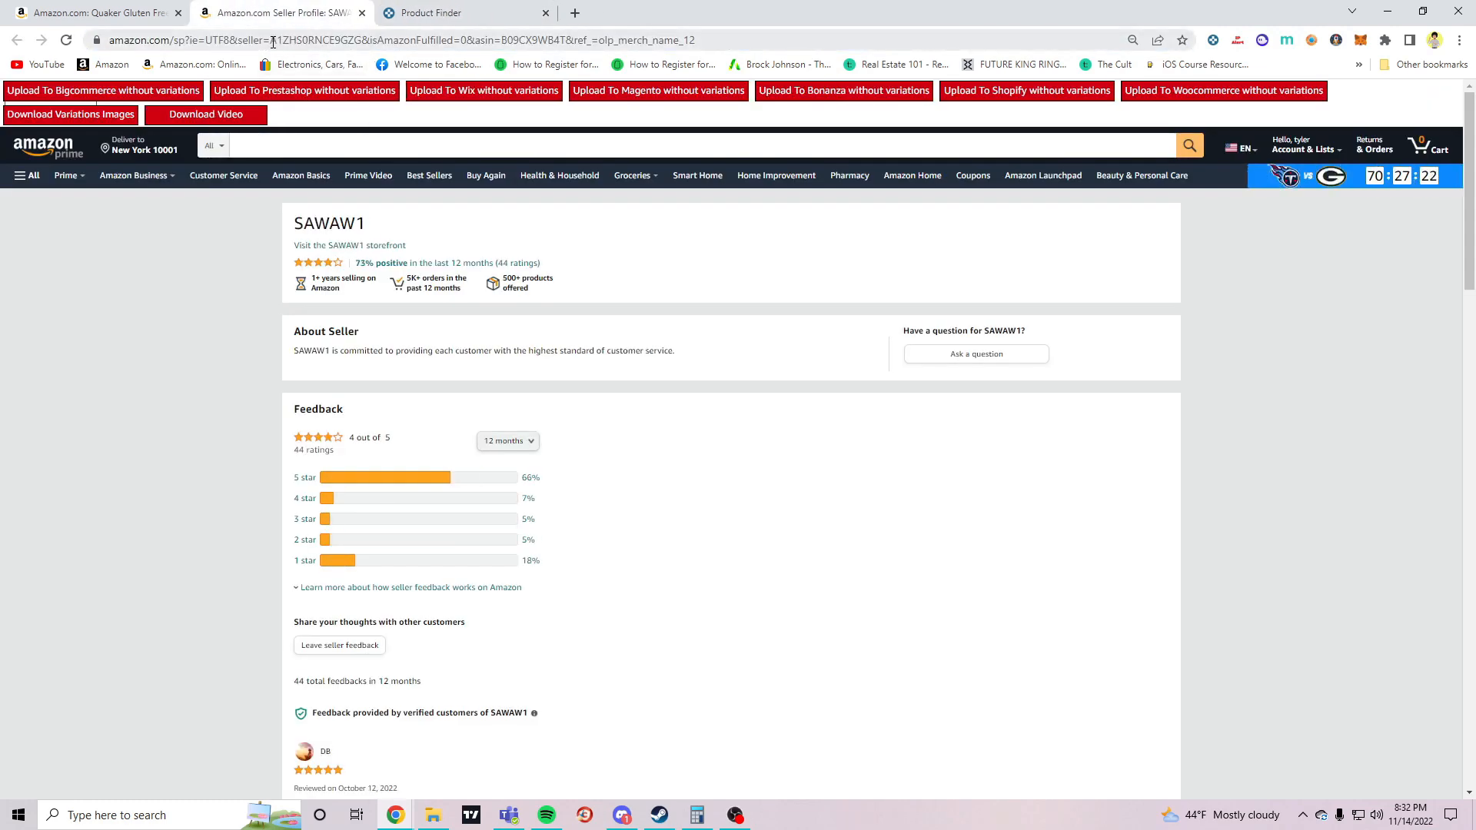
pyautogui.doubleClick(376, 39)
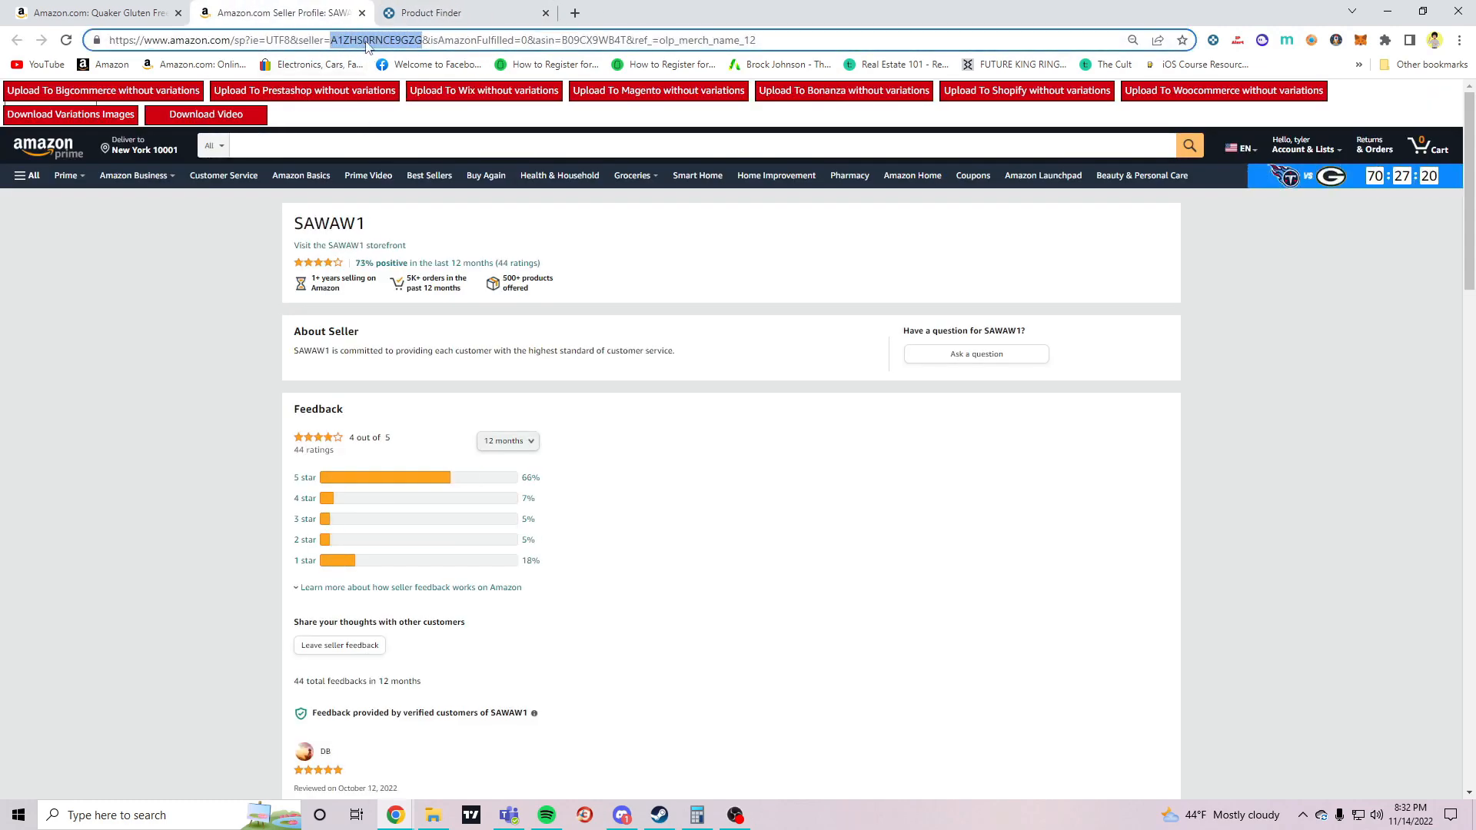
pyautogui.click(465, 12)
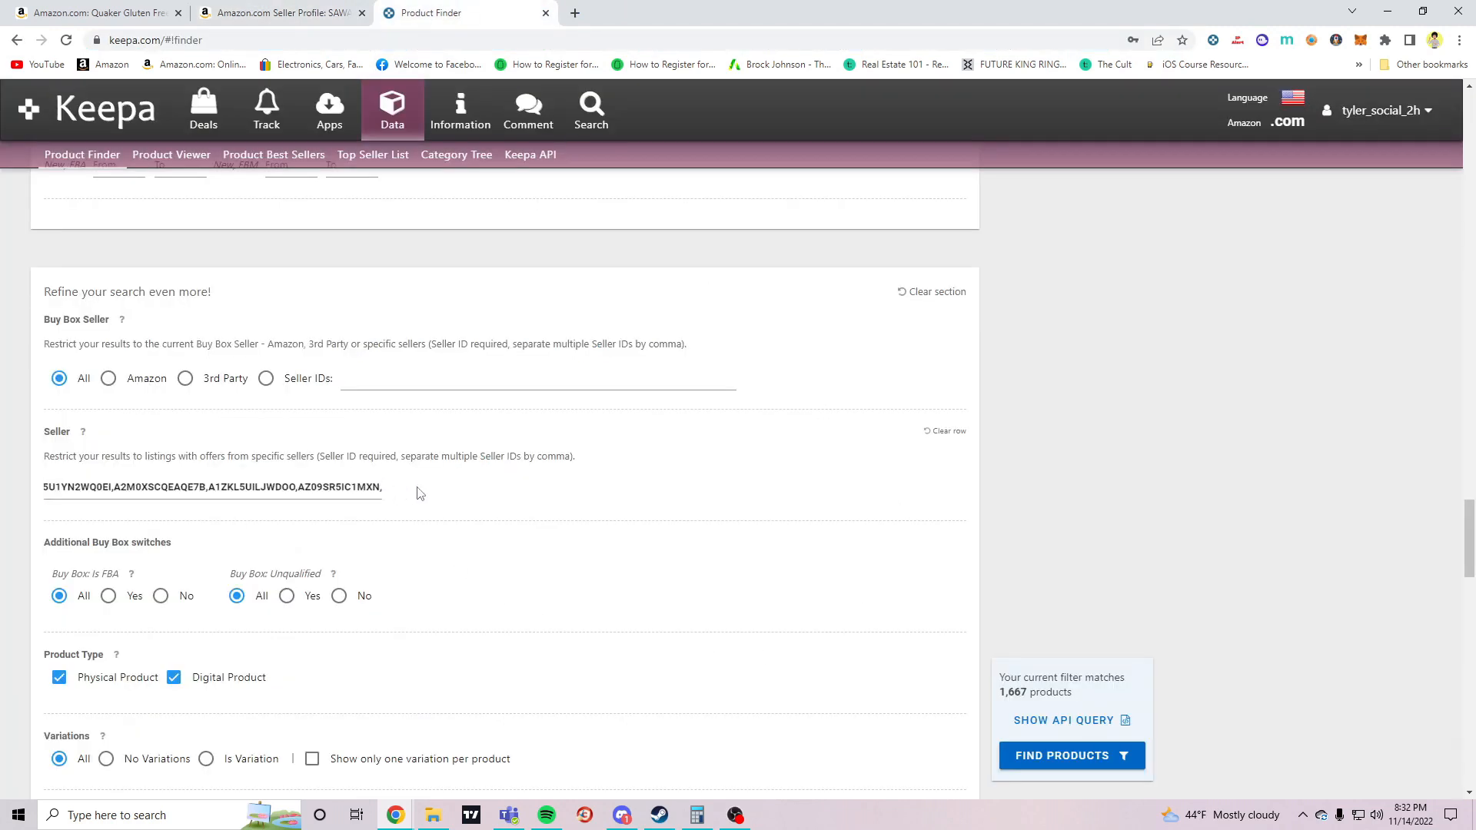
pyautogui.write('A1ZHS0RNCE9GZG')
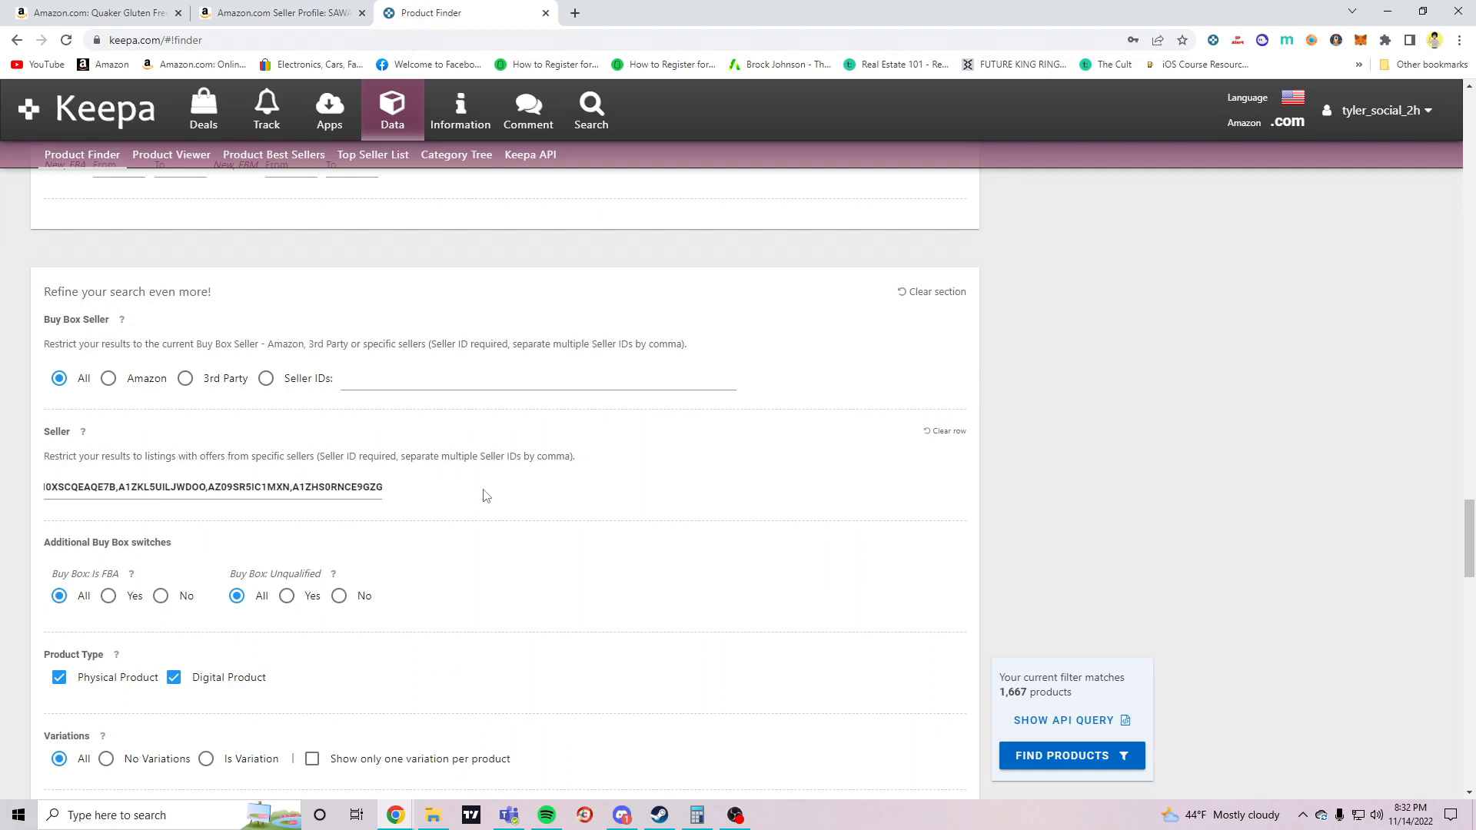
pyautogui.write('A2140ECZ0AEVAT,ARJJCF7BN0TDA,A1SO6QI92RMDH6,AD8YMR5KLVIN')
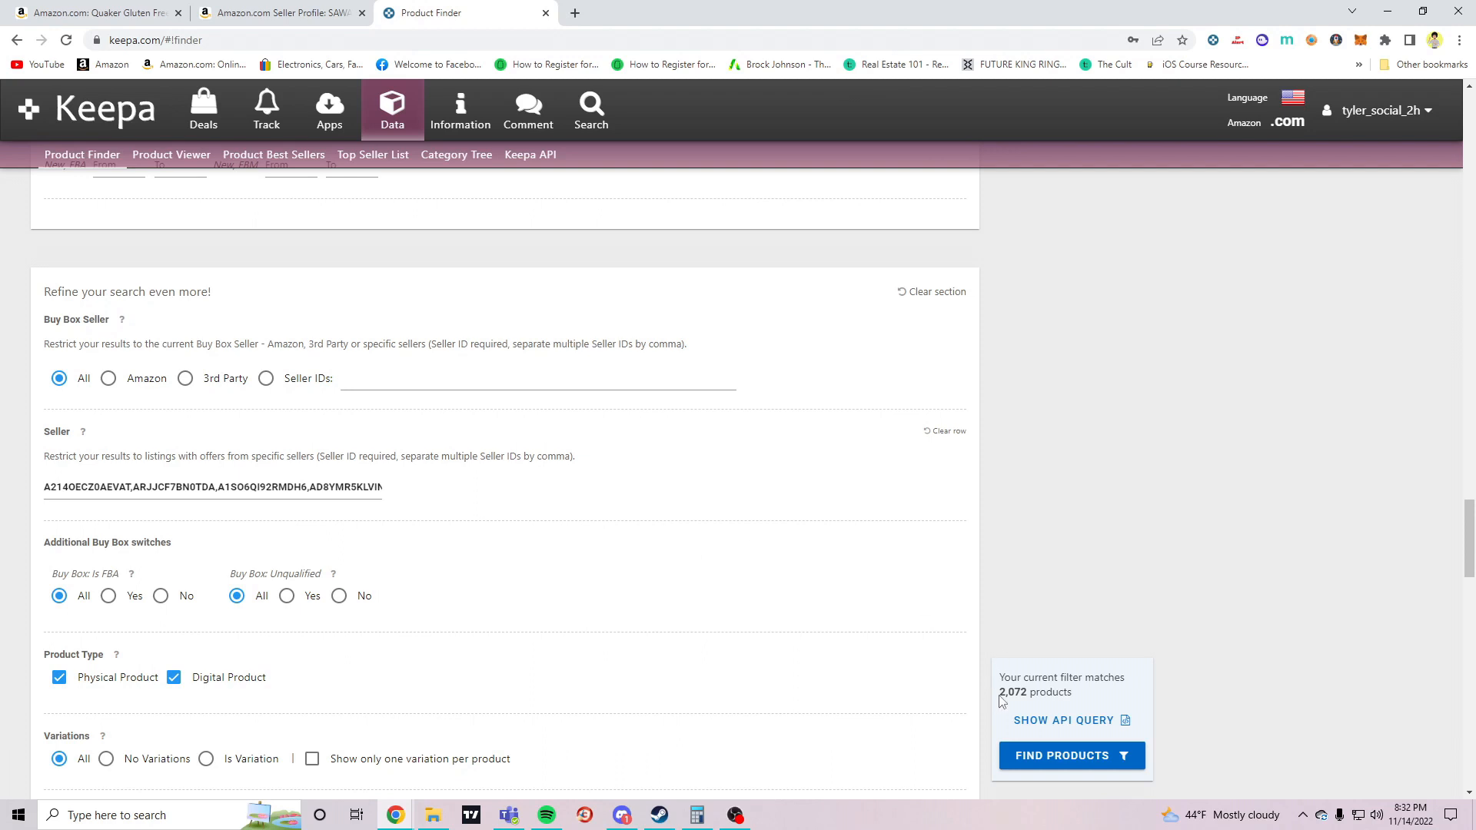
pyautogui.doubleClick(1013, 692)
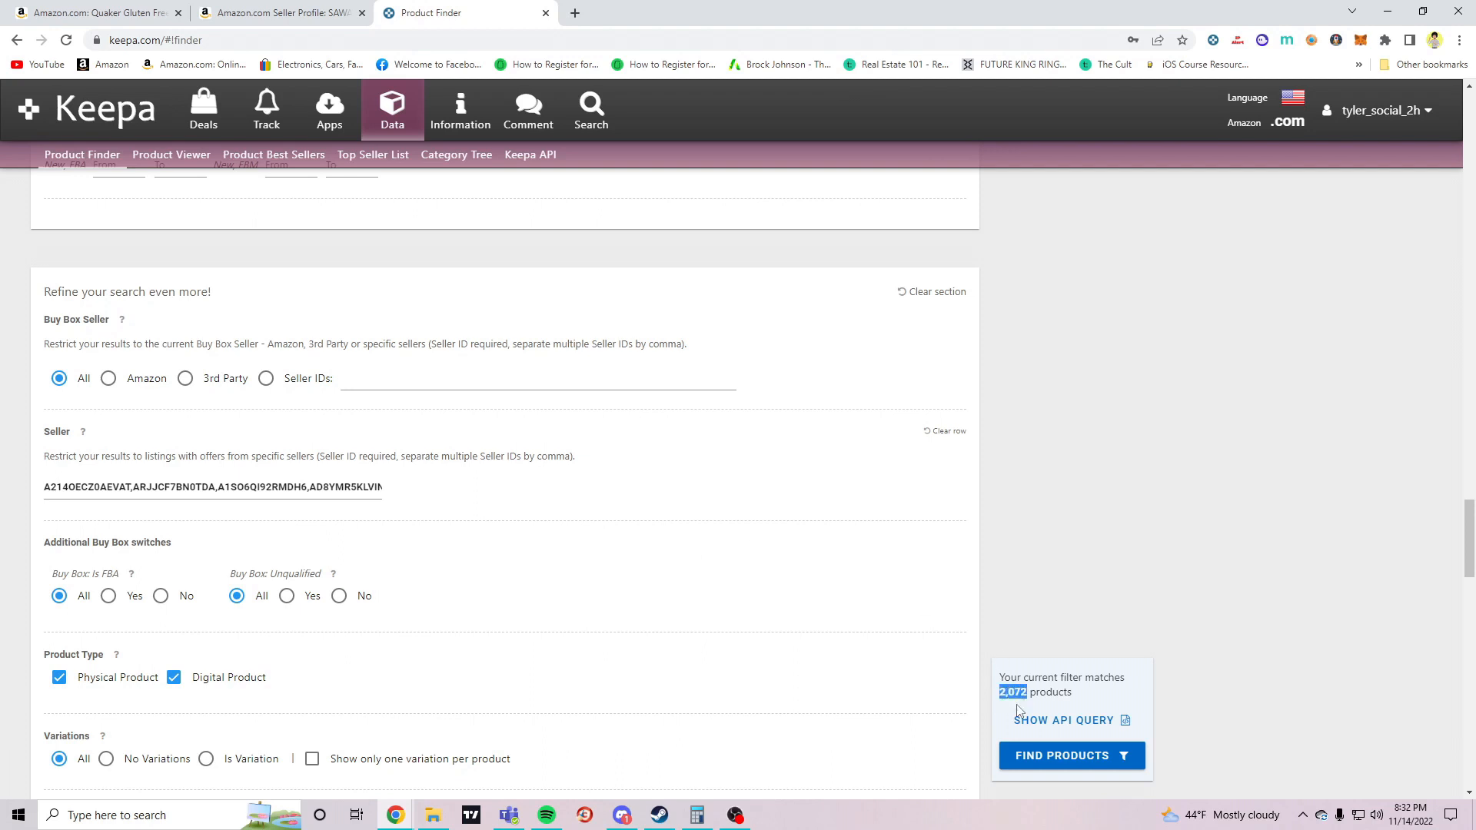
pyautogui.moveTo(1110, 599)
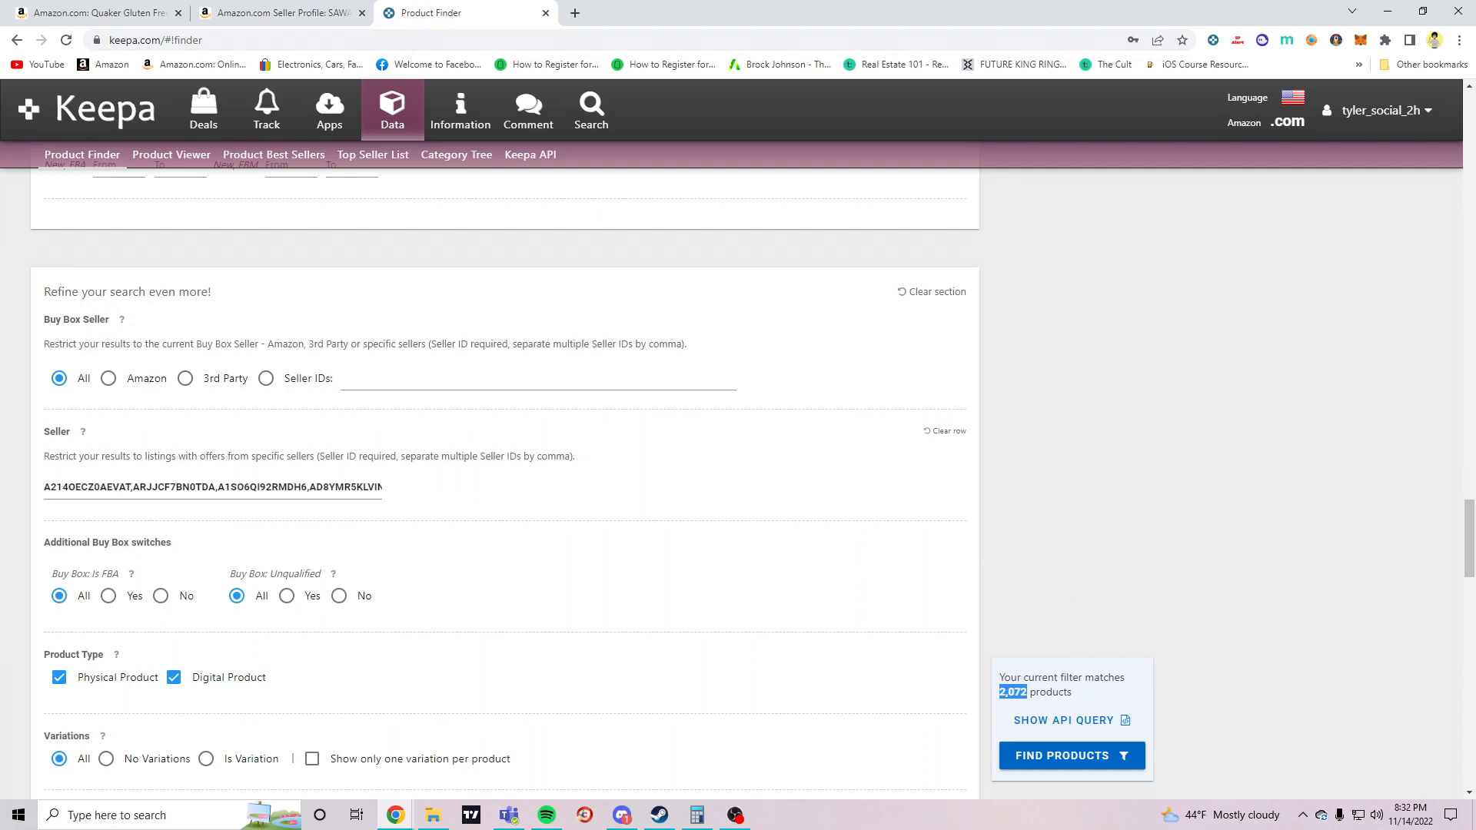
pyautogui.moveTo(1160, 585)
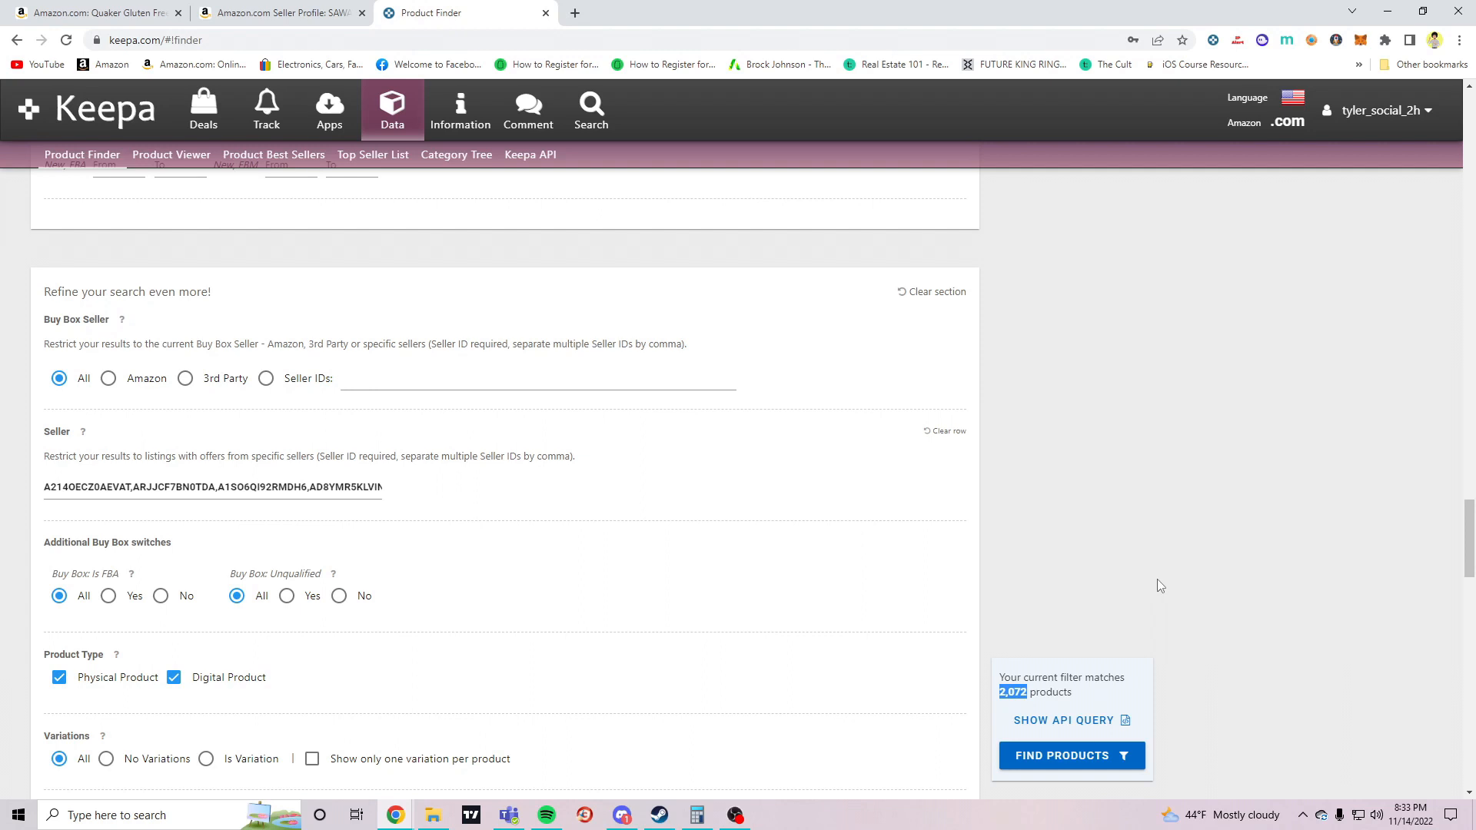
pyautogui.moveTo(1086, 519)
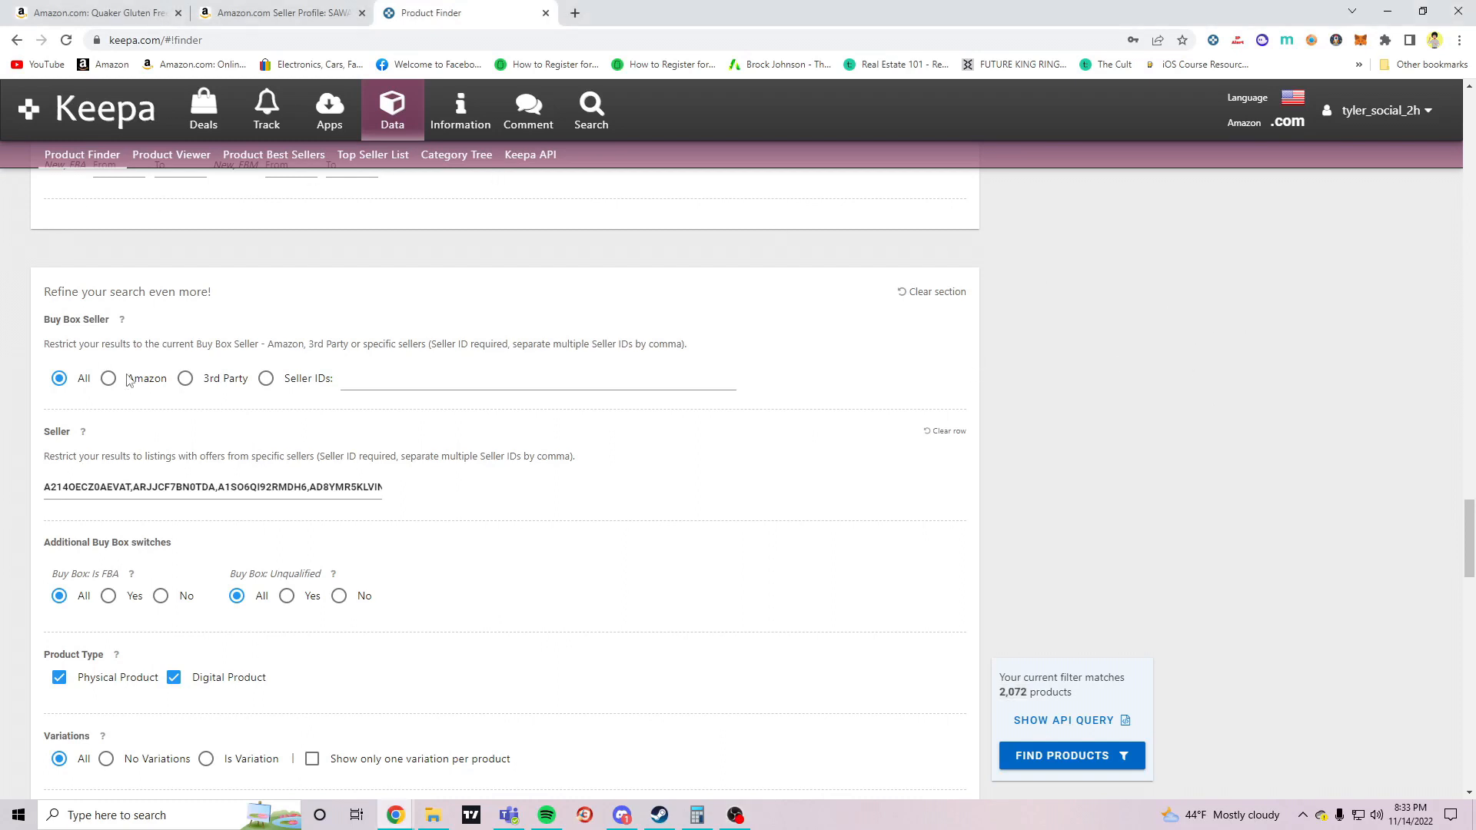
pyautogui.moveTo(206, 397)
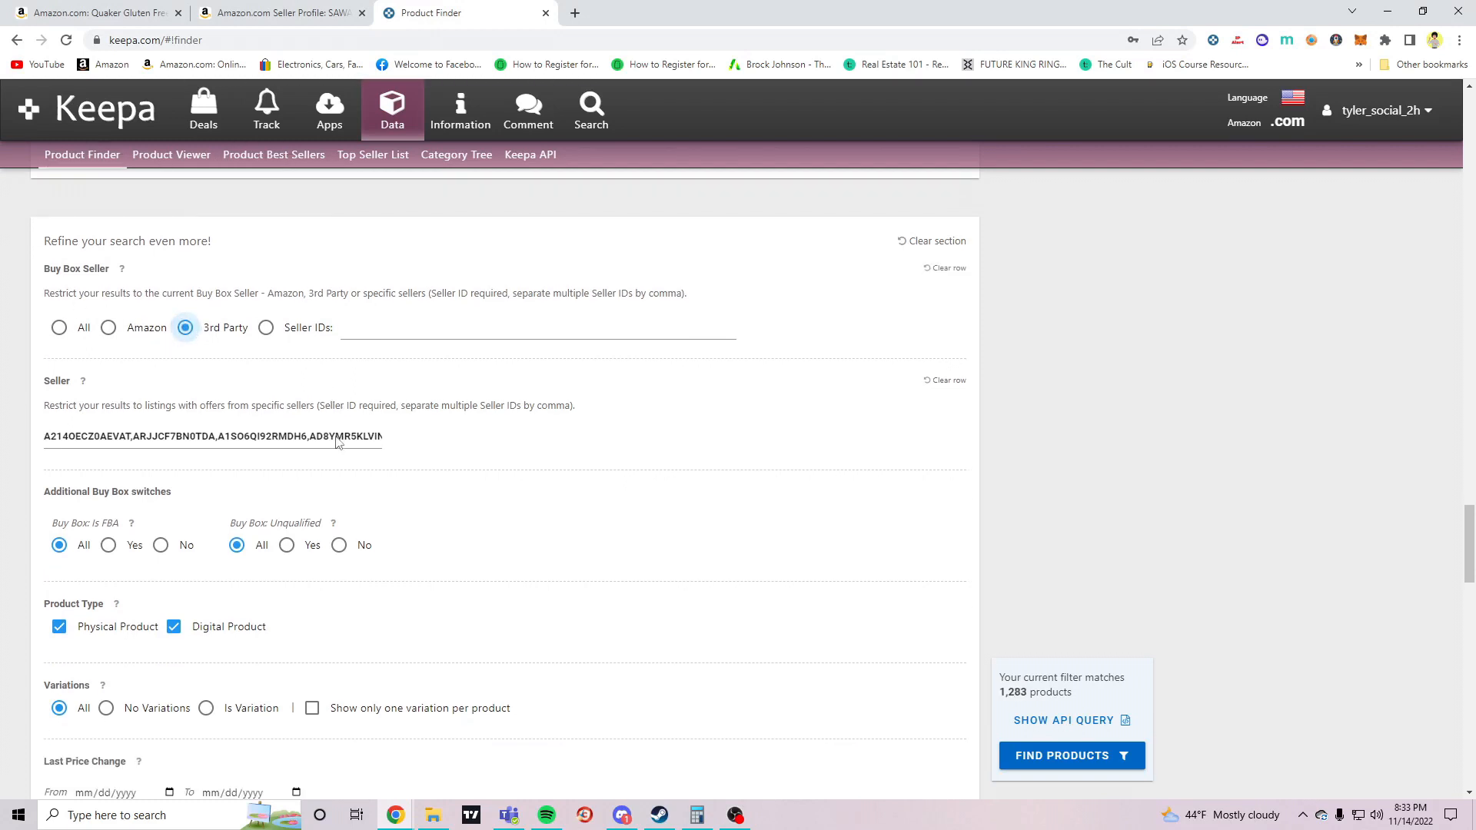
# Limit results to 3rd-party Buy Box, non-digital products with no variations (762 matches)
pyautogui.scroll(-3)
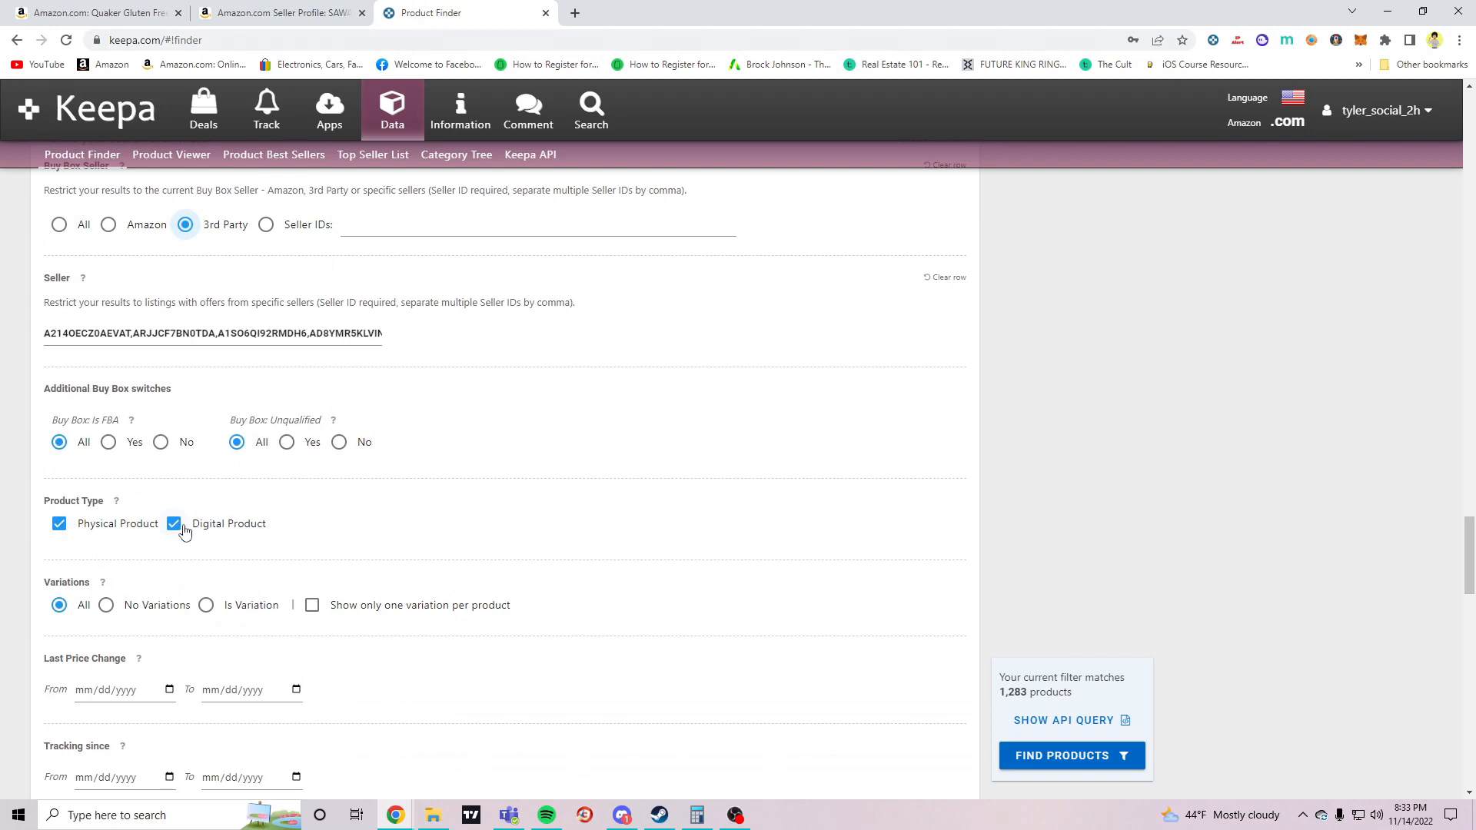
pyautogui.click(173, 524)
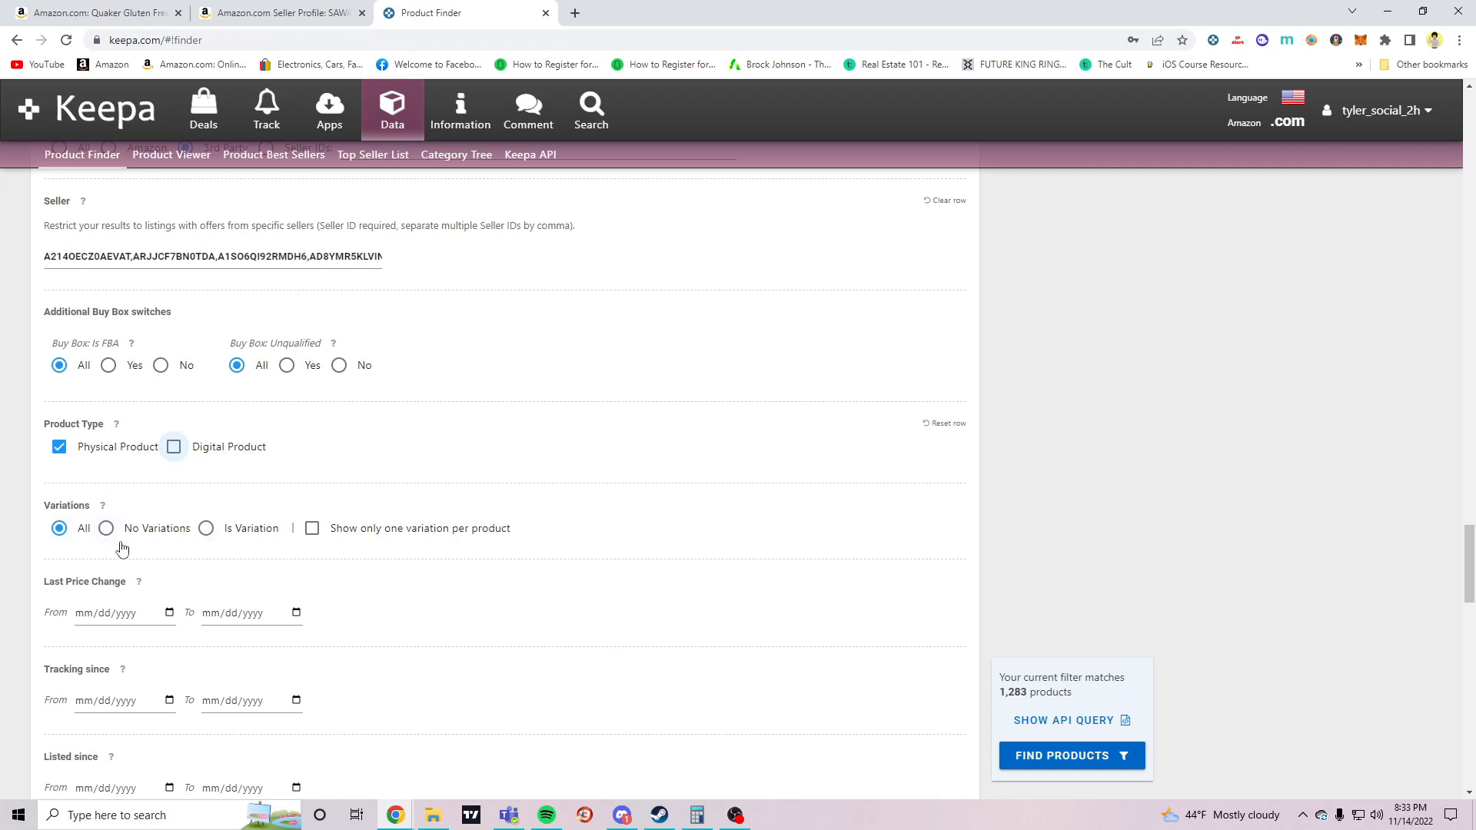
pyautogui.click(106, 528)
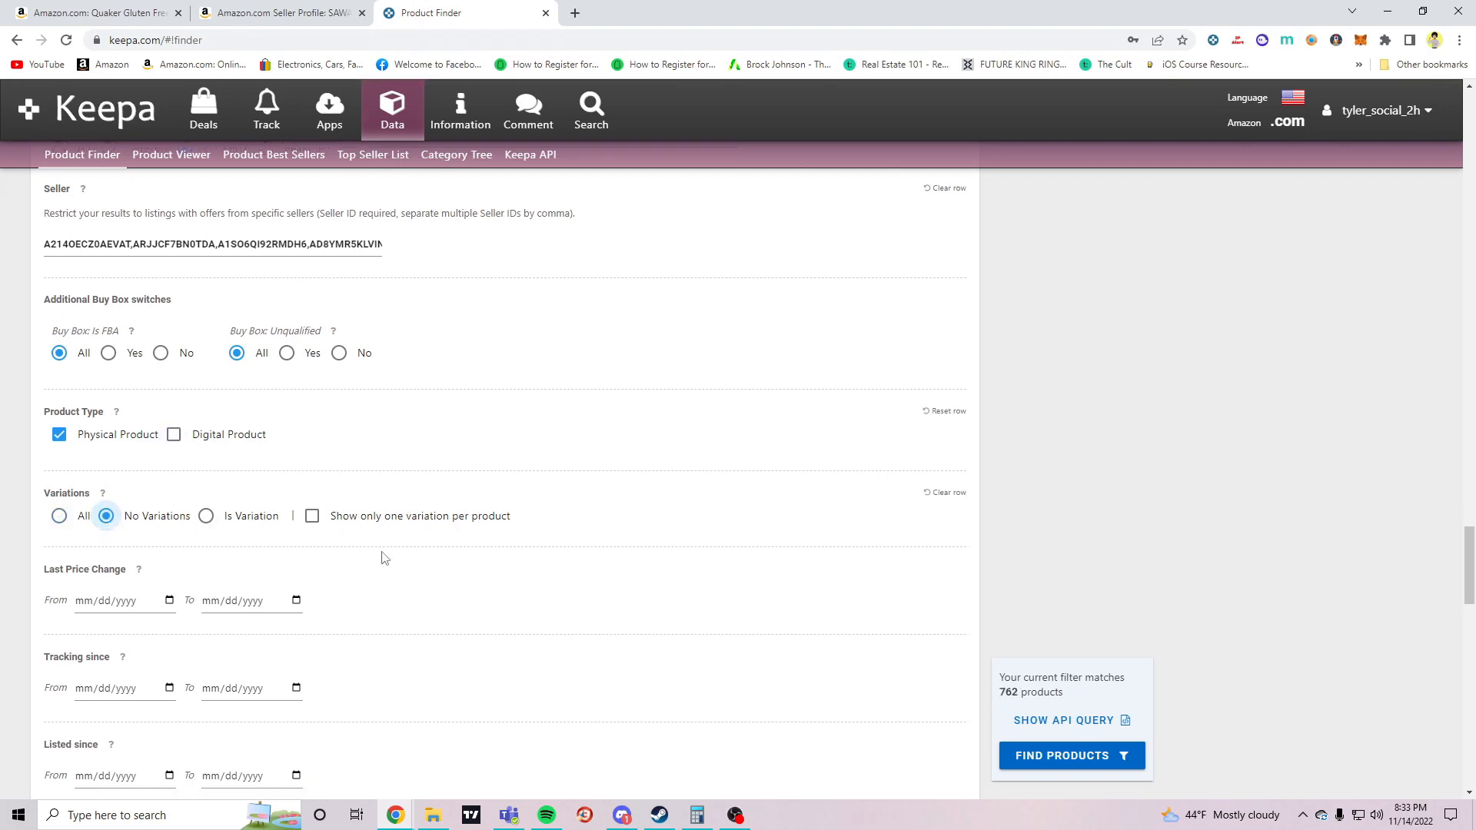
# Require 30 rank drops, excluding in-stock, pre-order, unknown and back-ordered Amazon offers (328 matches)
pyautogui.scroll(-3)
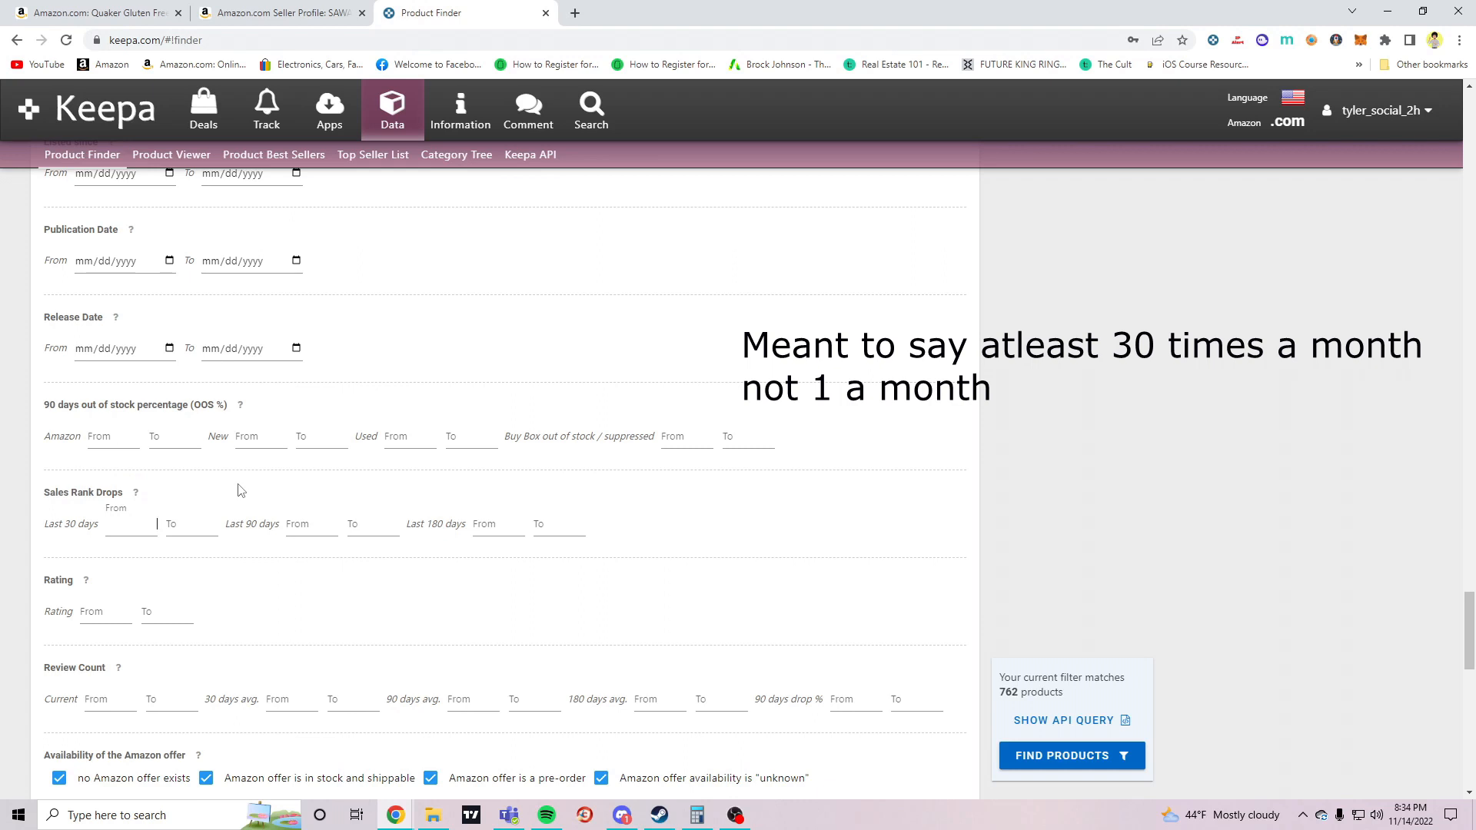
pyautogui.write('30')
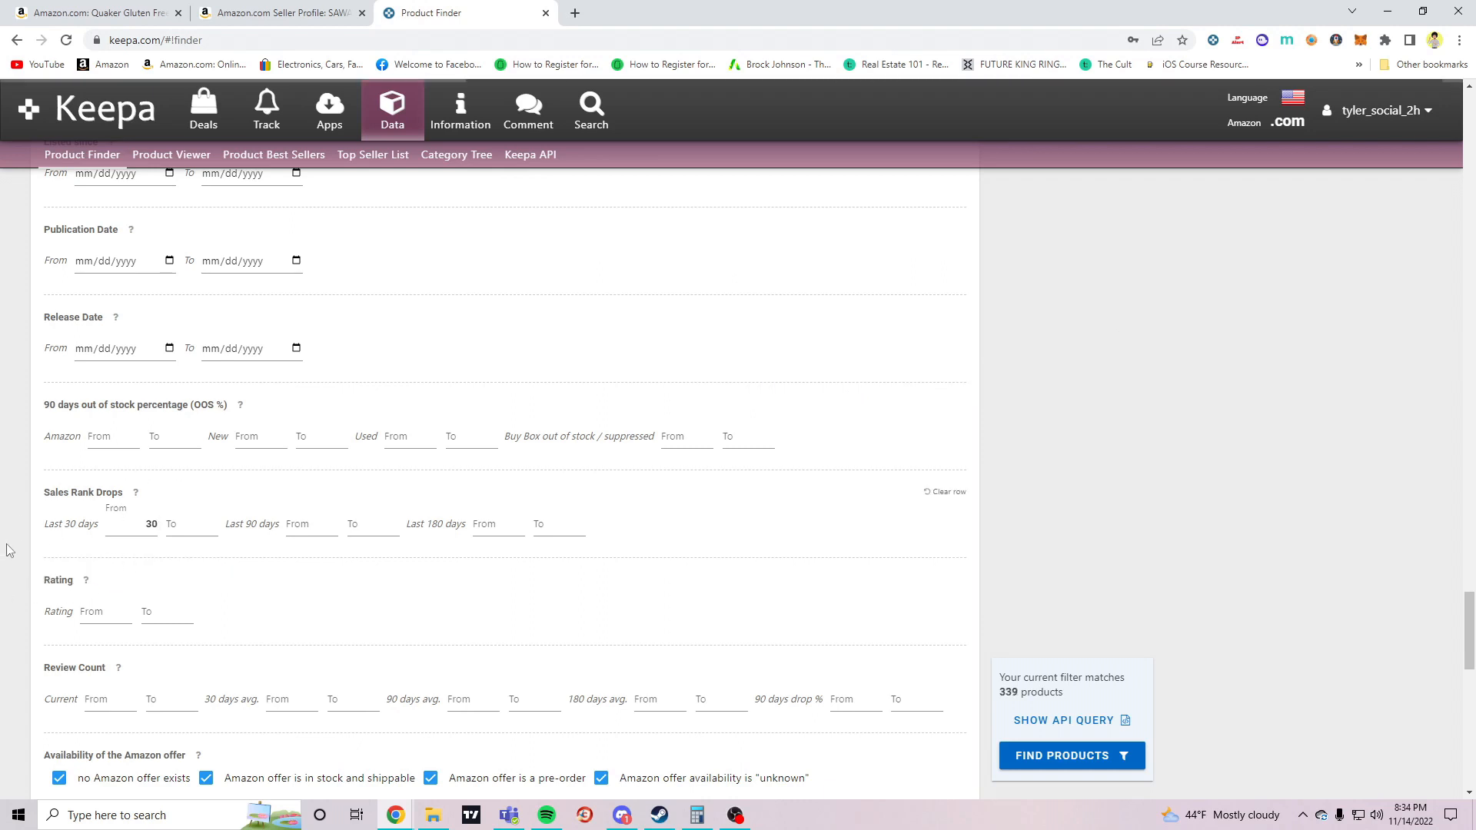
pyautogui.scroll(-3)
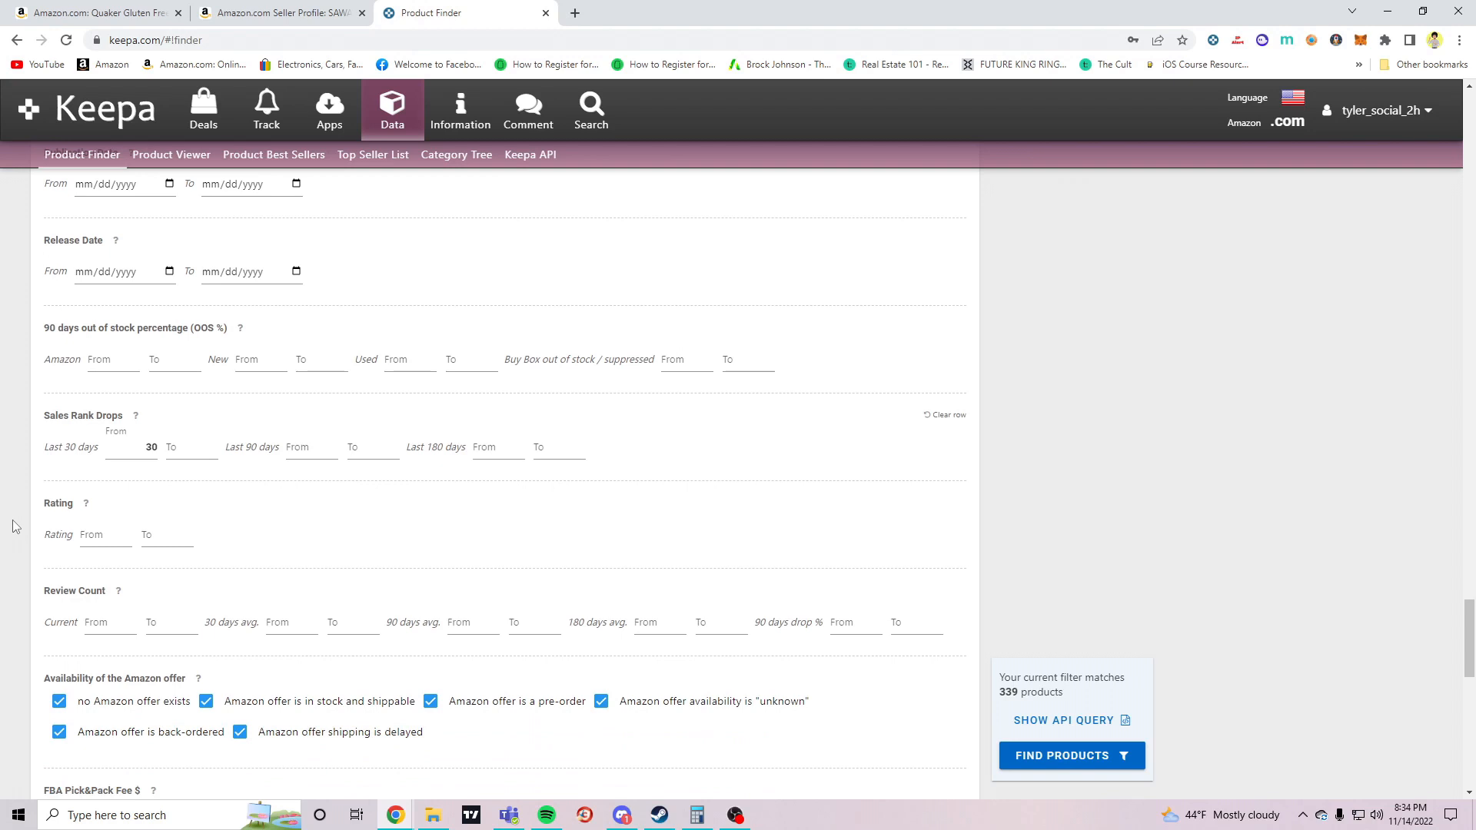
pyautogui.scroll(-3)
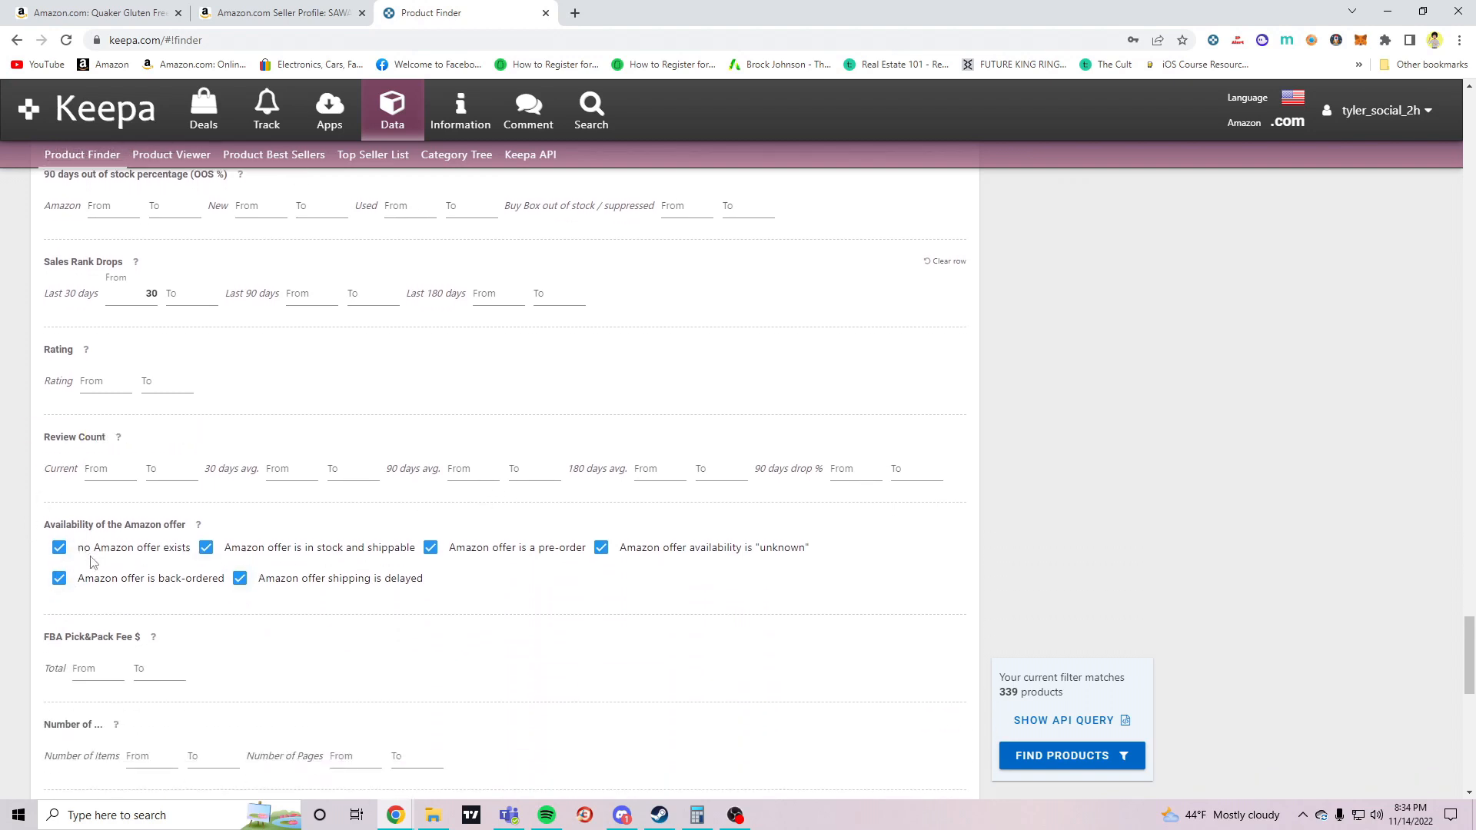
pyautogui.moveTo(149, 558)
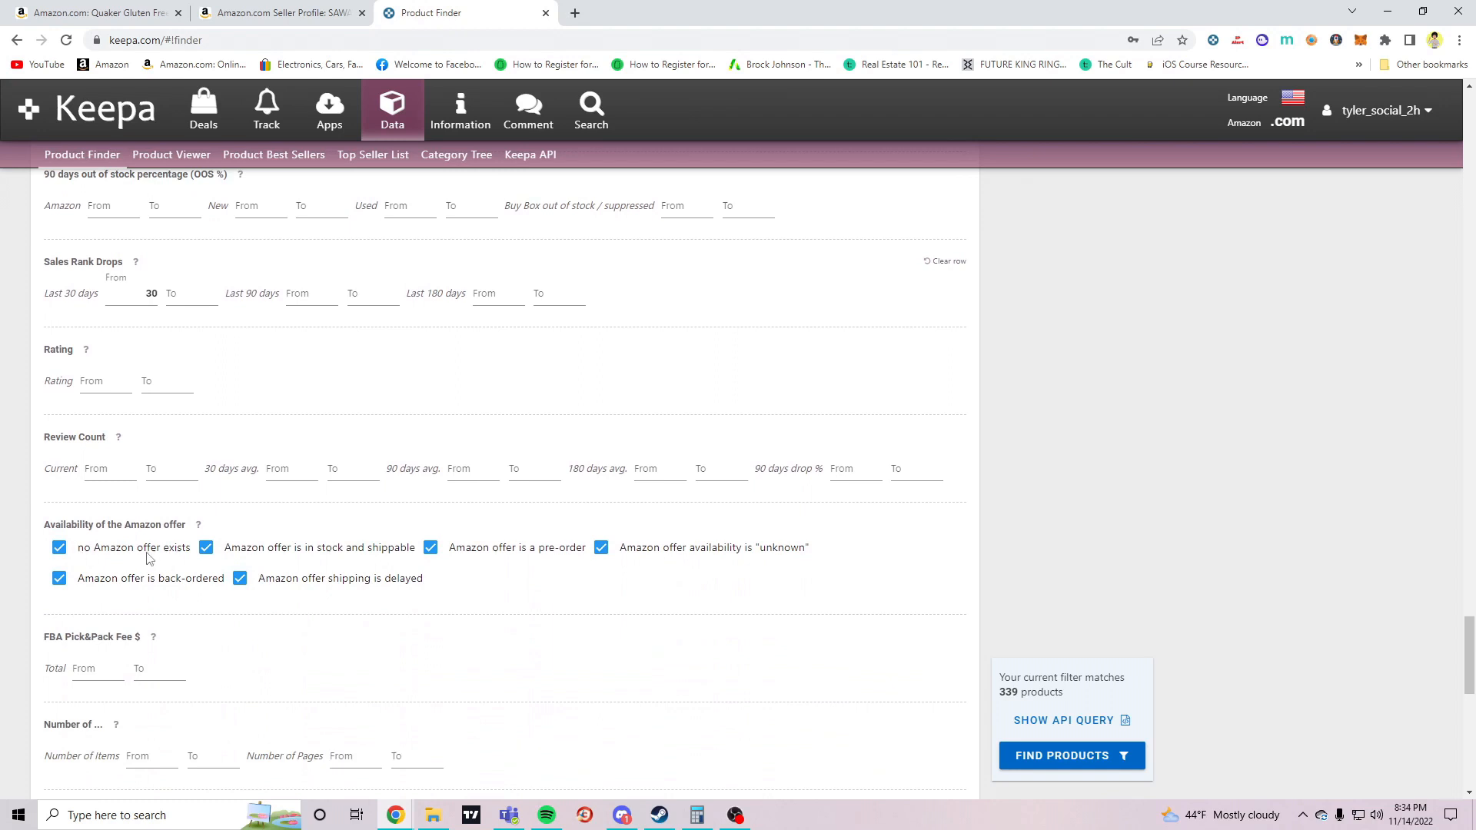
pyautogui.moveTo(133, 605)
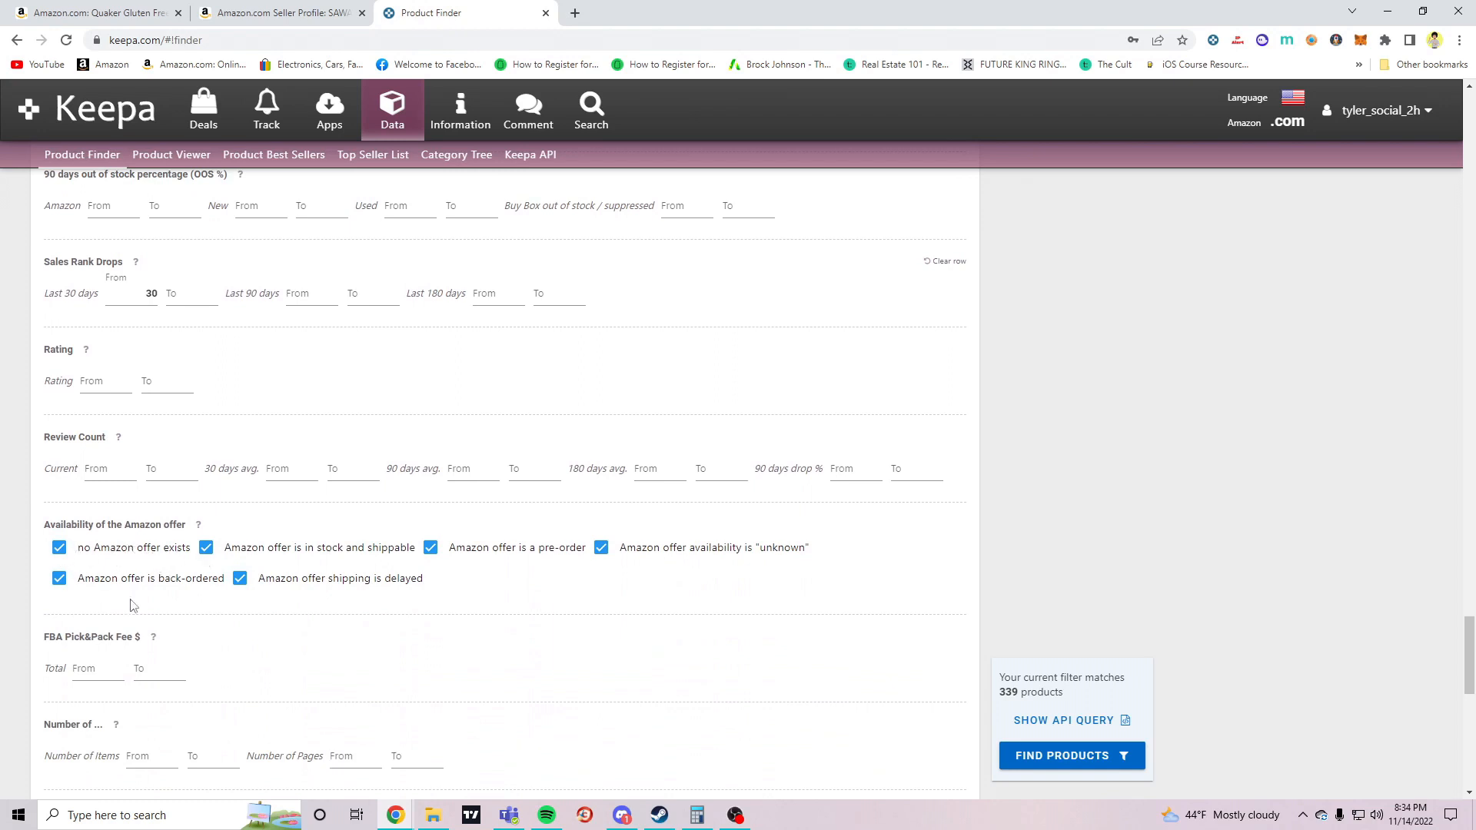
pyautogui.click(206, 546)
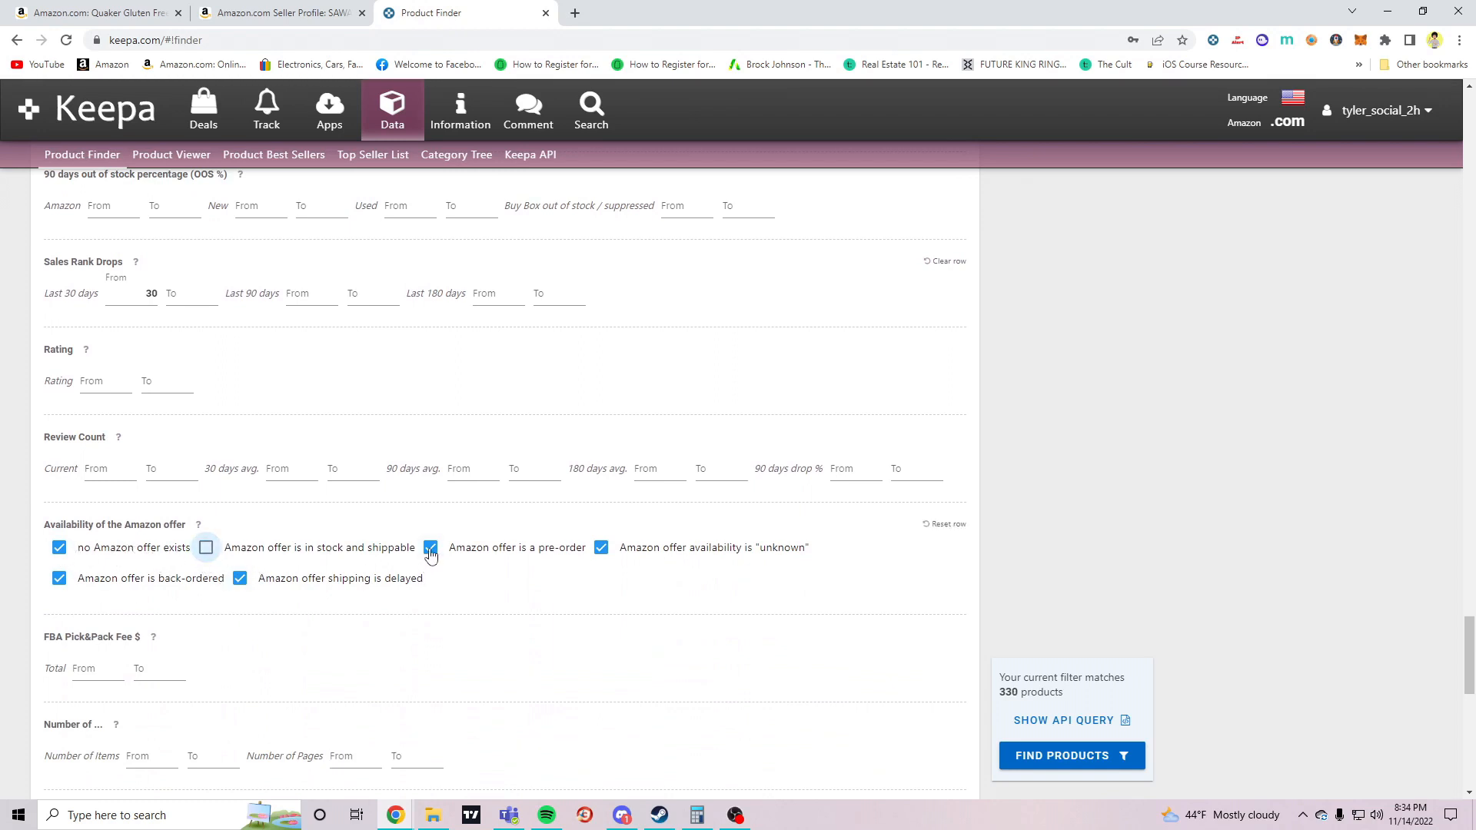
pyautogui.click(430, 547)
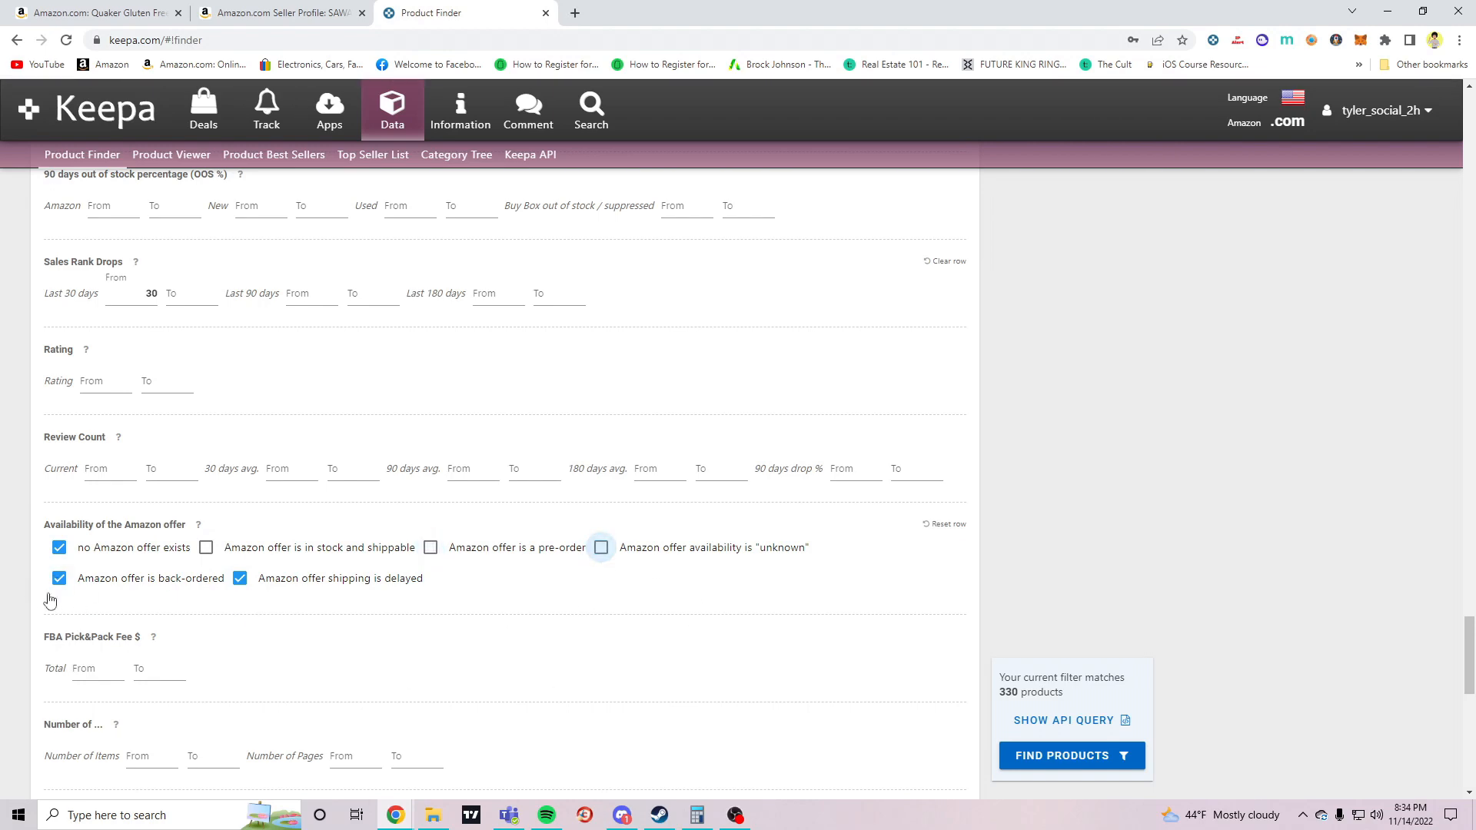
pyautogui.click(58, 578)
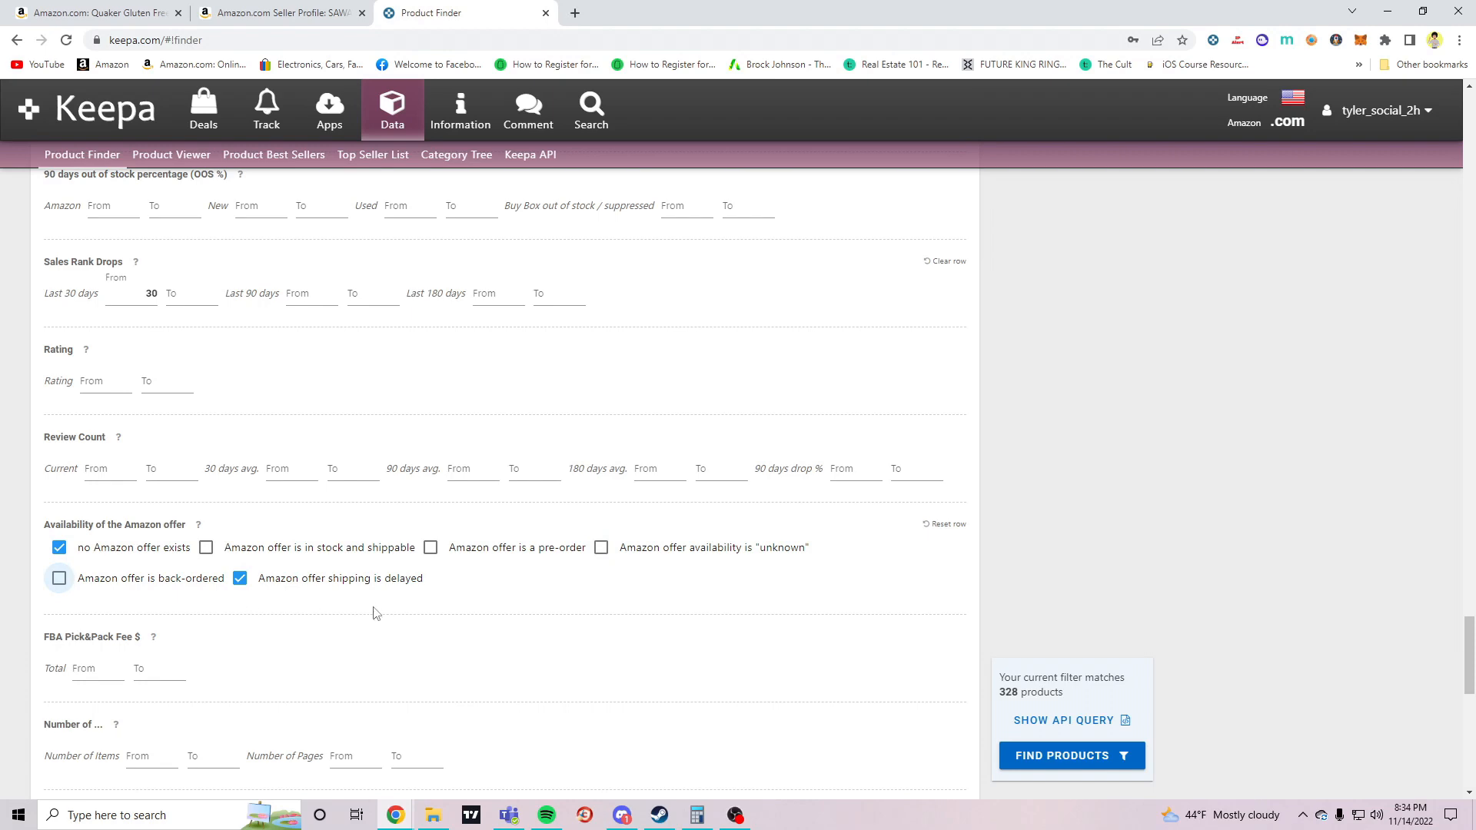
pyautogui.moveTo(245, 584)
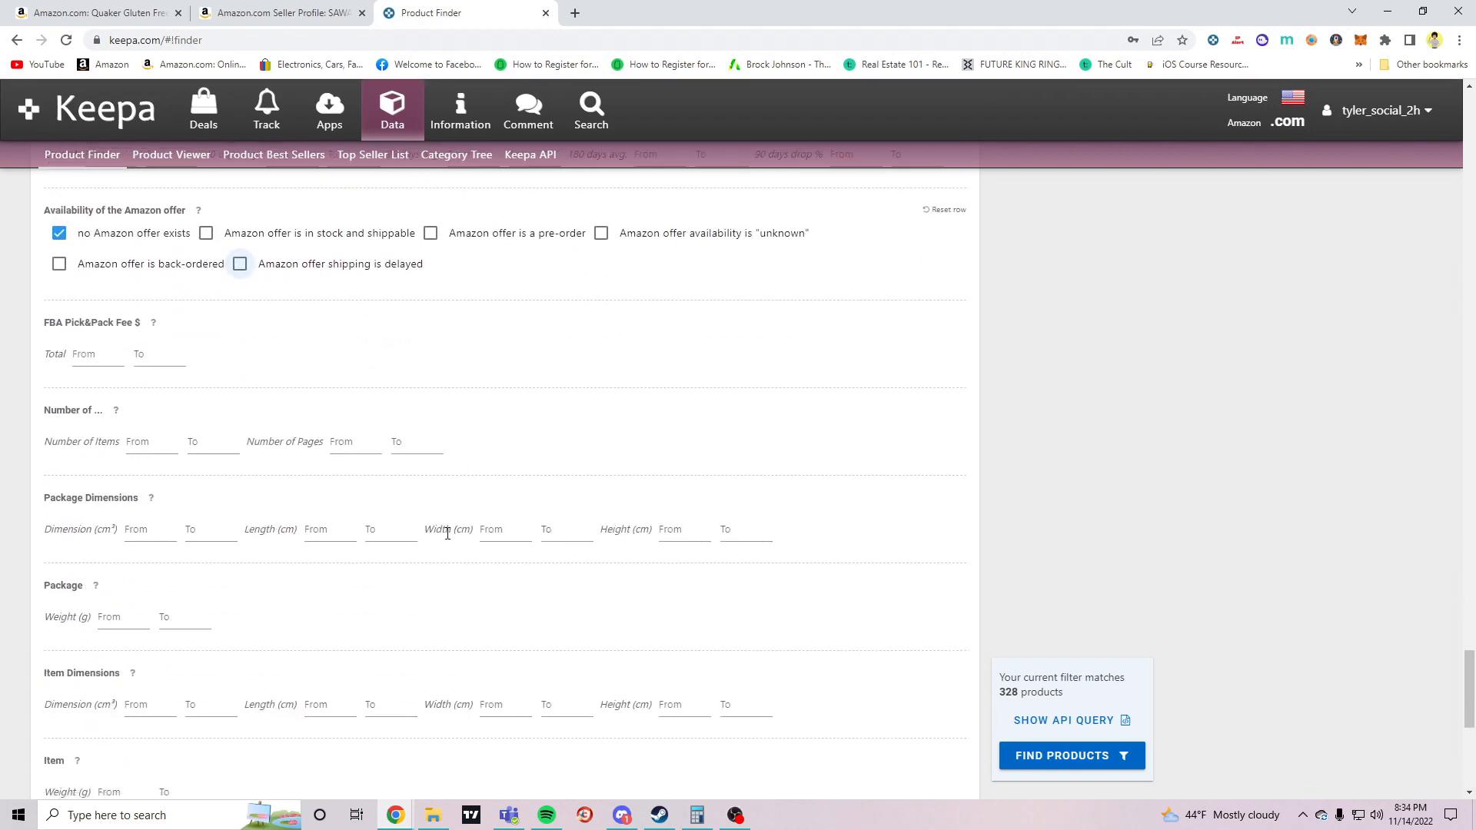
pyautogui.scroll(-3)
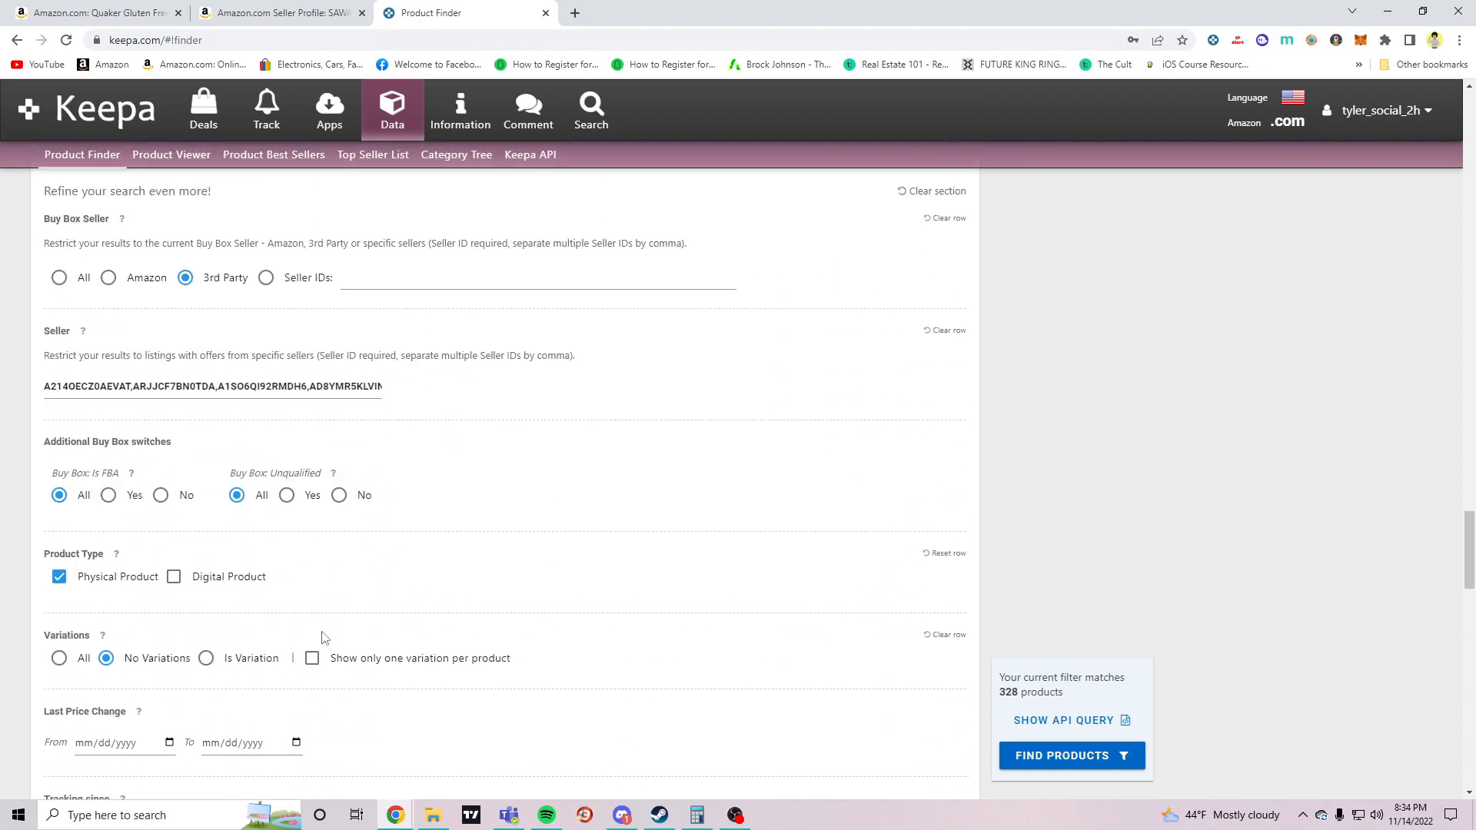
pyautogui.scroll(-3)
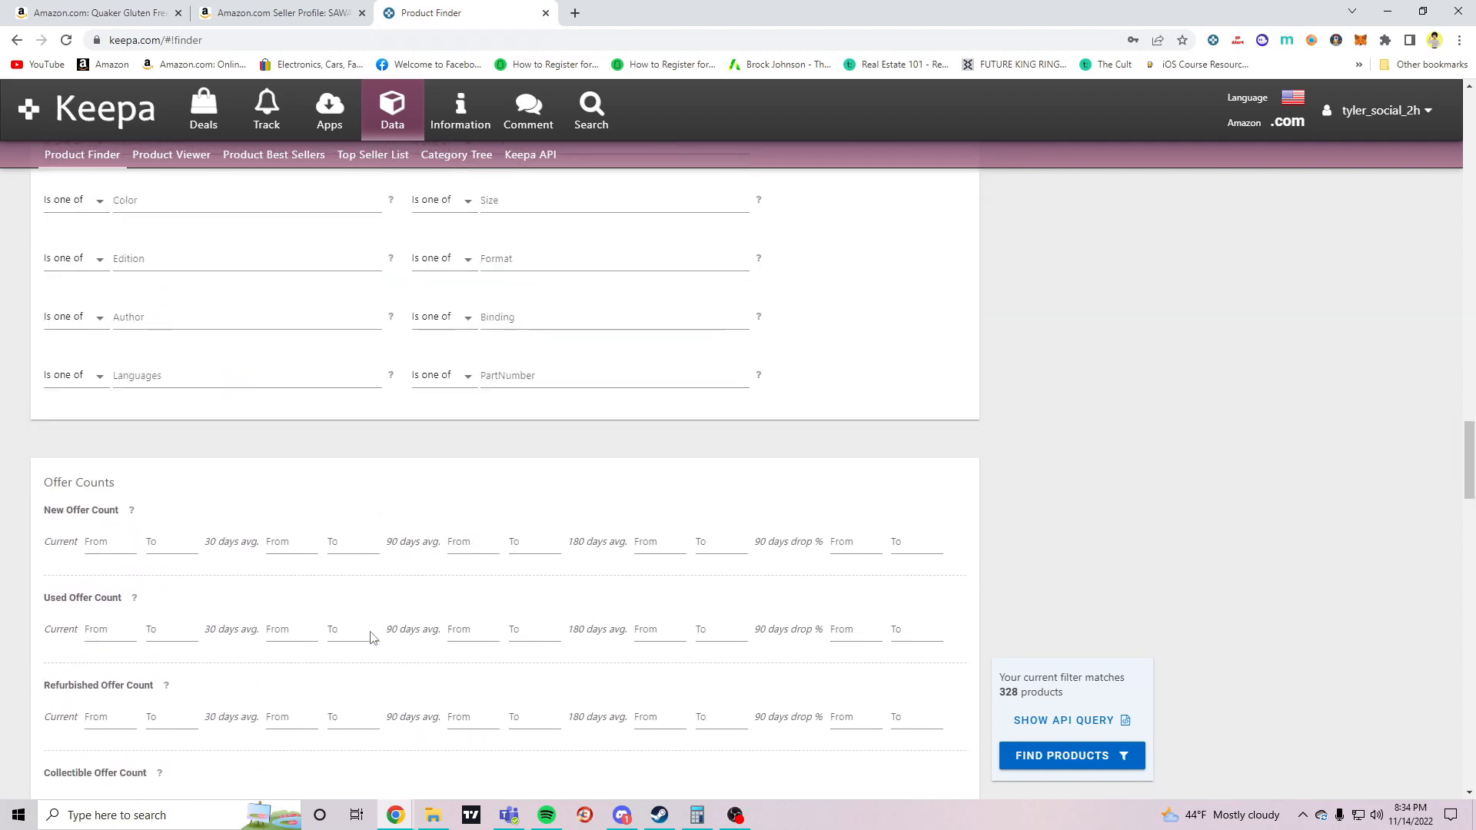
pyautogui.scroll(-3)
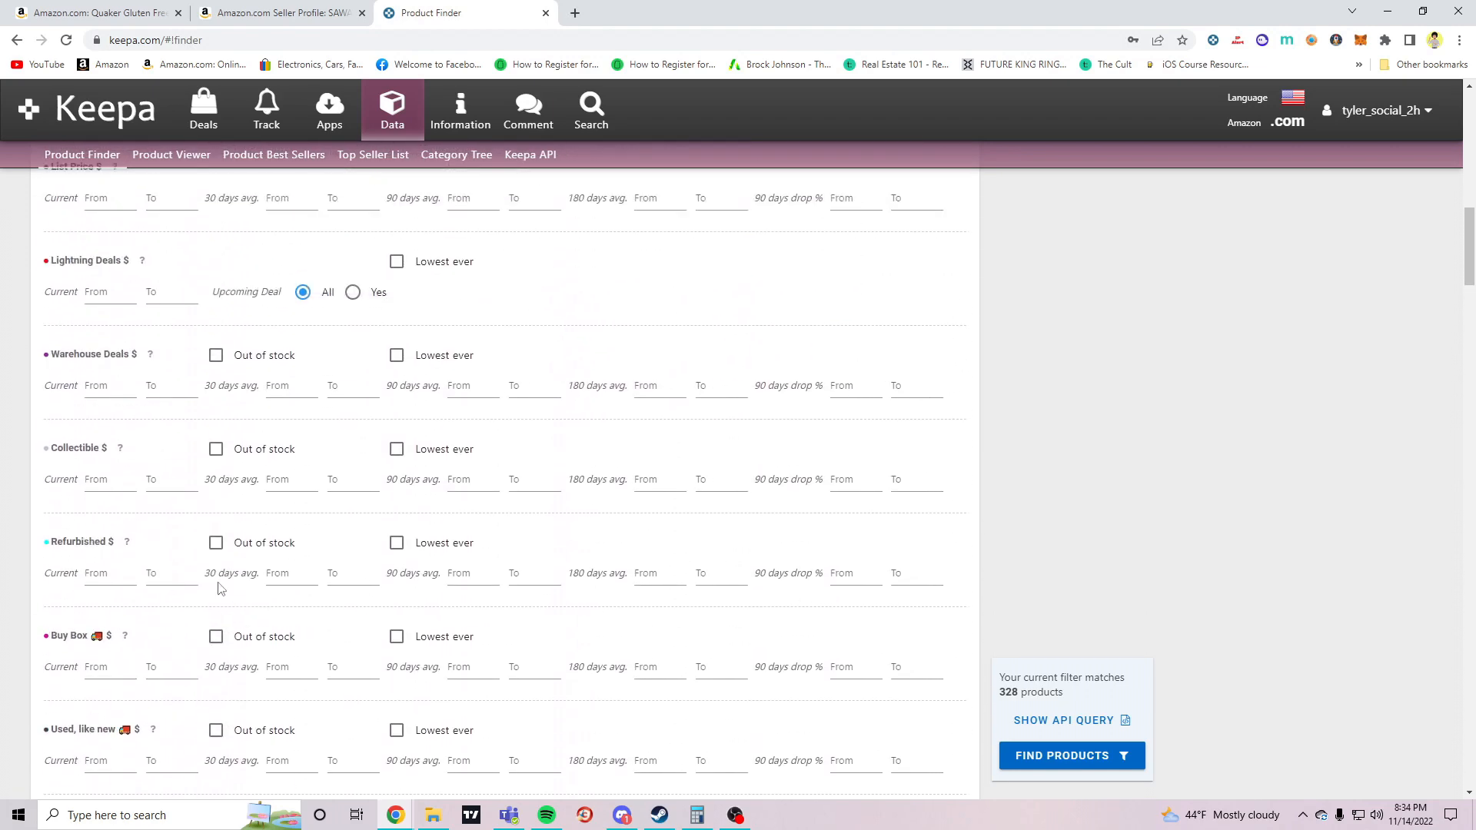
pyautogui.scroll(3)
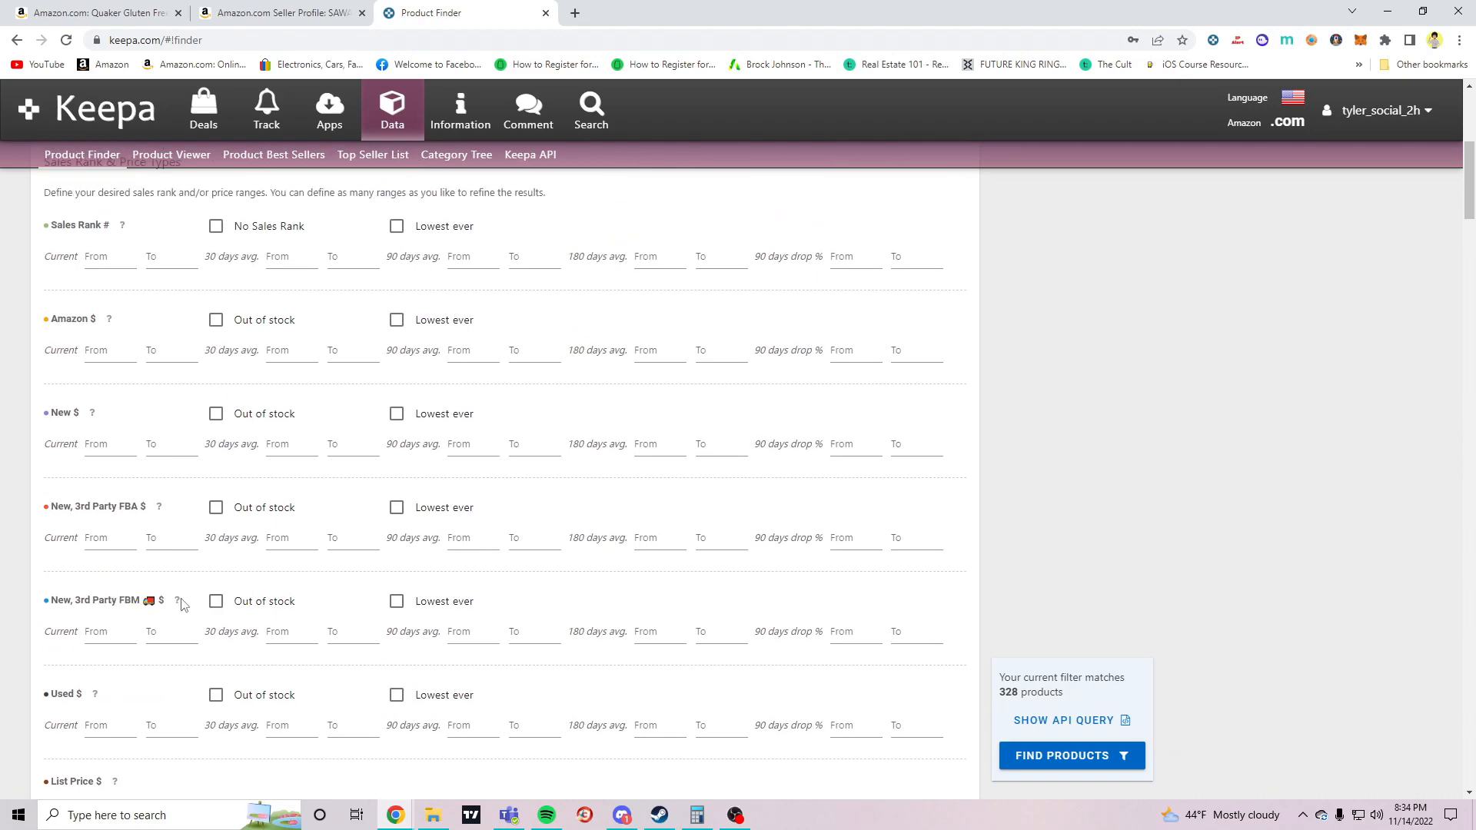
pyautogui.scroll(3)
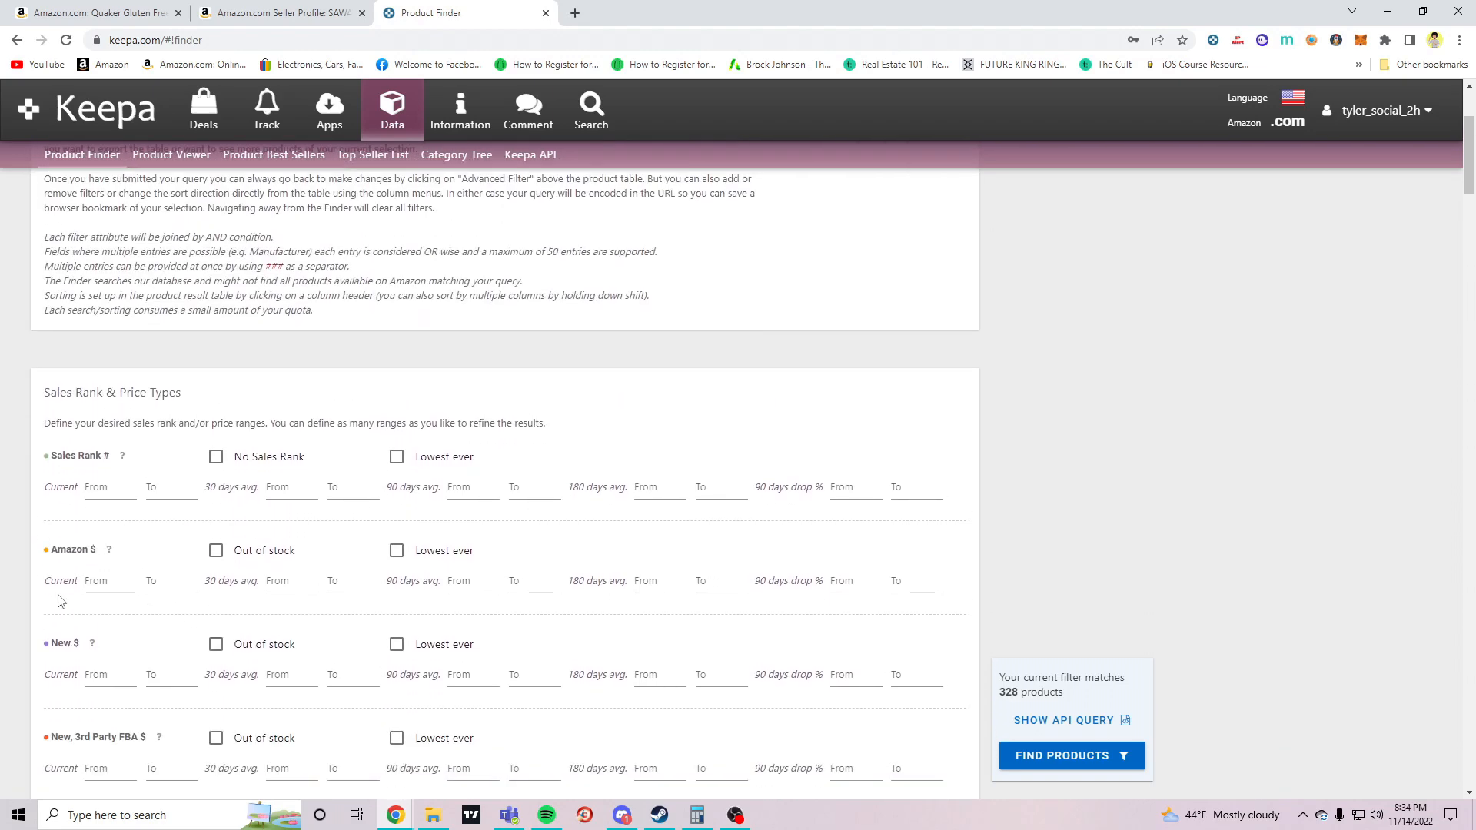
pyautogui.scroll(-3)
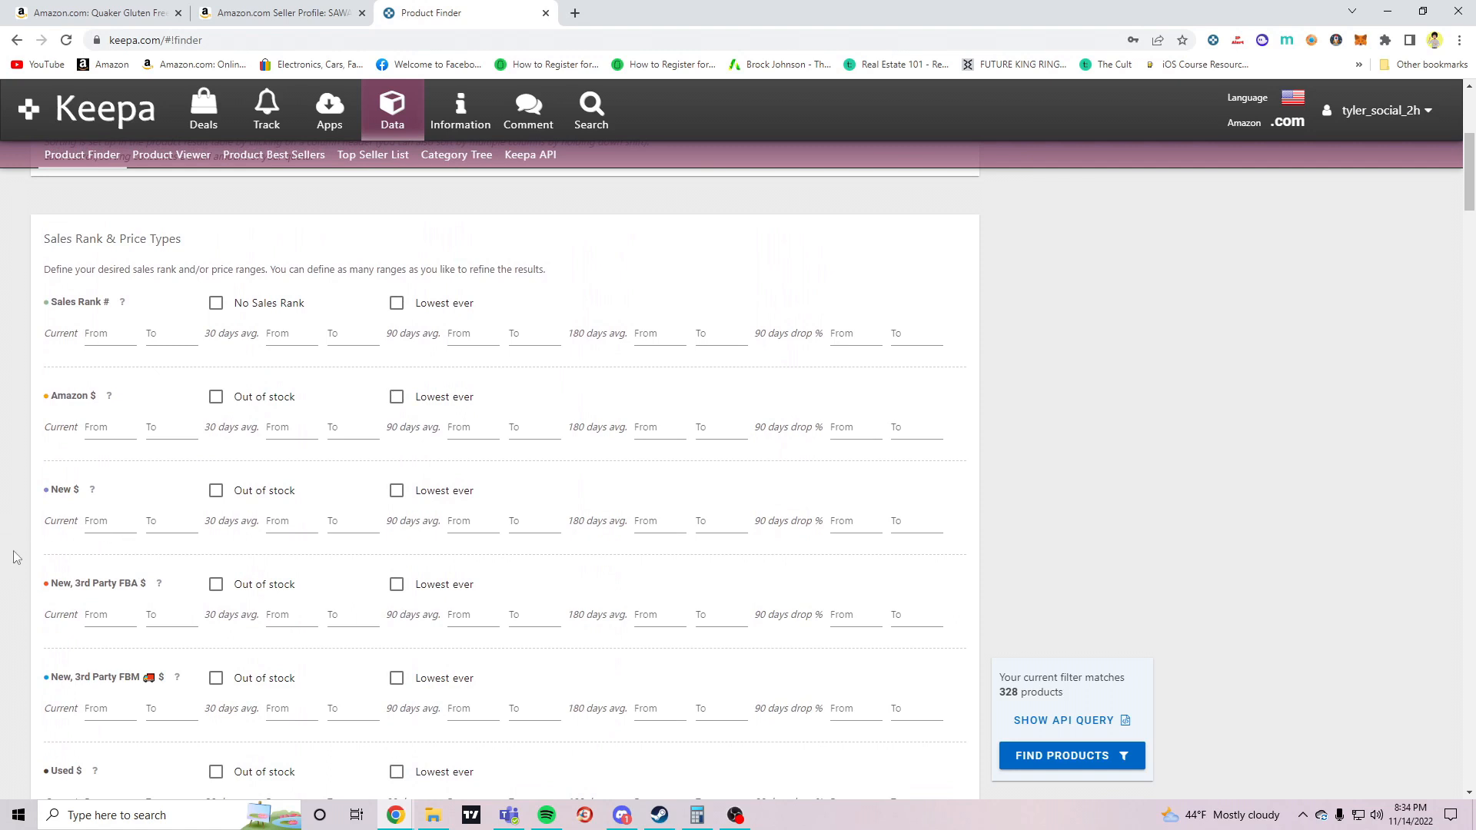
pyautogui.scroll(-3)
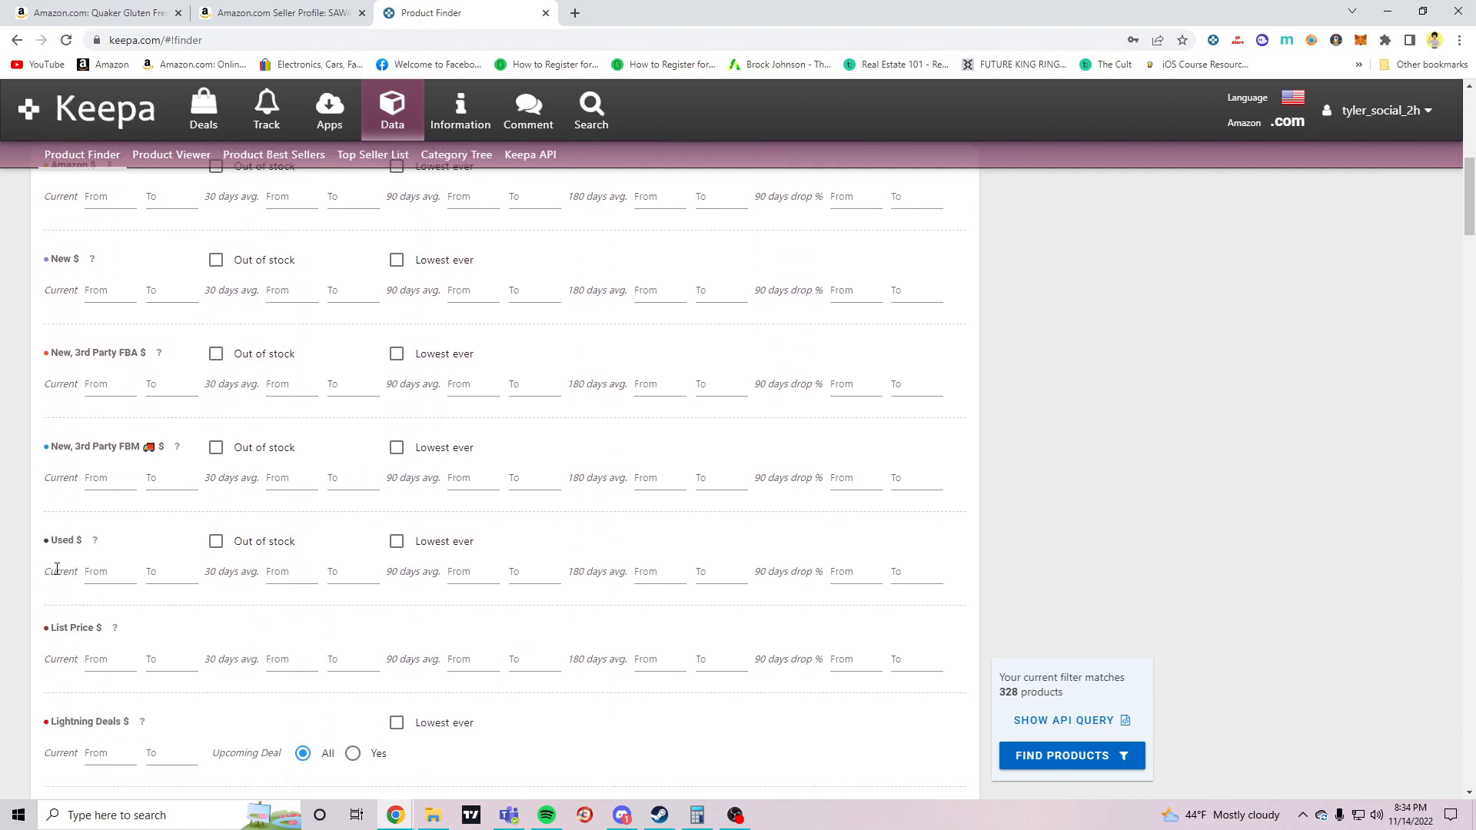
pyautogui.moveTo(147, 550)
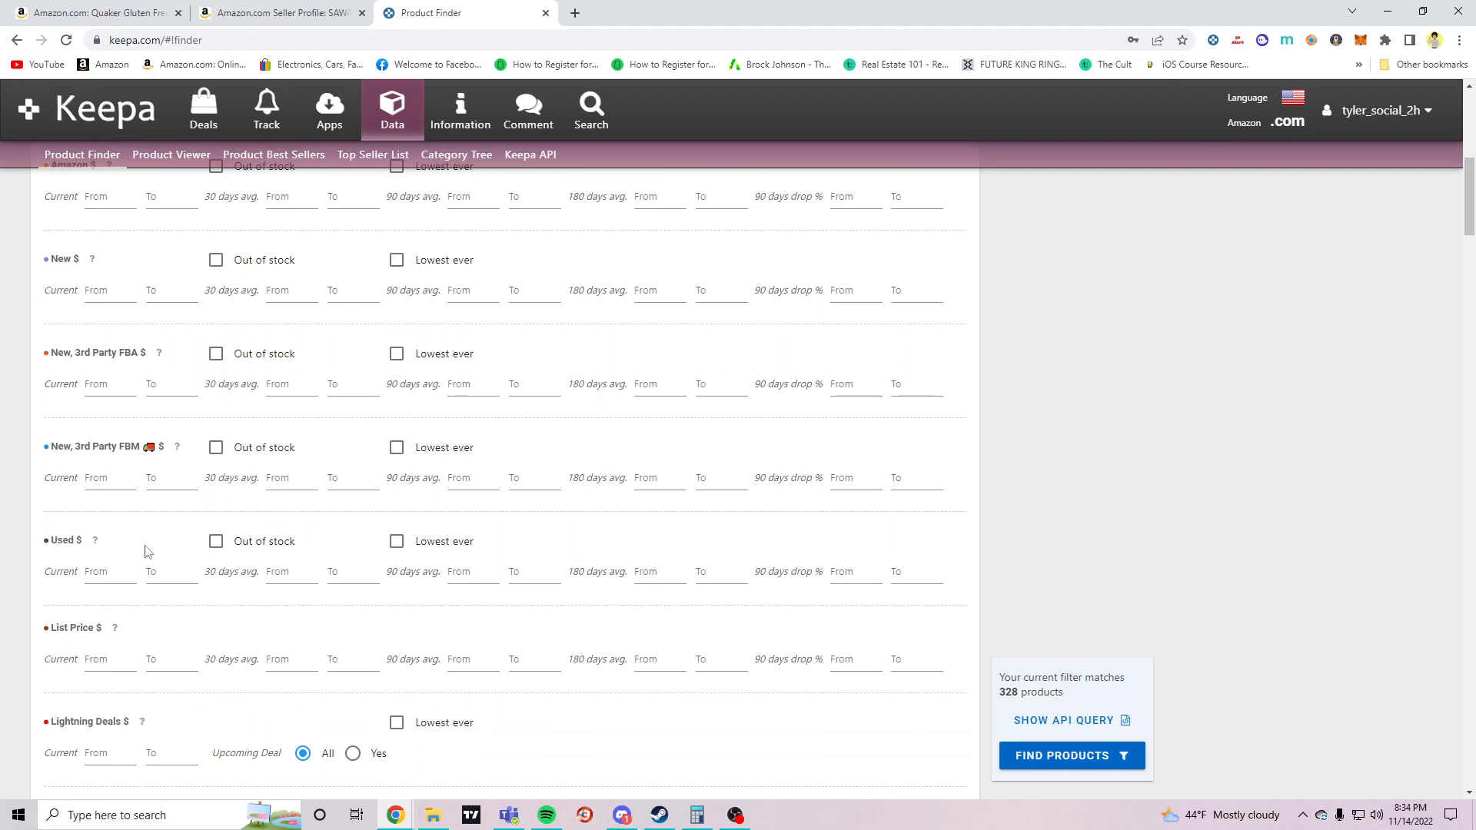
pyautogui.scroll(-3)
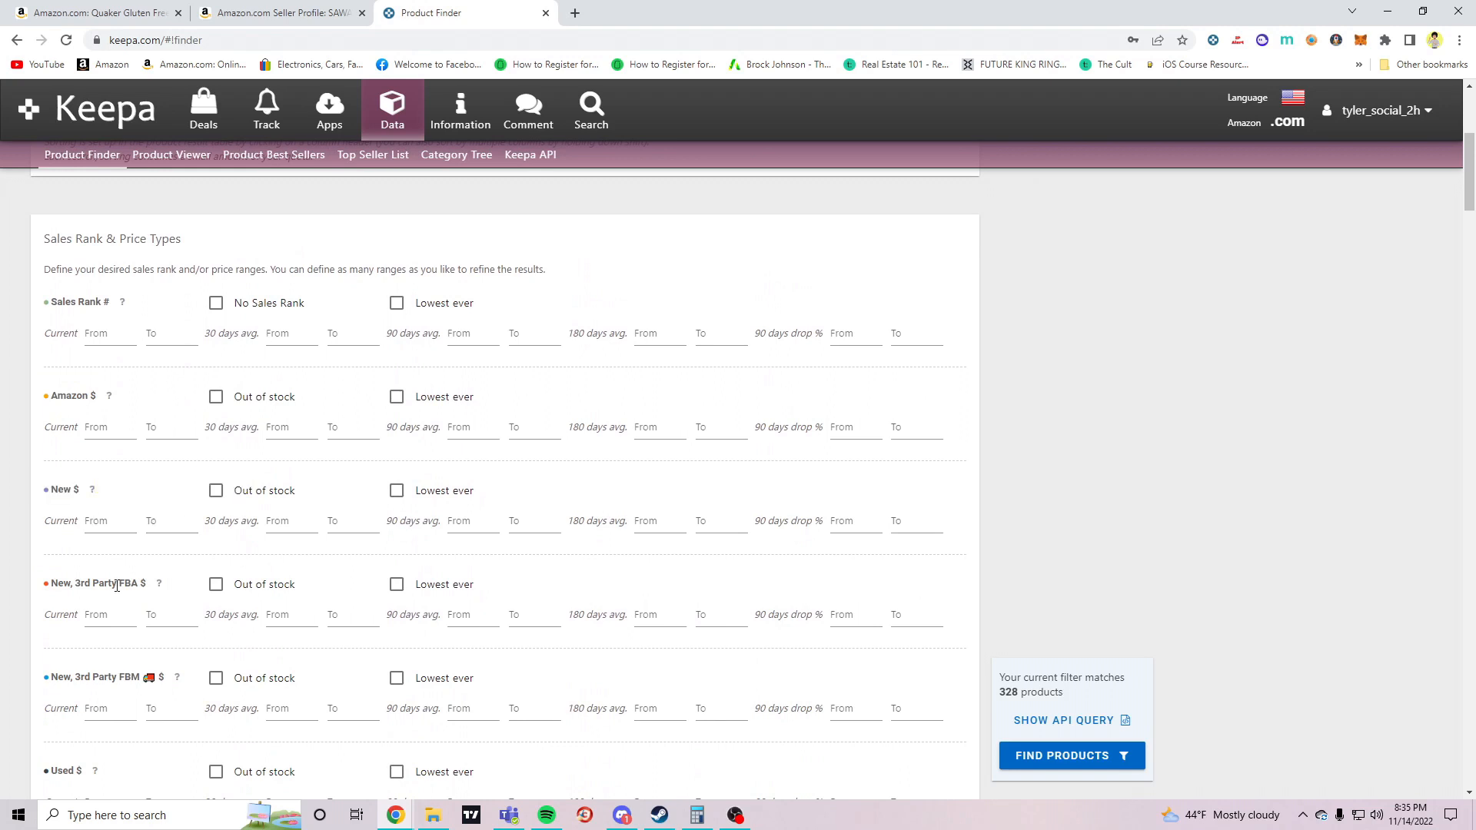
# Set the minimum current 3rd-party FBA price to 35, leaving 38 products
pyautogui.click(108, 615)
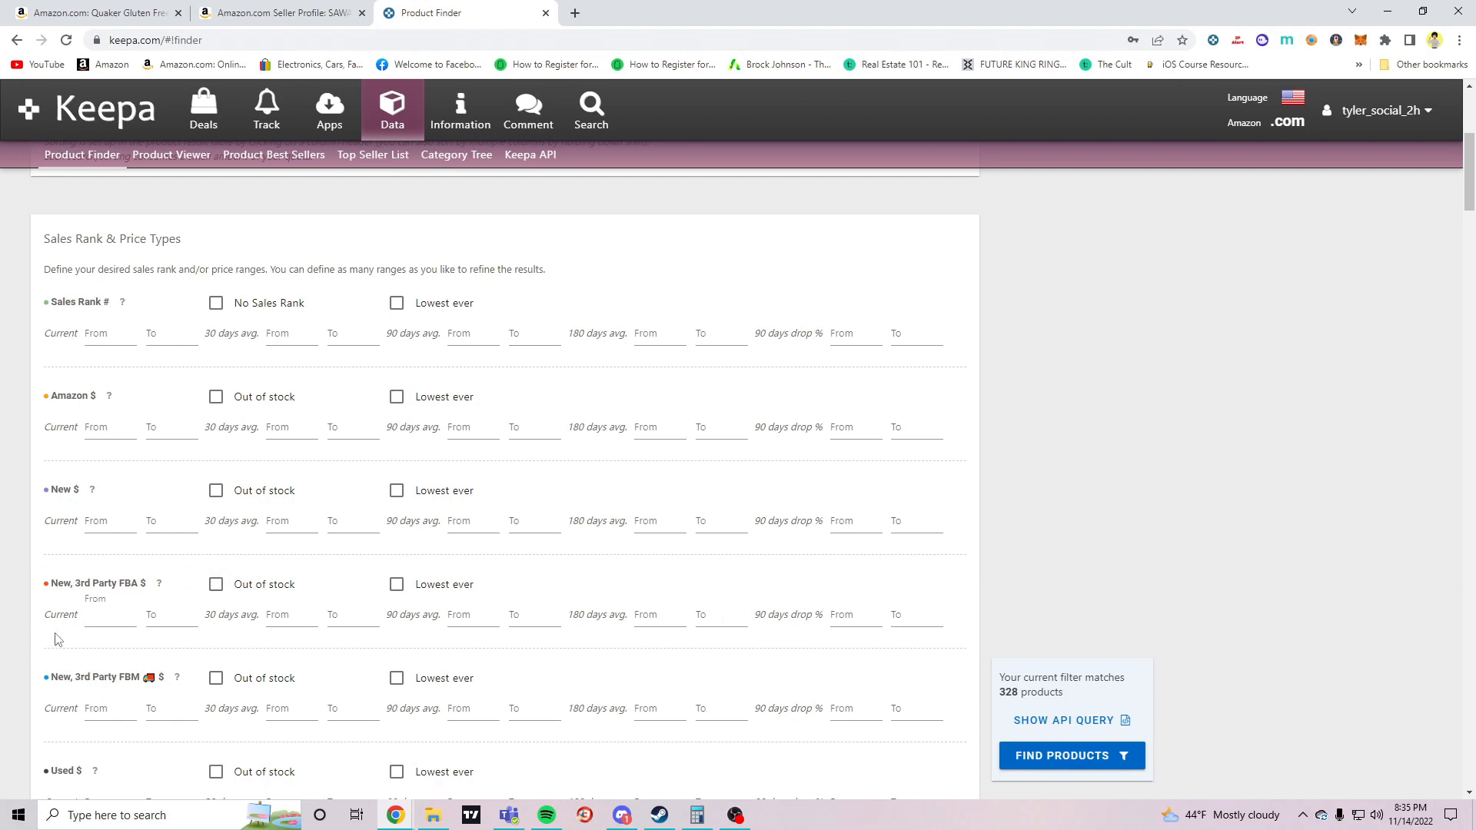
pyautogui.click(110, 615)
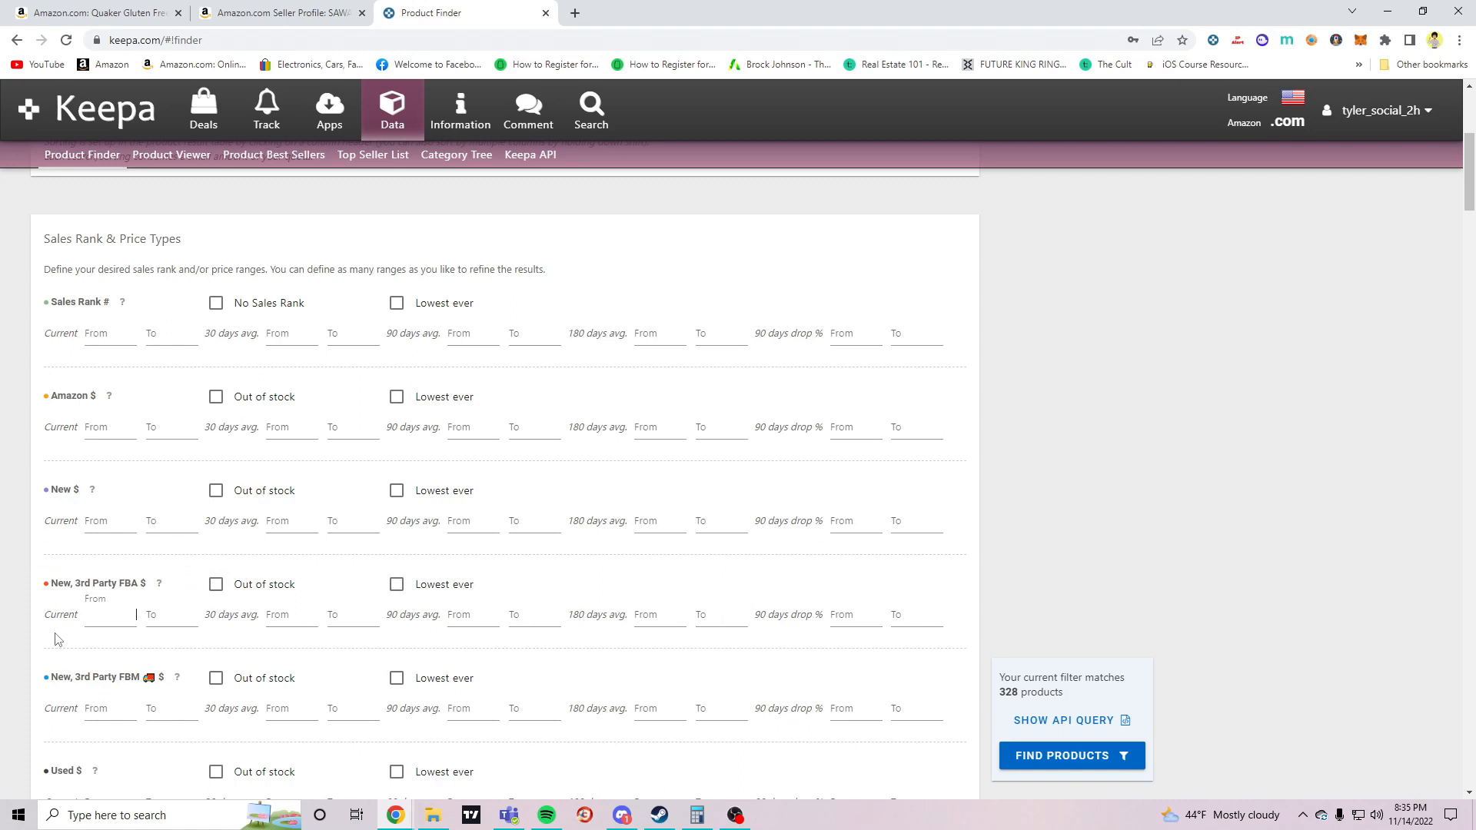
pyautogui.write('35')
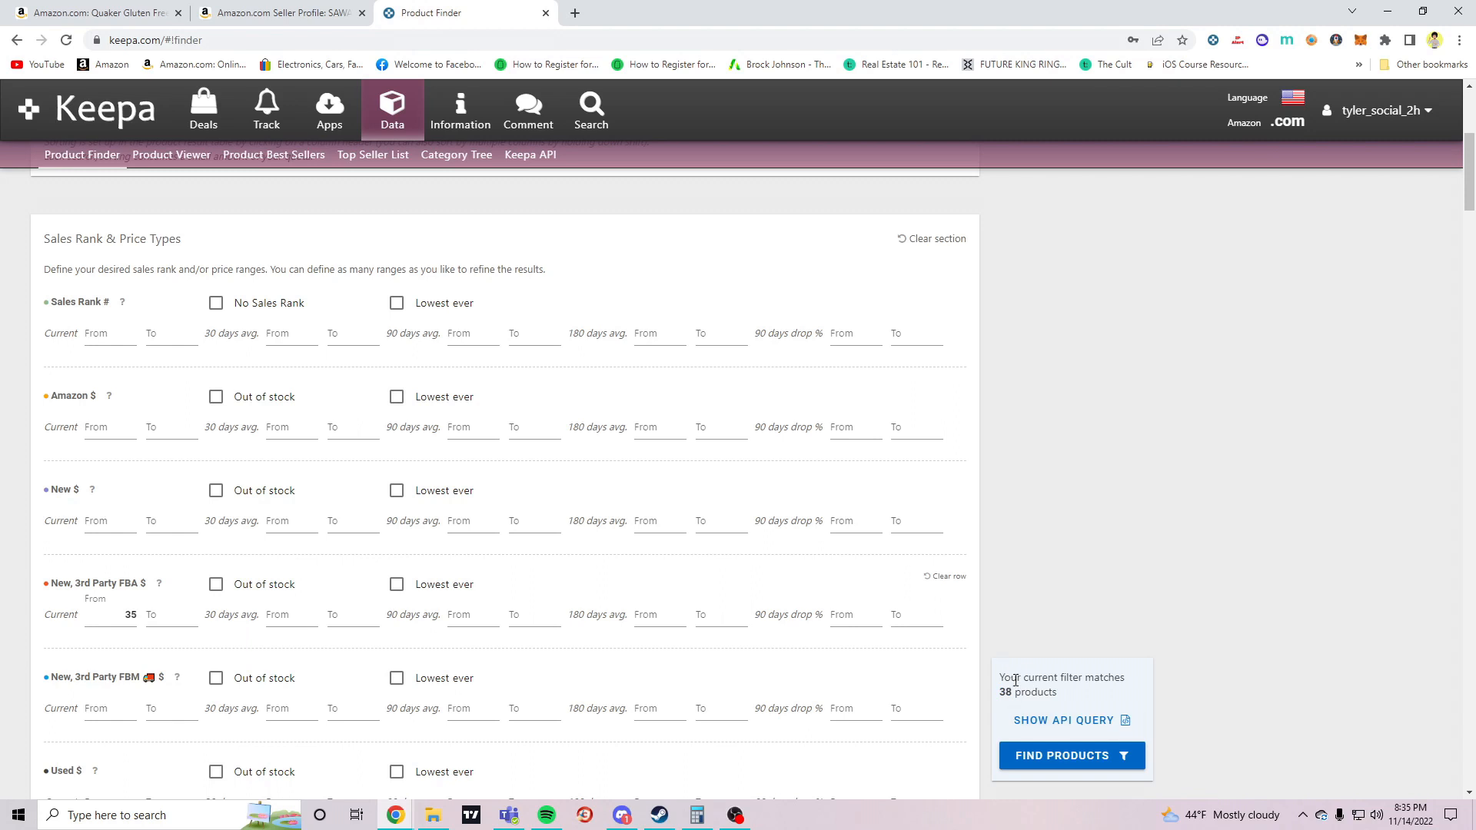
pyautogui.doubleClick(1003, 691)
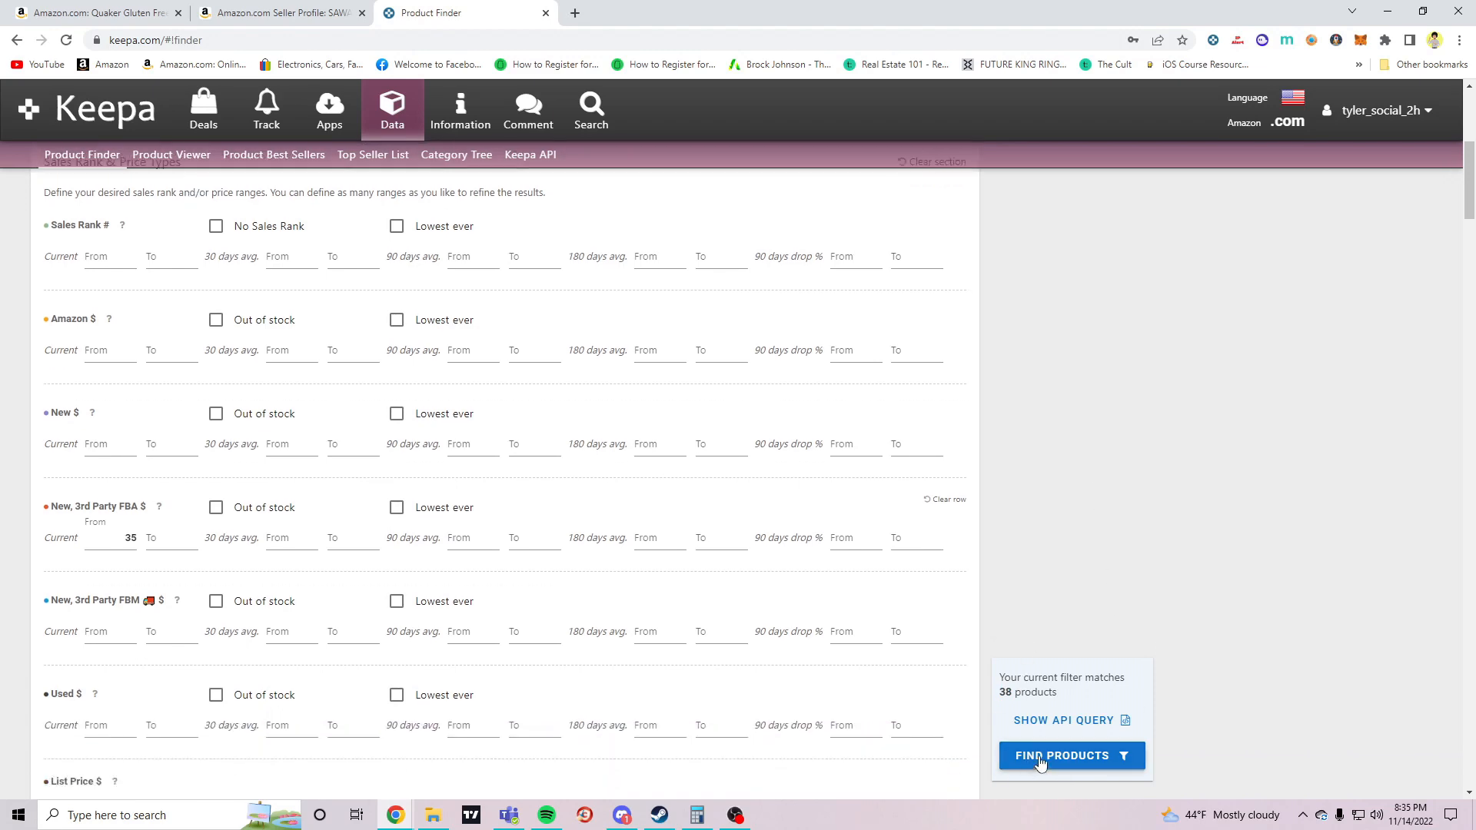
# List the 38 matching products and open the Afrin Nasal Spray row's Amazon page
pyautogui.click(1061, 755)
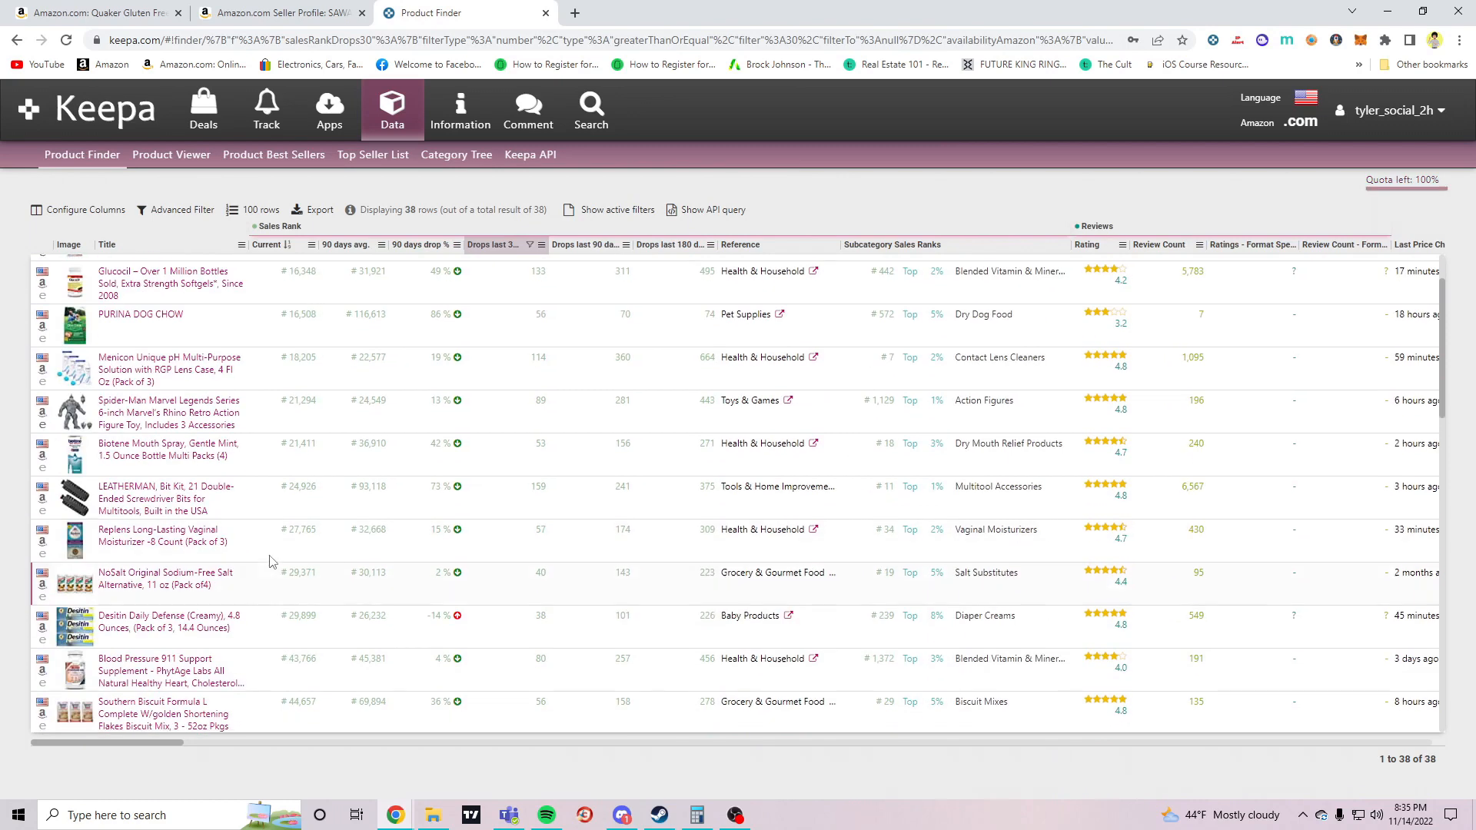
pyautogui.scroll(3)
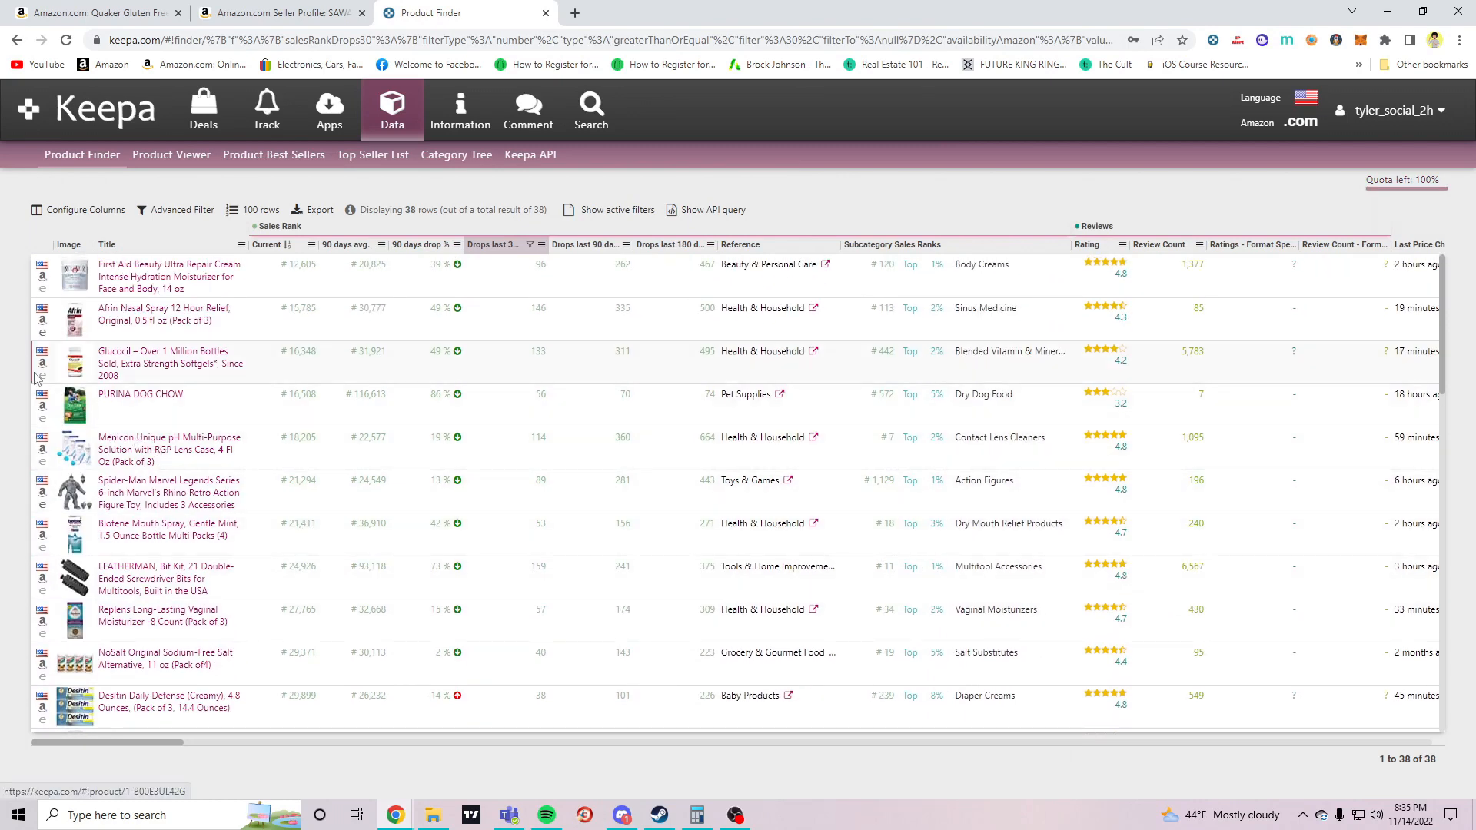
pyautogui.scroll(-3)
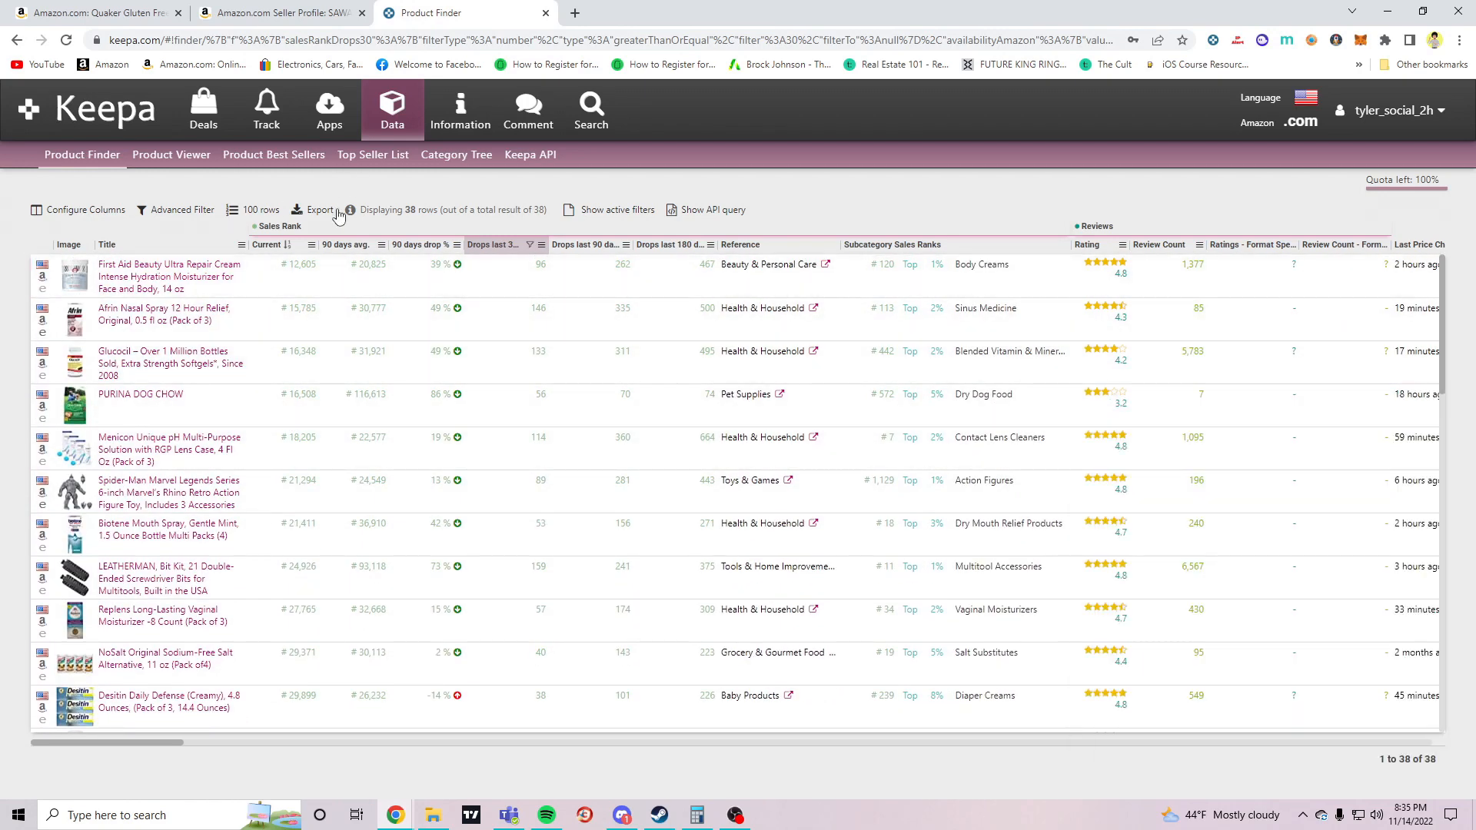
pyautogui.click(42, 315)
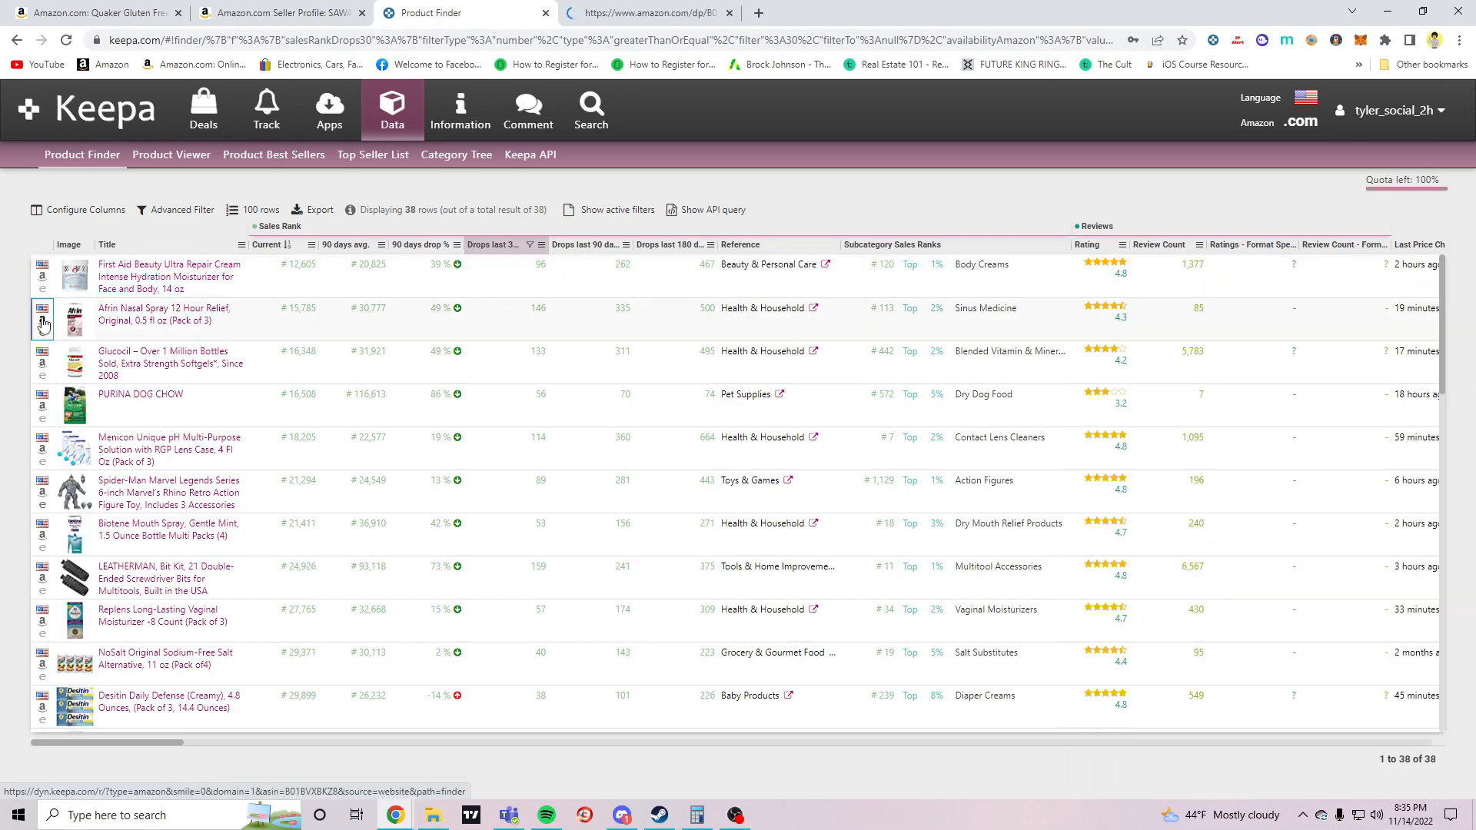
# Search Google for 'Afrin Nasal Spray 12 Hour Relief, Original, 0.5 fl oz' in a new tab
pyautogui.click(42, 406)
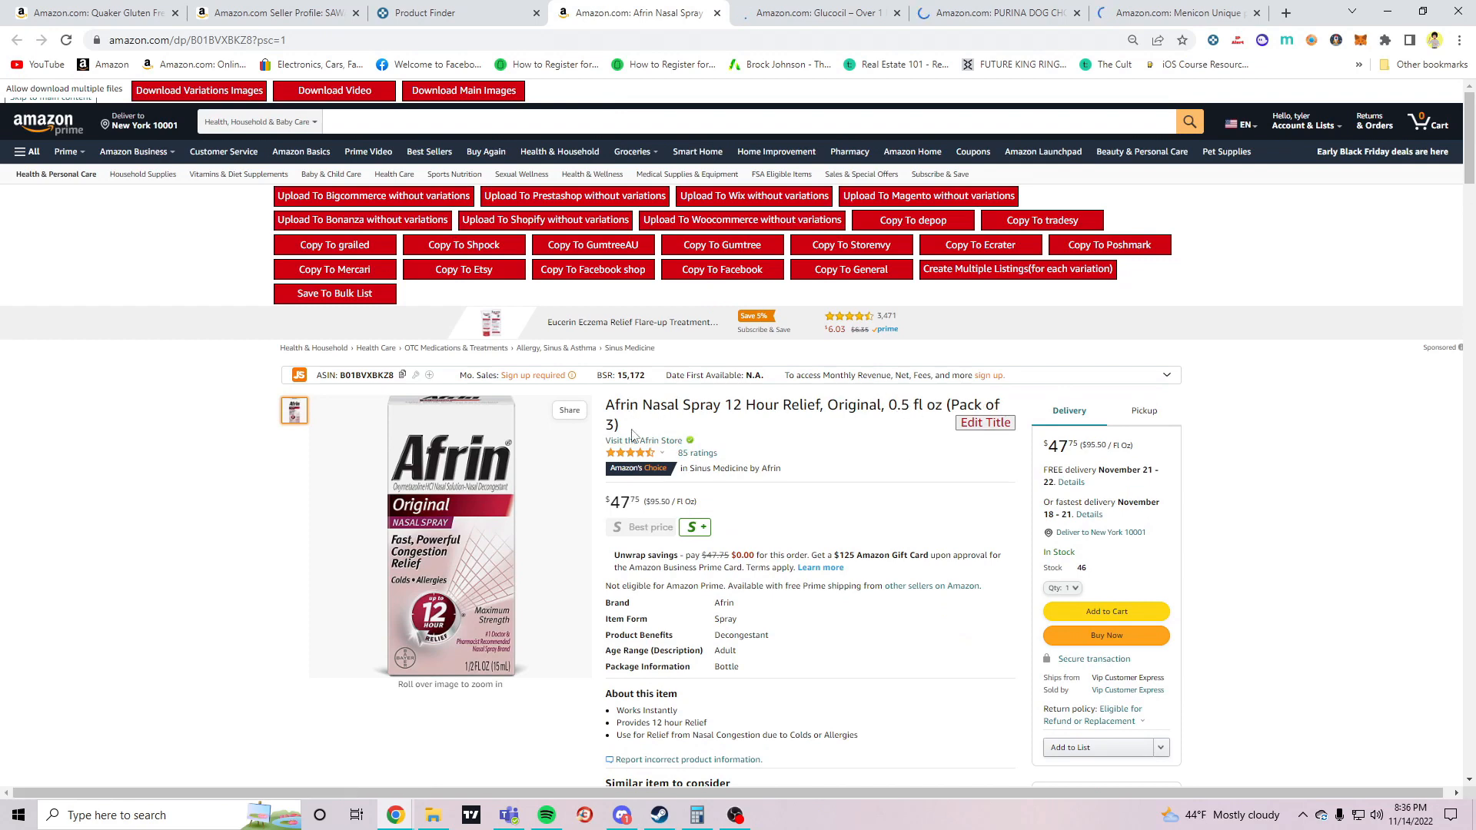
pyautogui.click(1284, 13)
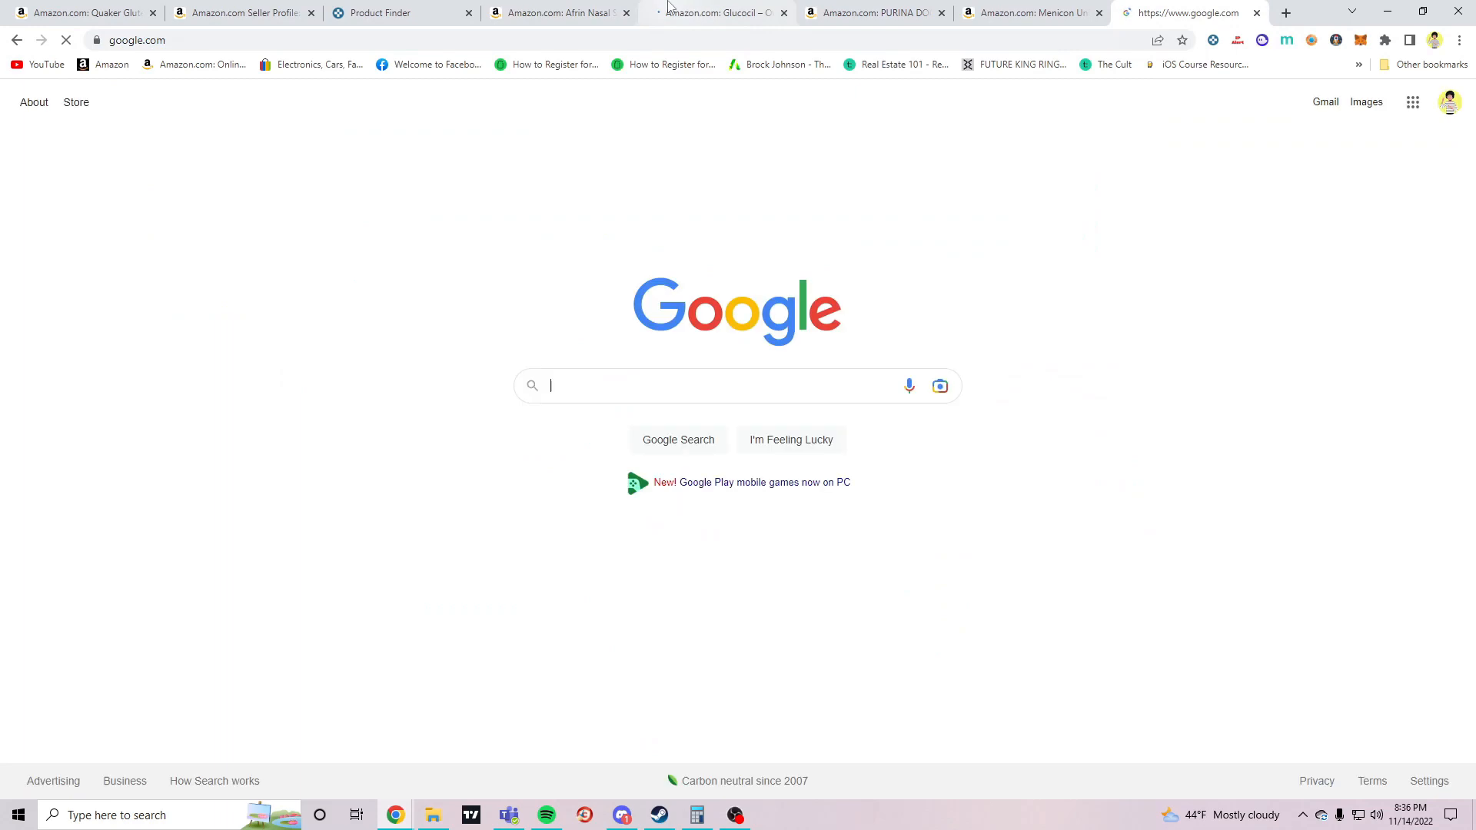
pyautogui.click(555, 13)
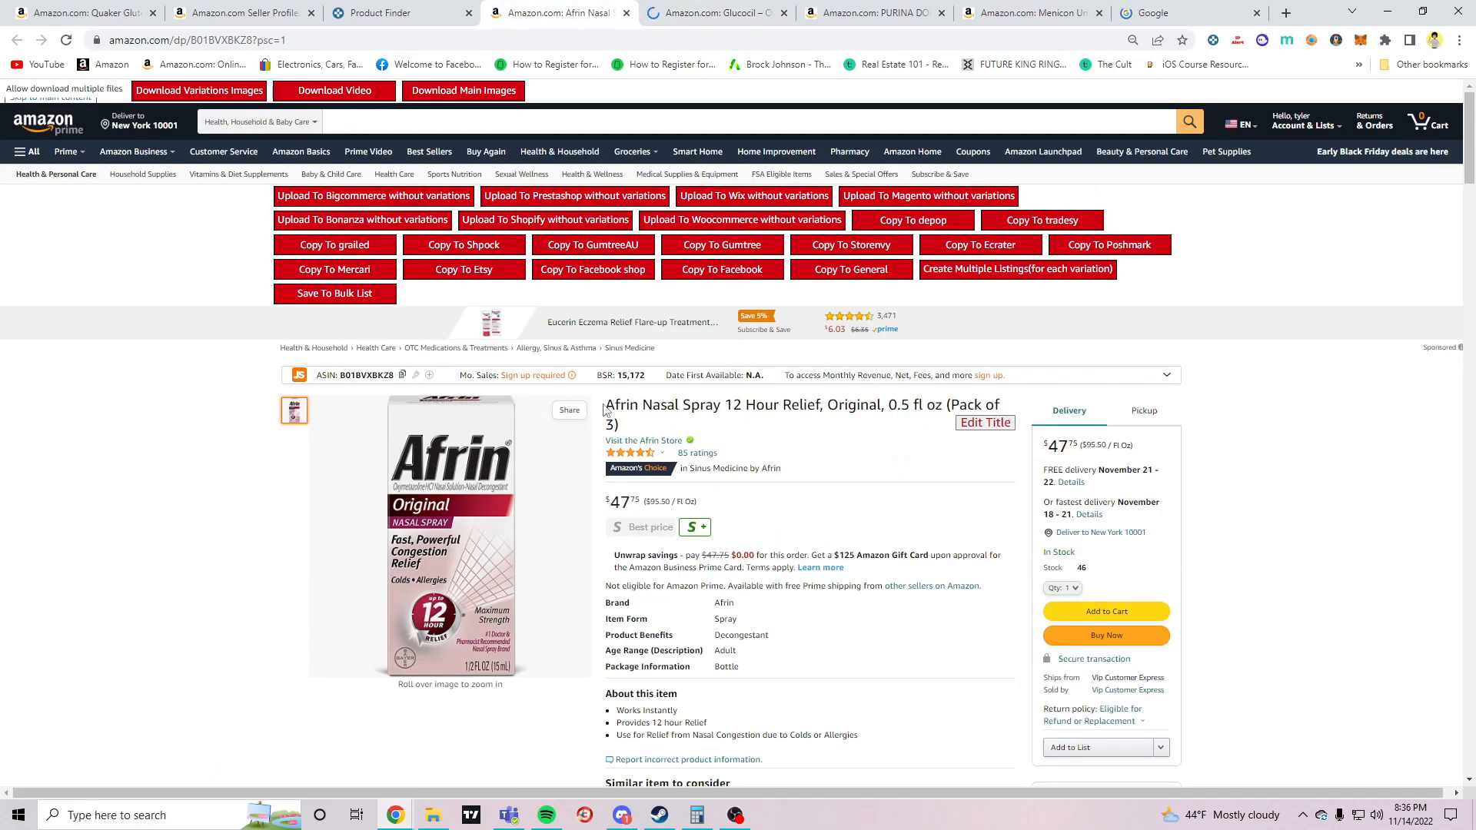
pyautogui.moveTo(608, 405); pyautogui.dragTo(856, 405)
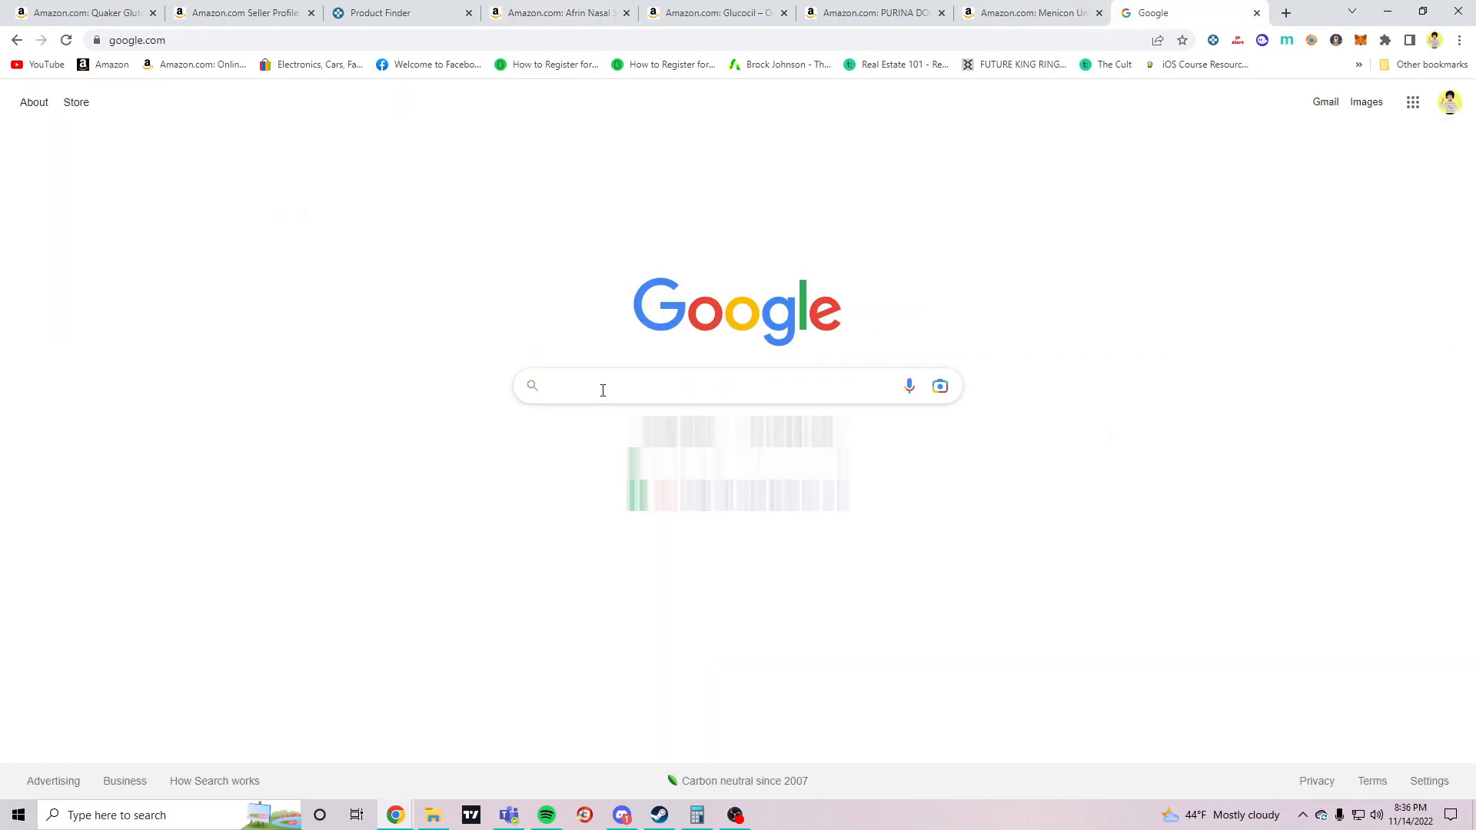
pyautogui.write('Afrin Nasal Spray 12 Hour Relief, Original, 0.5 fl oz')
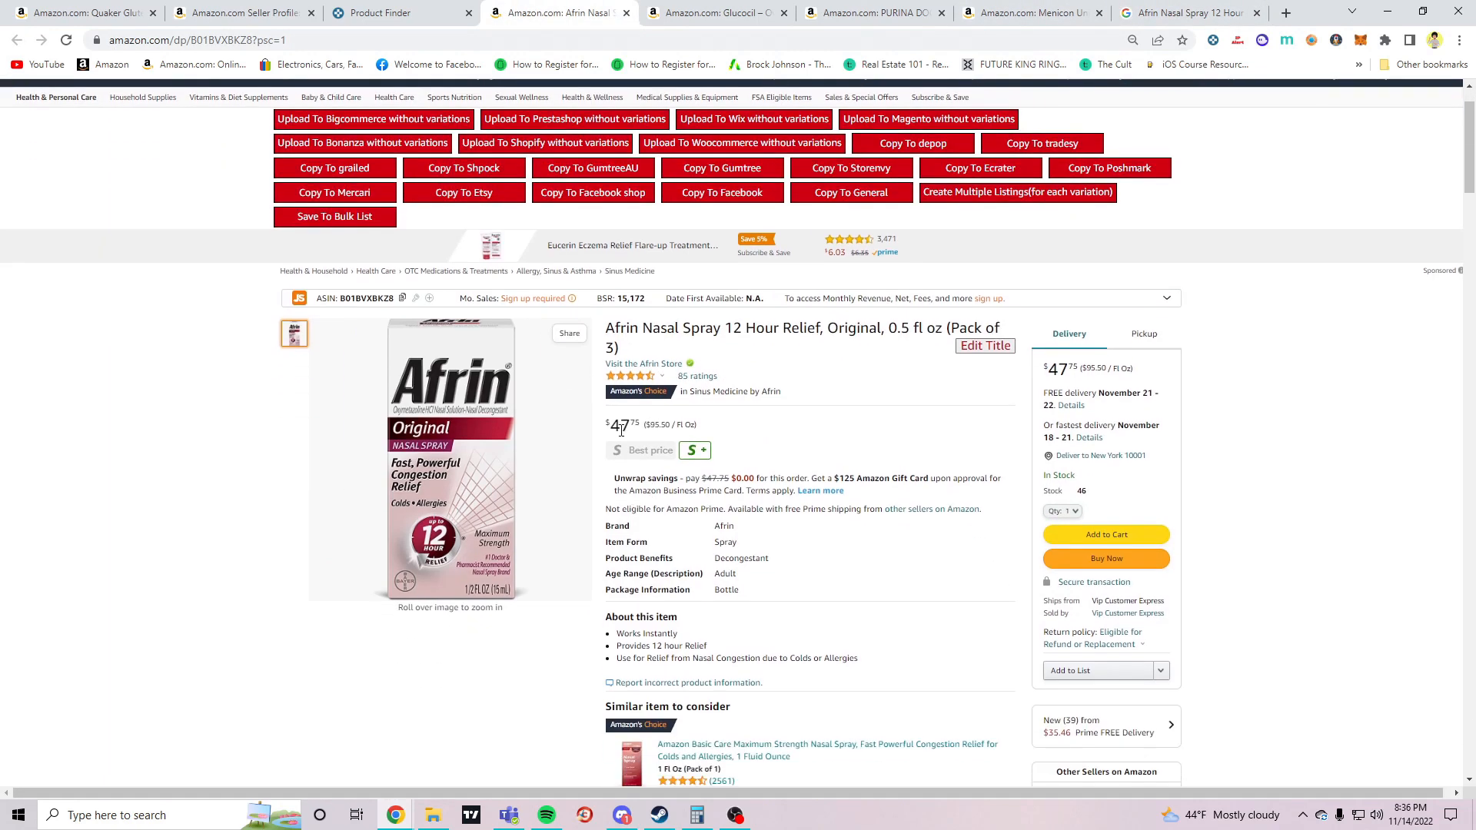
pyautogui.scroll(-3)
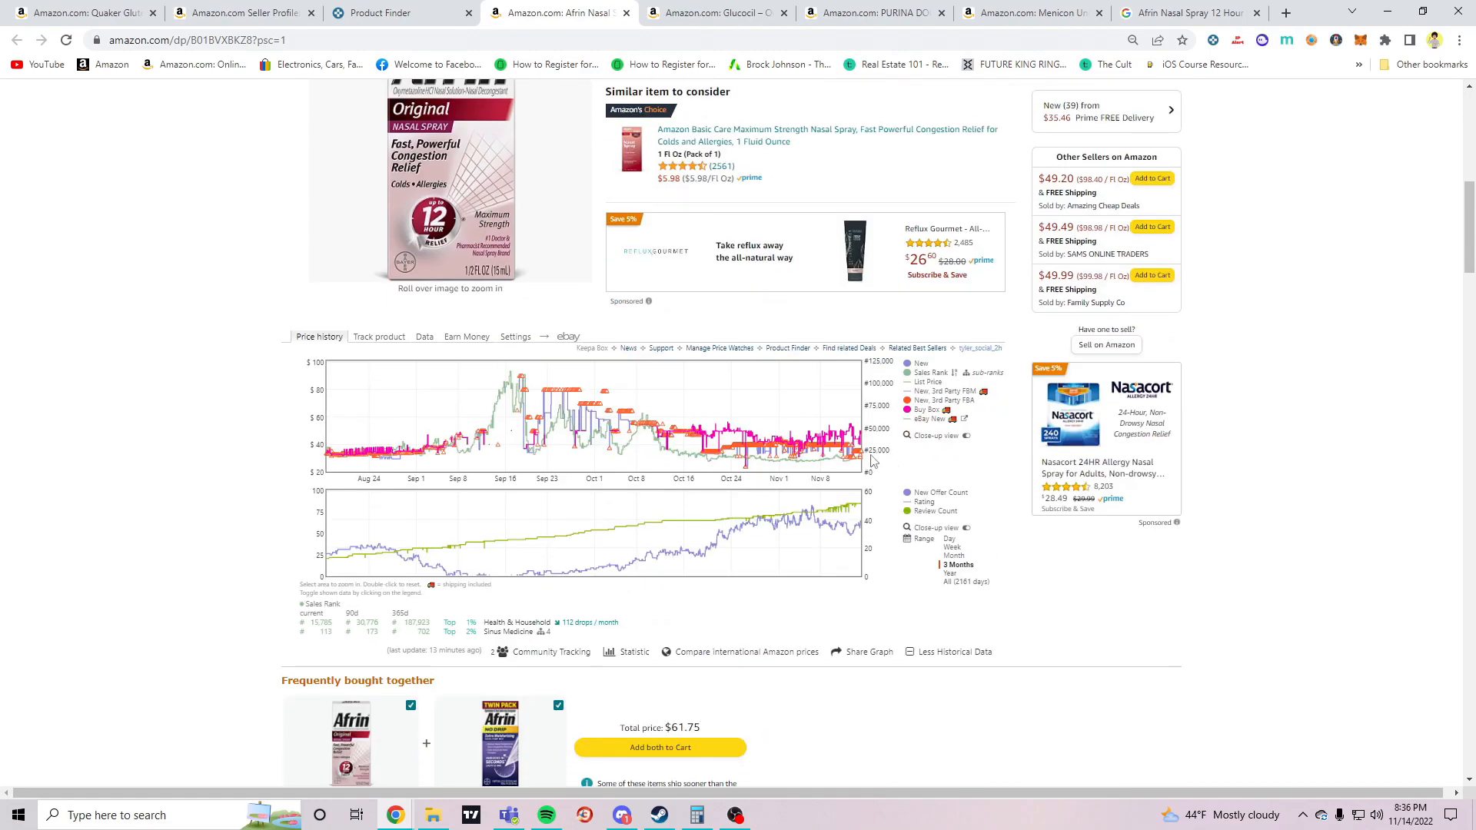
pyautogui.scroll(3)
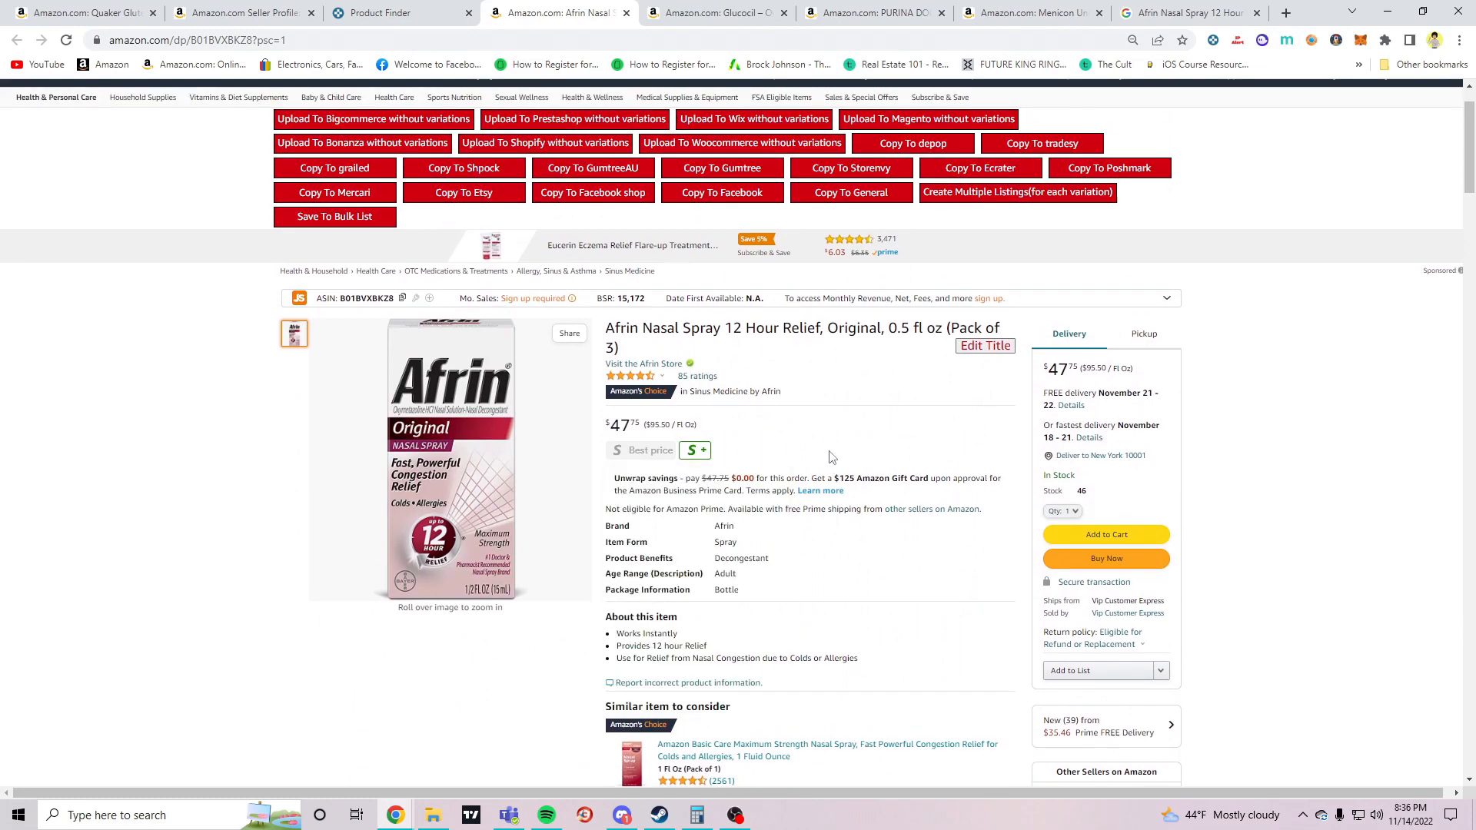
pyautogui.scroll(-3)
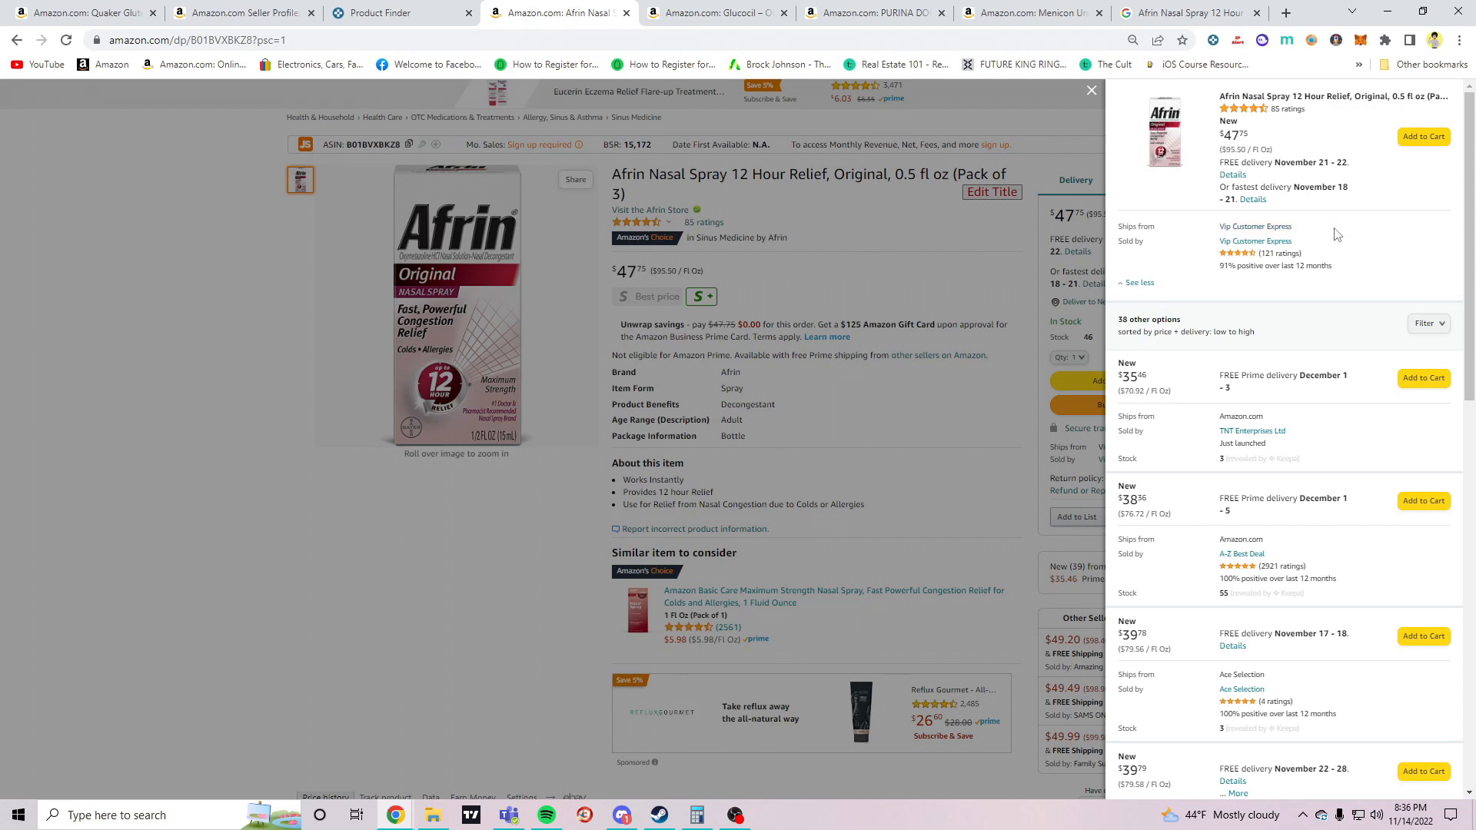
pyautogui.scroll(-3)
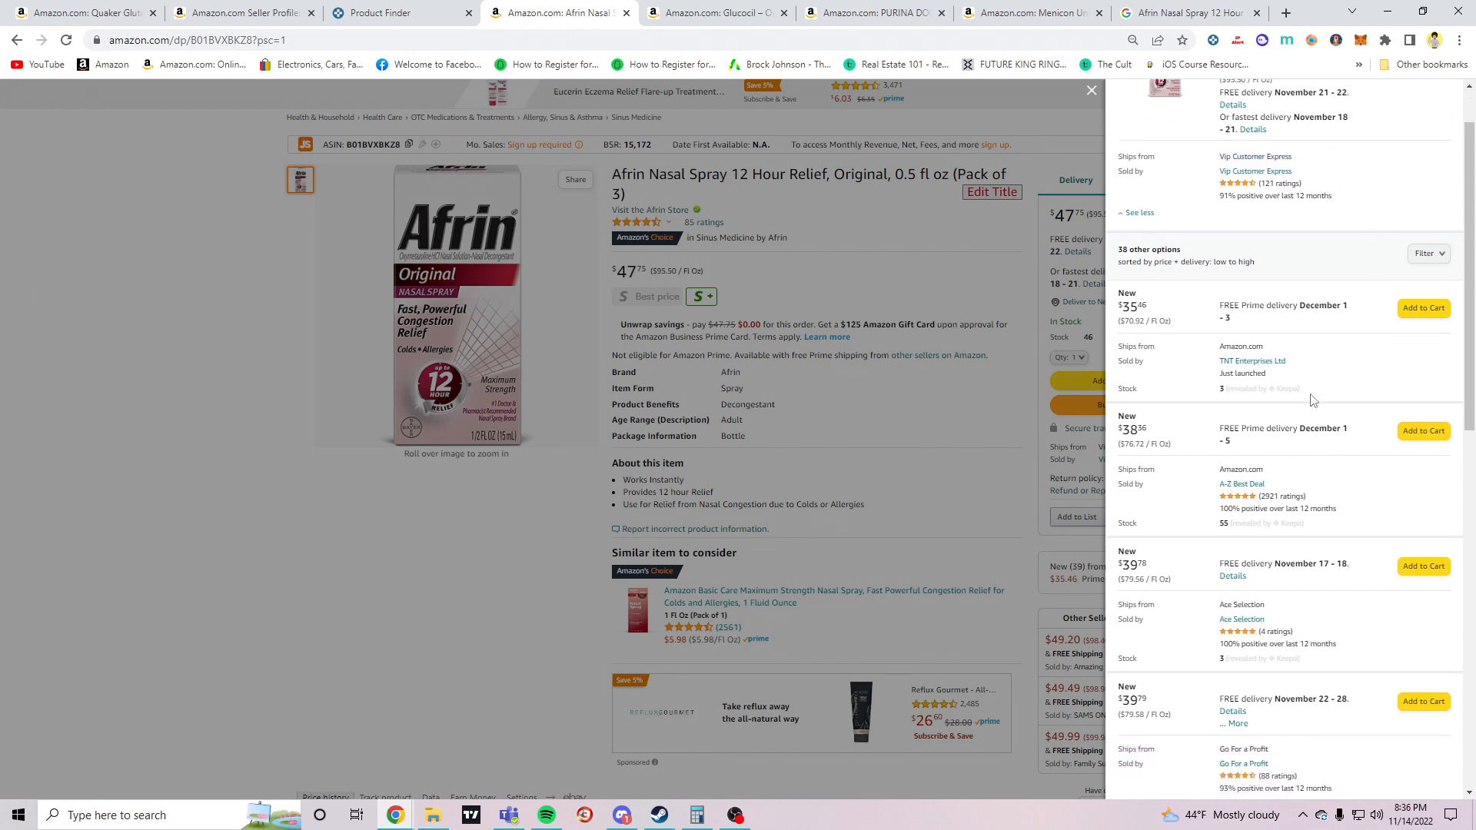
pyautogui.scroll(-3)
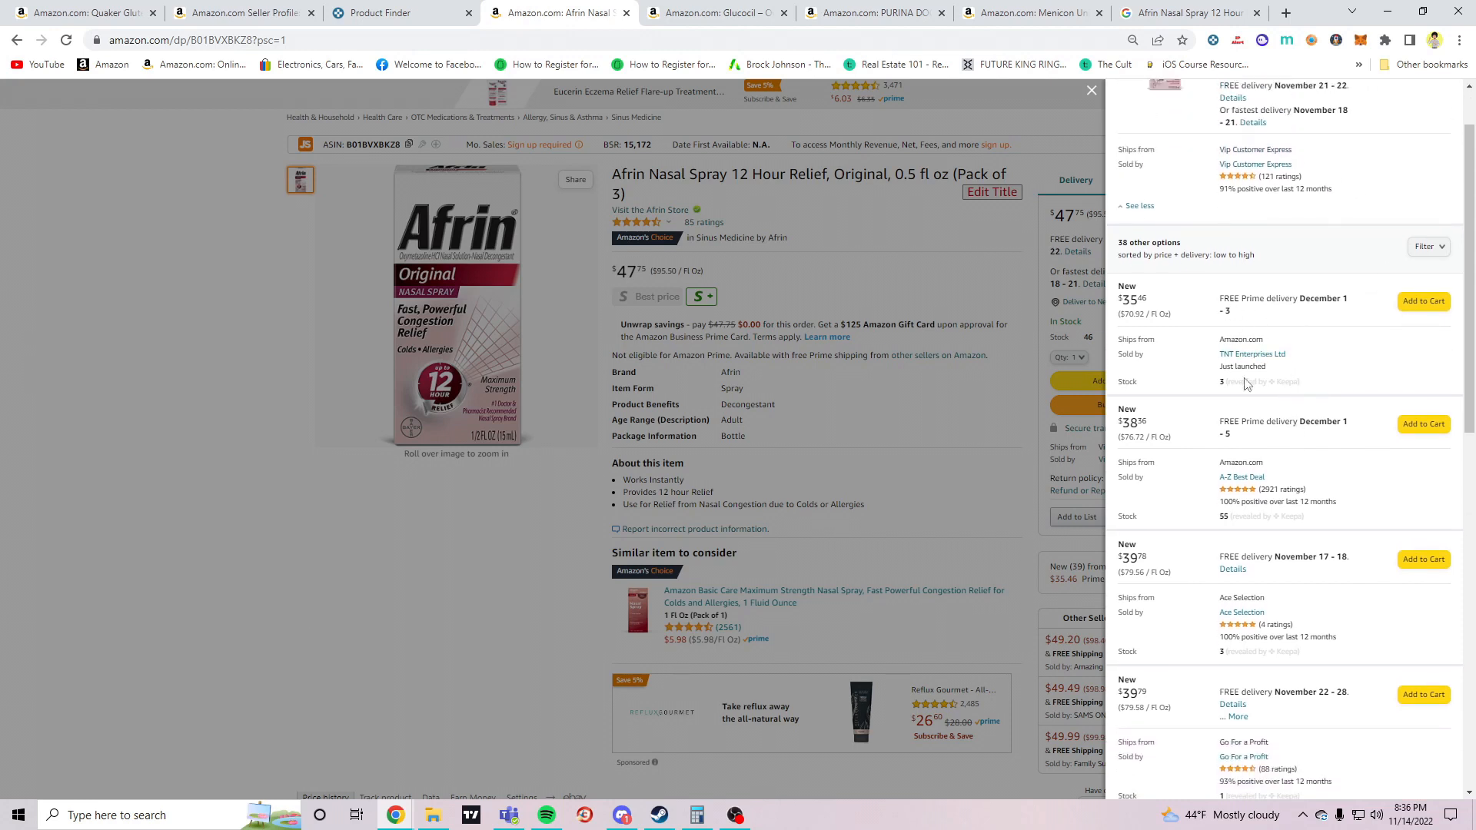
pyautogui.scroll(-3)
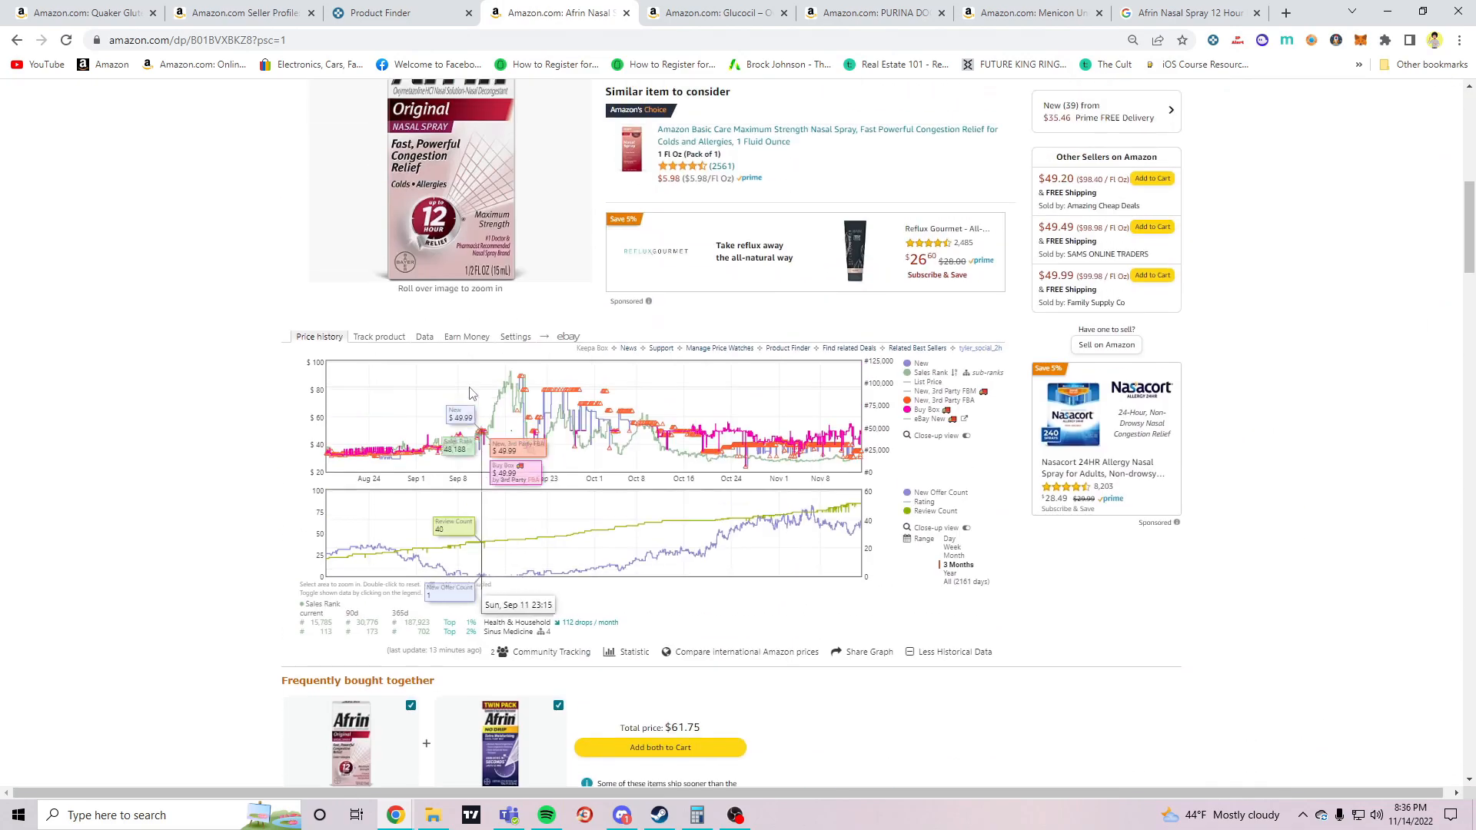
# Show Keepa's per-seller offer data for the Afrin three-pack and scroll to buy box statistics
pyautogui.click(424, 336)
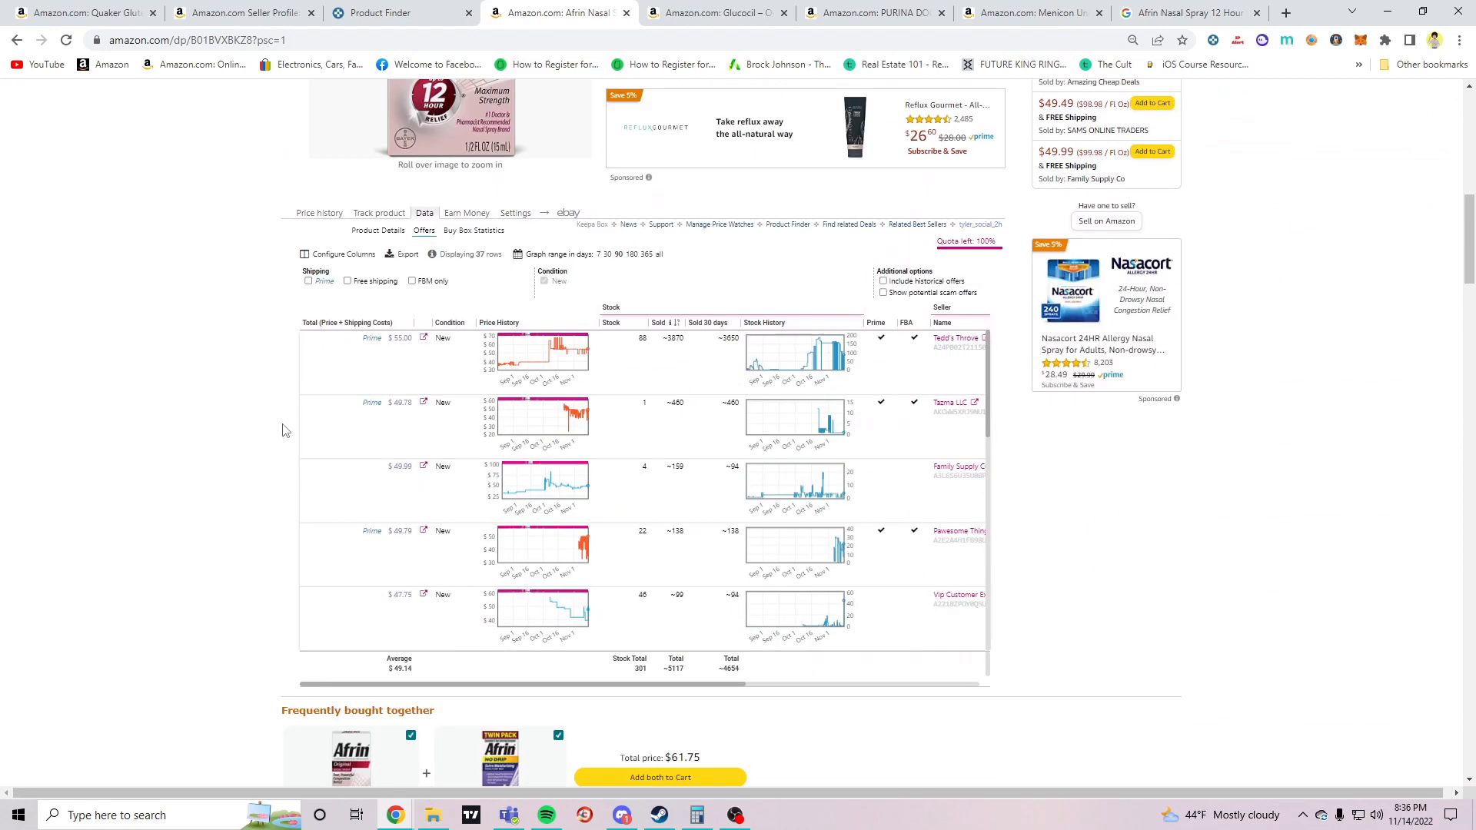
pyautogui.scroll(-3)
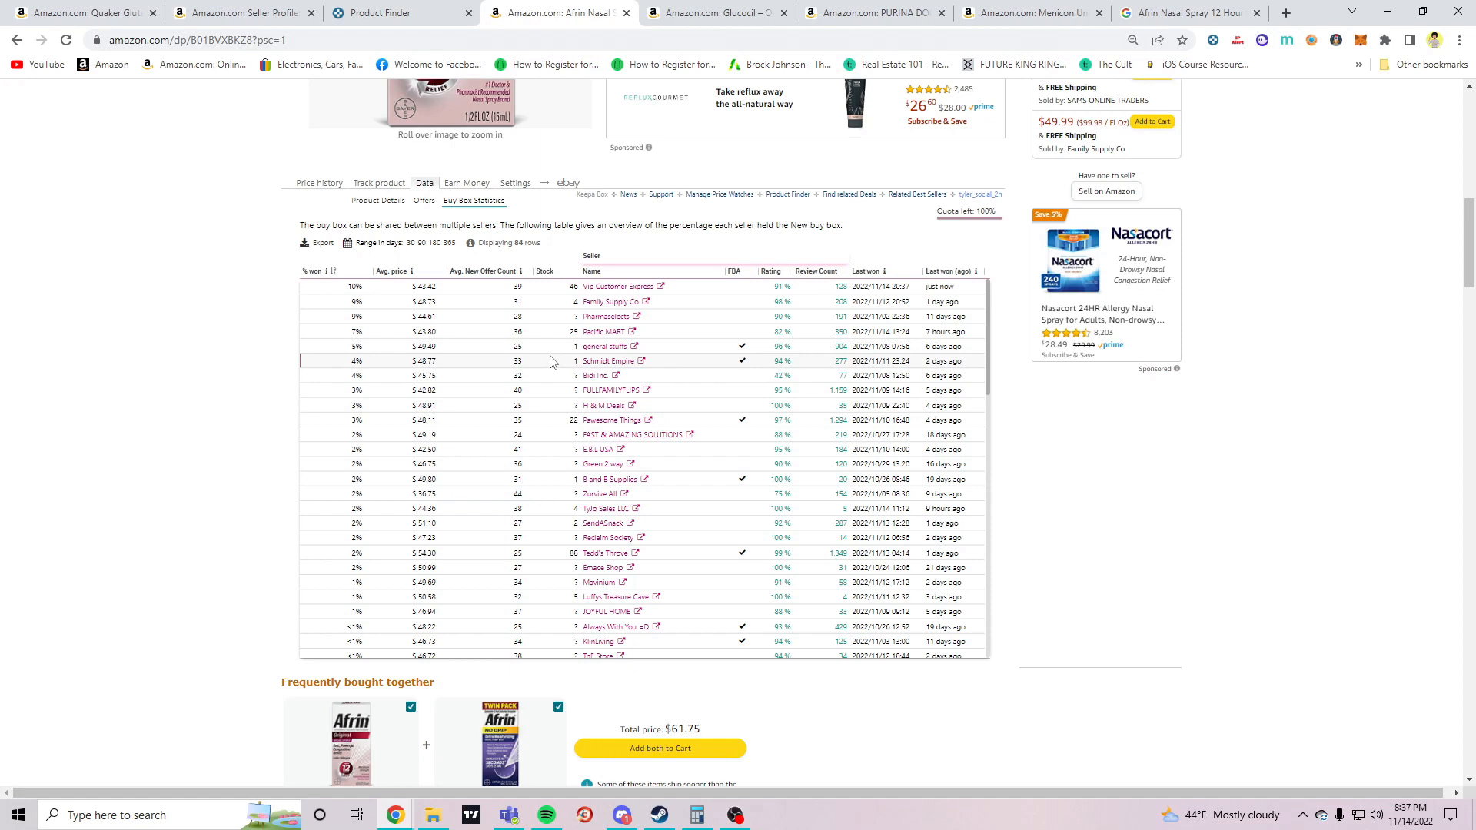
pyautogui.moveTo(728, 364)
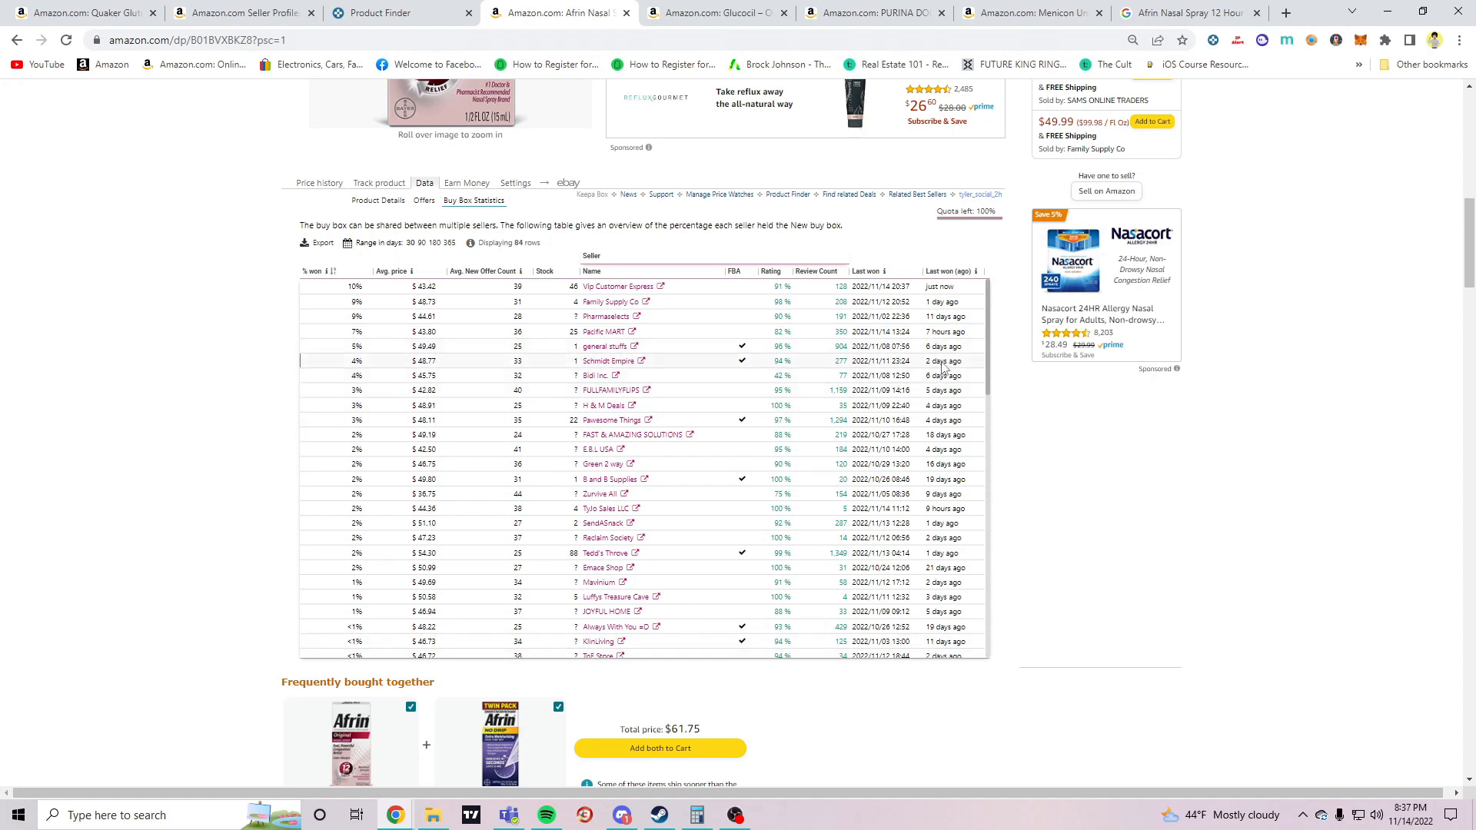
pyautogui.moveTo(764, 362)
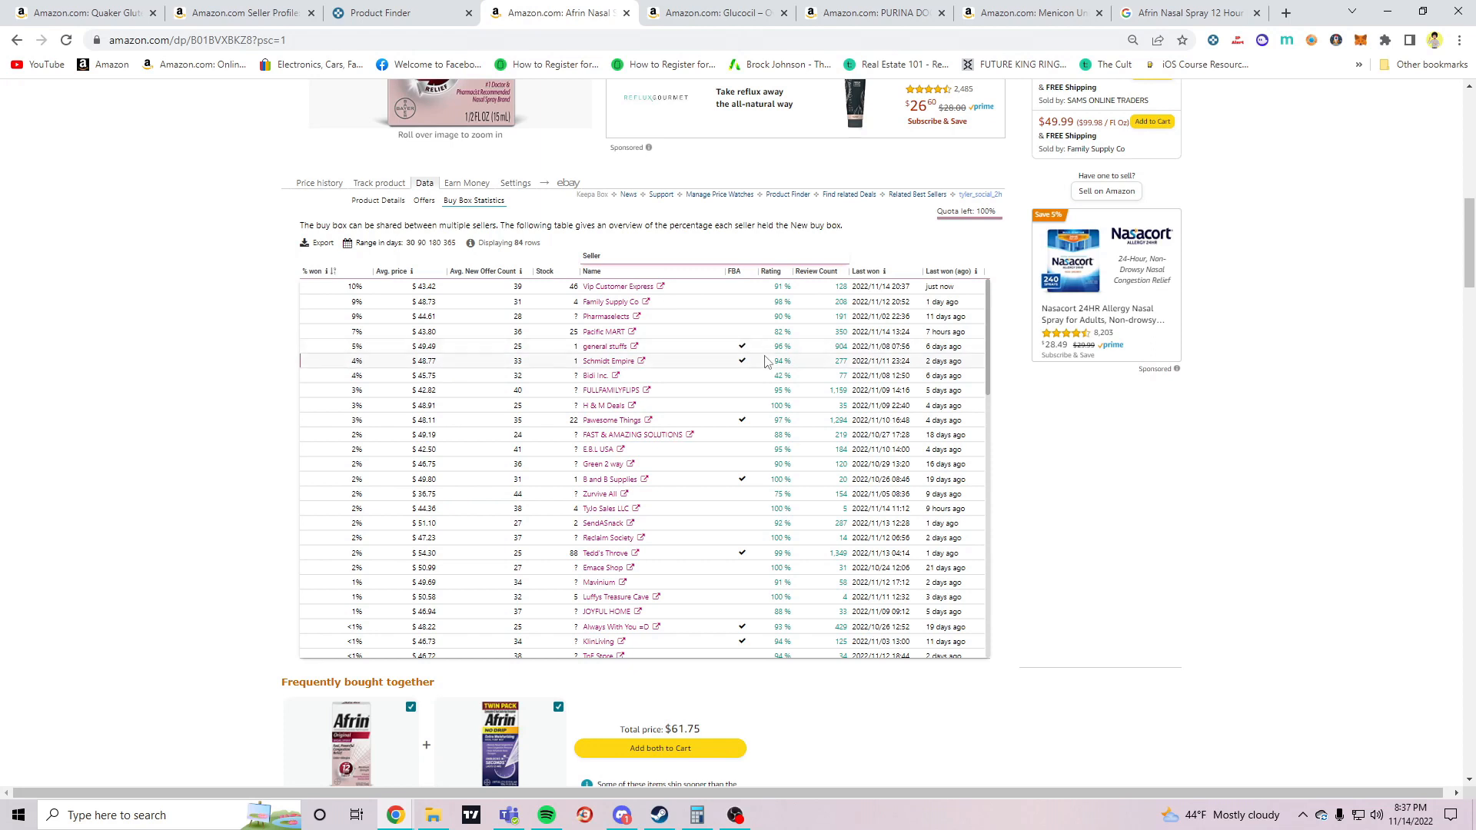
pyautogui.moveTo(445, 353)
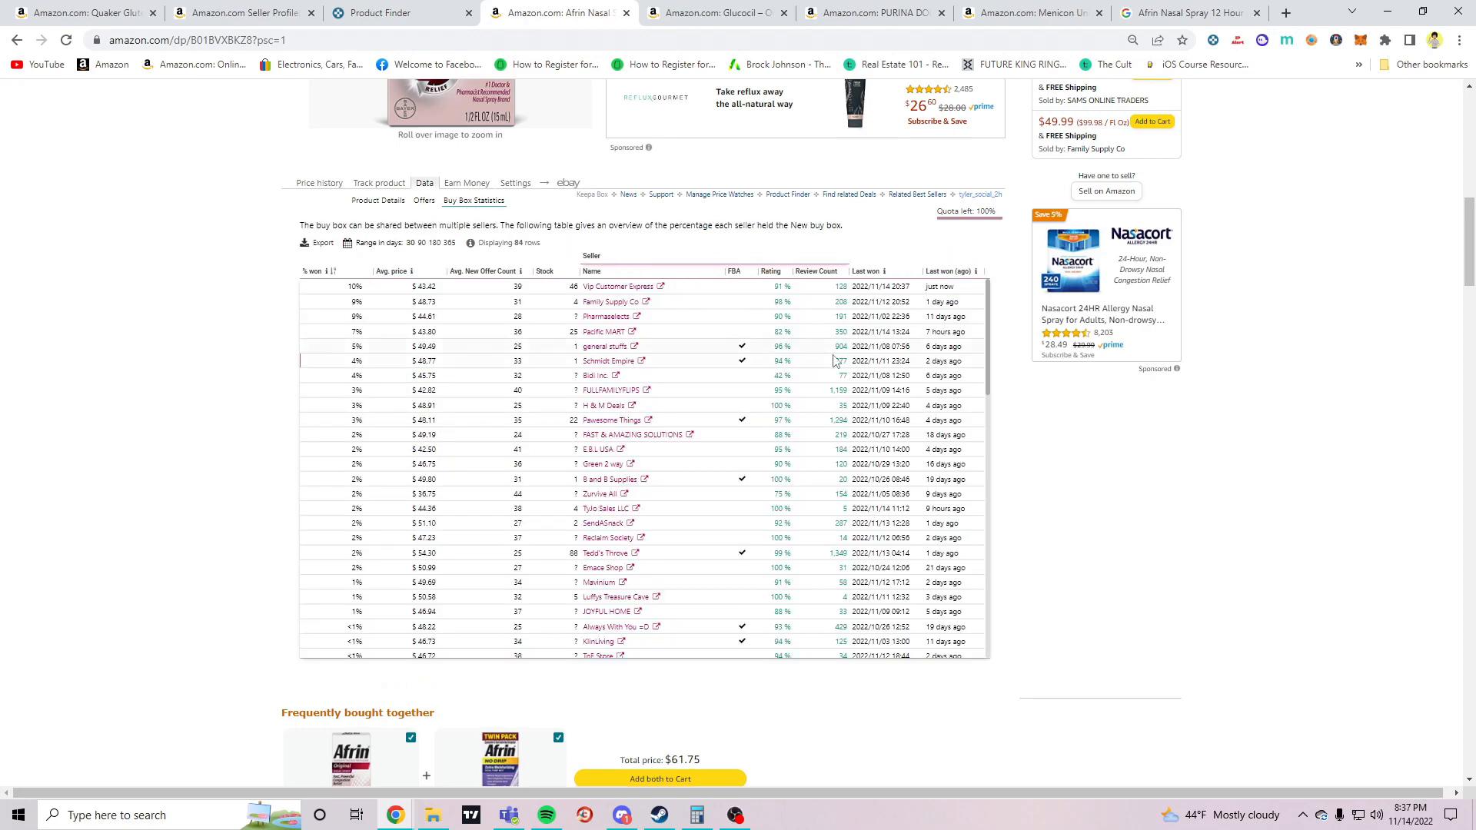
pyautogui.moveTo(479, 367)
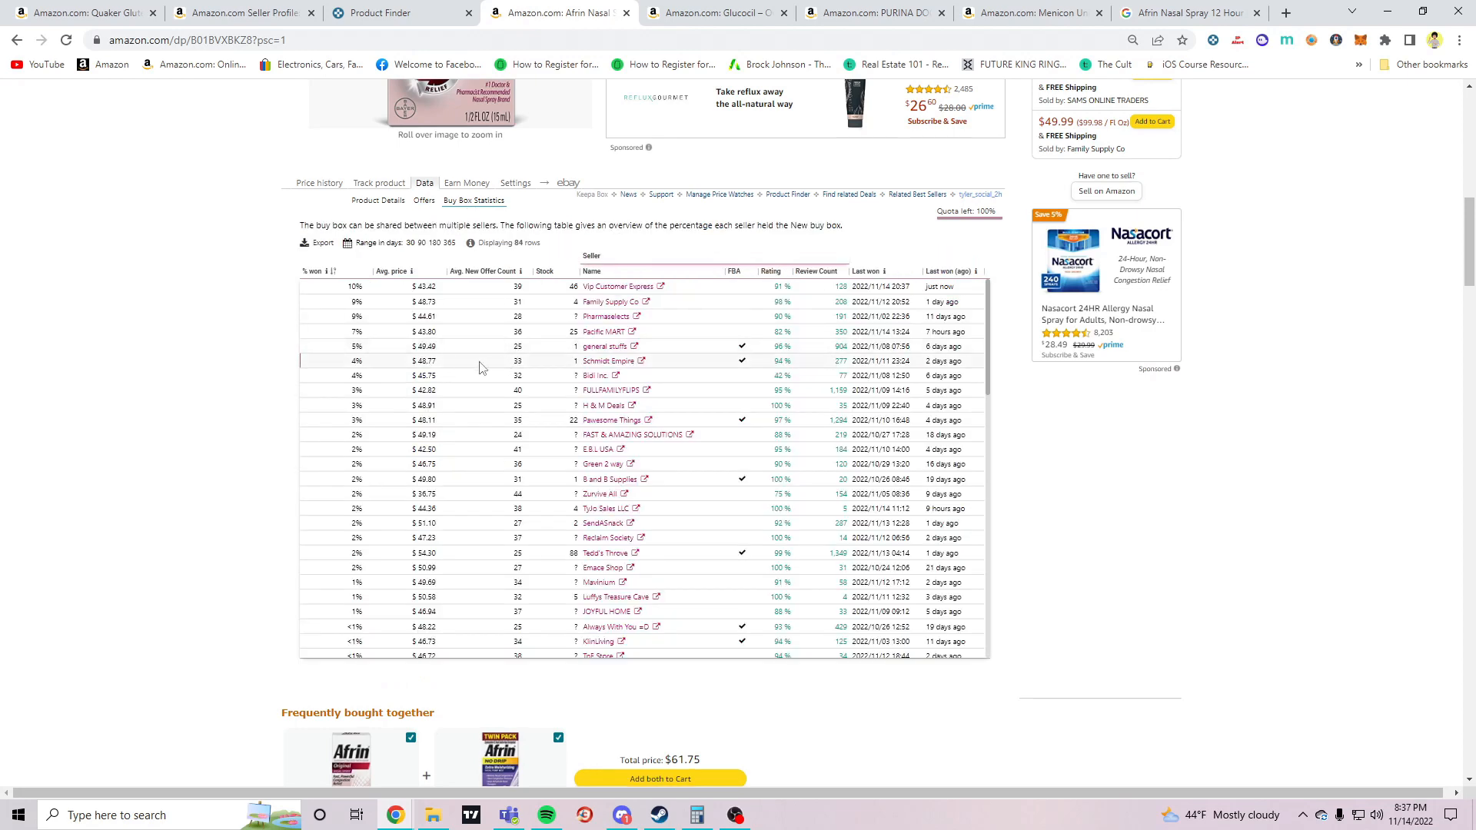
pyautogui.moveTo(429, 362)
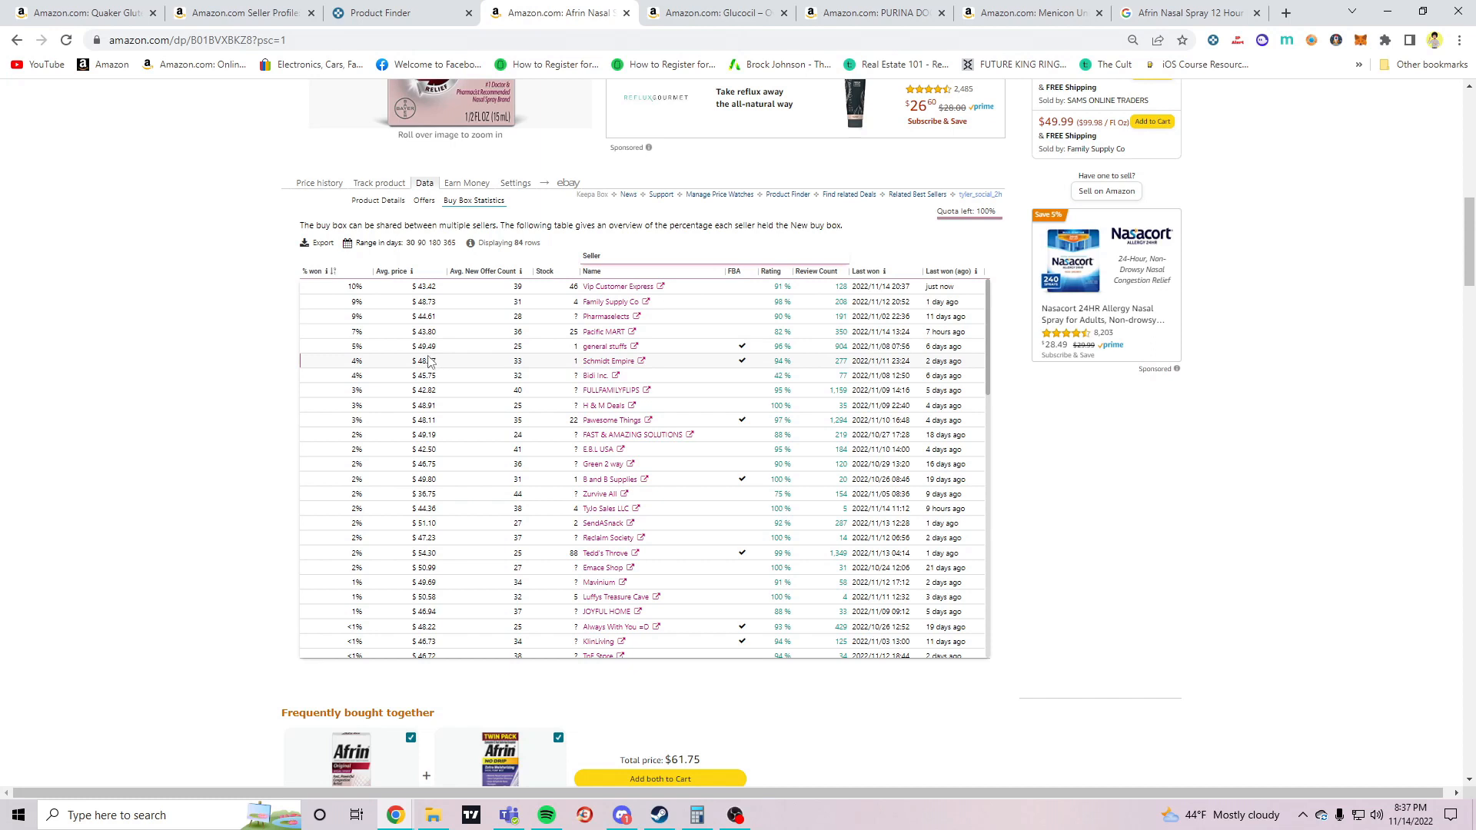
pyautogui.moveTo(450, 369)
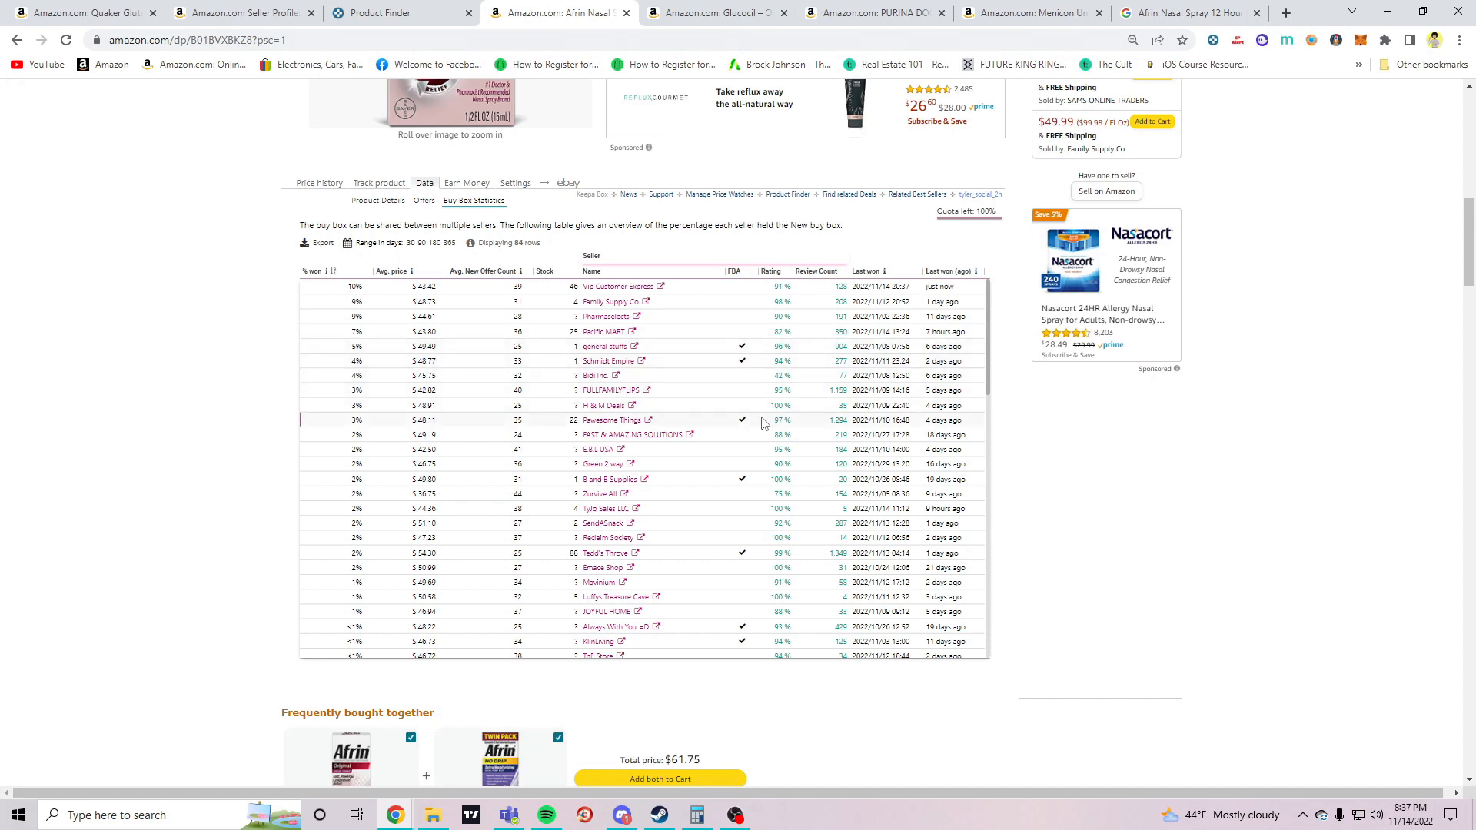
pyautogui.moveTo(760, 486)
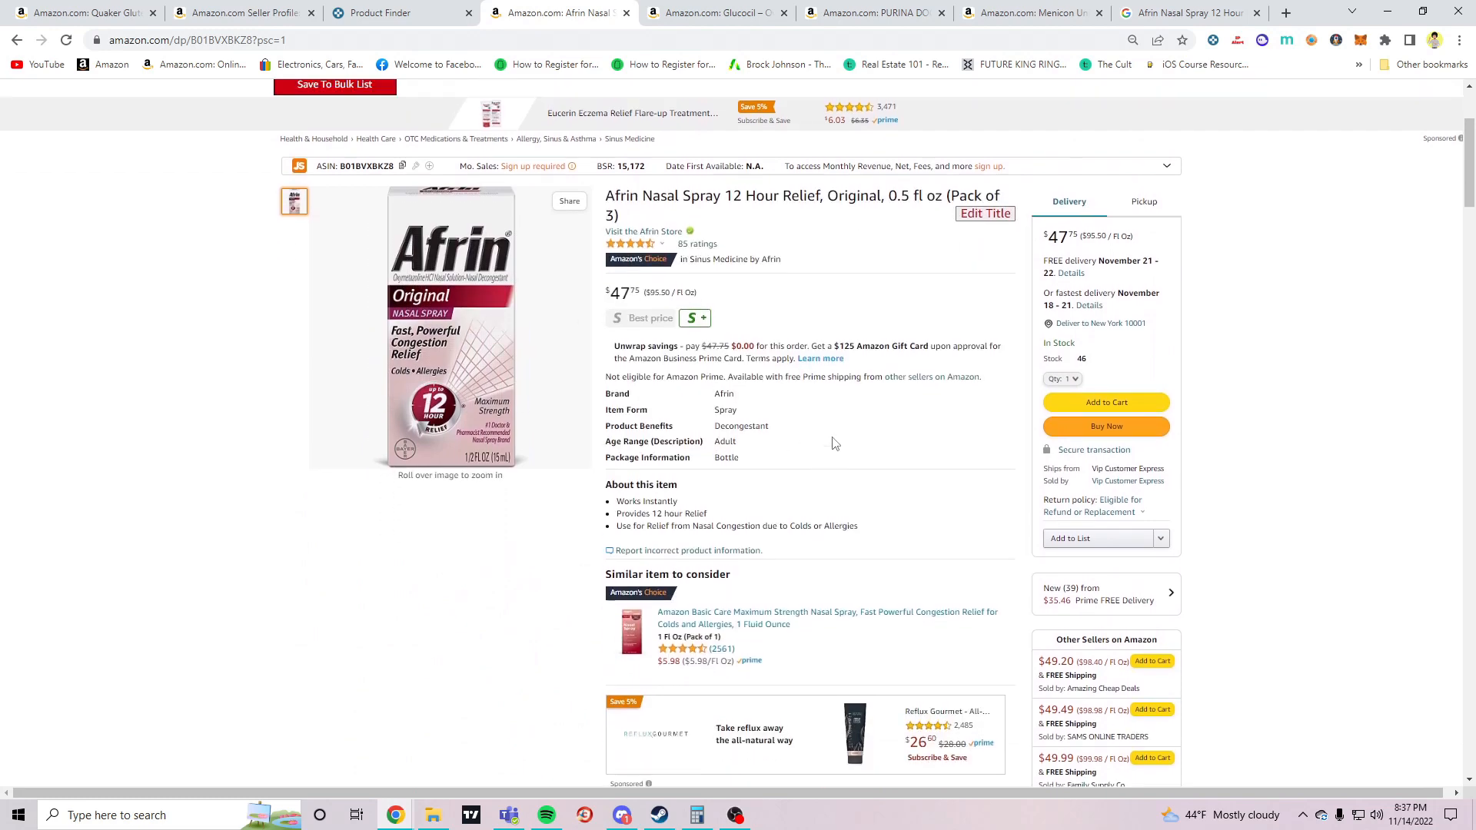
# Switch to the Walmart tab for single Afrin Original nasal spray at $6.48
pyautogui.click(1188, 12)
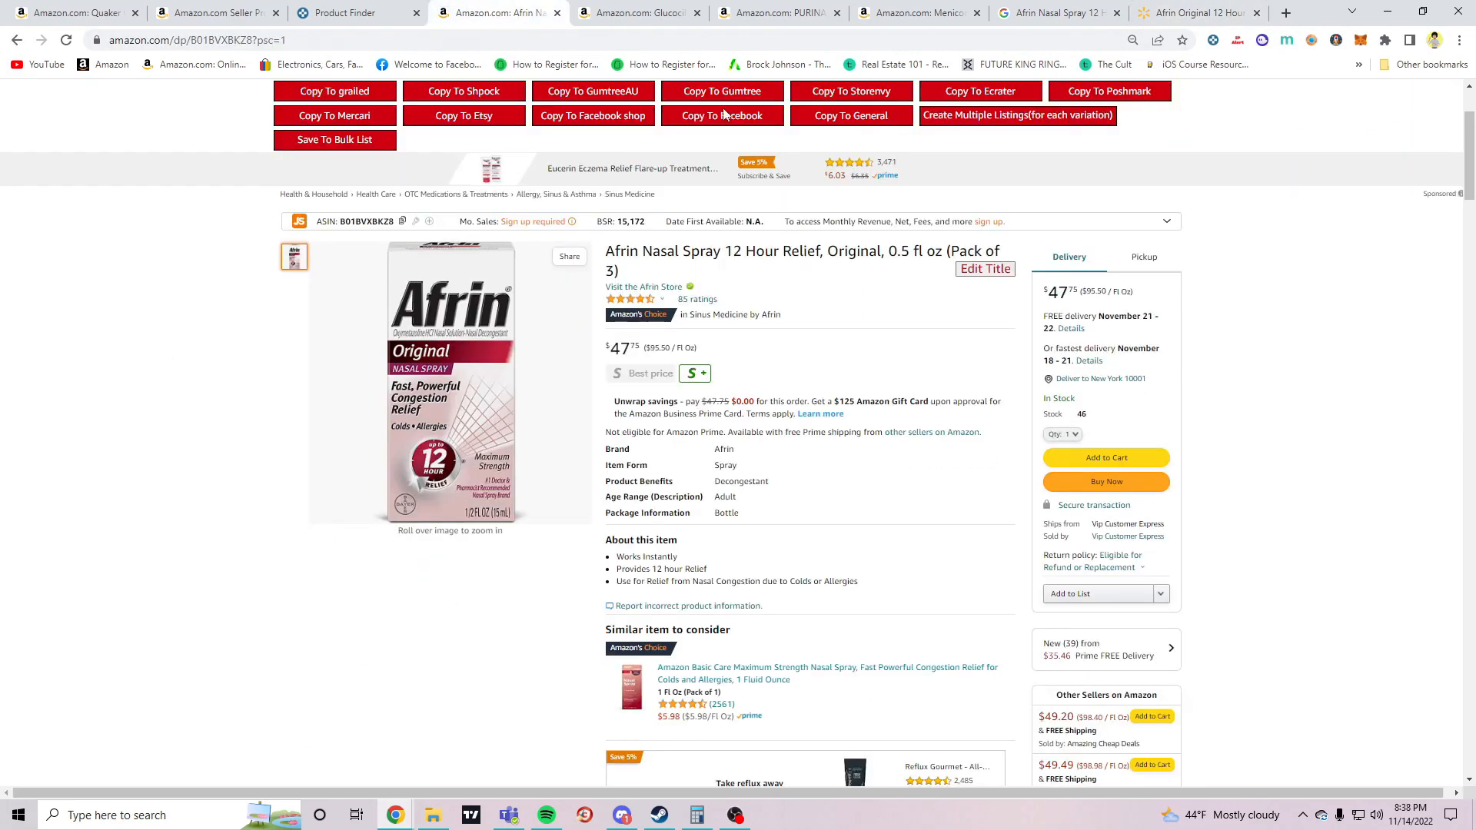
pyautogui.click(1196, 12)
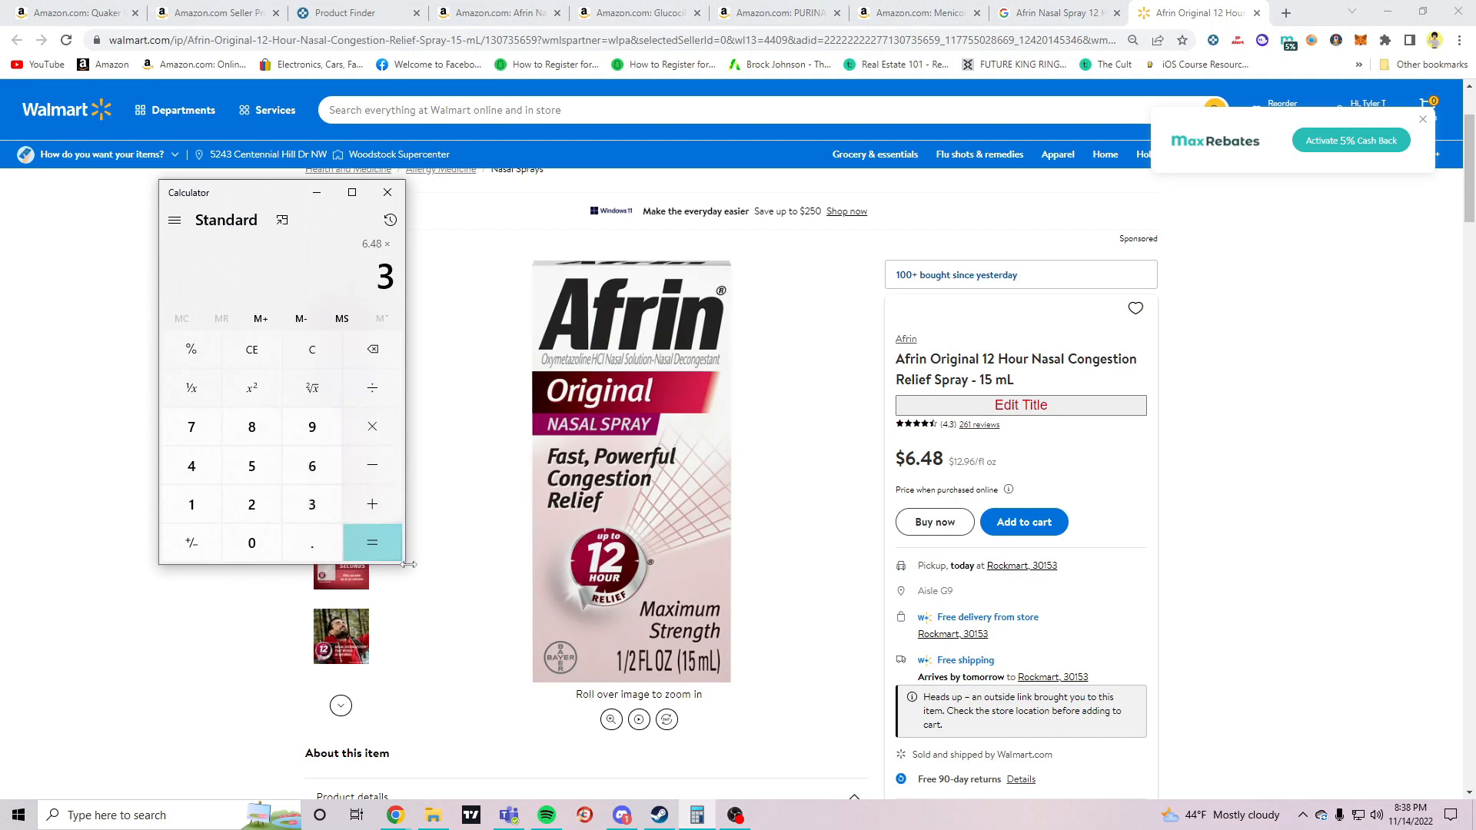
# Compute 6.48 × 3 = 19.44 in Calculator, then close it
pyautogui.click(370, 541)
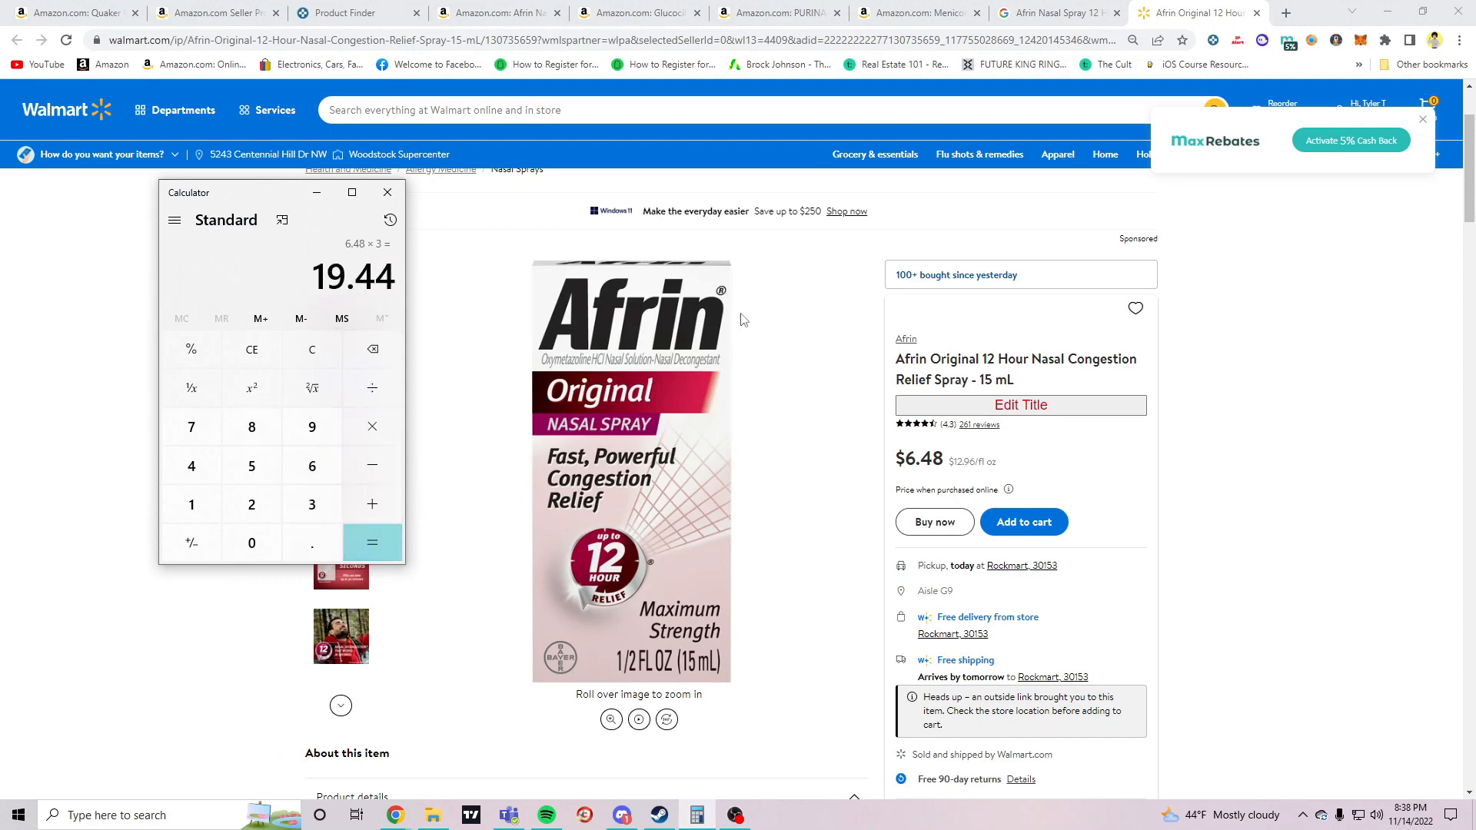
pyautogui.click(1286, 12)
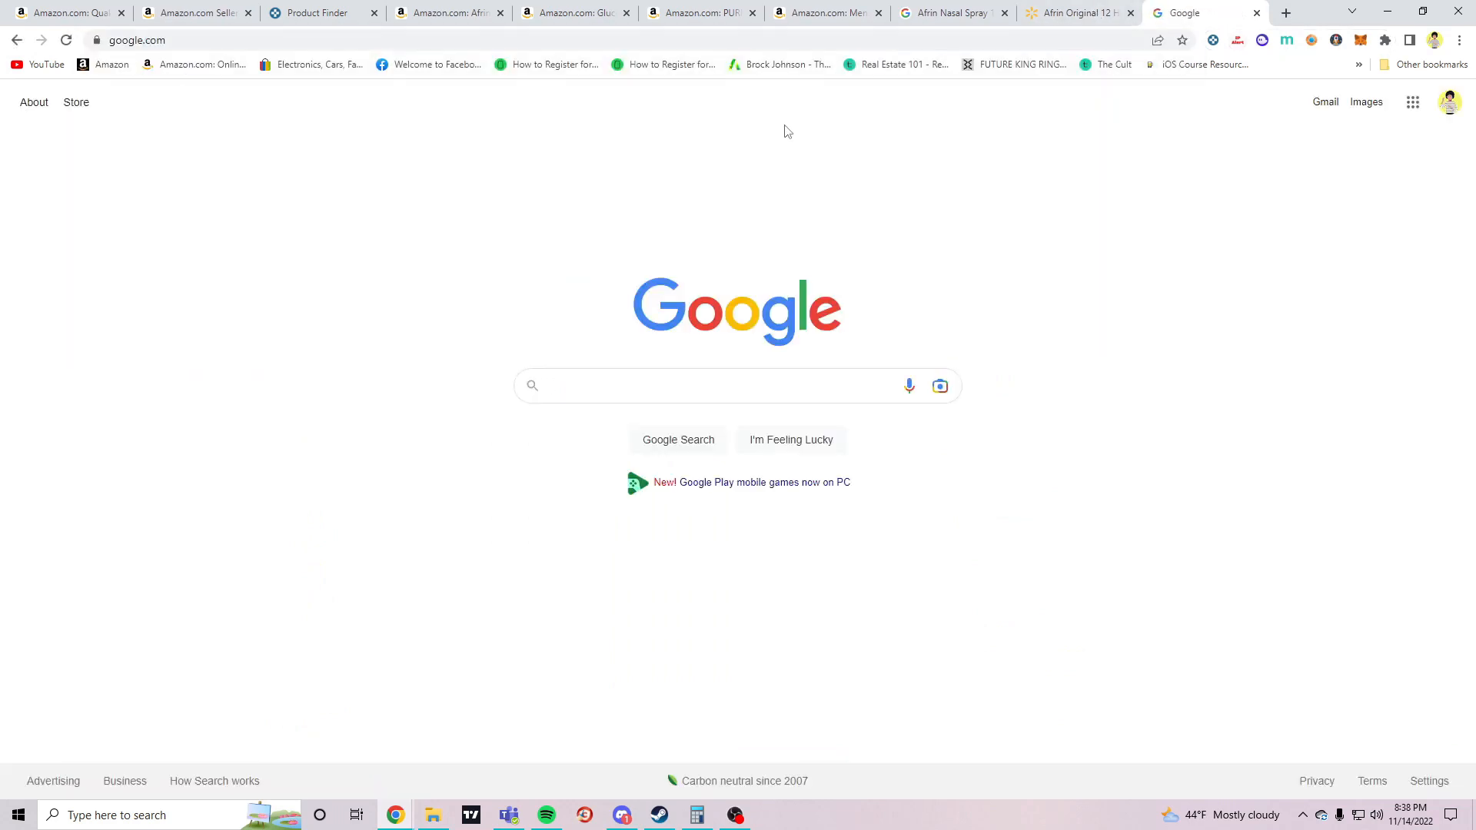
# Google 'amazon seller central calculator' and open the FBA Revenue Calculator result
pyautogui.click(725, 385)
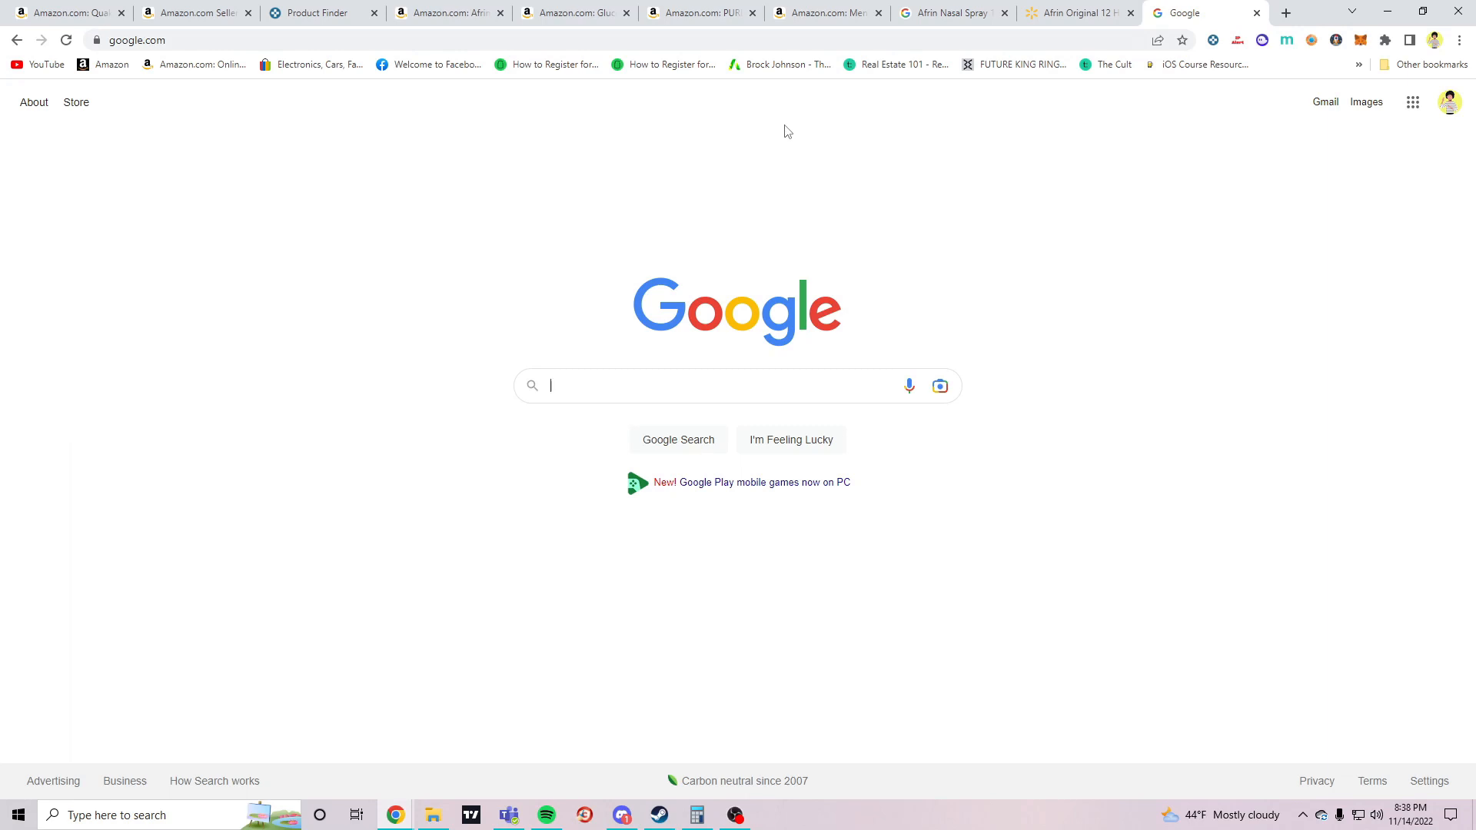
pyautogui.moveTo(259, 356)
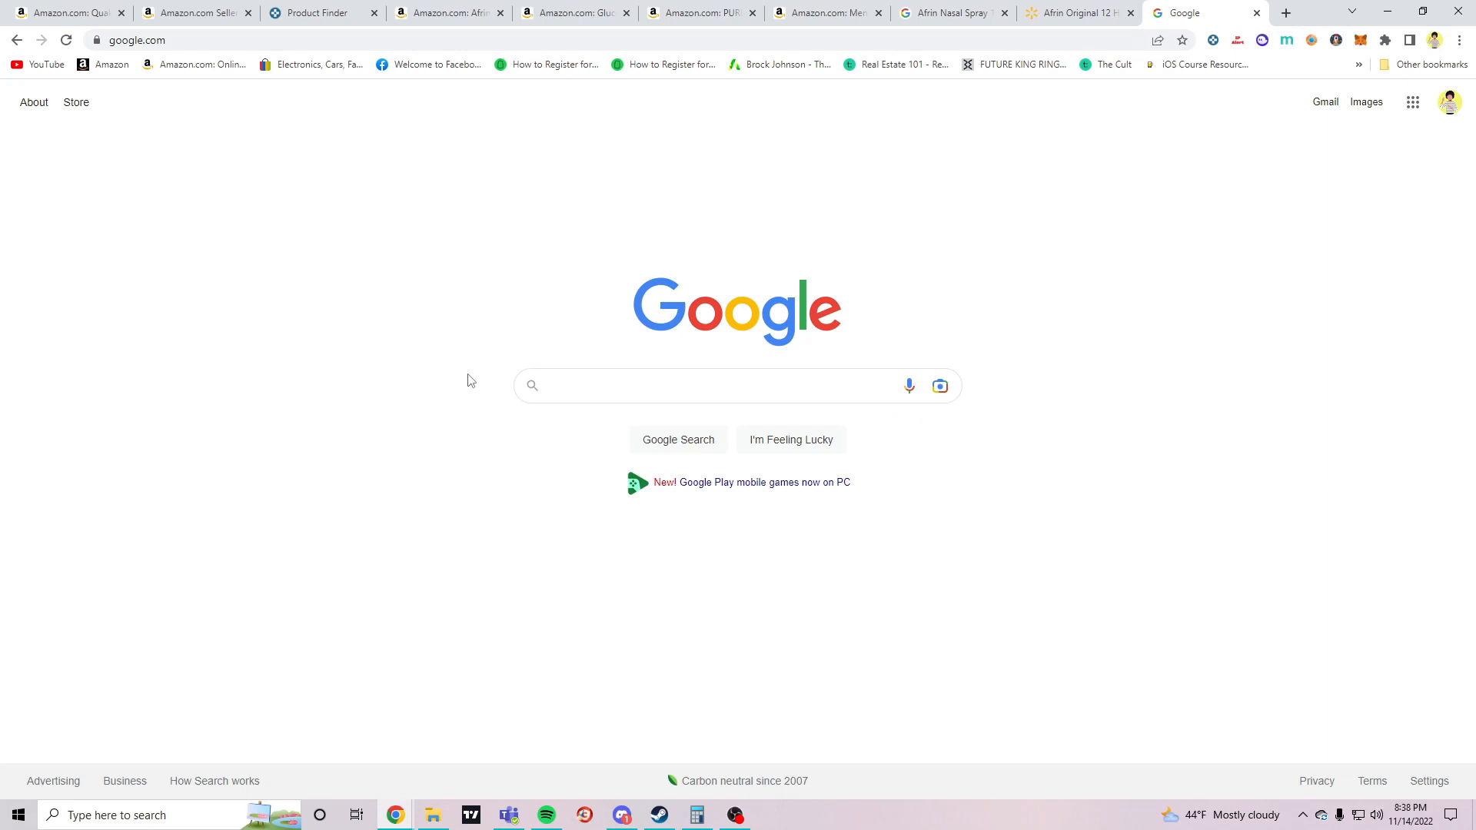
pyautogui.moveTo(972, 275)
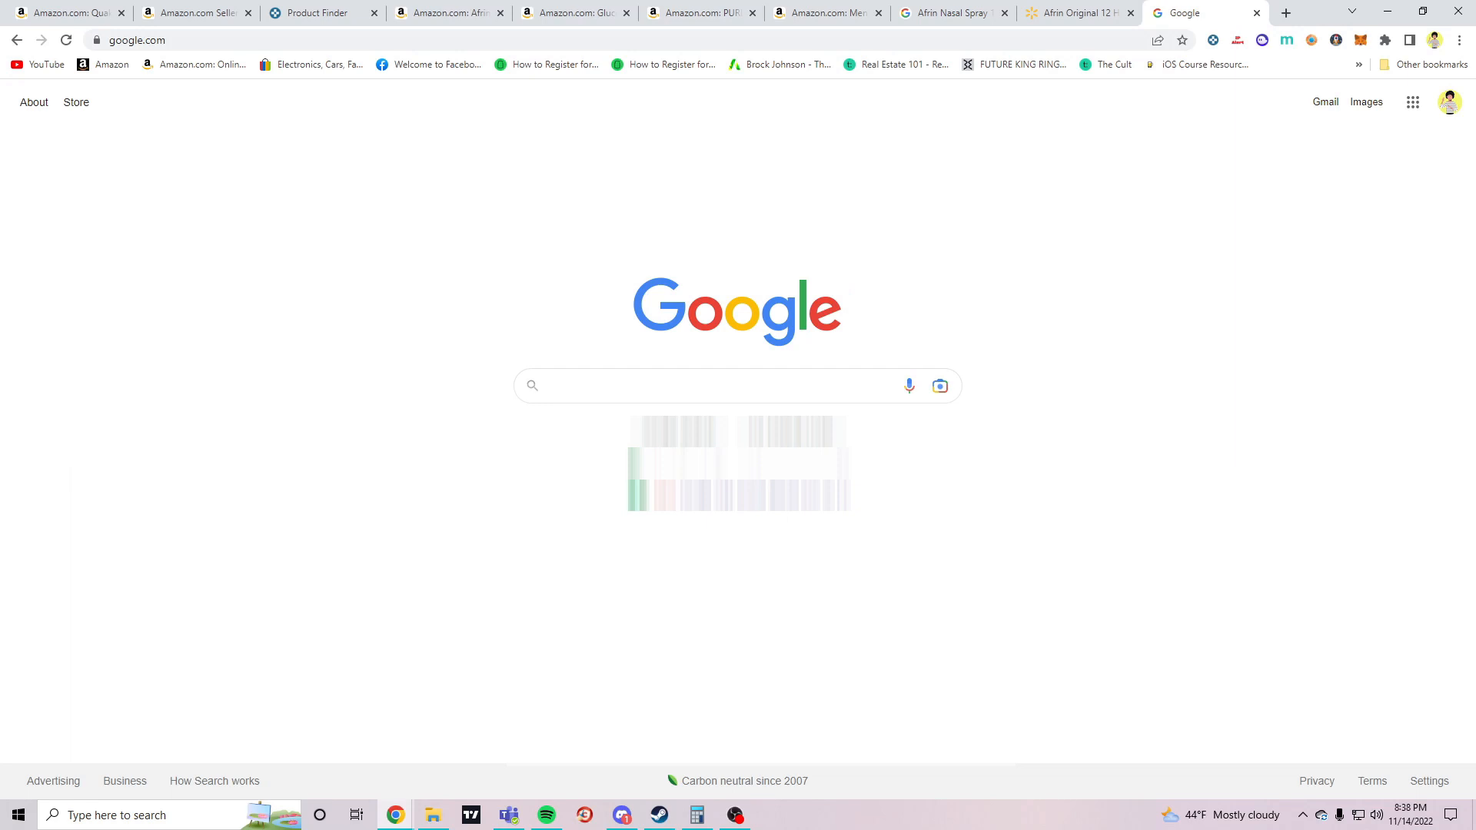
pyautogui.write('amazon seller')
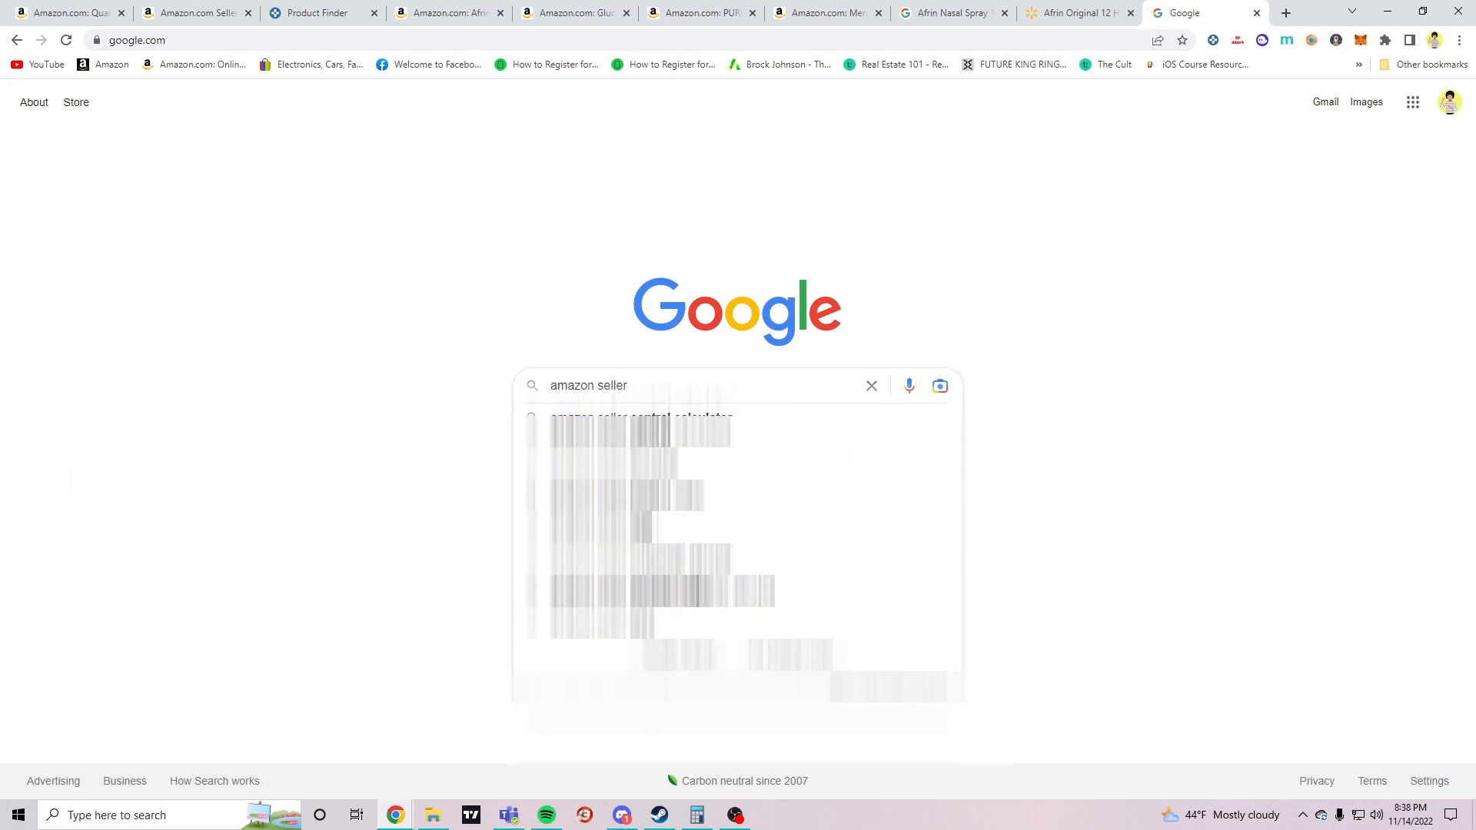
pyautogui.click(626, 416)
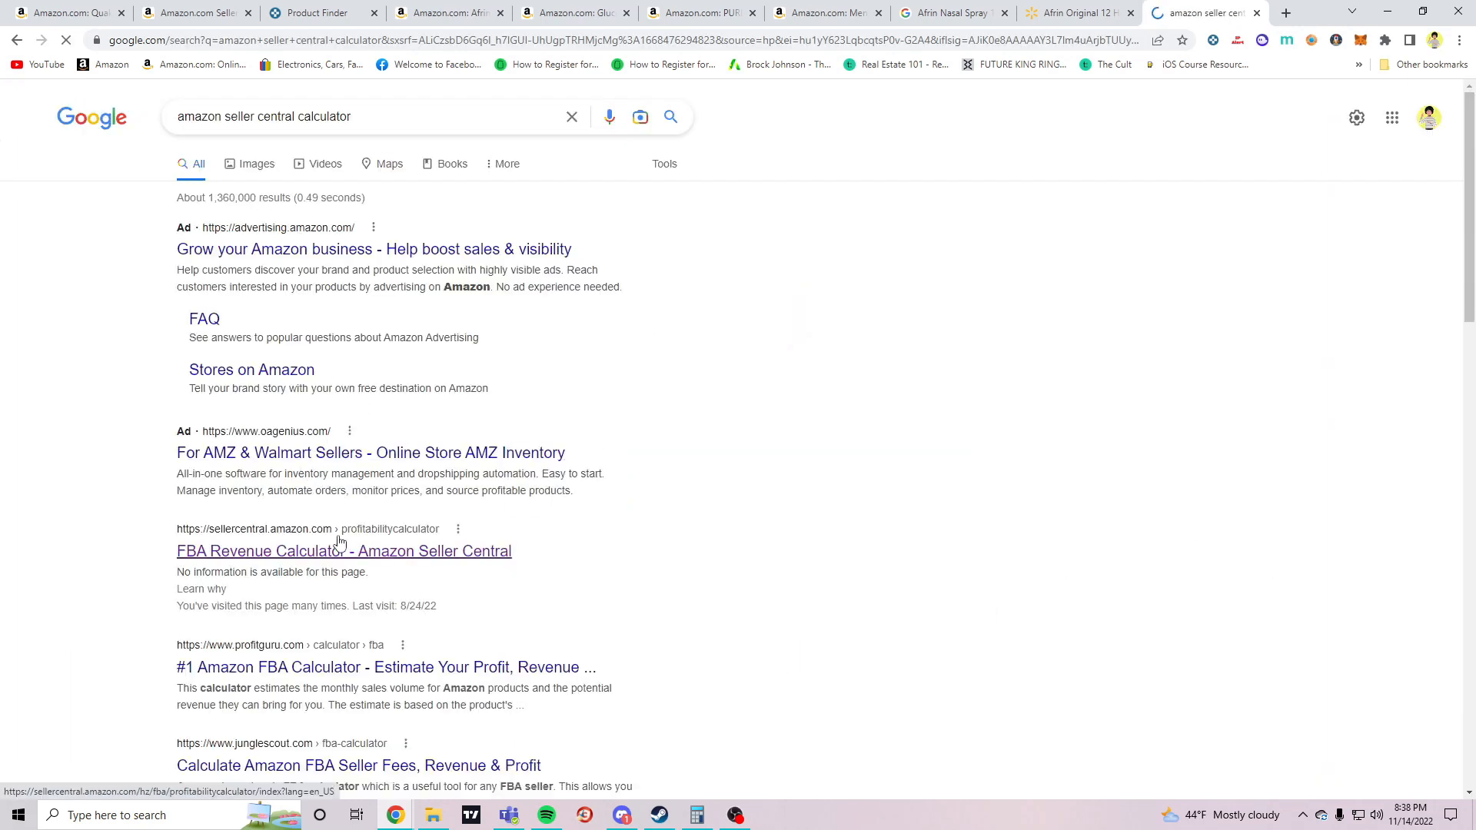
pyautogui.click(342, 550)
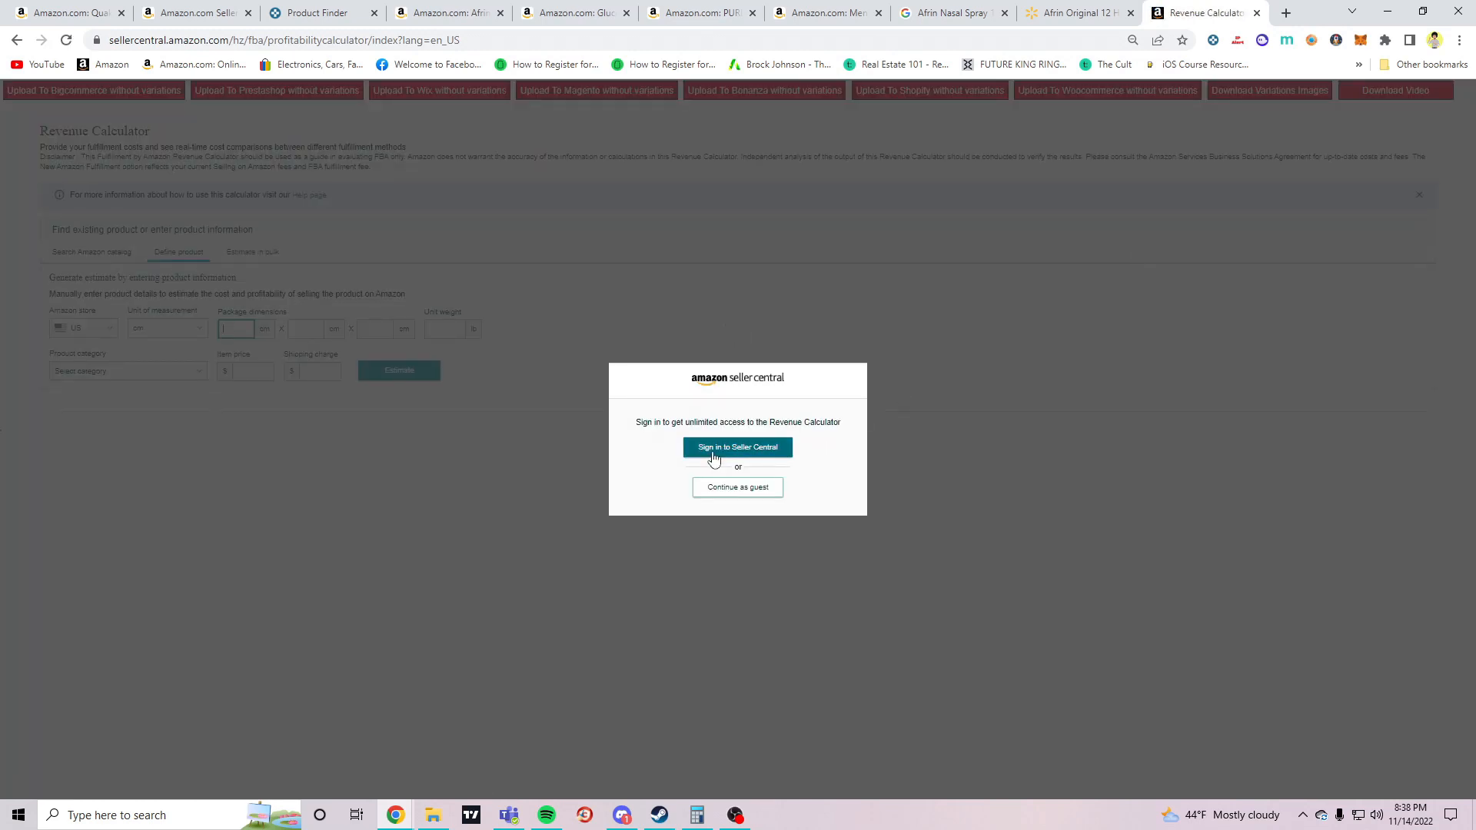
# Continue into the Revenue Calculator and search the catalog for ASIN B01BVXBKZ8
pyautogui.click(737, 487)
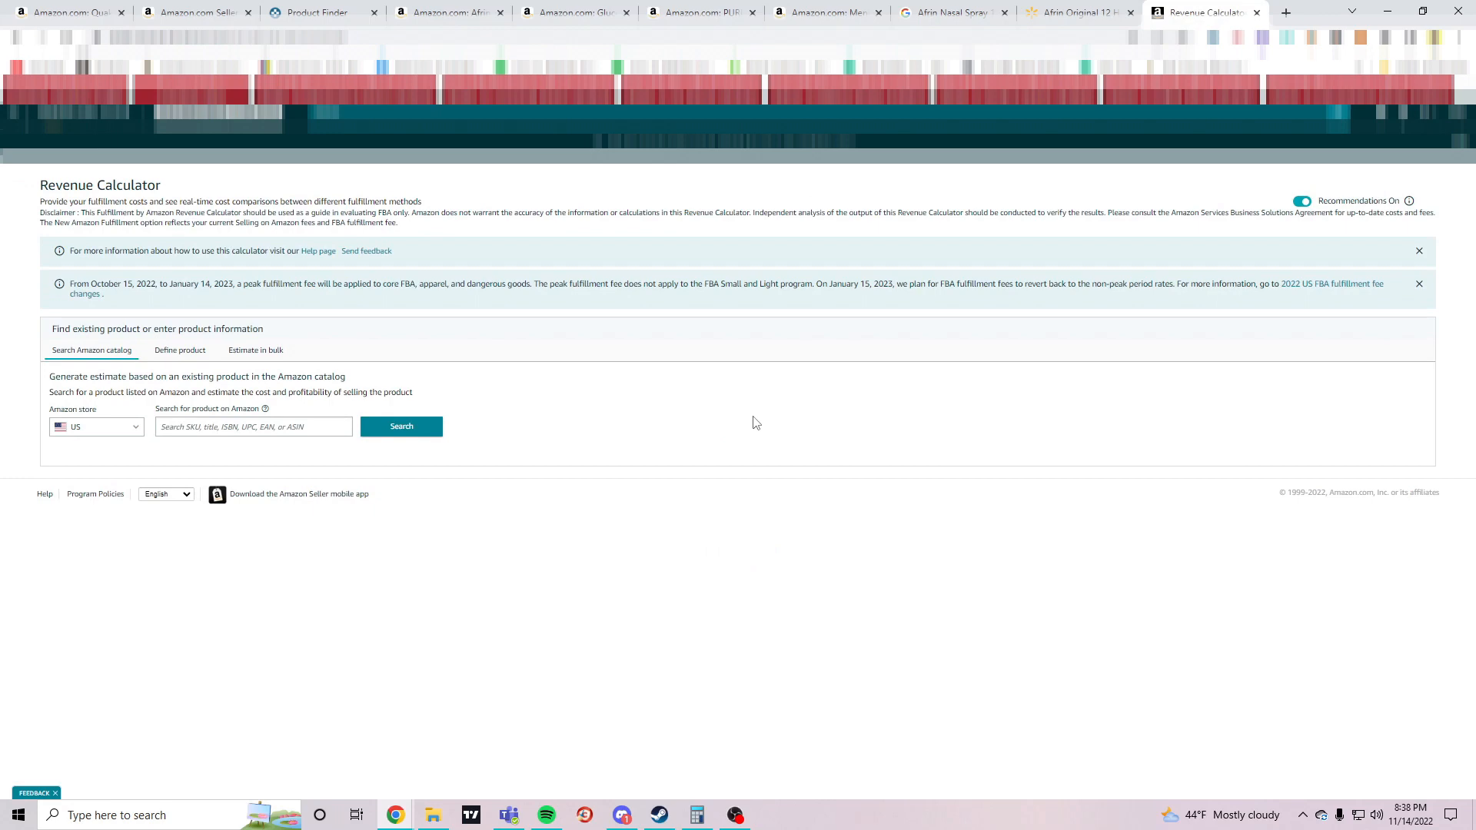
pyautogui.moveTo(433, 7)
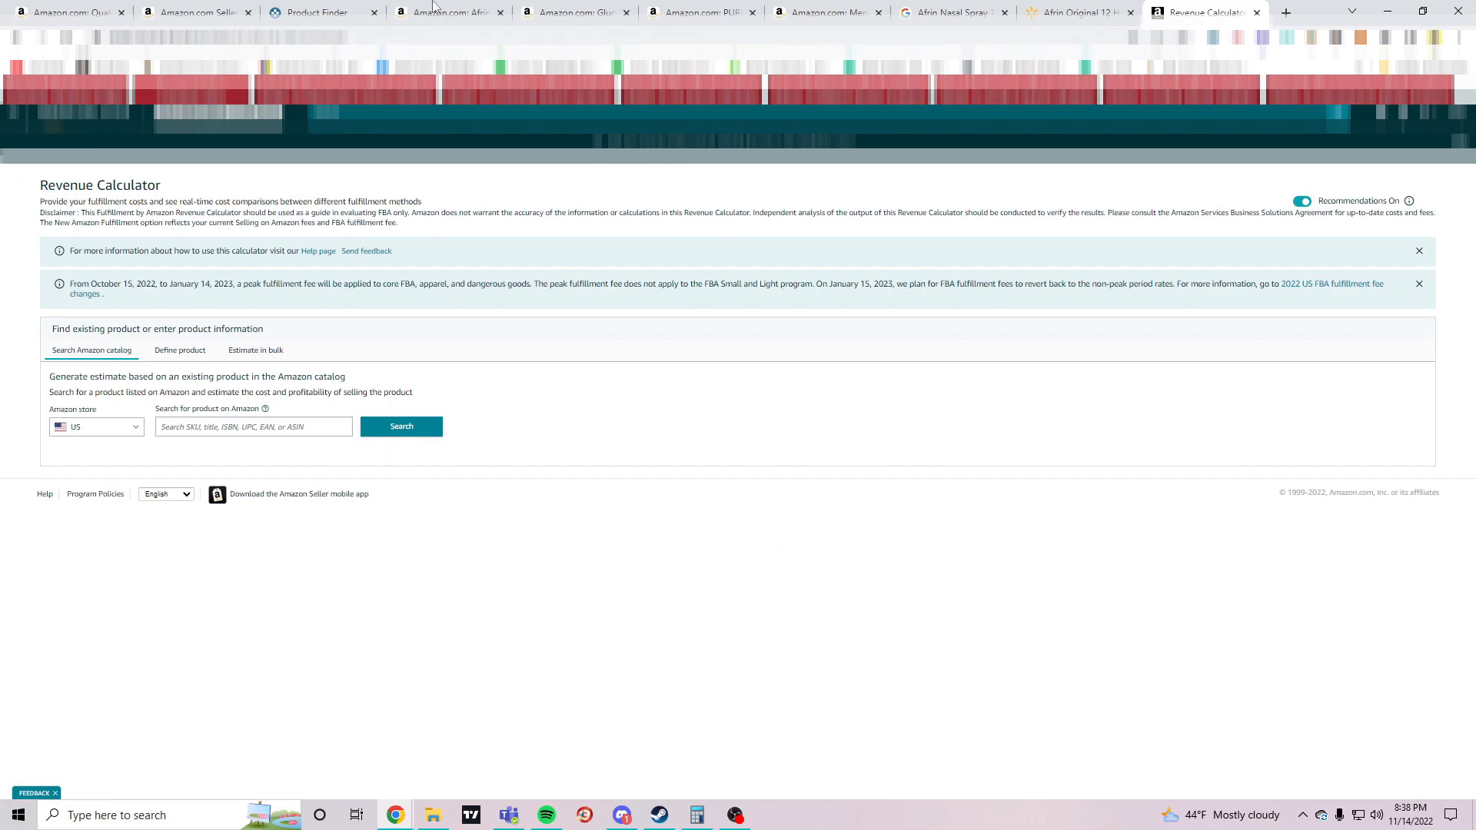
pyautogui.click(449, 12)
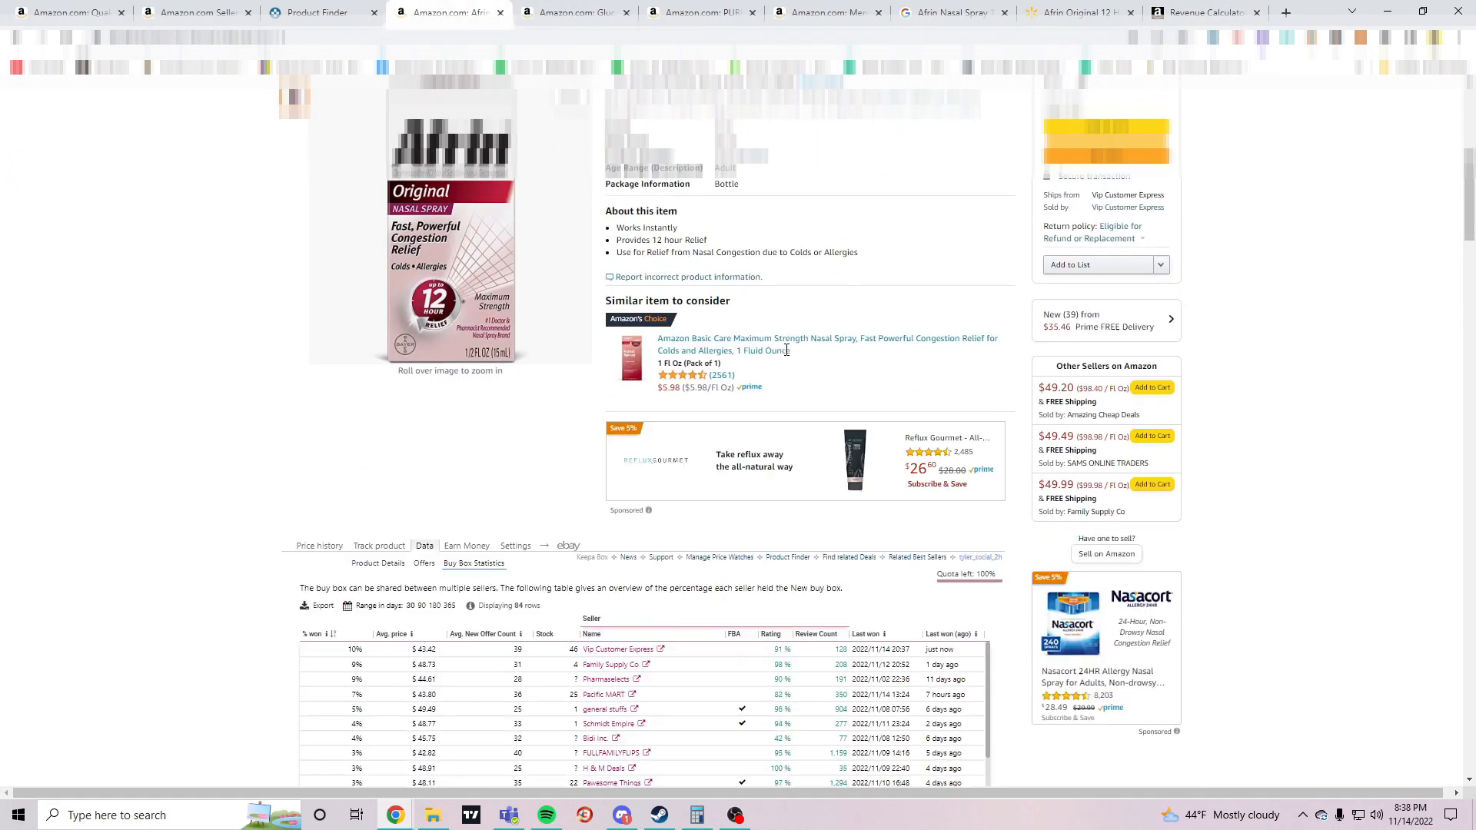
pyautogui.scroll(-3)
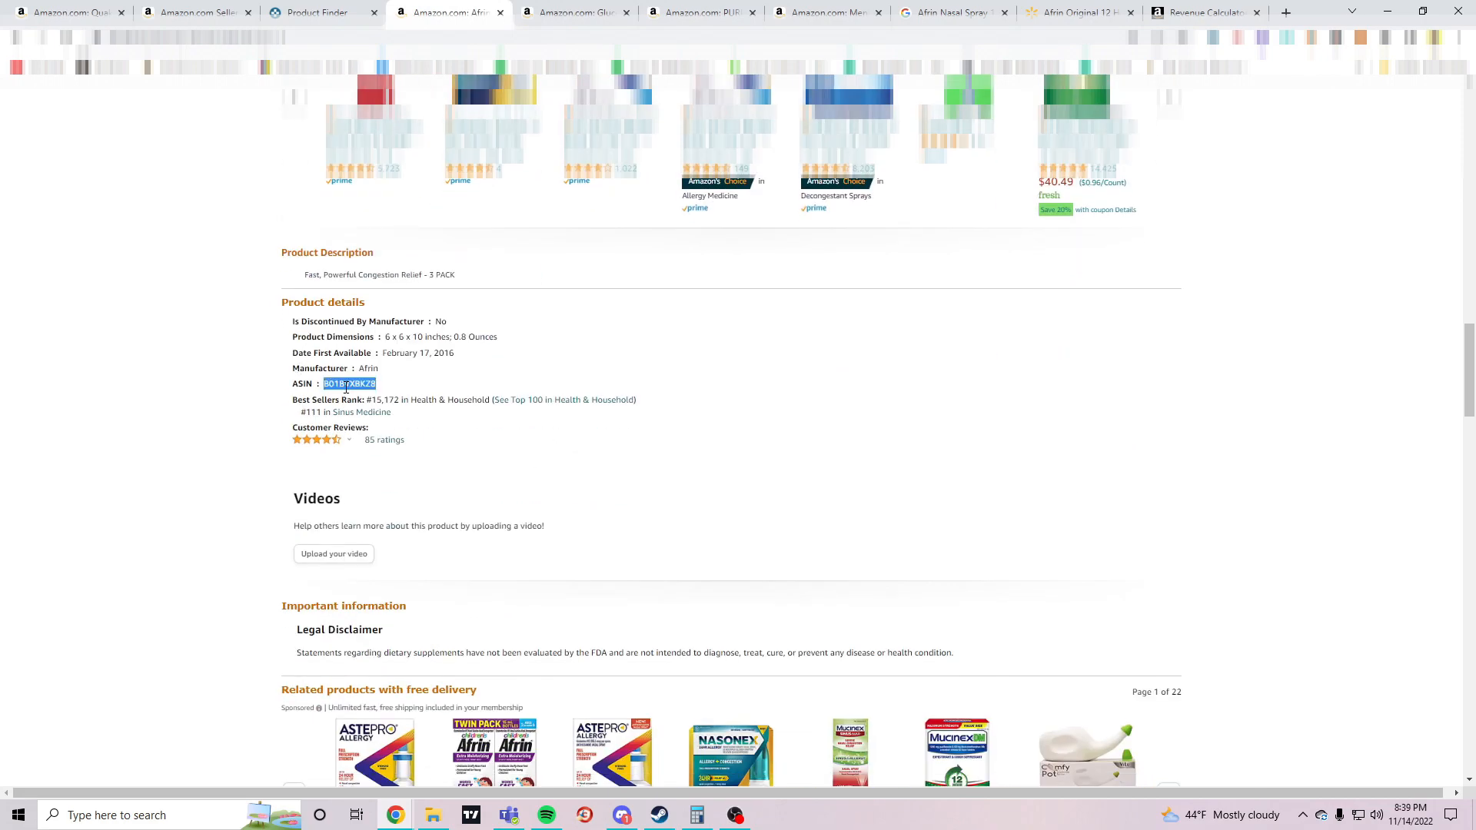
pyautogui.click(1205, 12)
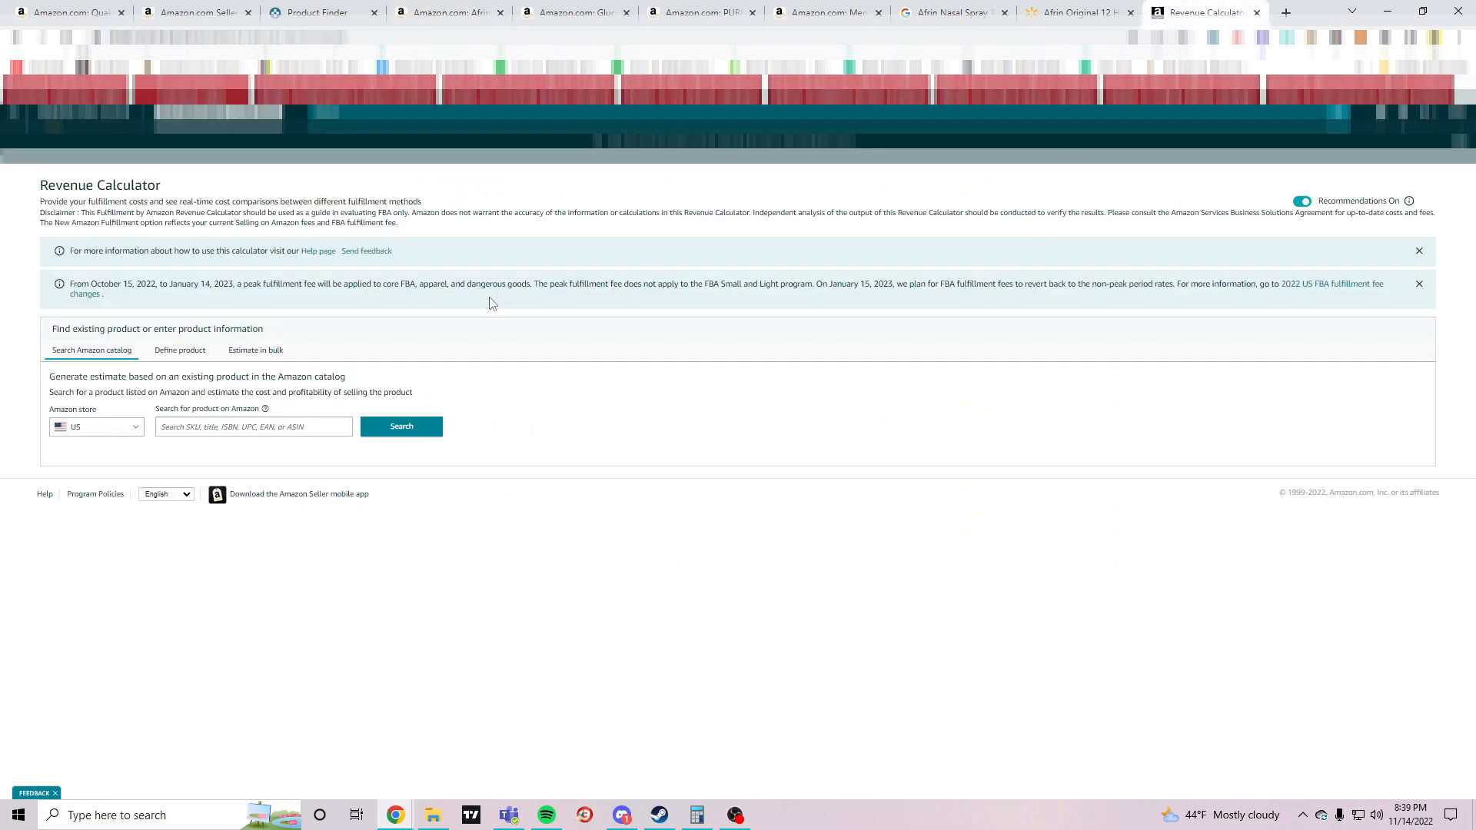
pyautogui.write('B01BVXBKZ8')
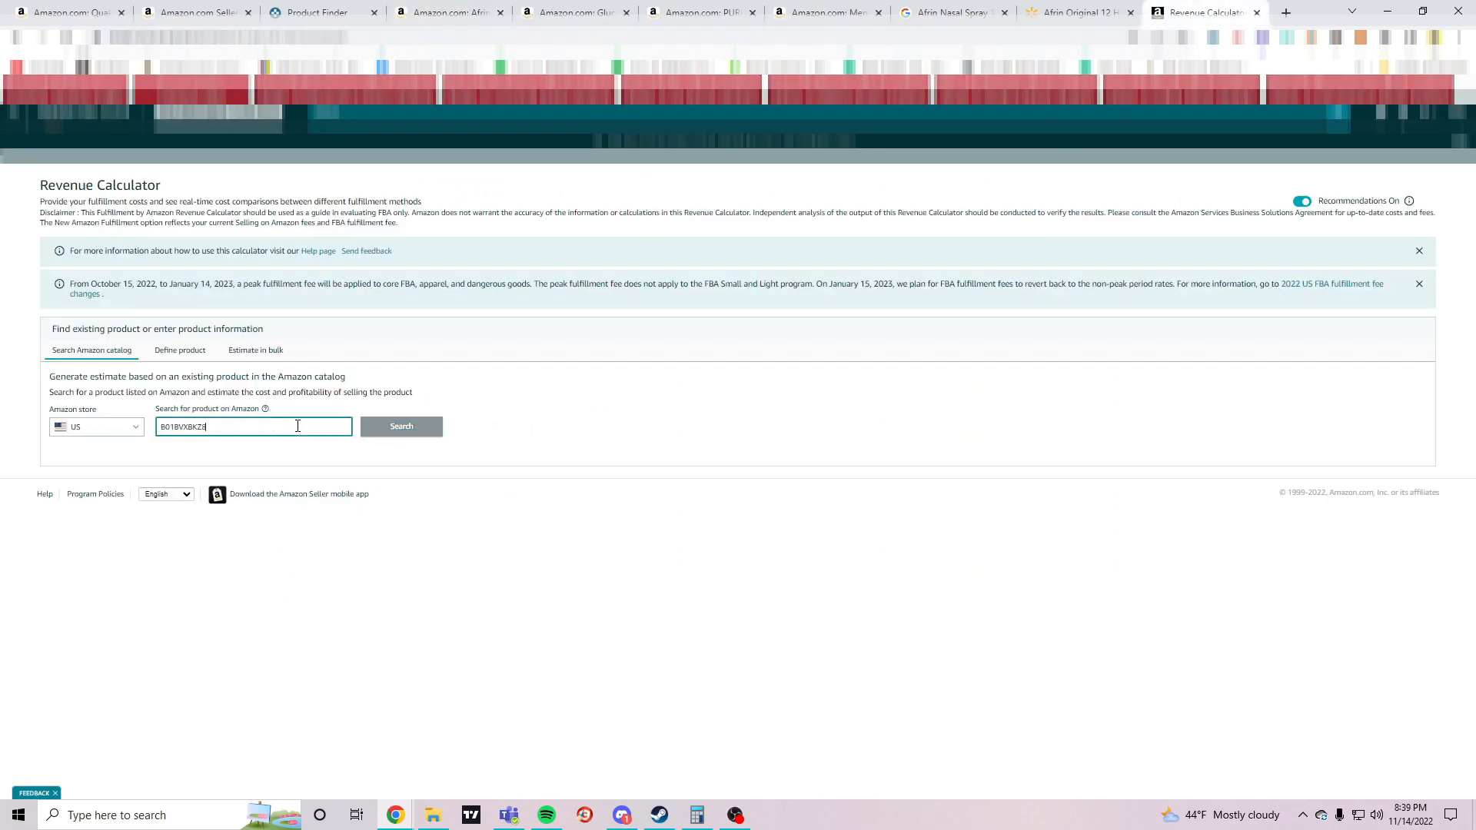
pyautogui.click(400, 426)
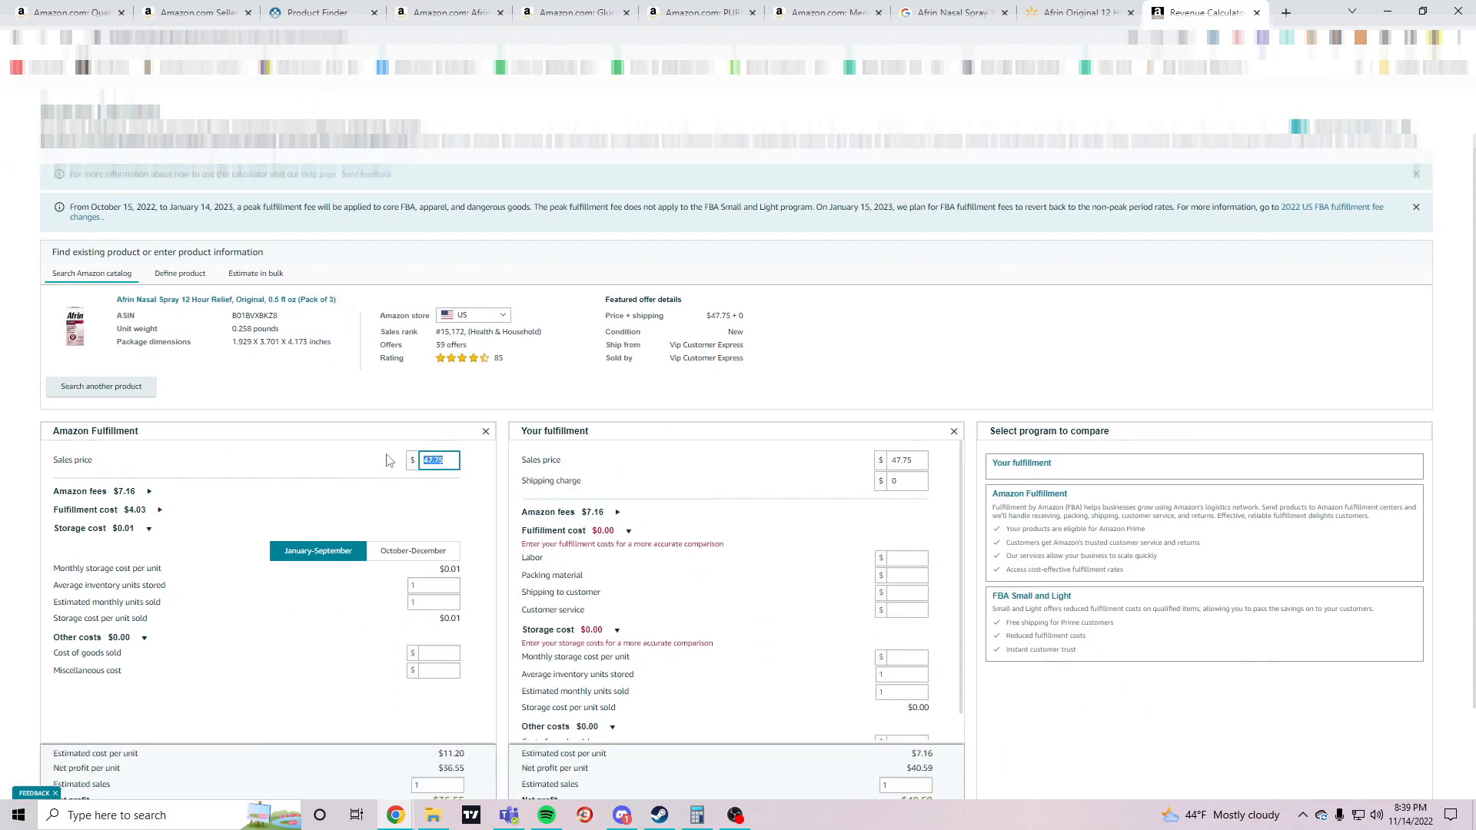
# Set the sales price to $48 and enter $19.44 as cost of goods sold
pyautogui.write('48')
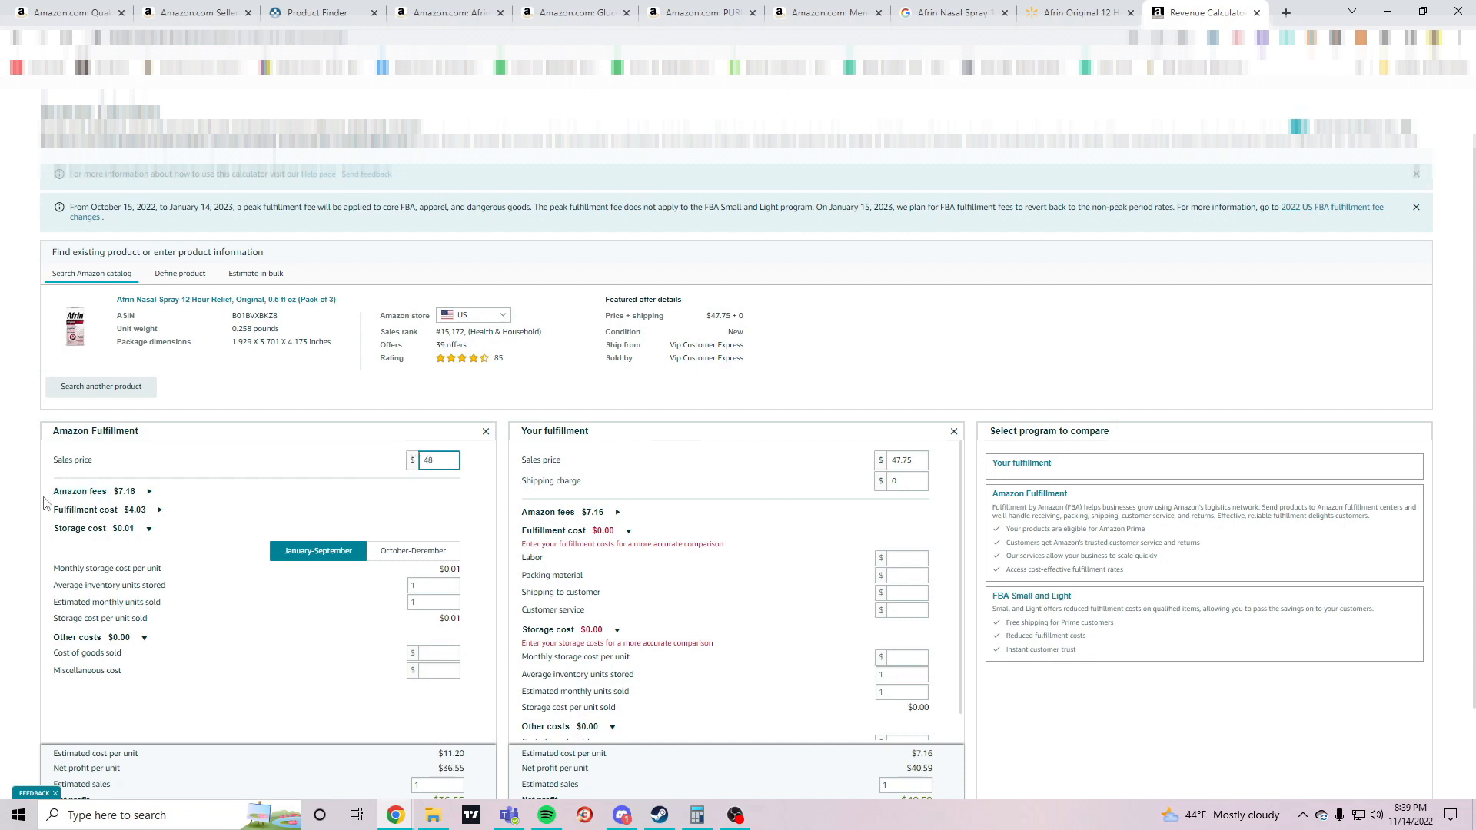
pyautogui.scroll(-3)
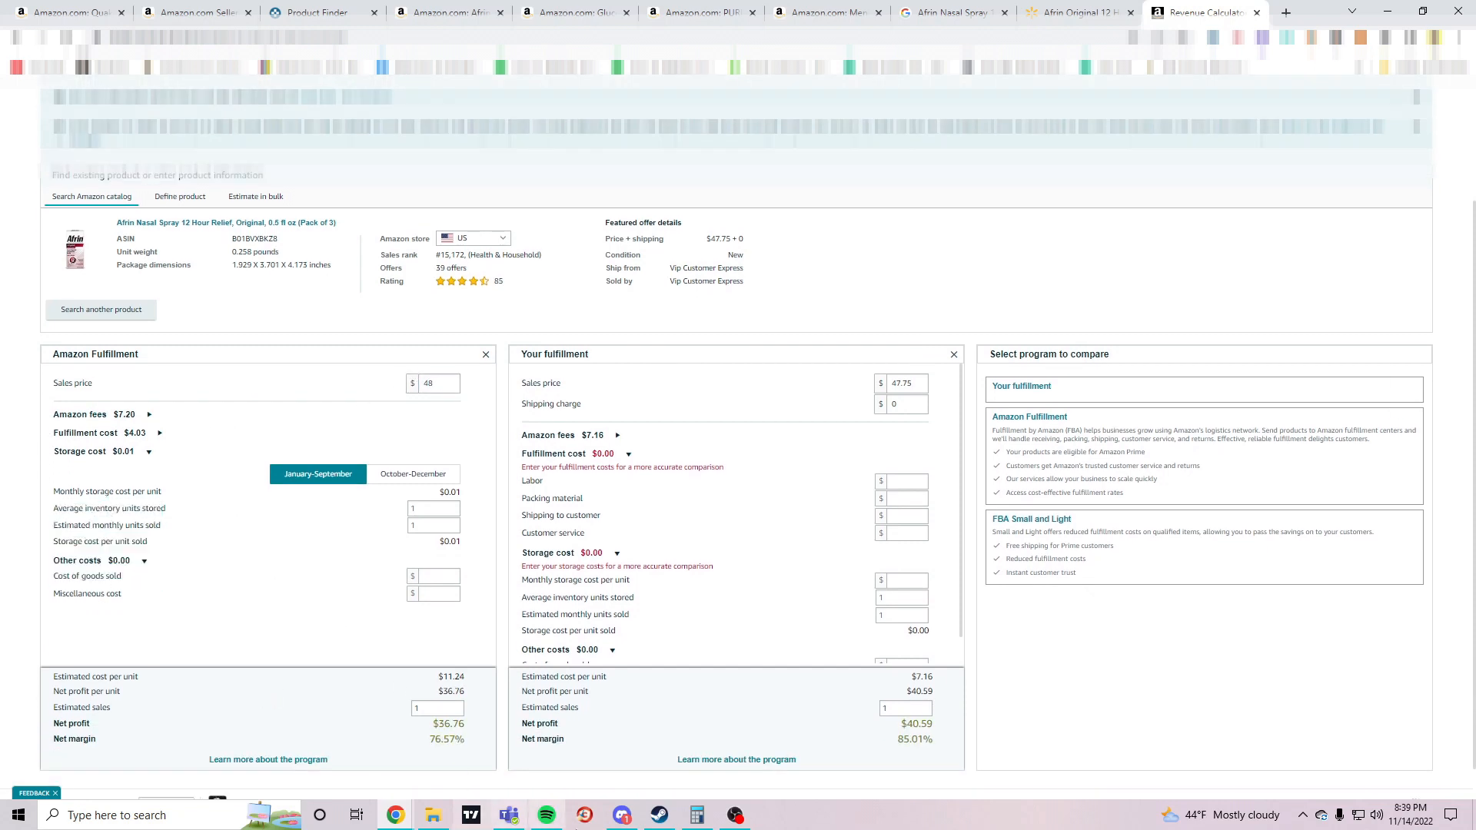
pyautogui.moveTo(312, 528)
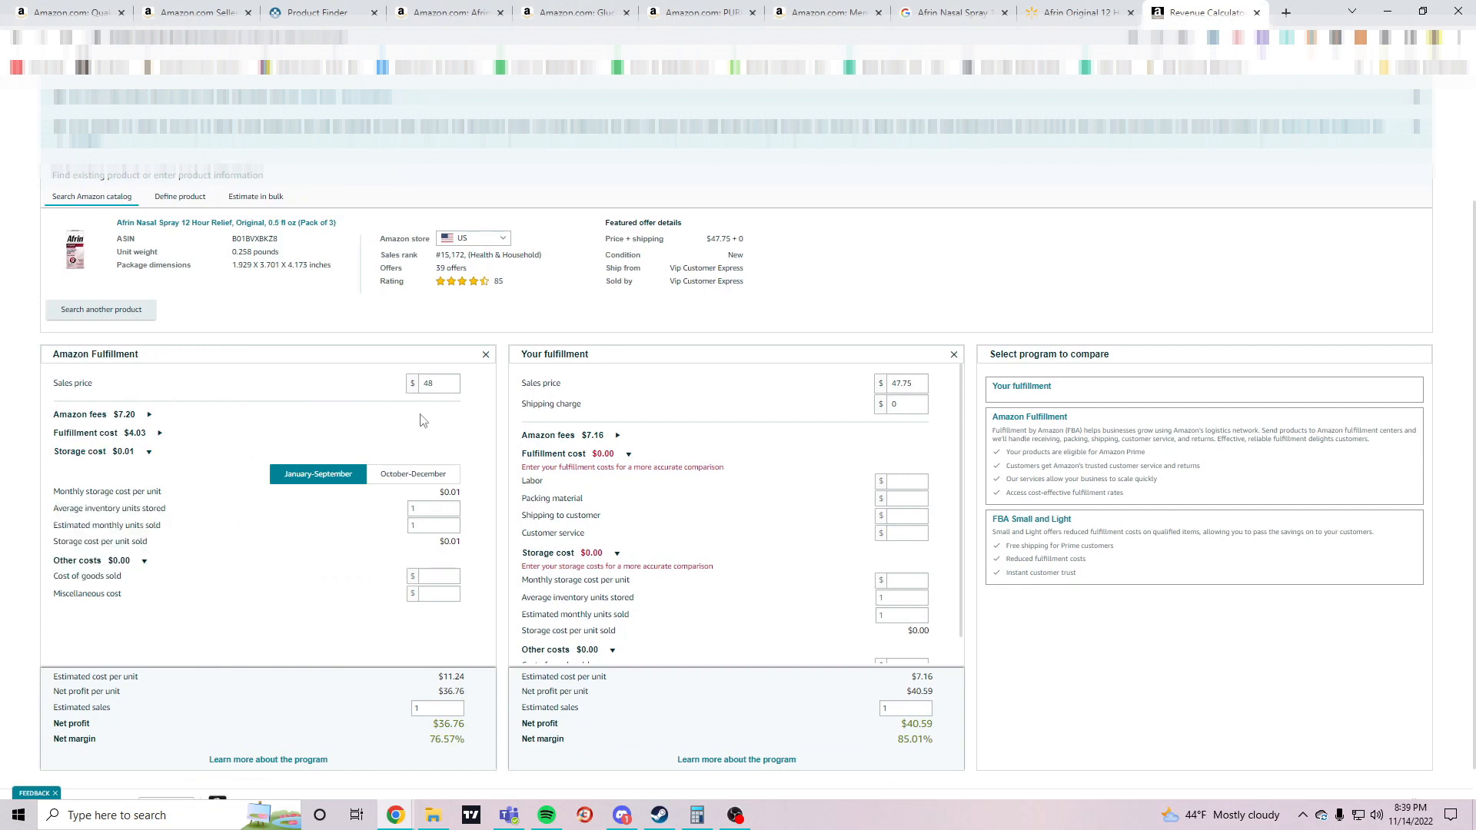
pyautogui.moveTo(200, 460)
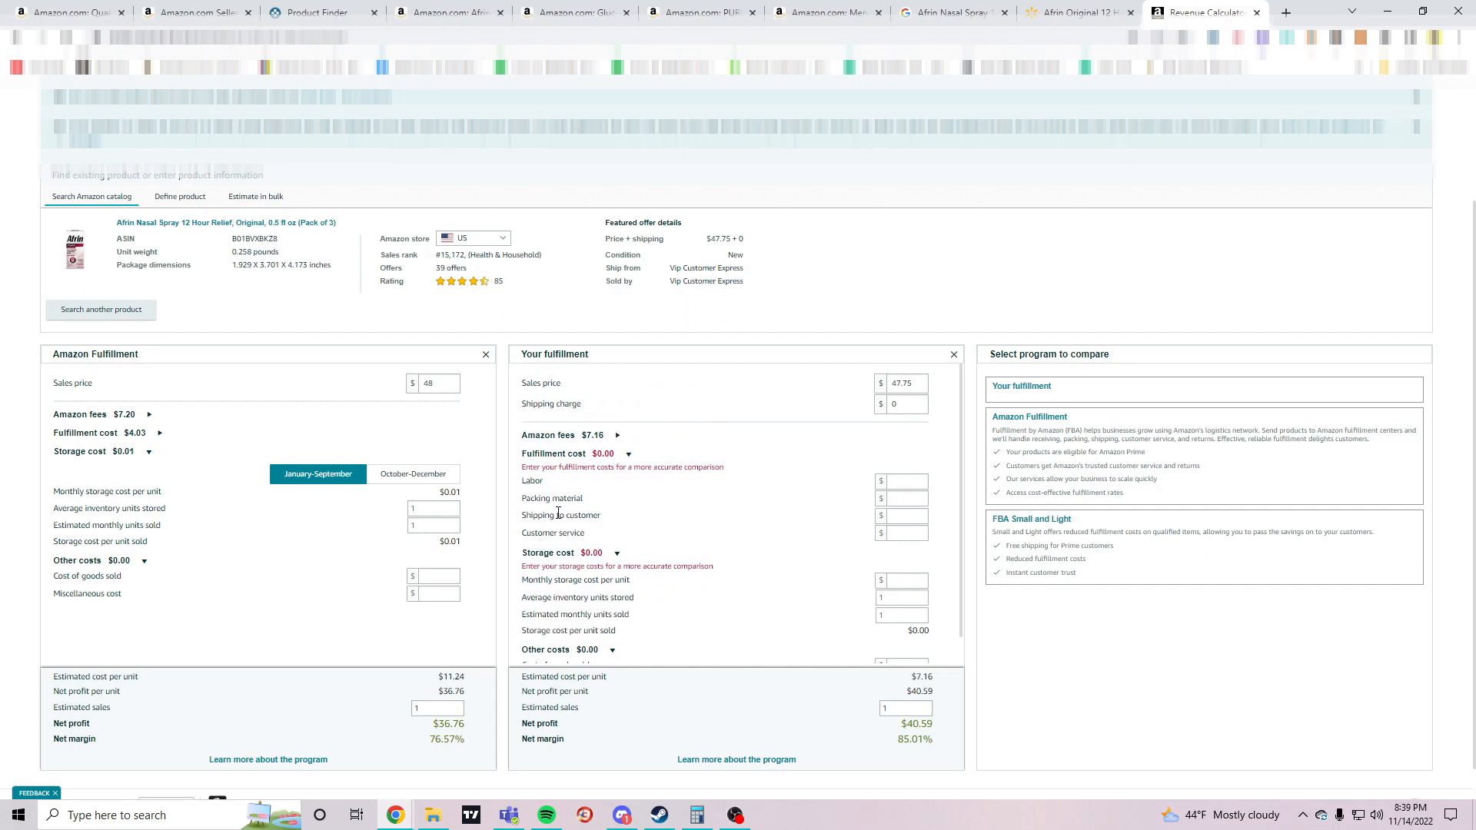
pyautogui.moveTo(39, 502)
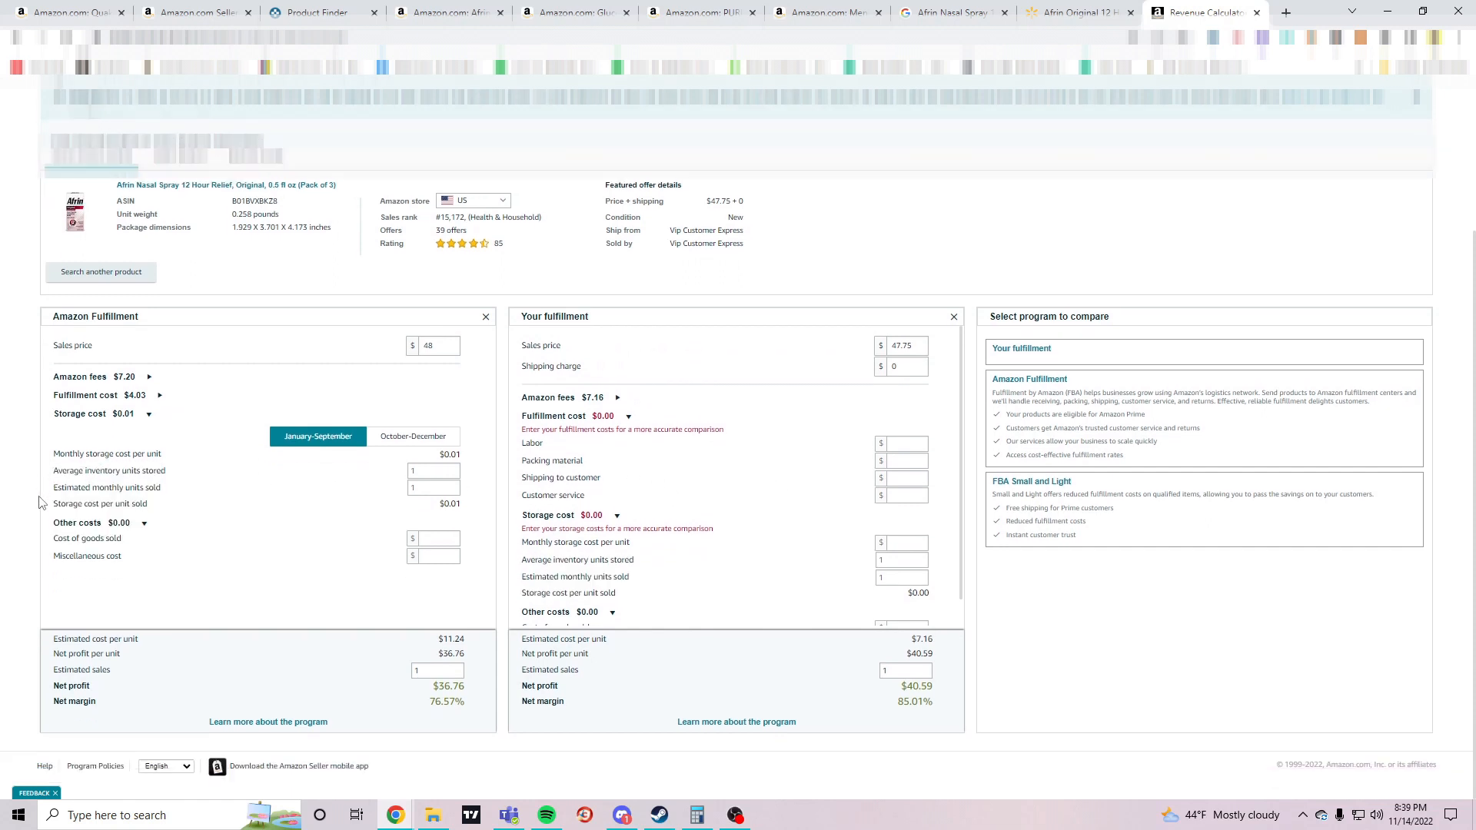
pyautogui.moveTo(75, 650)
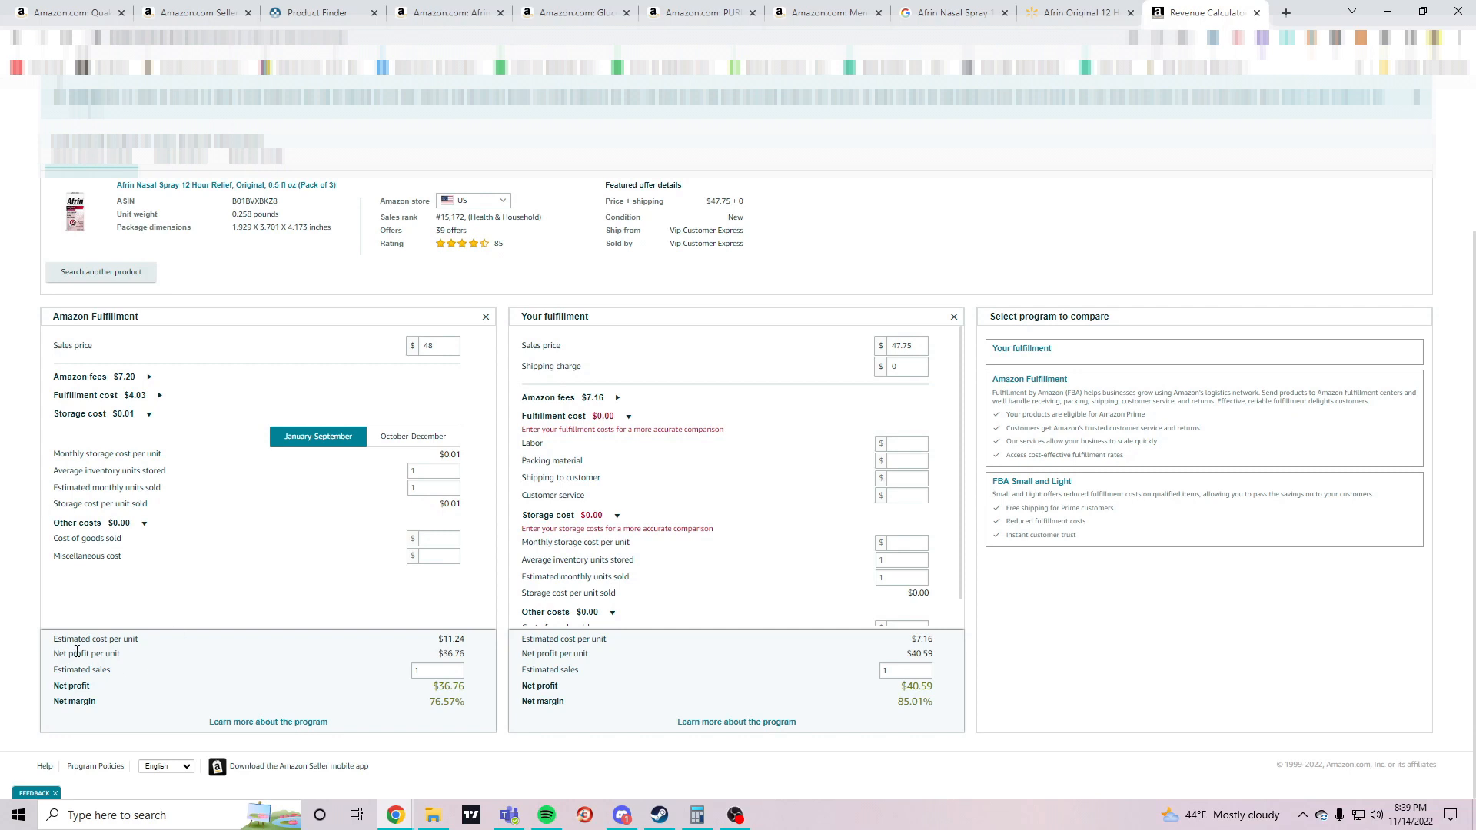
pyautogui.moveTo(139, 645)
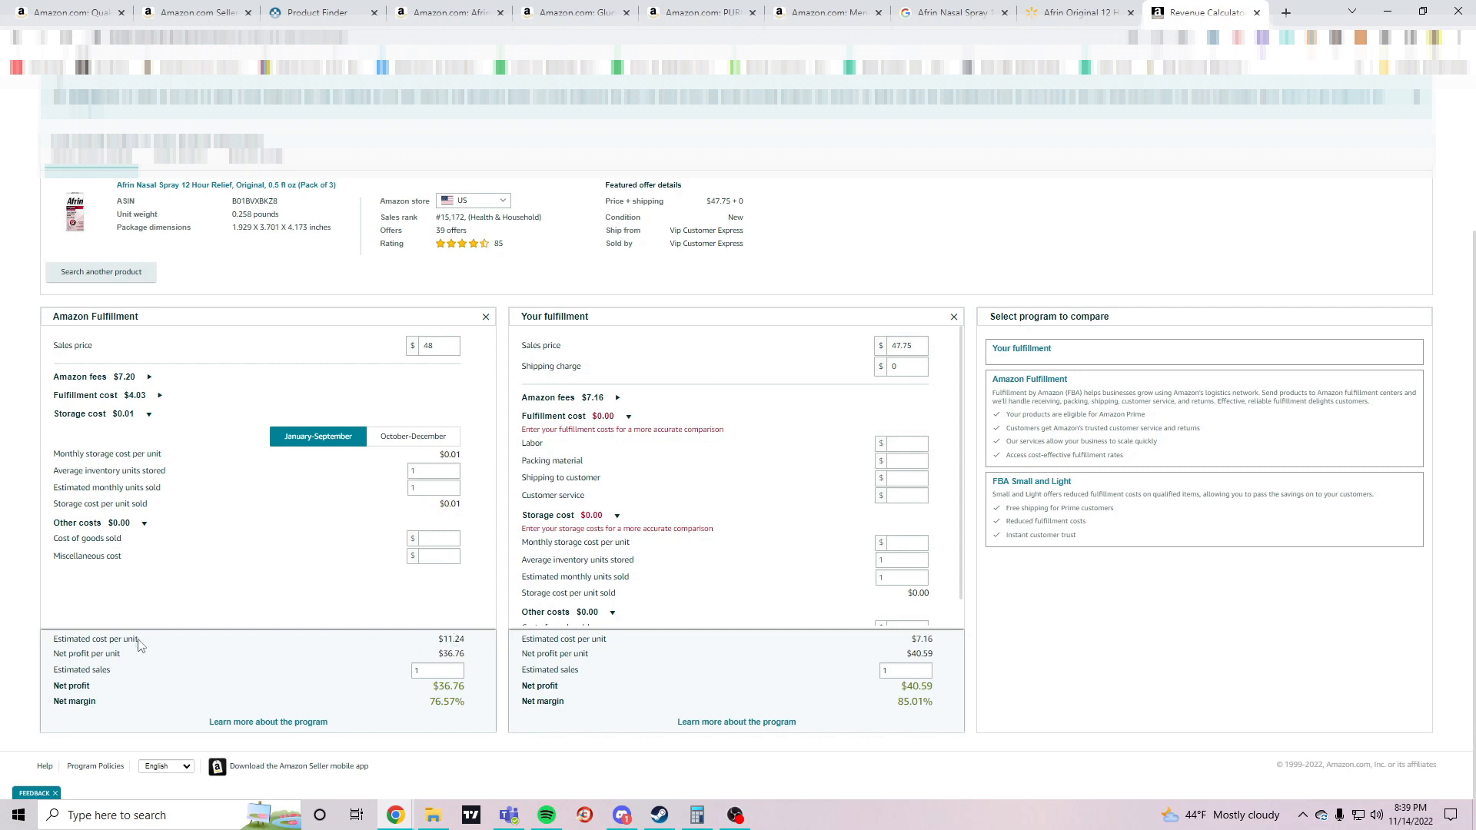
pyautogui.click(147, 528)
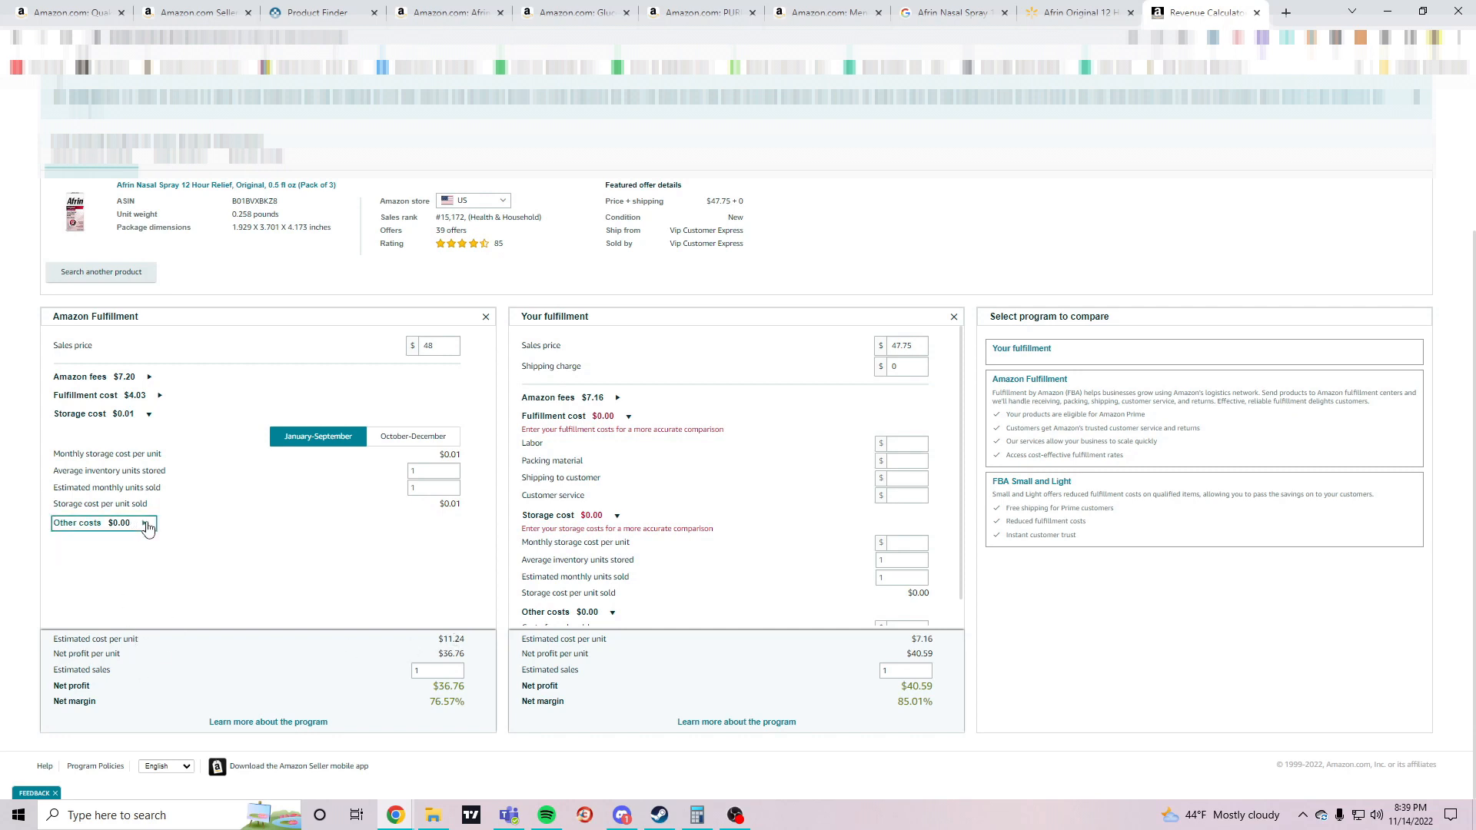
pyautogui.click(147, 525)
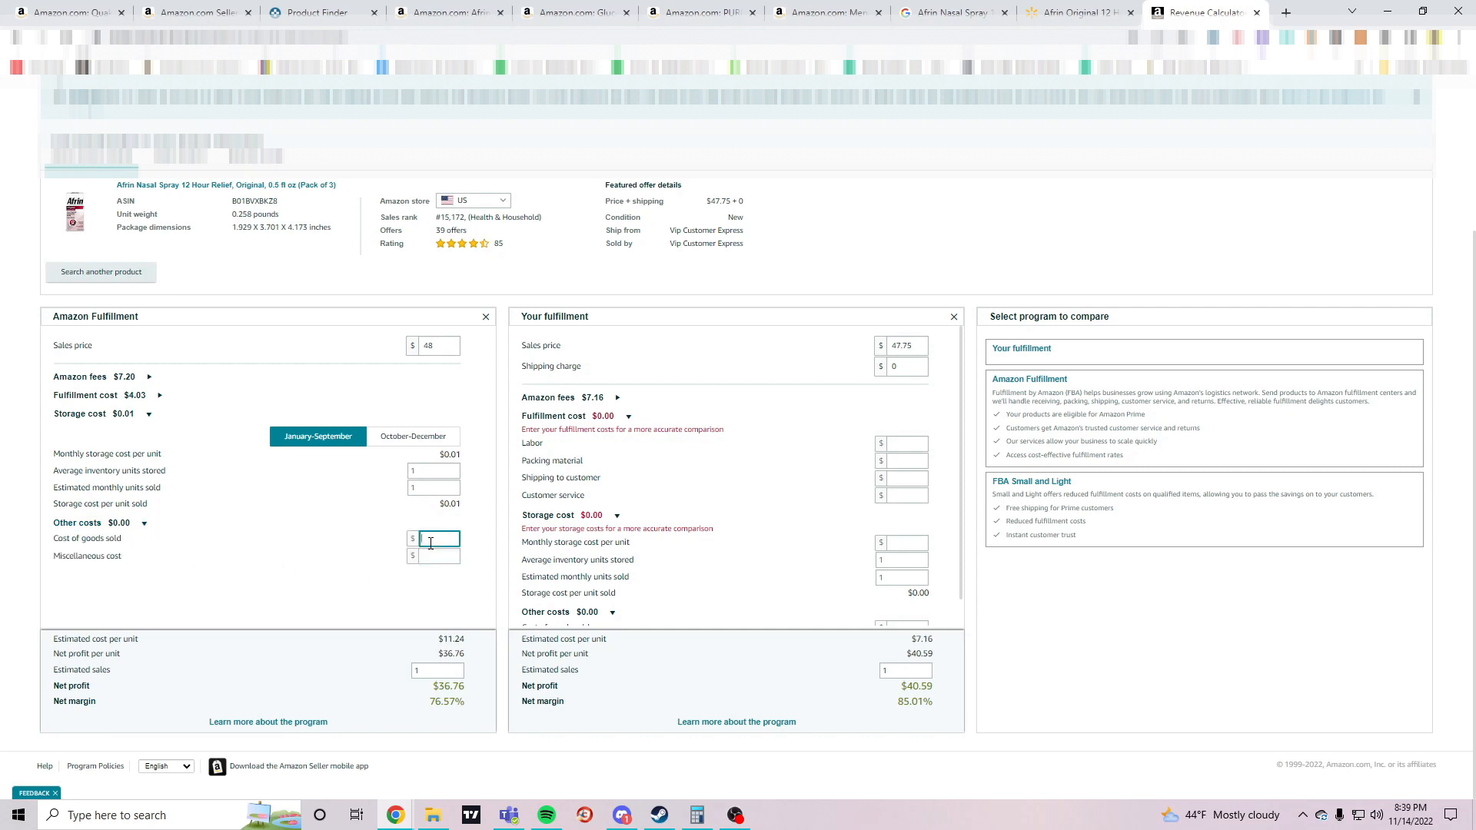
pyautogui.click(696, 815)
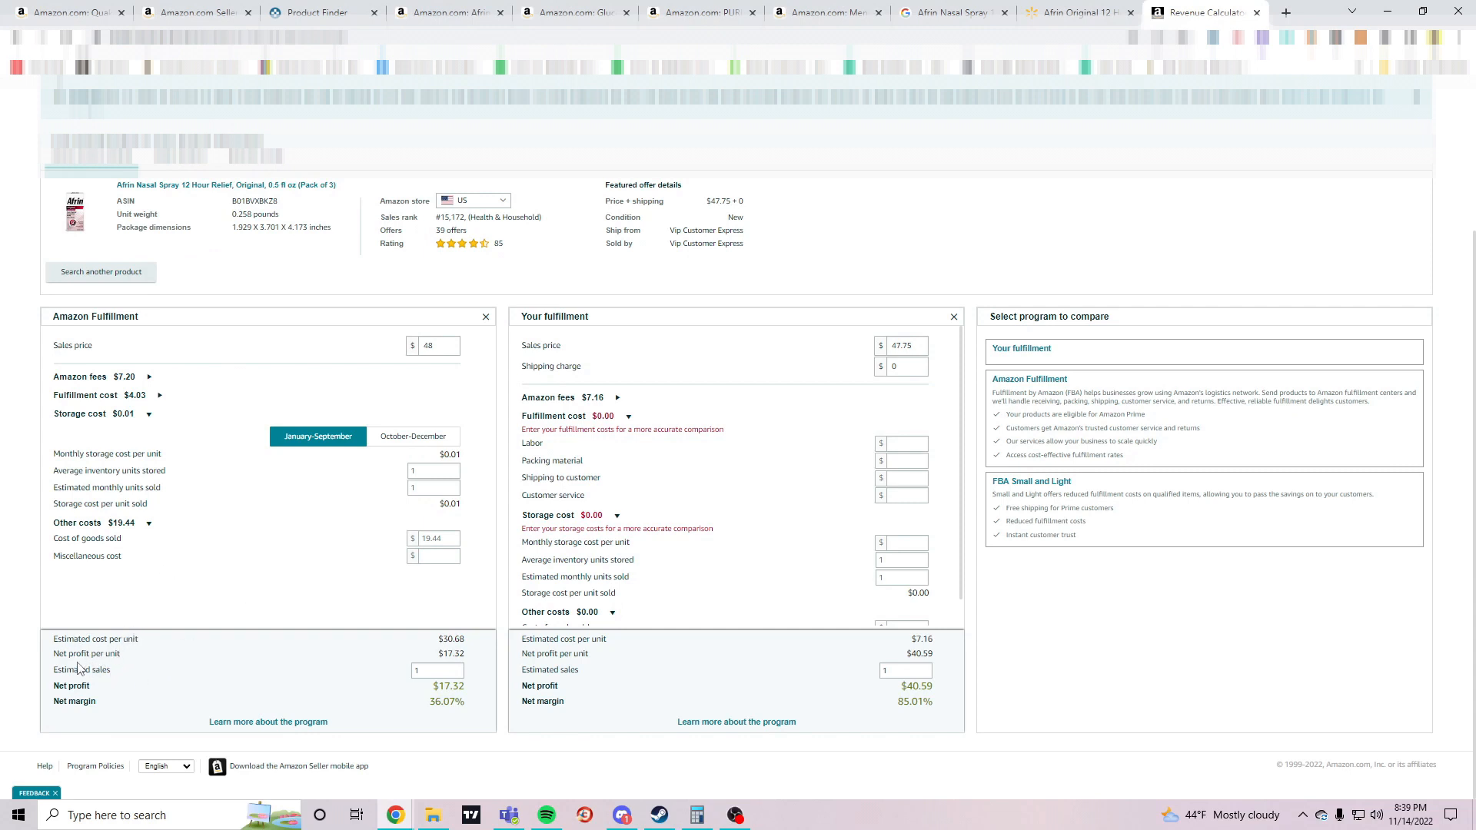
pyautogui.moveTo(107, 453)
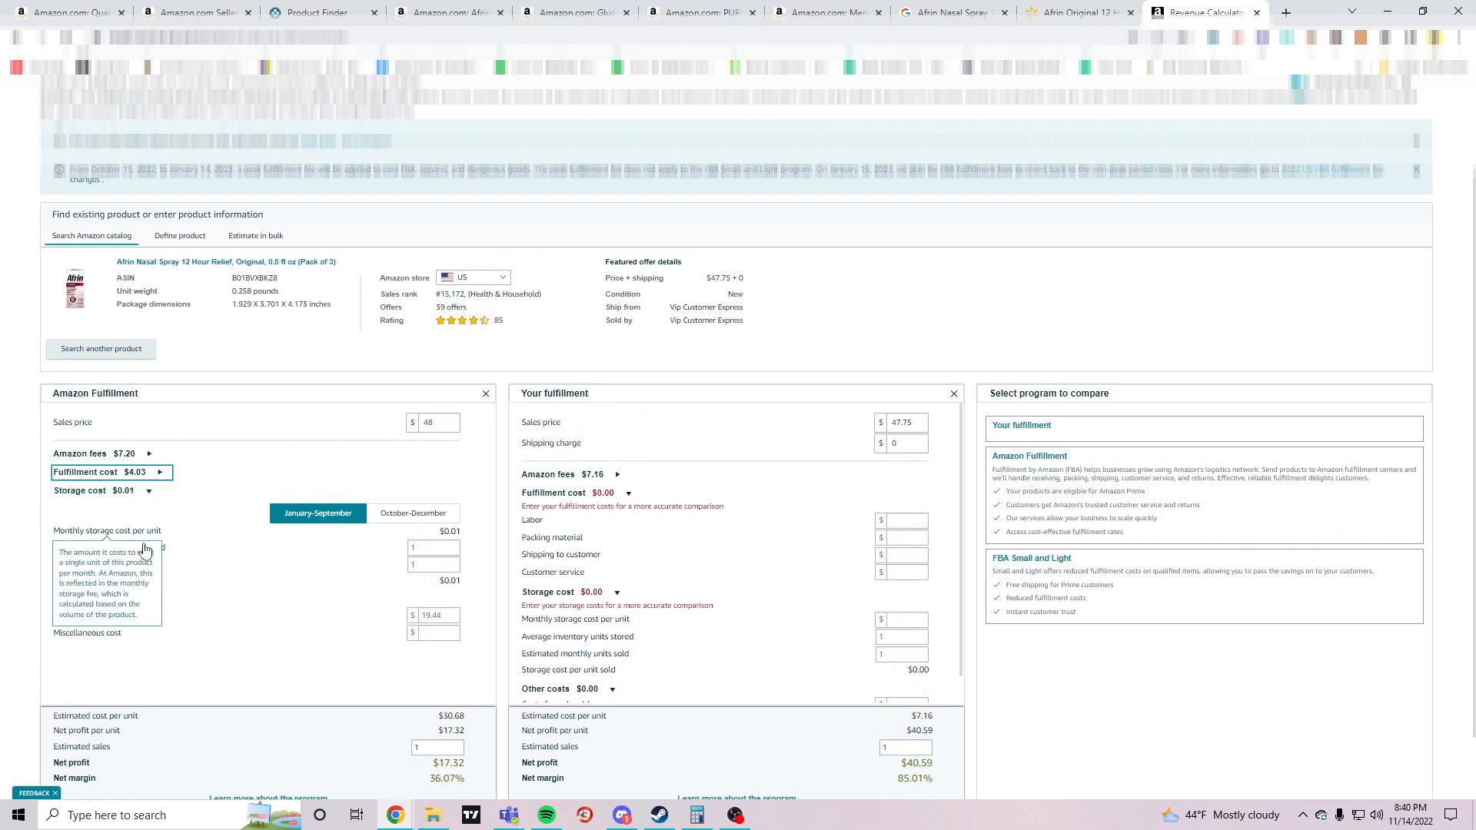
pyautogui.moveTo(108, 547)
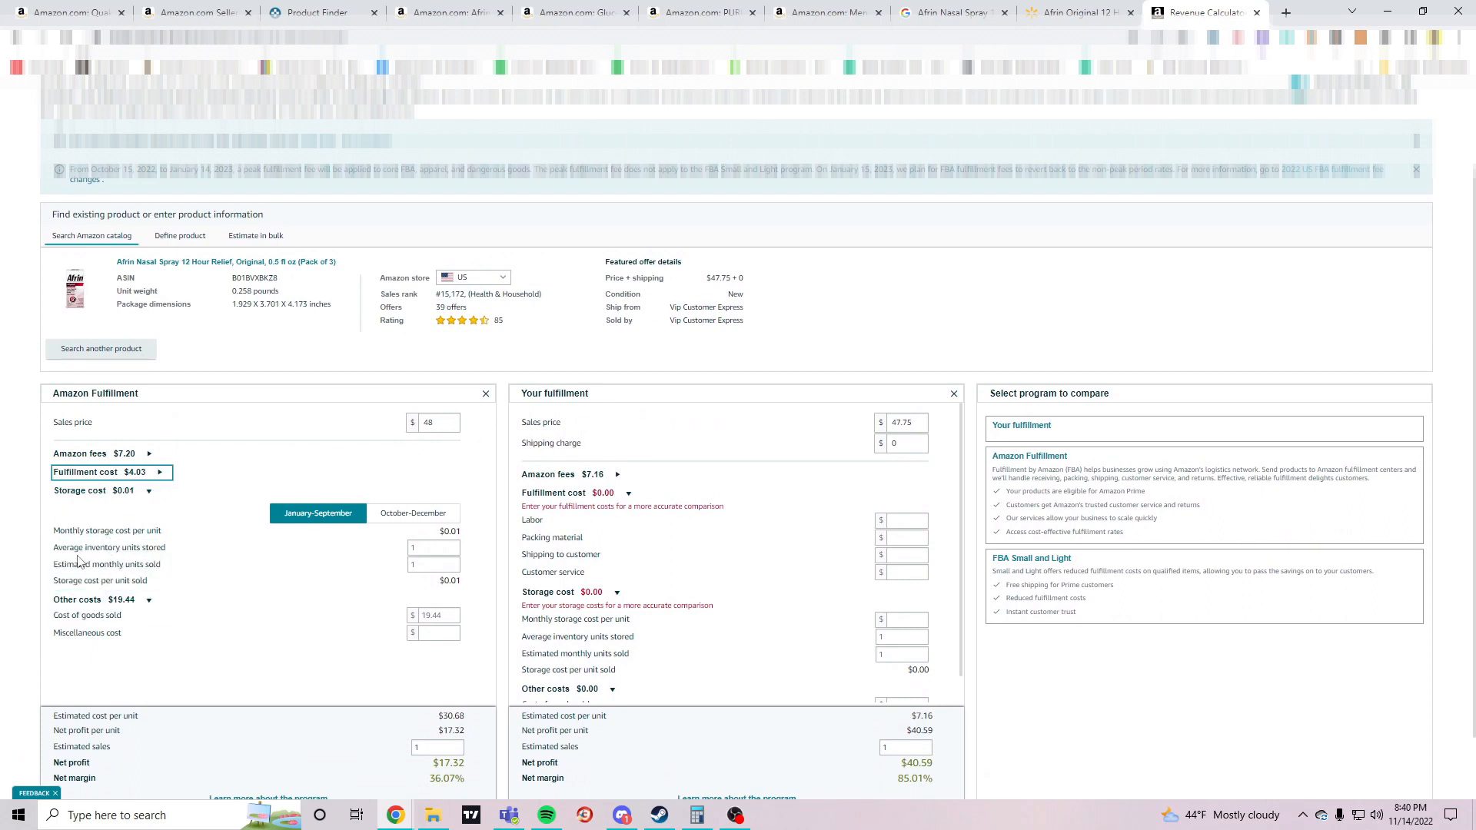
# Review the resulting $17.32 net profit and 36.07% margin
pyautogui.scroll(-3)
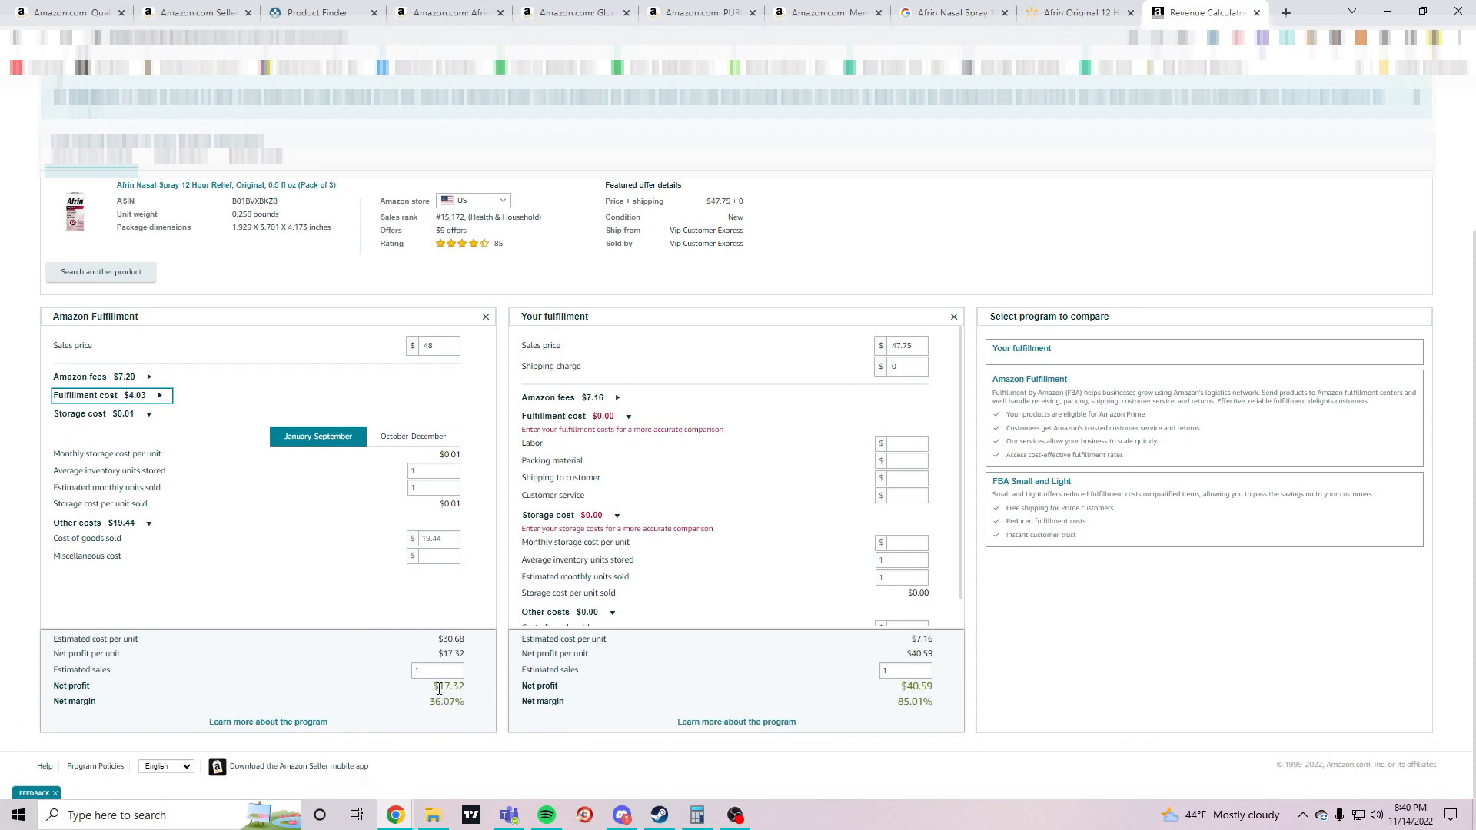
pyautogui.doubleClick(449, 685)
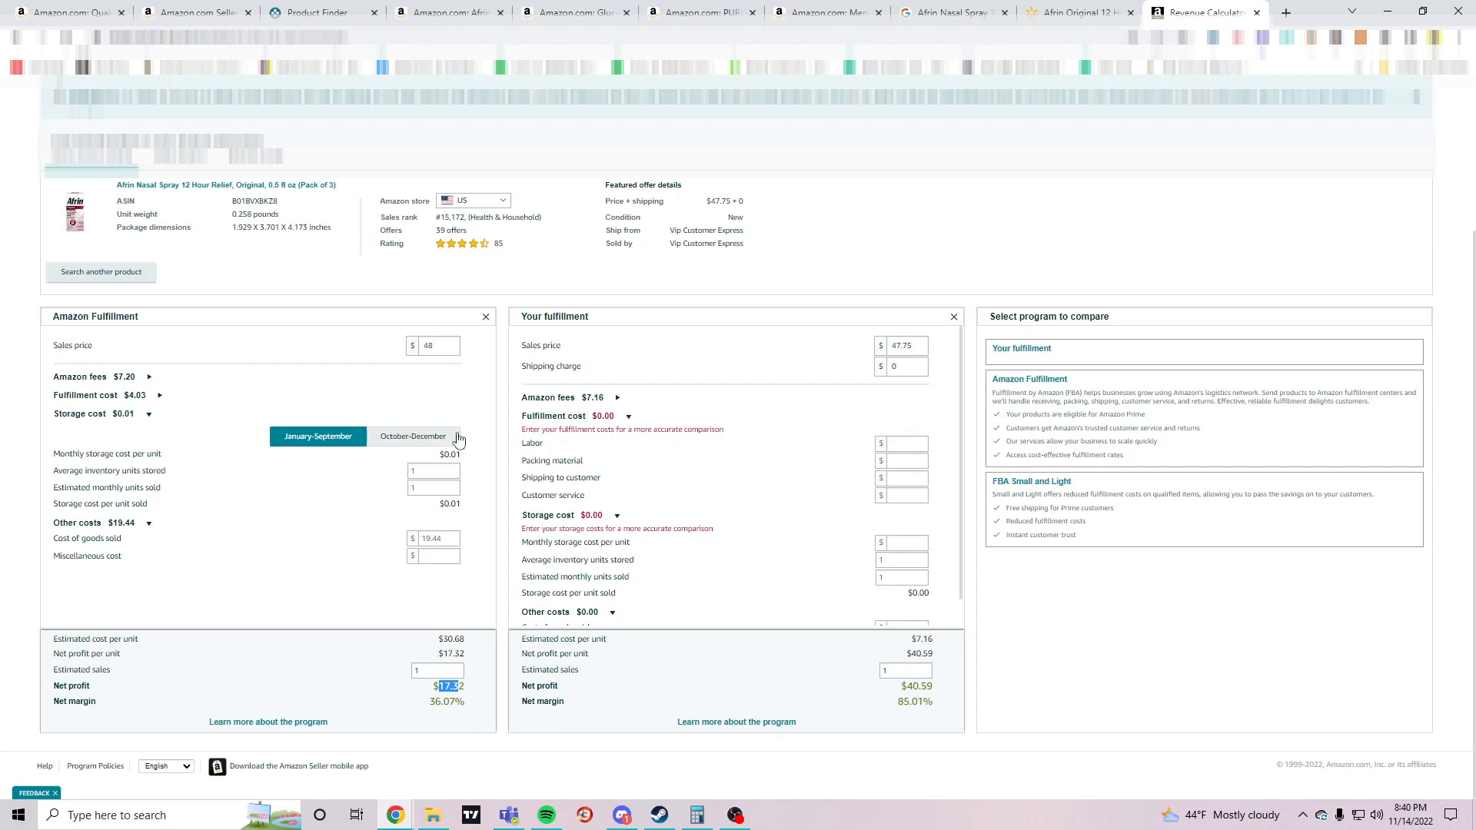
pyautogui.click(437, 537)
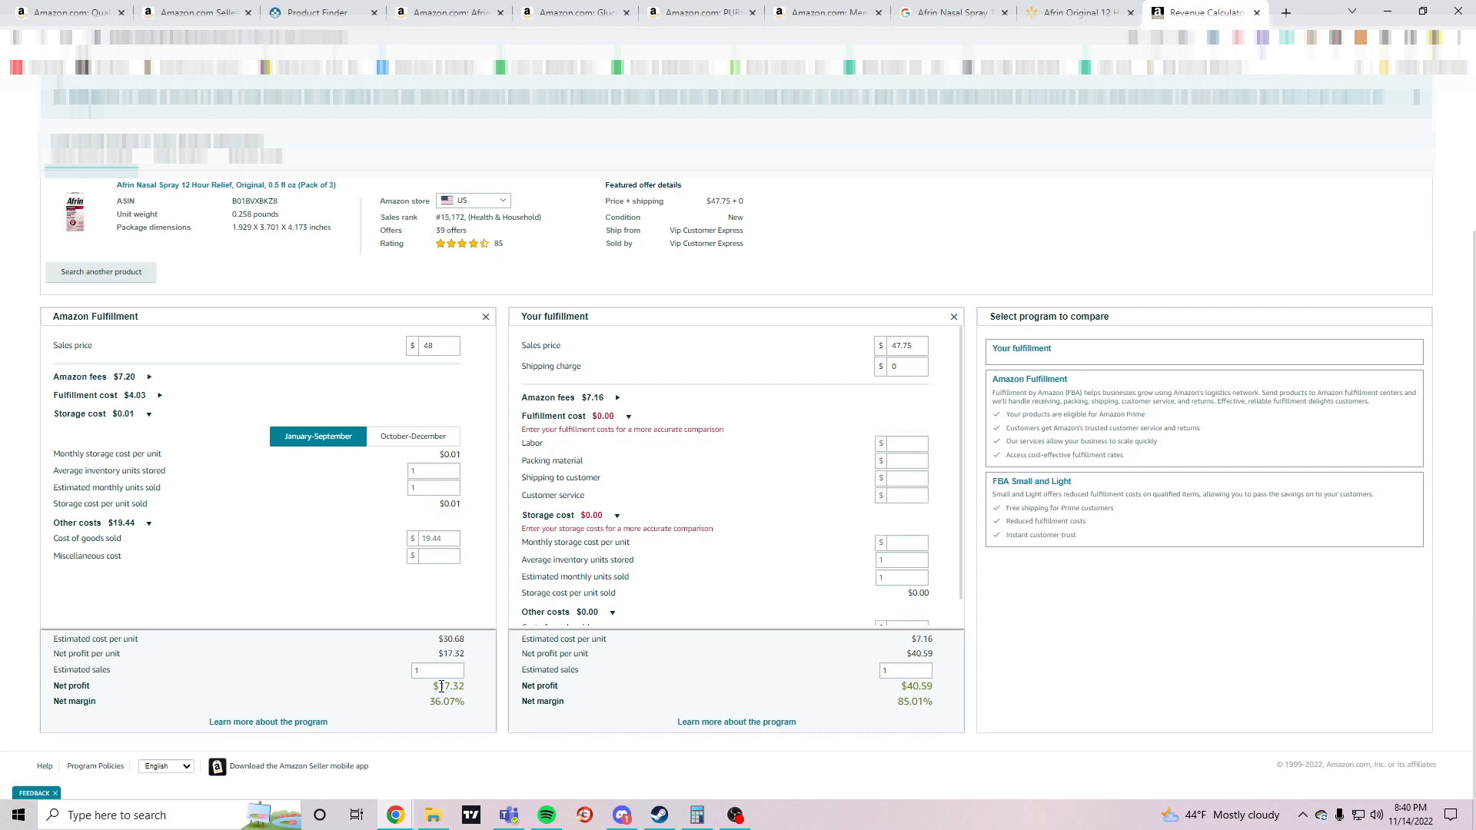
pyautogui.doubleClick(449, 685)
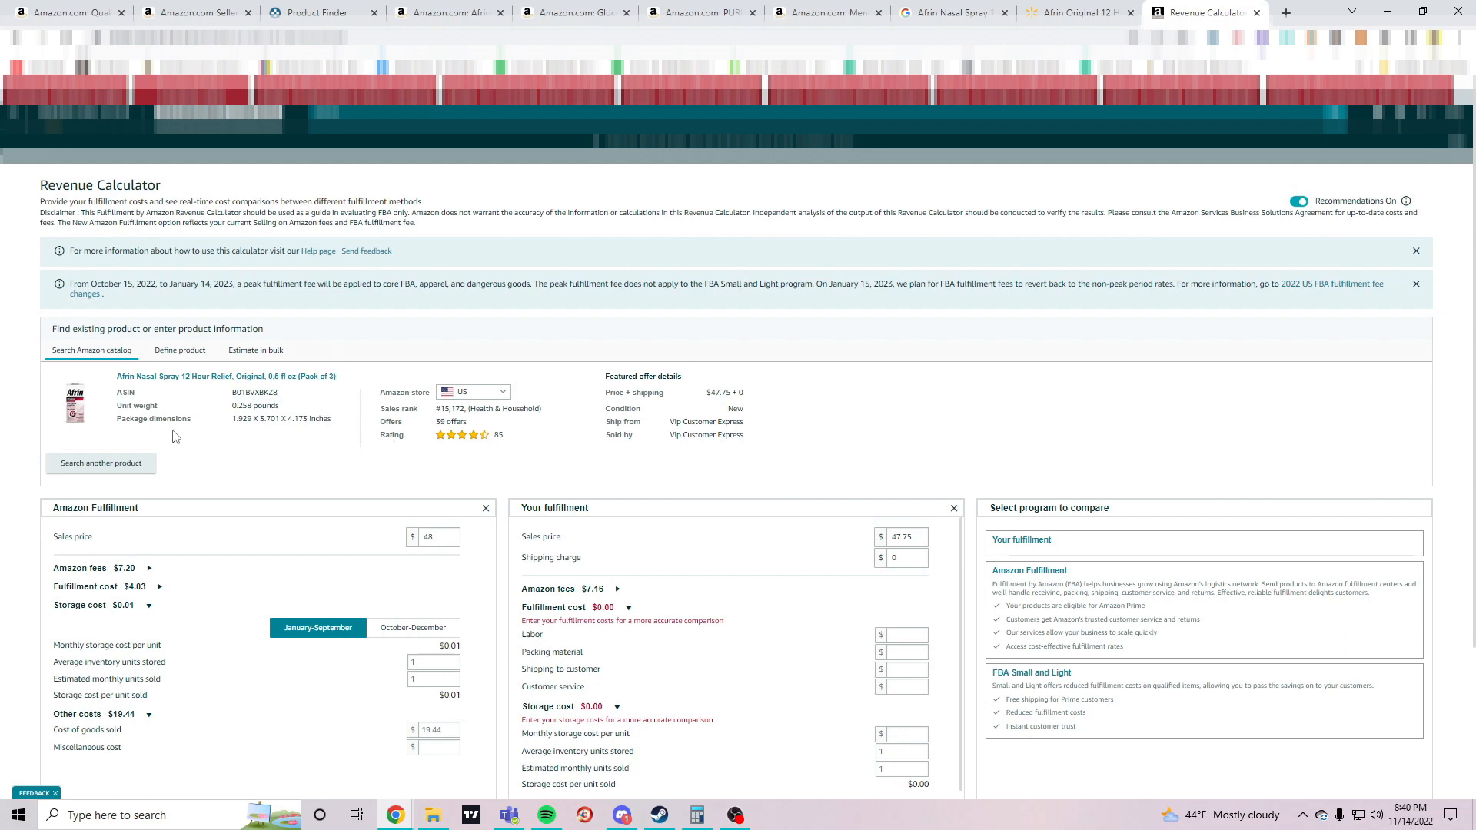
# Apply to sell the Afrin three-pack's ASIN and confirm OTC medication approval is required
pyautogui.doubleClick(253, 393)
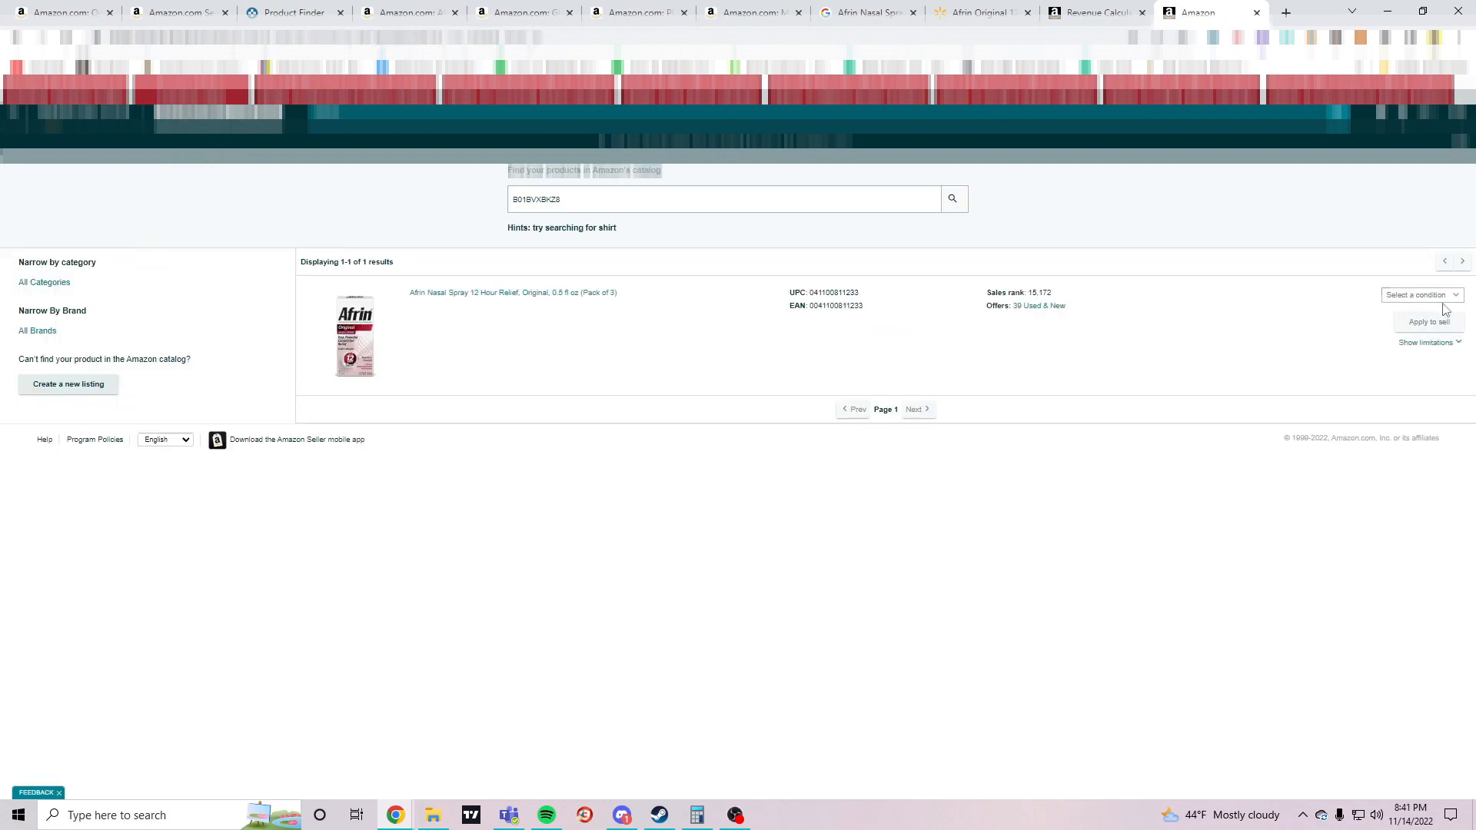
pyautogui.click(1429, 321)
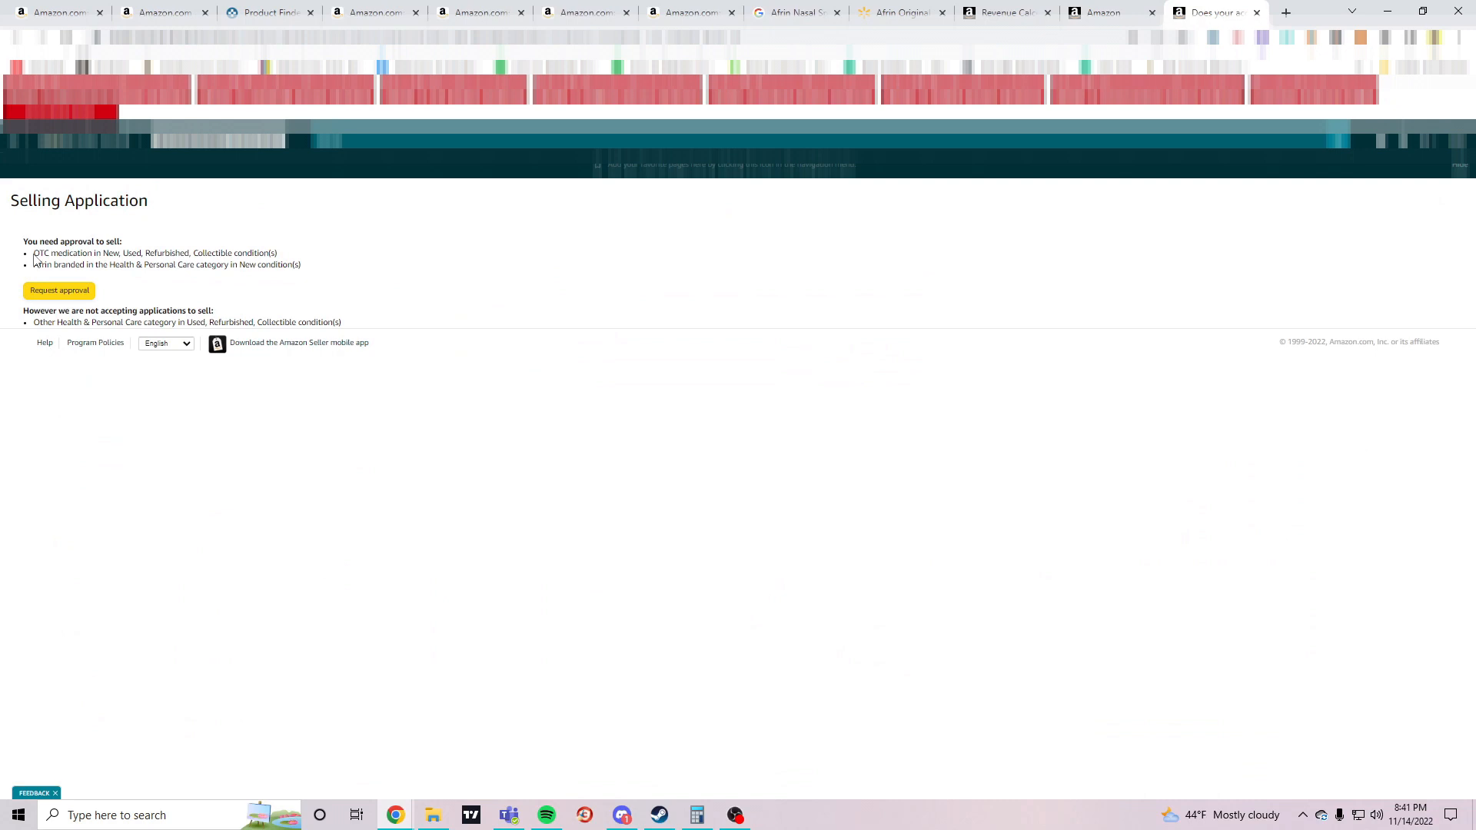
pyautogui.doubleClick(43, 253)
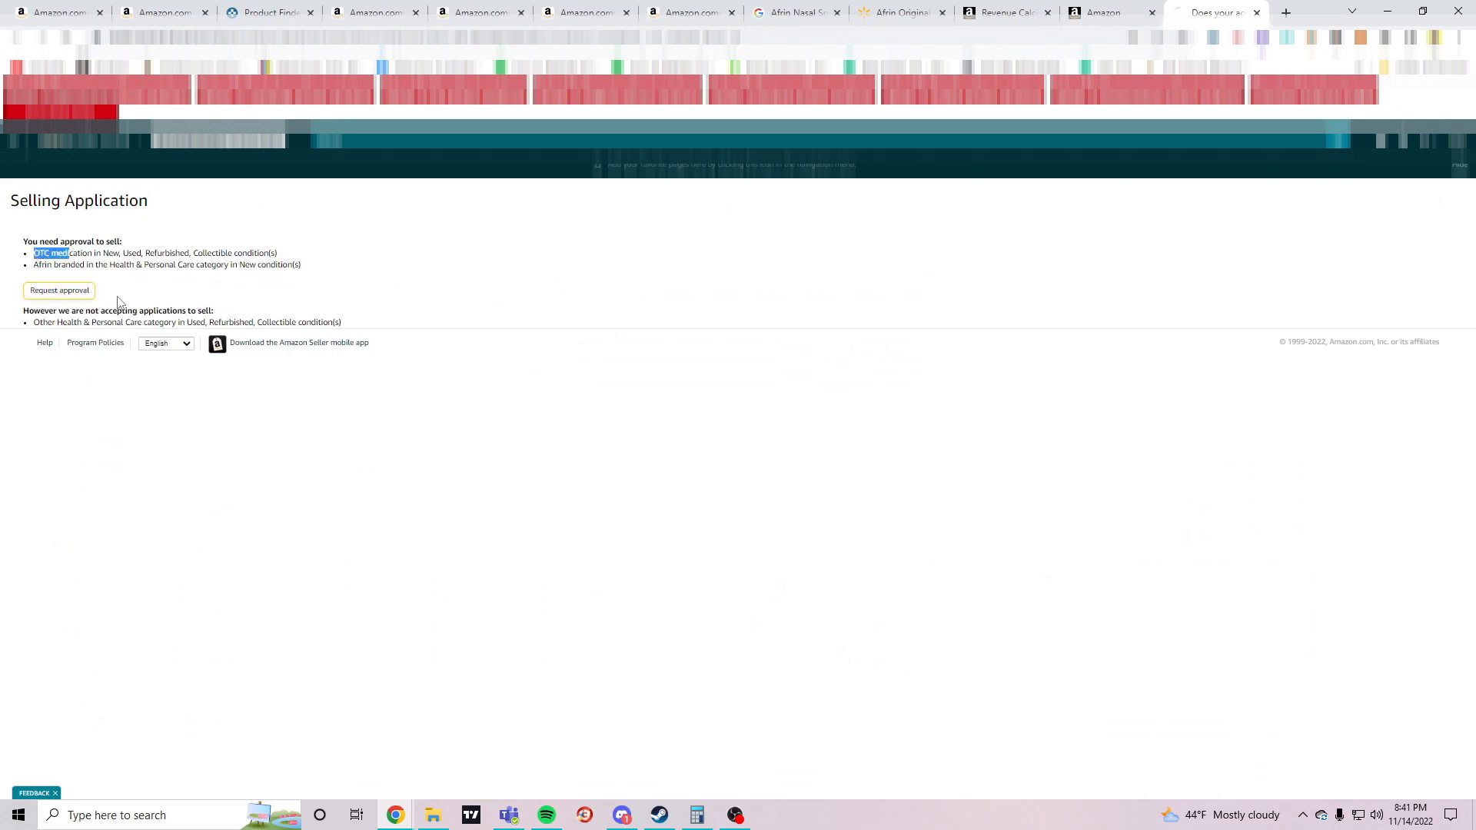
pyautogui.moveTo(403, 351)
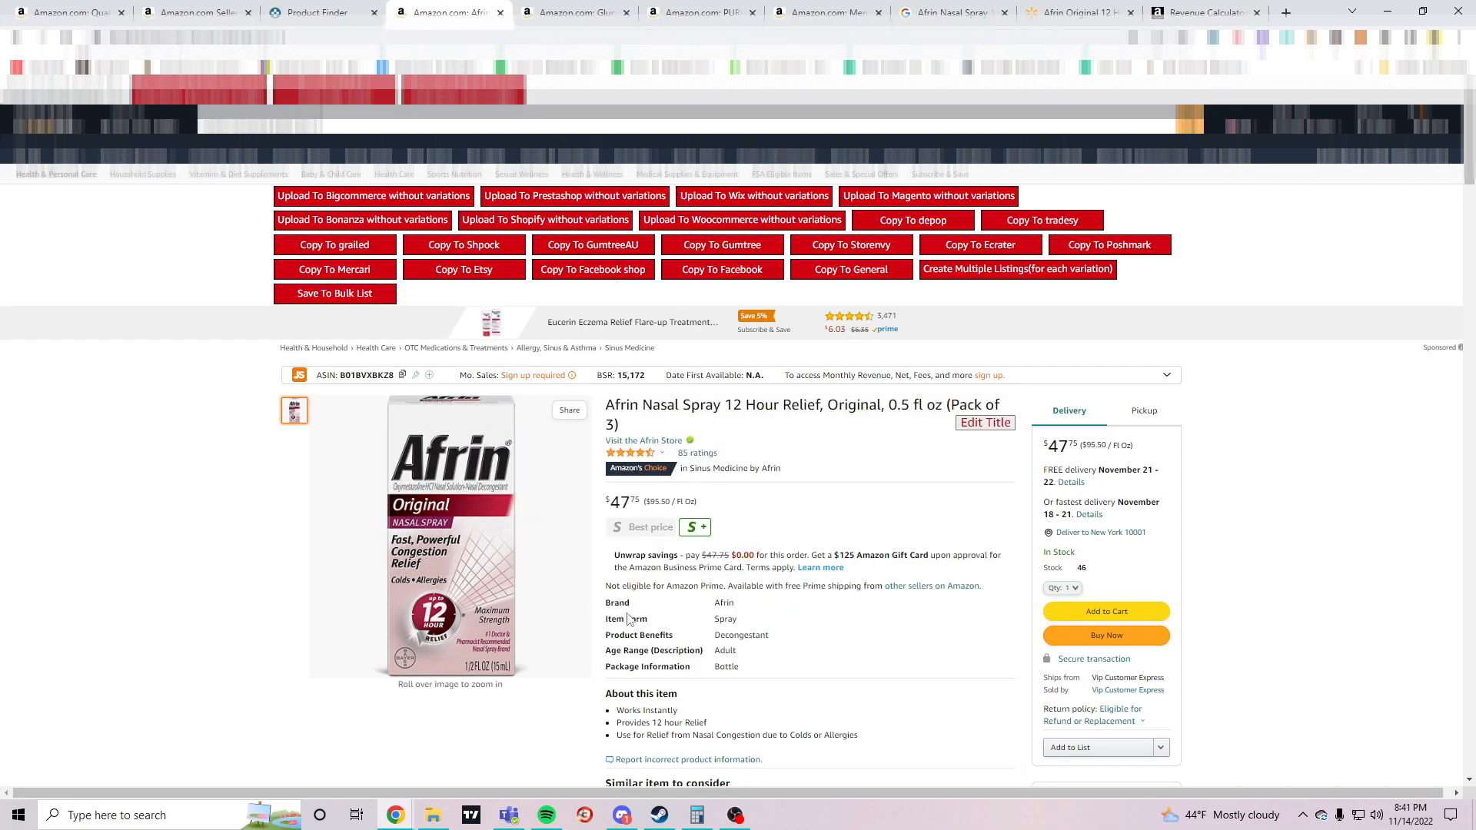
pyautogui.moveTo(886, 496)
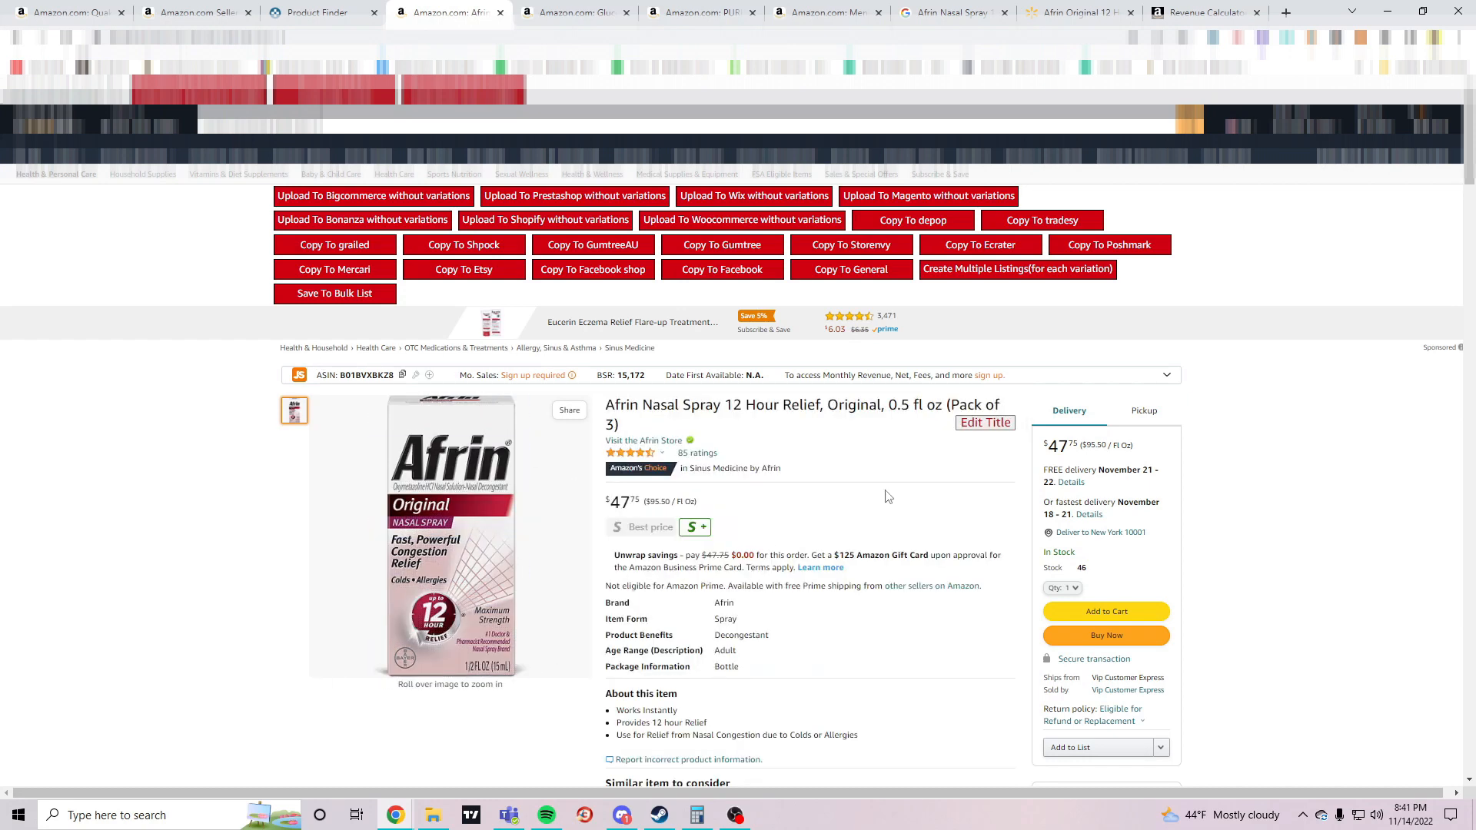